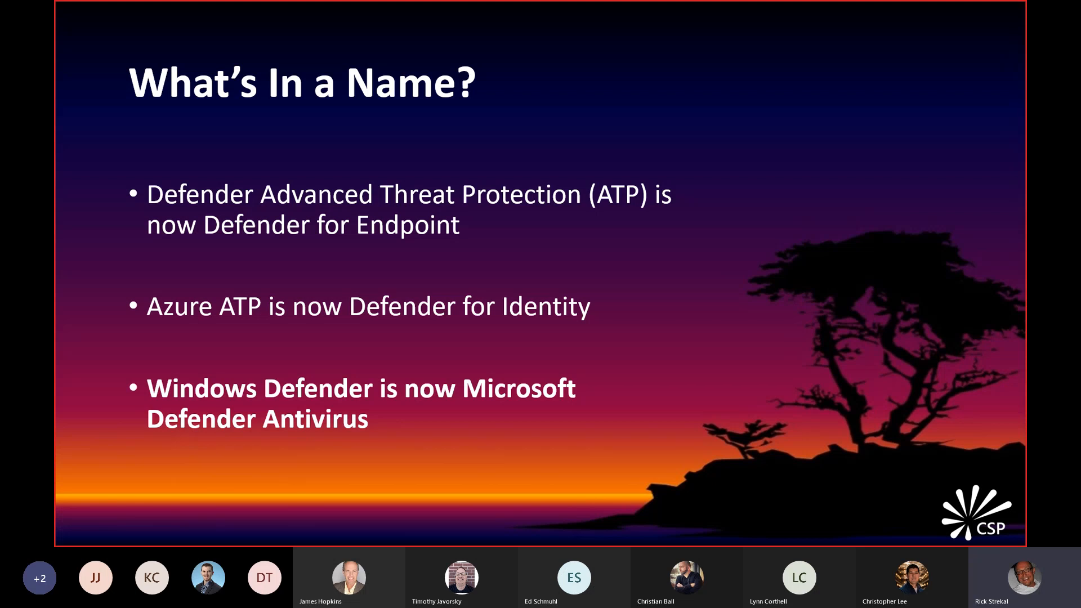
# Step: Advance the slideshow to the Portals slide listing the three security portals
pyautogui.press('Right')
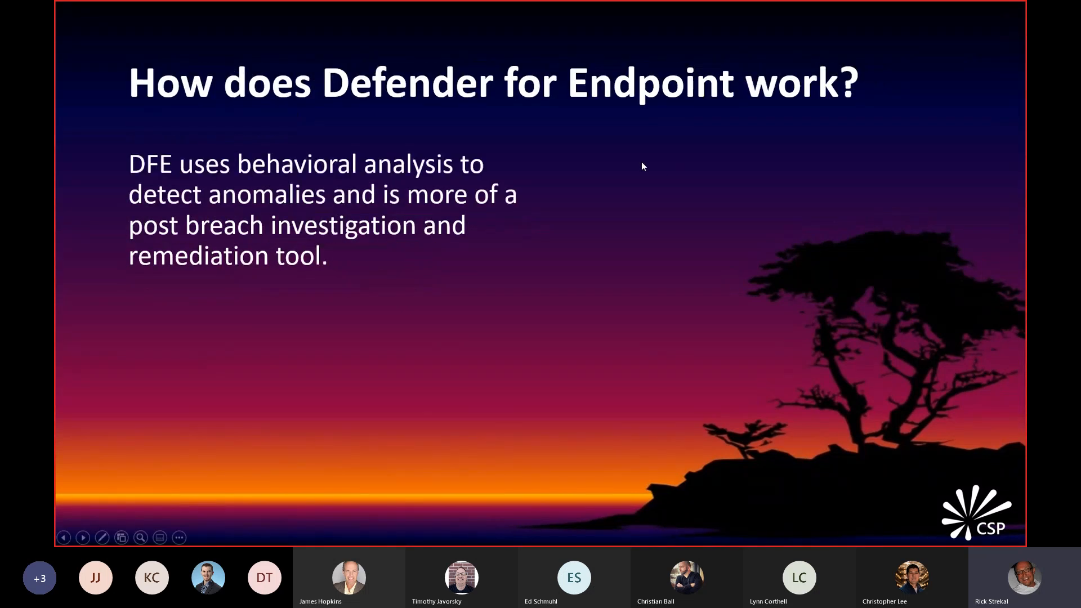
pyautogui.moveTo(837, 378)
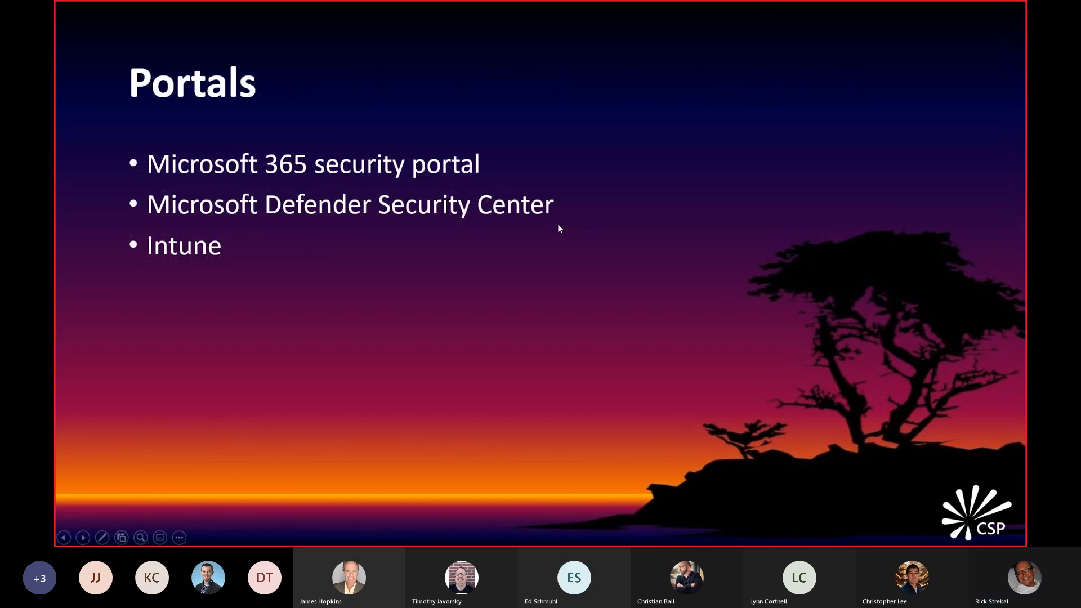
pyautogui.moveTo(334, 520)
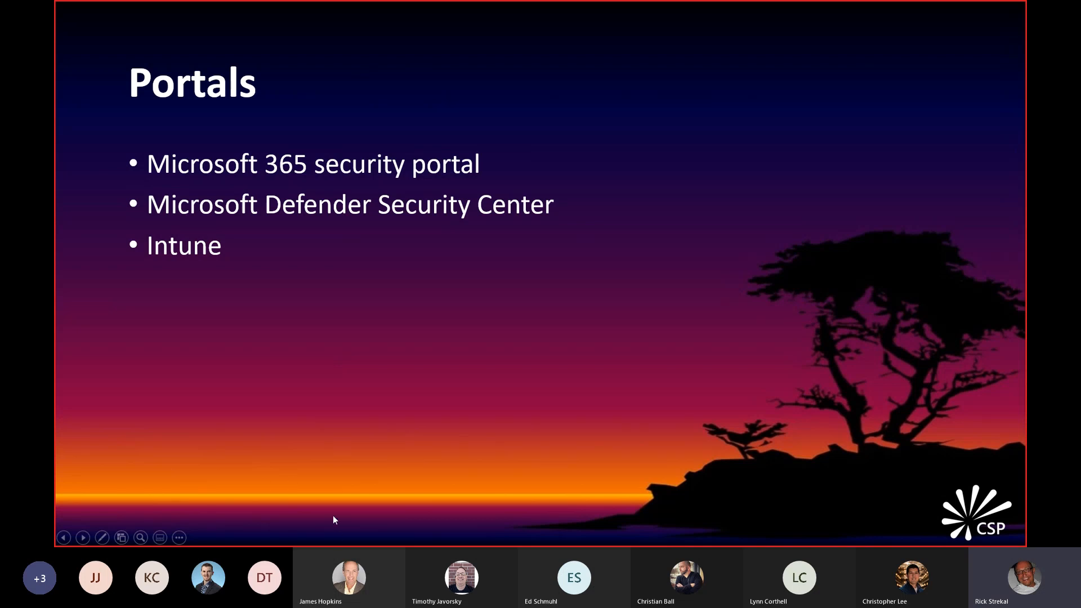
pyautogui.moveTo(272, 513)
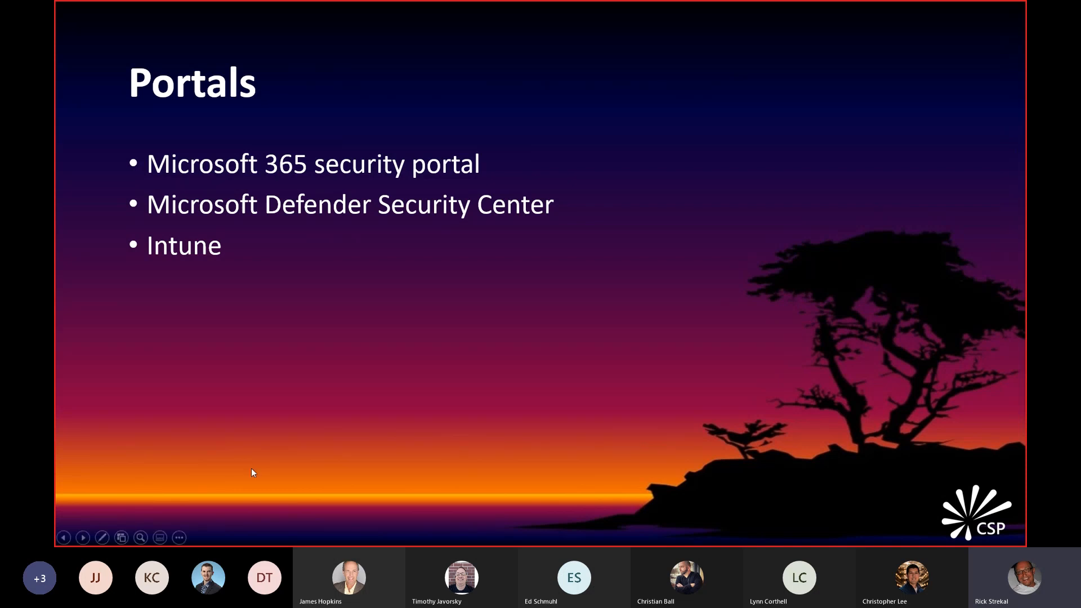
# Step: Leave the slideshow and show the Microsoft 365 security home page with Secure Score 42.4%
pyautogui.click(65, 537)
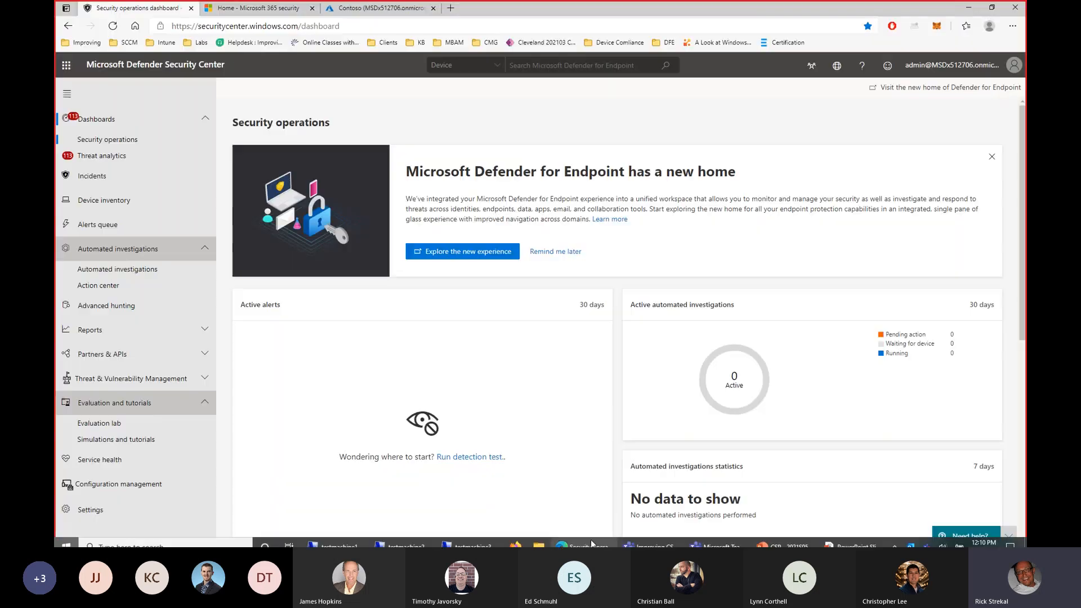
pyautogui.click(261, 8)
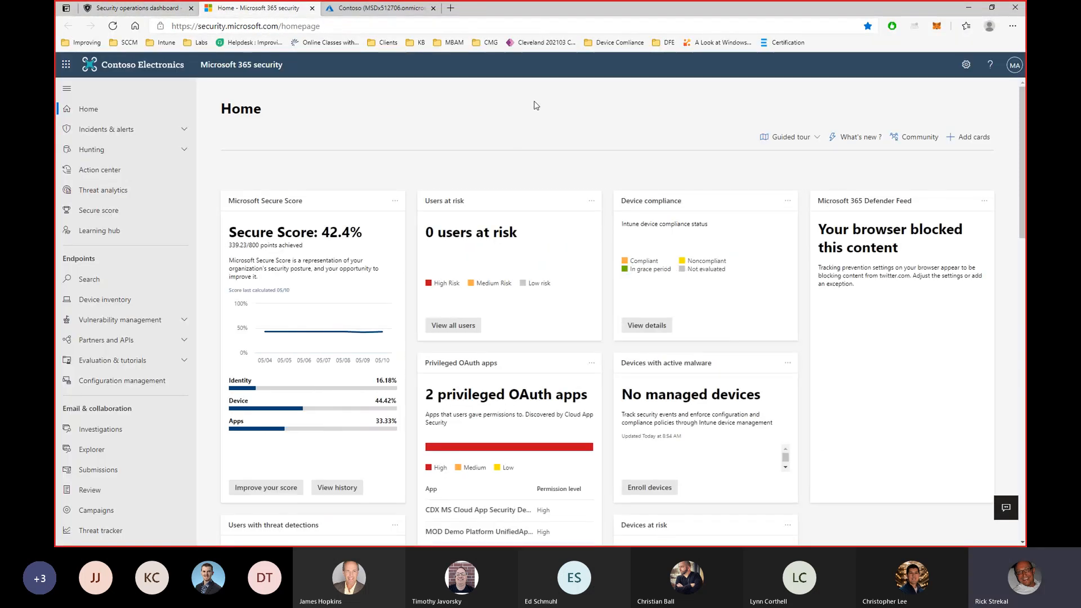
pyautogui.moveTo(143, 391)
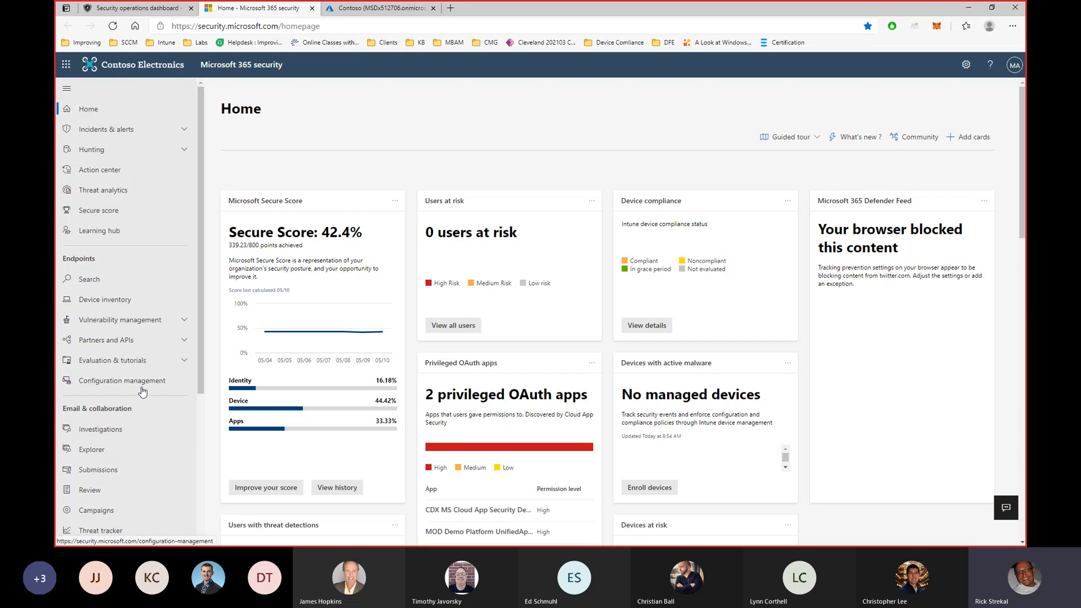
pyautogui.moveTo(54, 329)
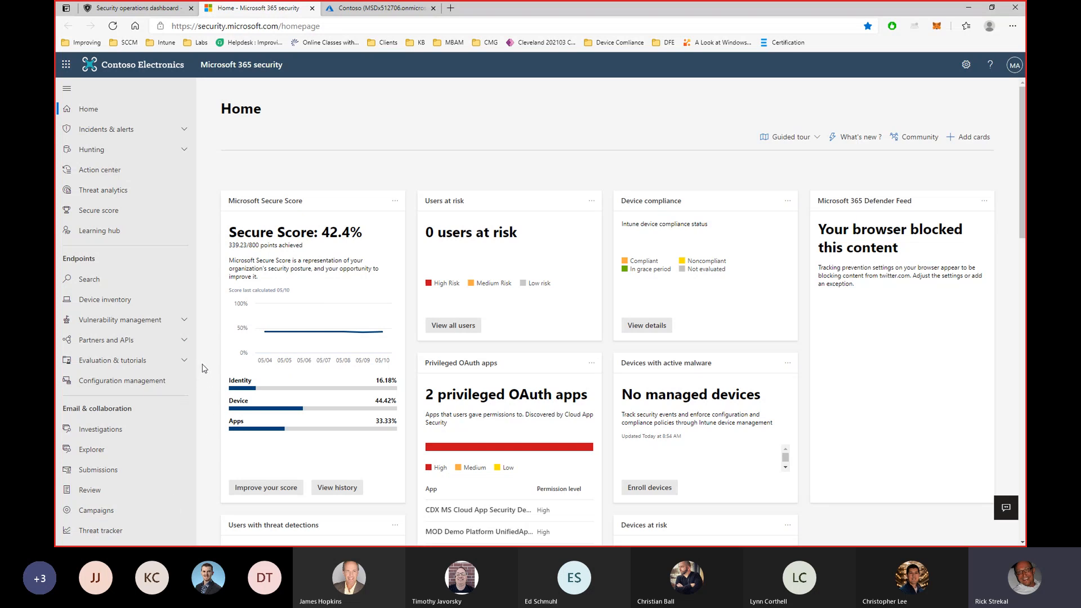
pyautogui.moveTo(198, 320)
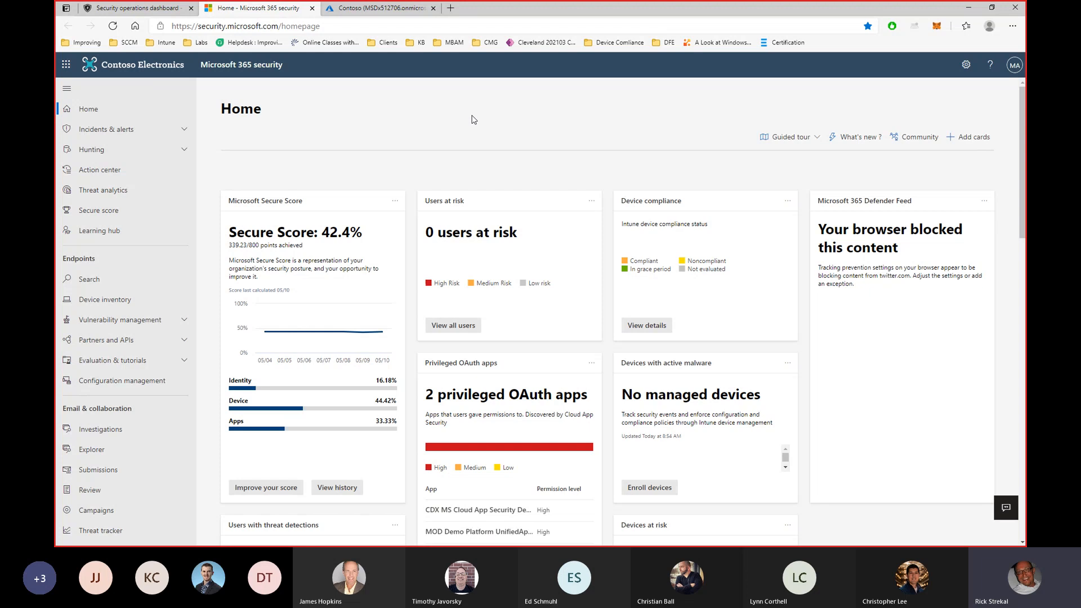
pyautogui.moveTo(469, 119)
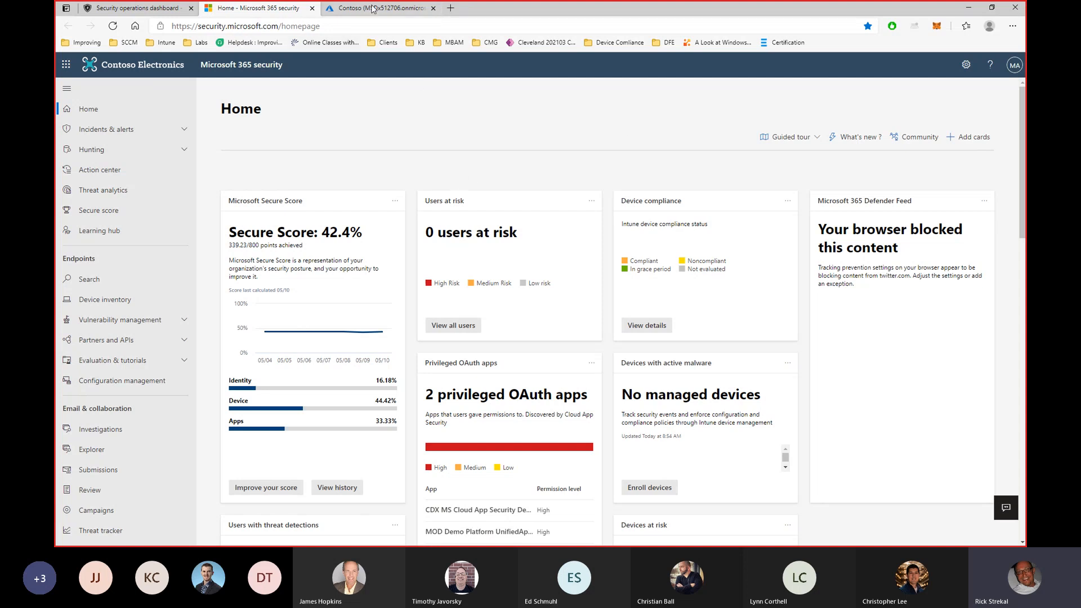
pyautogui.moveTo(373, 9)
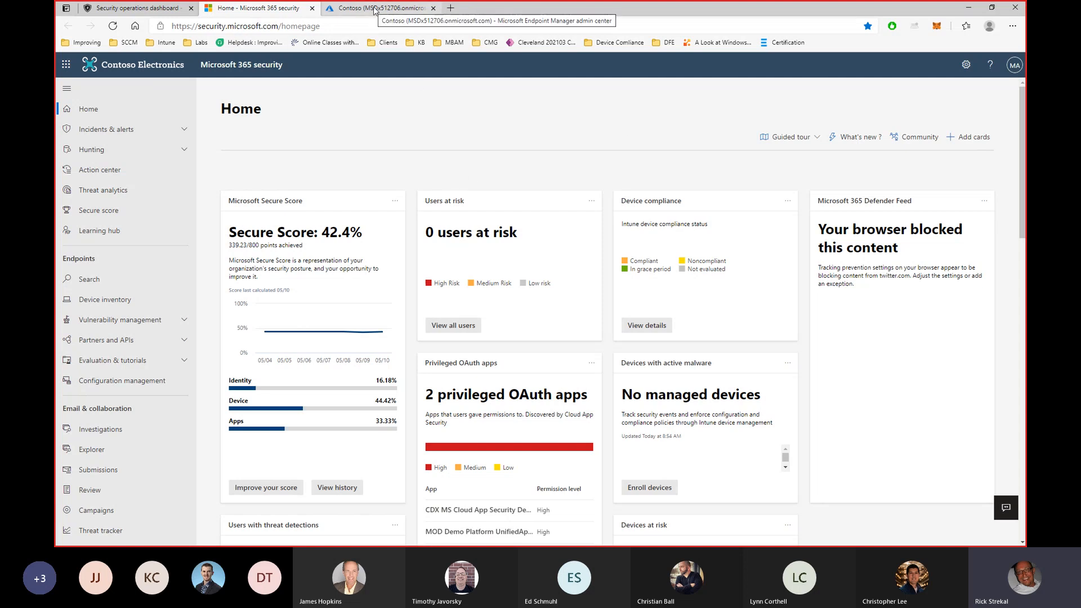
# Step: Show the Endpoint security Security baselines list in the Endpoint Manager admin center
pyautogui.click(378, 8)
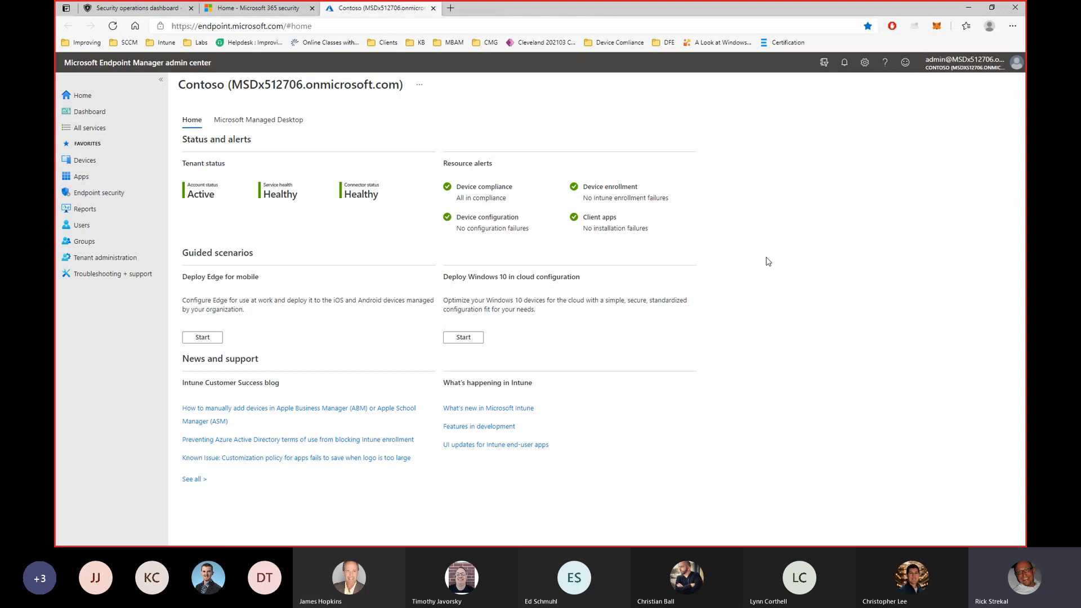
pyautogui.click(98, 192)
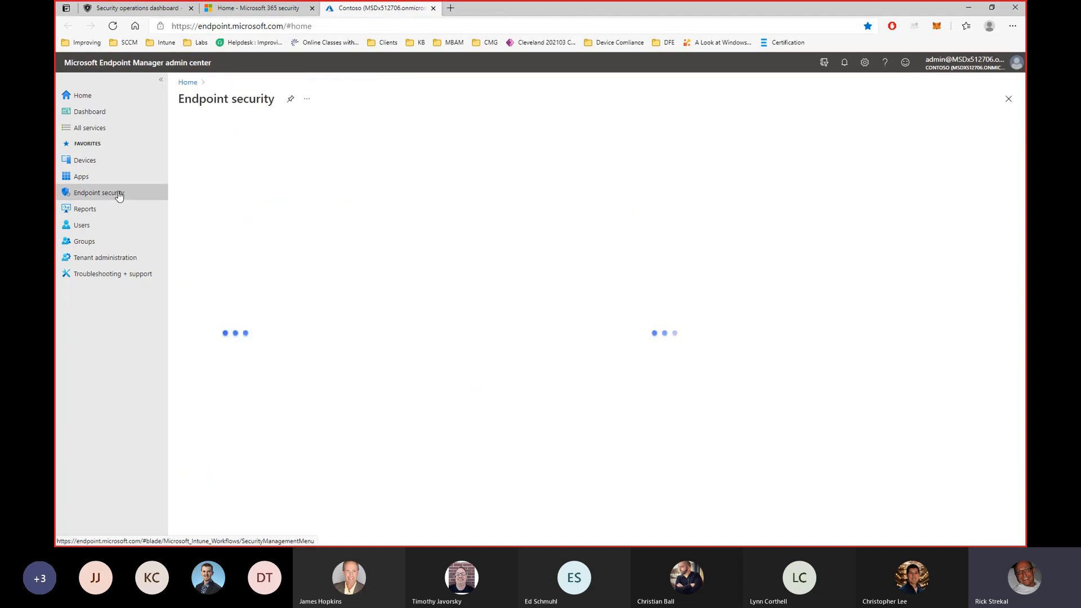
pyautogui.click(99, 193)
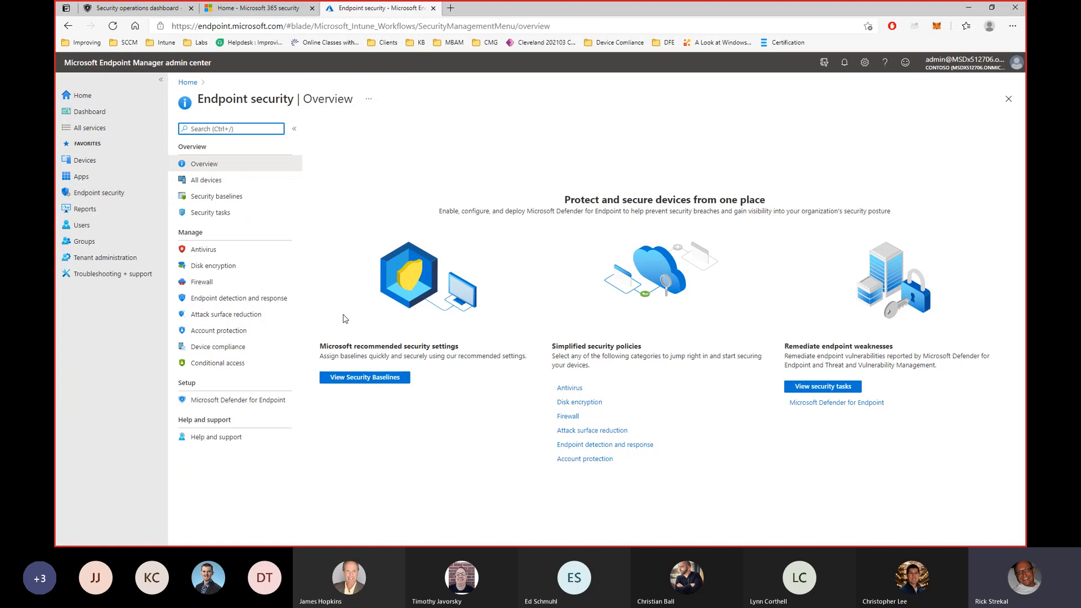
pyautogui.moveTo(327, 304)
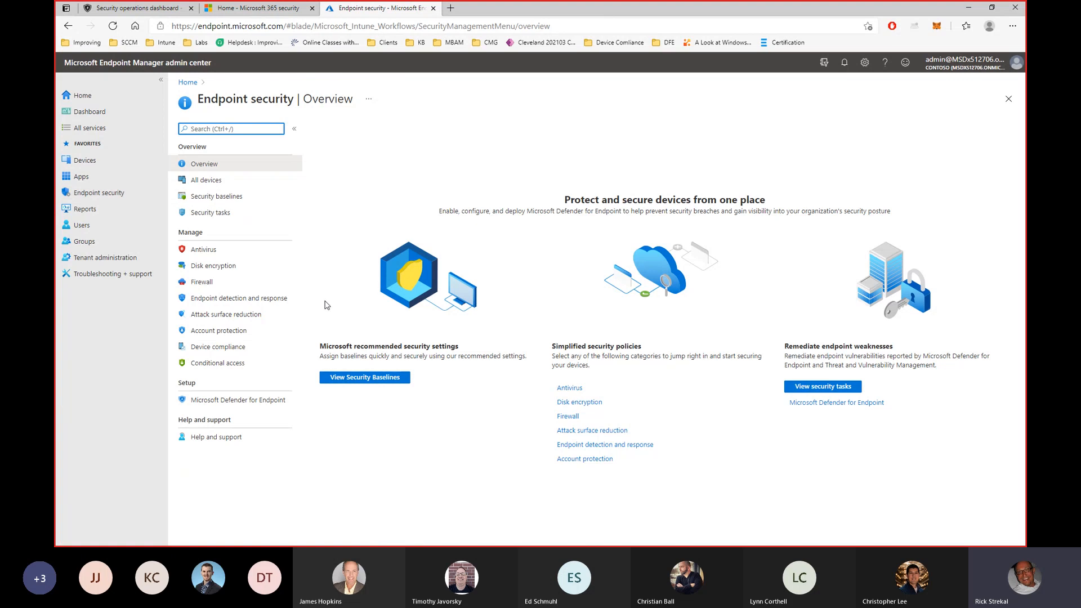
pyautogui.moveTo(218, 197)
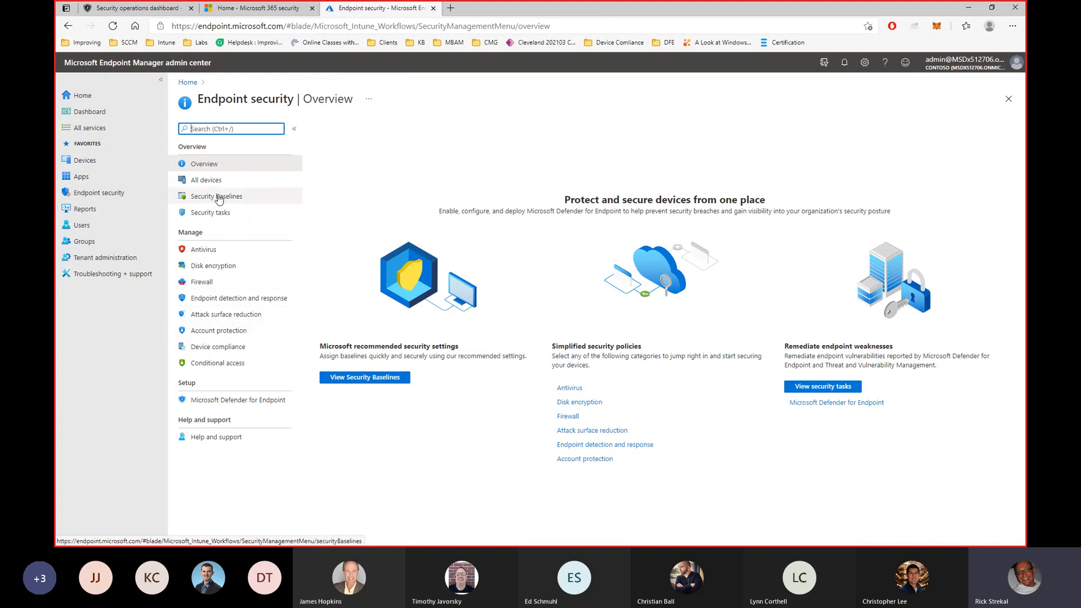
pyautogui.click(216, 196)
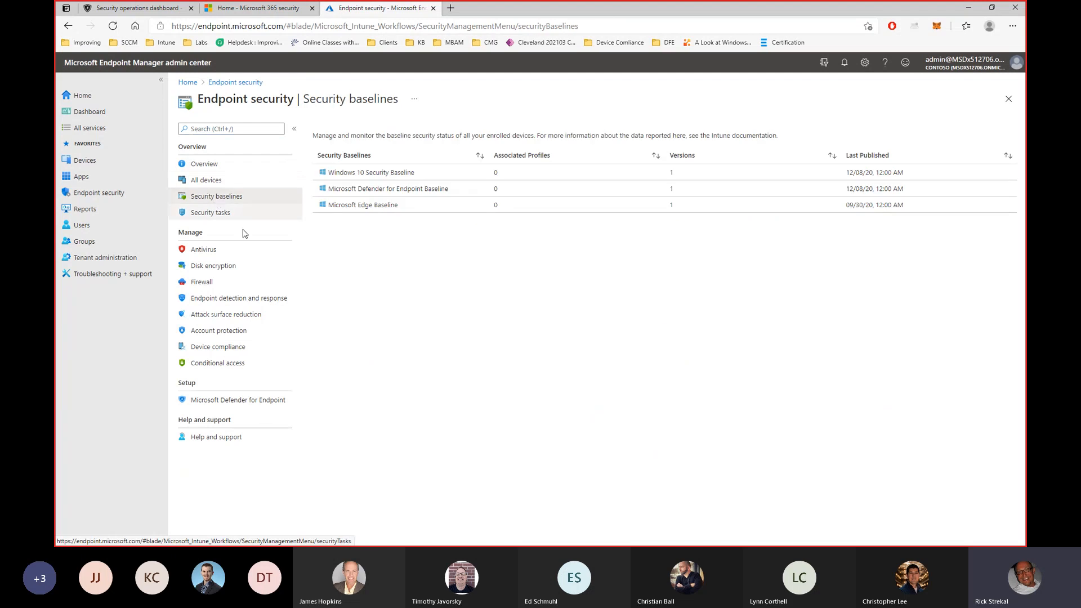
pyautogui.moveTo(373, 192)
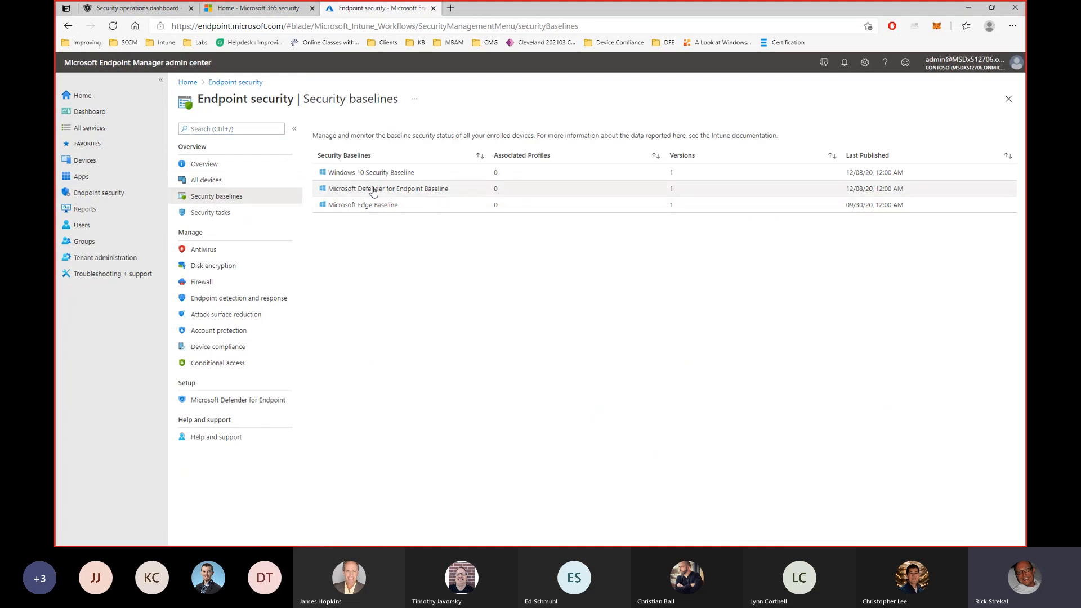
pyautogui.moveTo(353, 191)
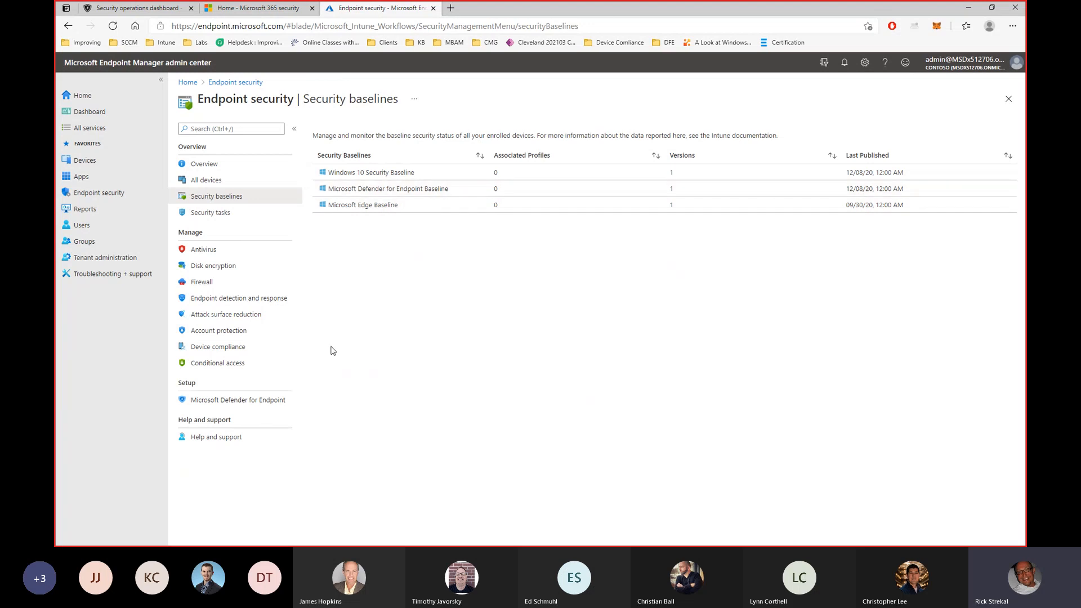
# Step: View the Defender for Endpoint connector settings, then go to the Defender Security Center
pyautogui.click(239, 400)
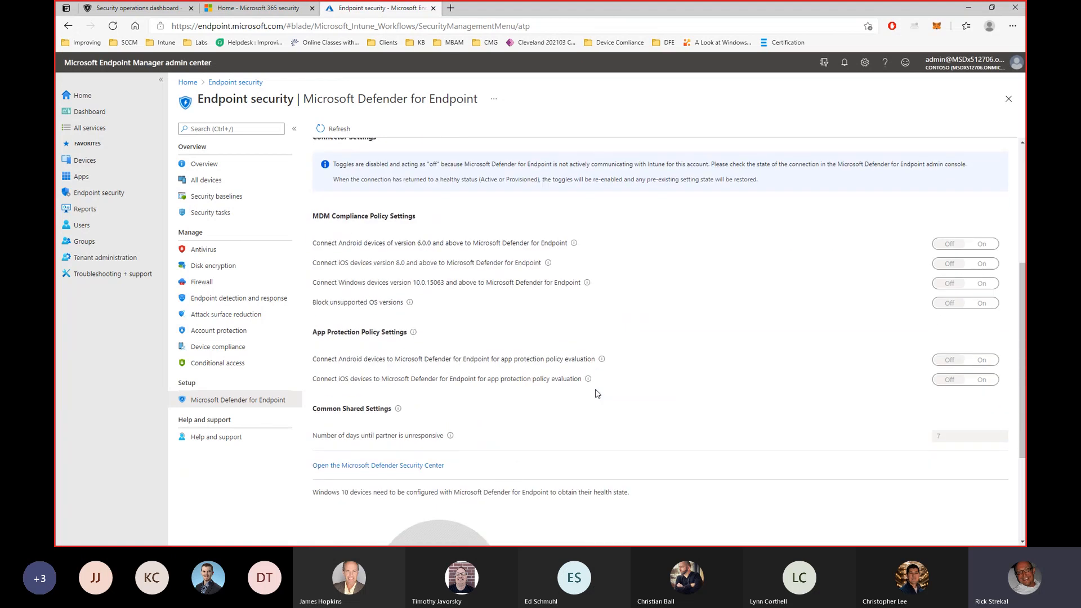
pyautogui.moveTo(602, 396)
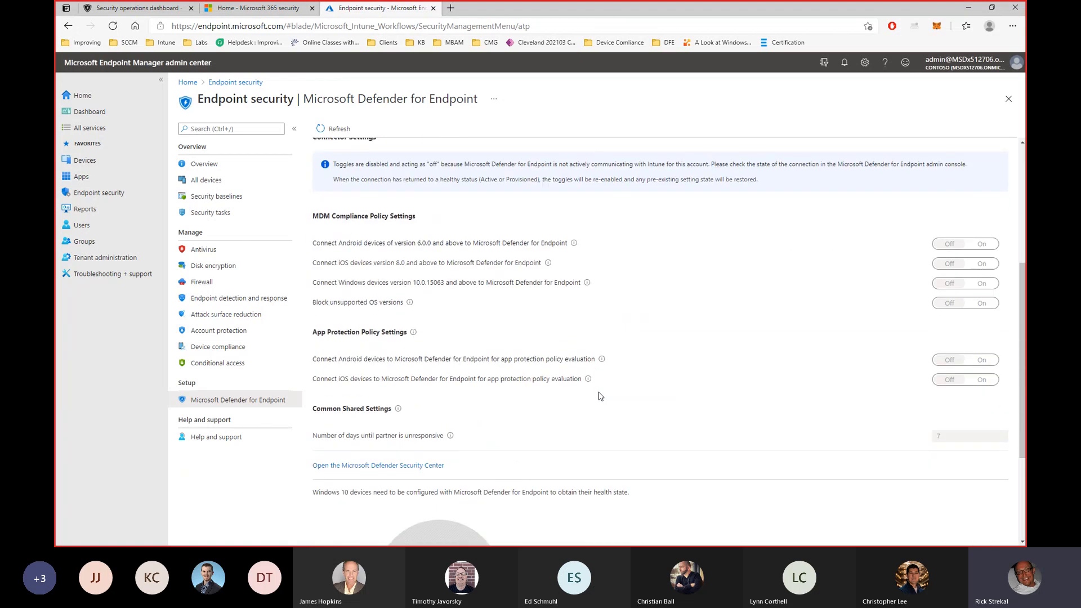
pyautogui.moveTo(754, 299)
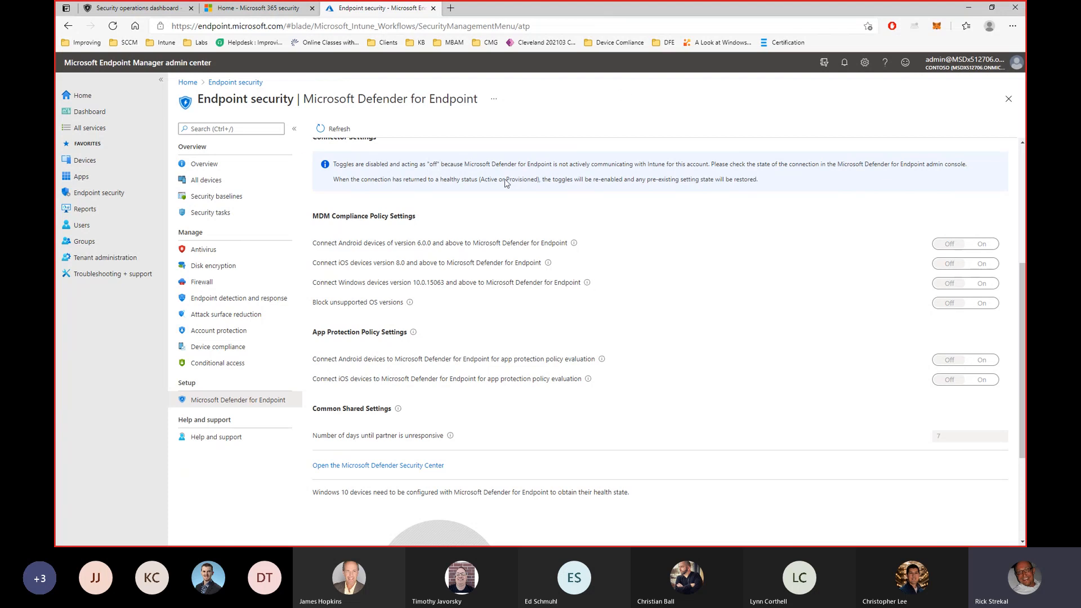
pyautogui.click(135, 8)
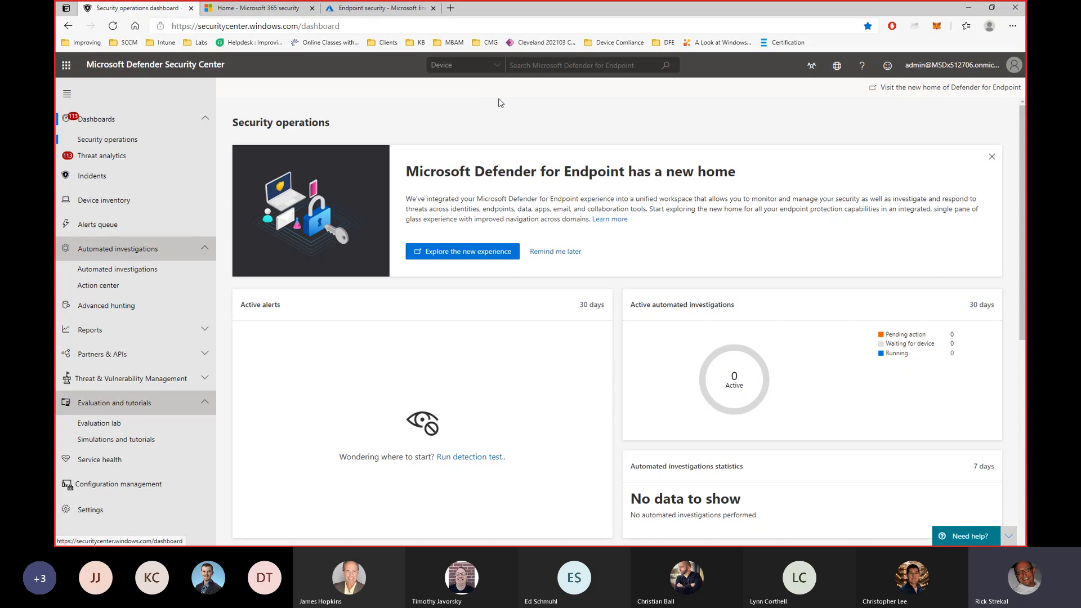
pyautogui.moveTo(817, 168)
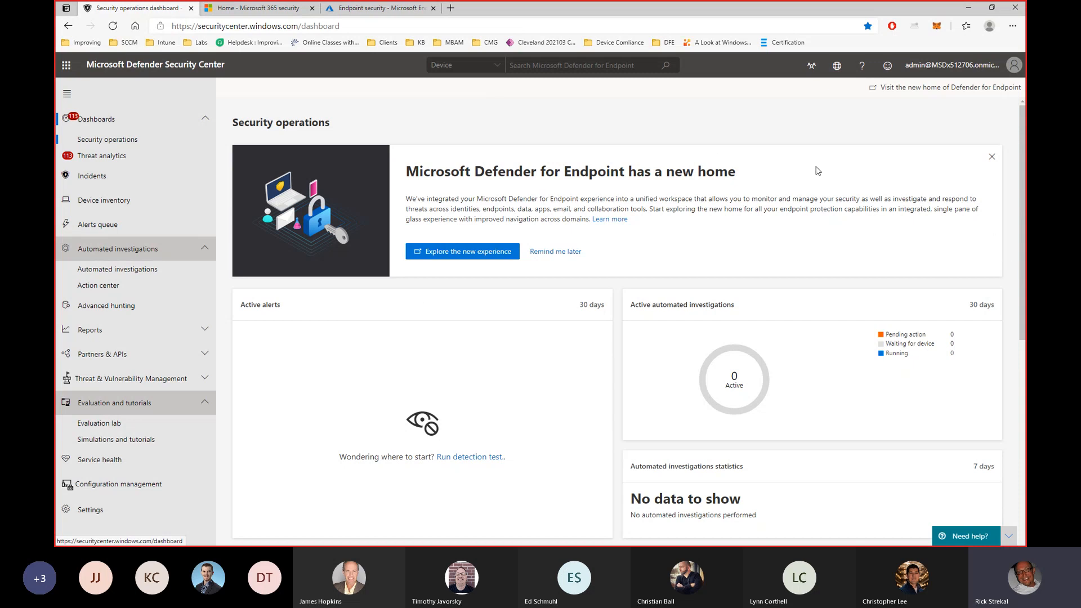
pyautogui.moveTo(580, 276)
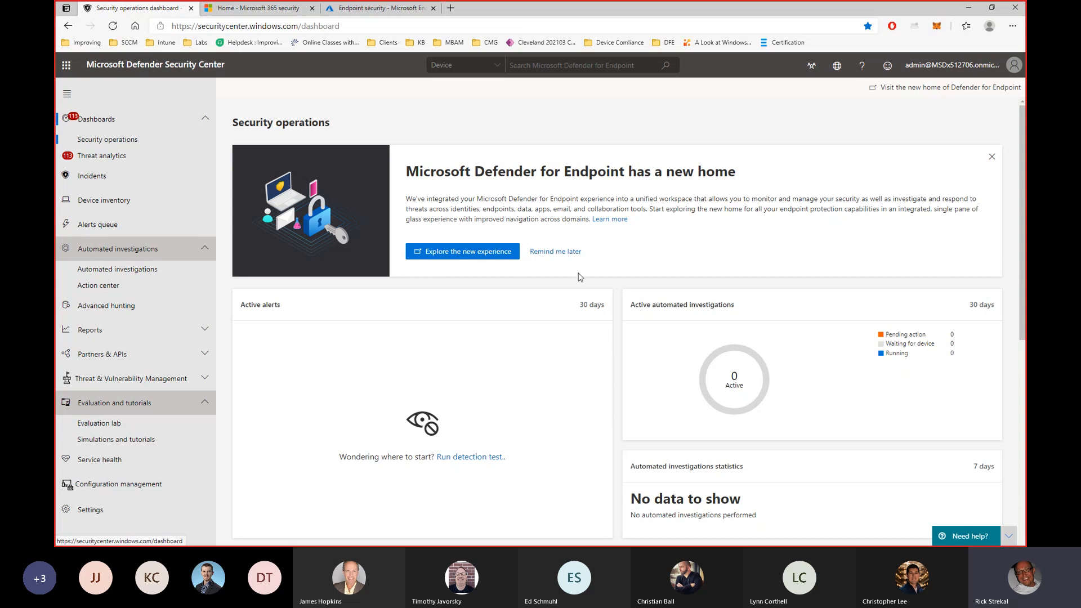
pyautogui.moveTo(611, 134)
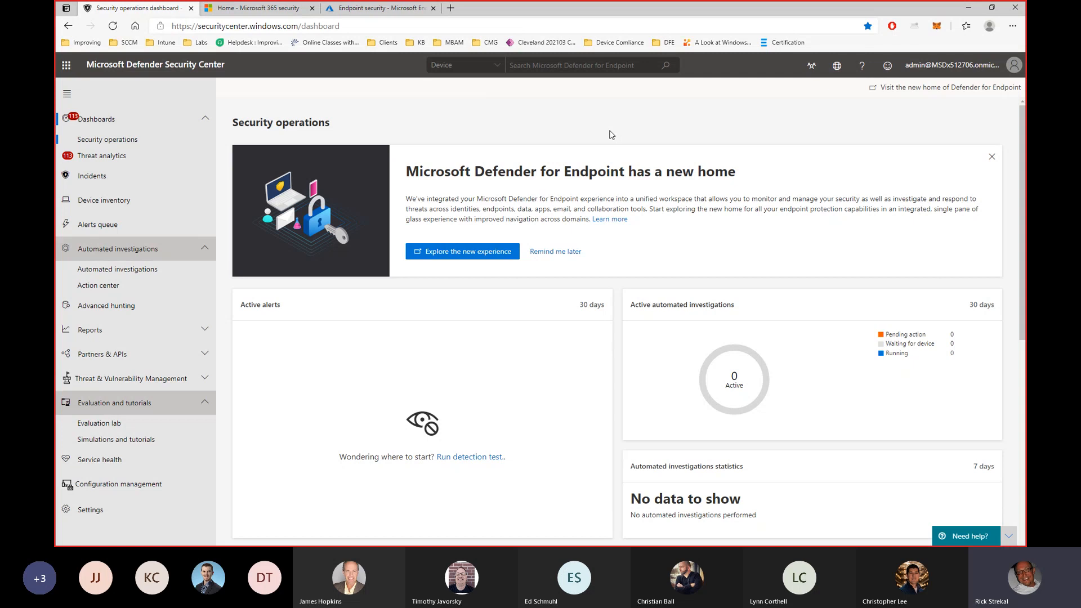
pyautogui.moveTo(678, 558)
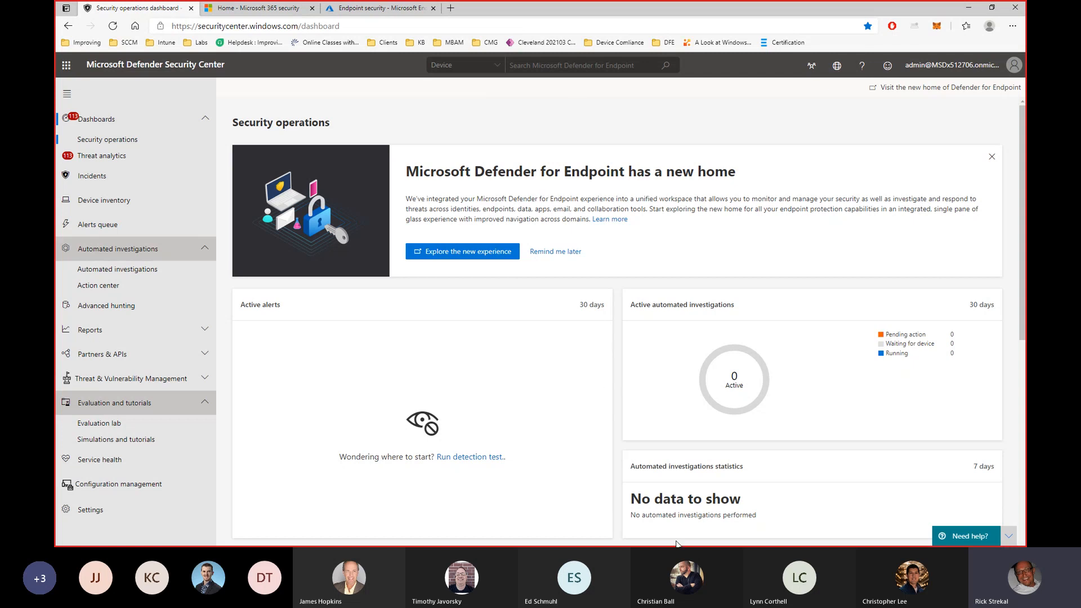
pyautogui.moveTo(702, 539)
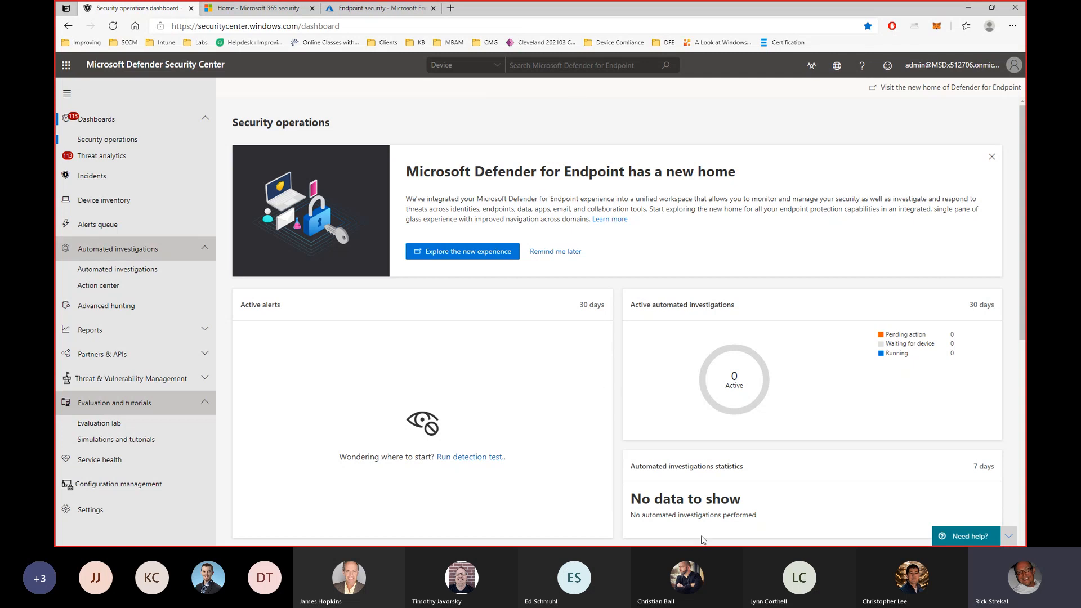
pyautogui.moveTo(914, 331)
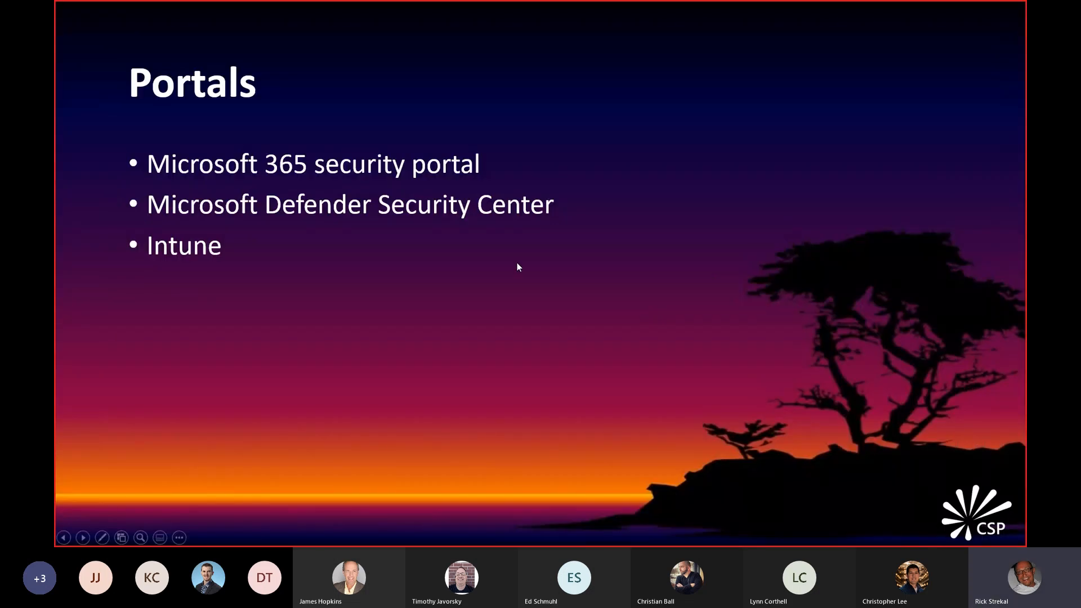
# Step: Advance the slideshow to the Defender for Endpoint Portal Overview slide
pyautogui.click(82, 537)
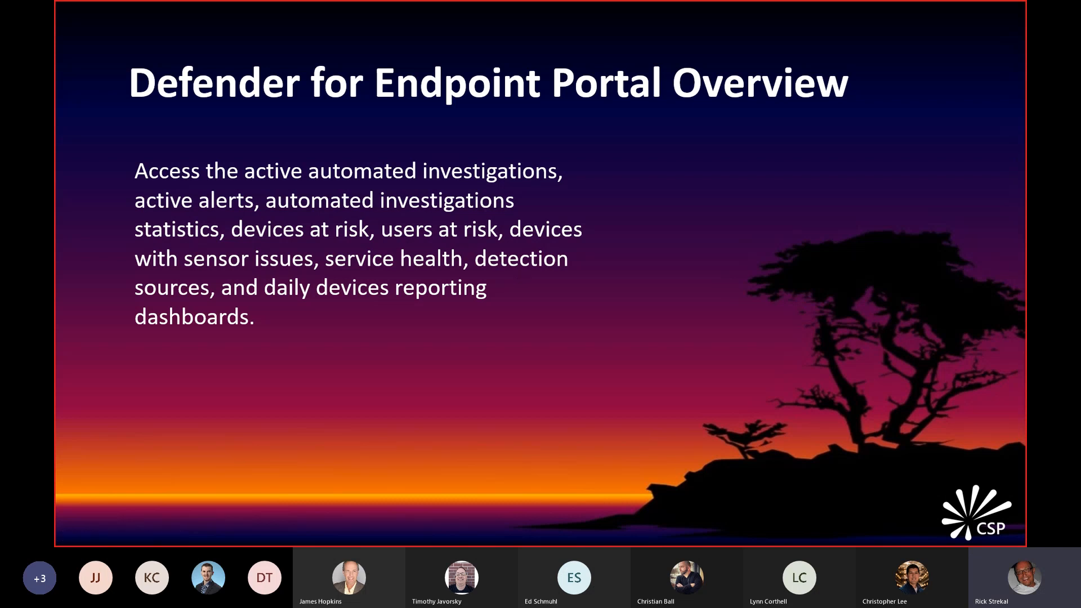
# Step: Bring up the Windows Start menu over the portal overview slide
pyautogui.click(65, 537)
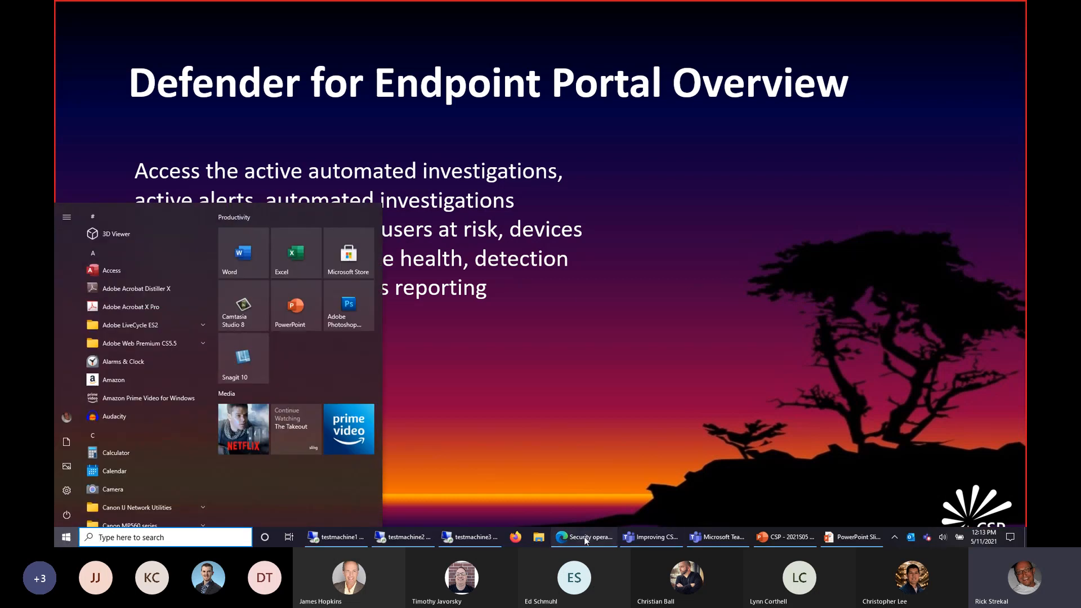
# Step: Return to the Security operations dashboard and review its alert, device, sensor and service health cards
pyautogui.click(585, 536)
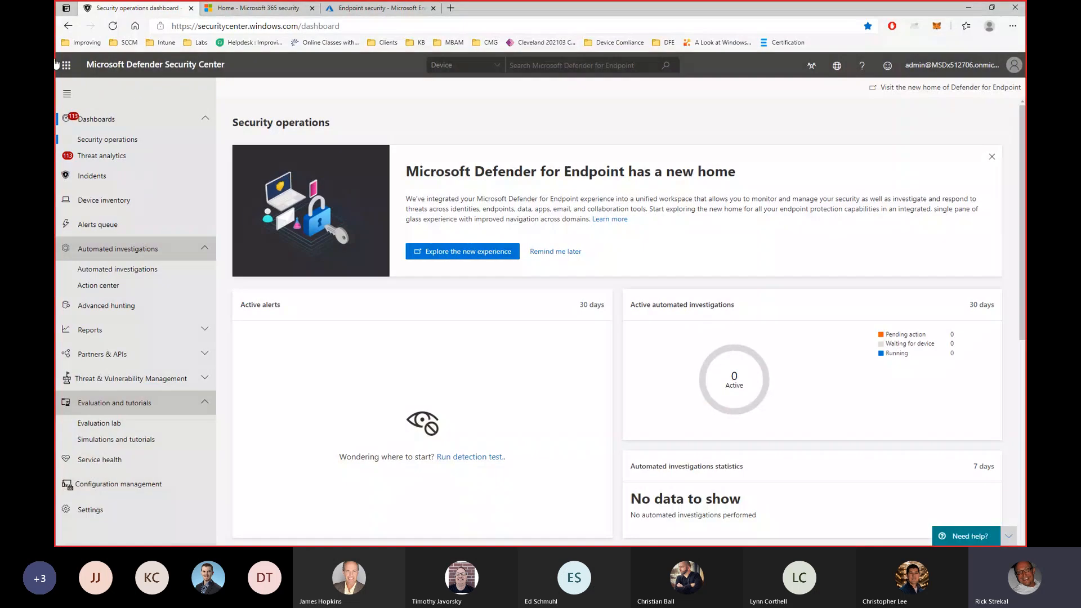
pyautogui.click(101, 119)
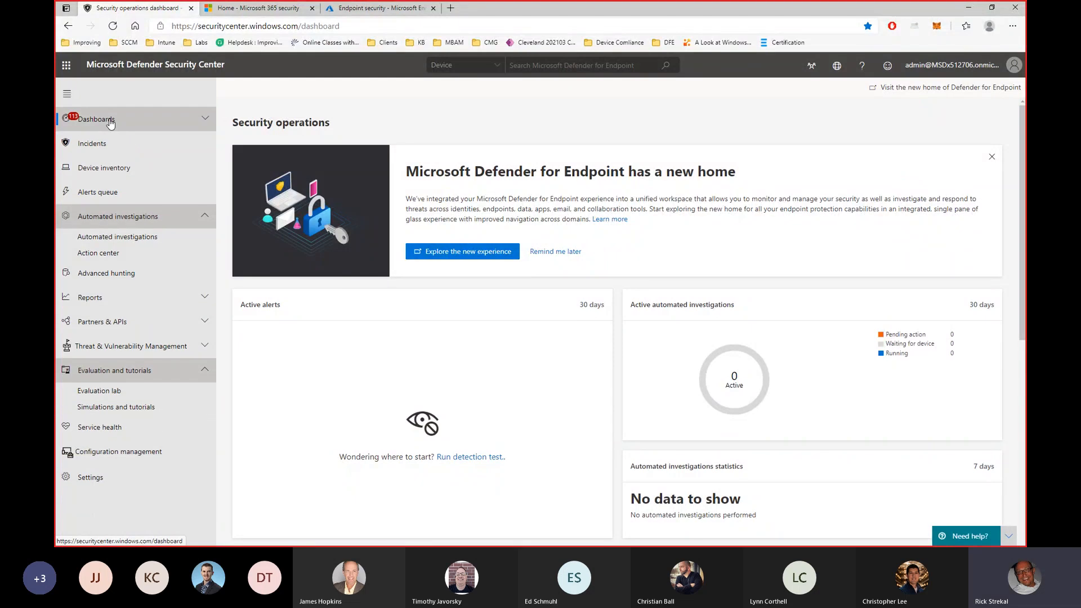
pyautogui.click(95, 119)
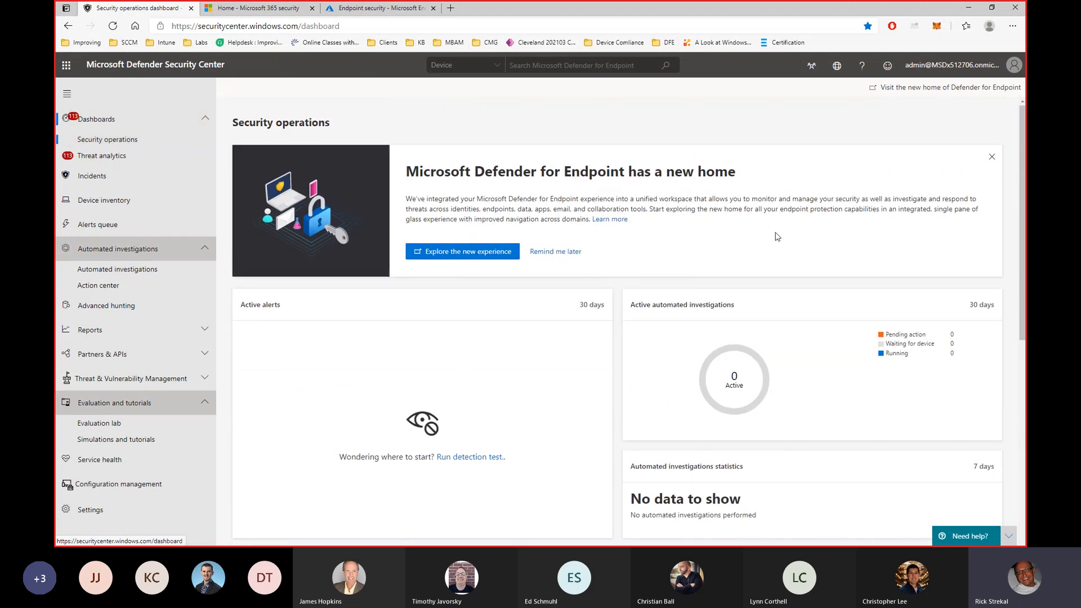
pyautogui.moveTo(747, 208)
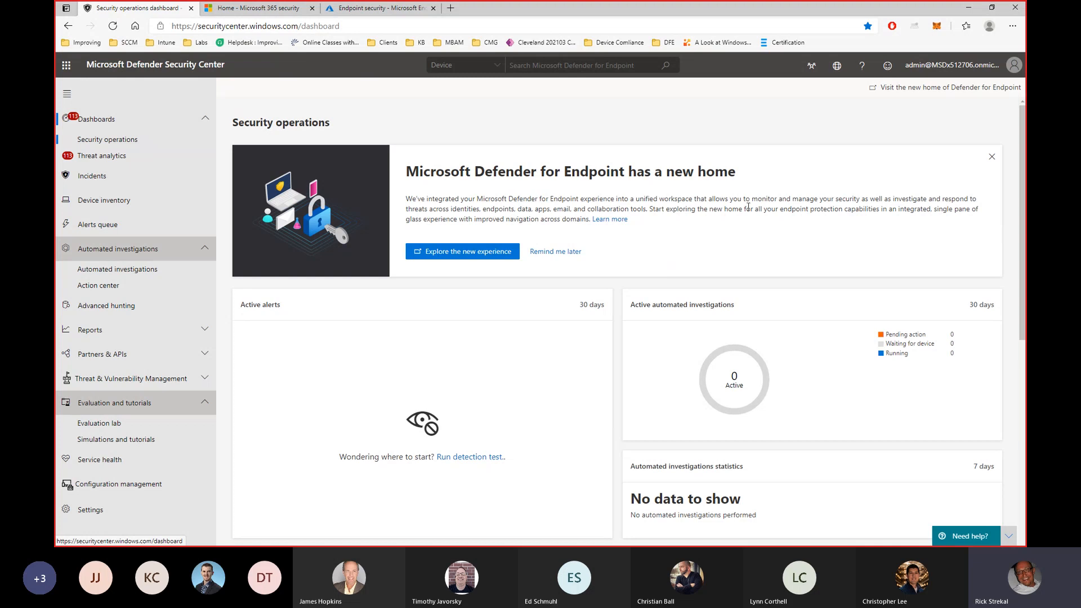
pyautogui.moveTo(738, 202)
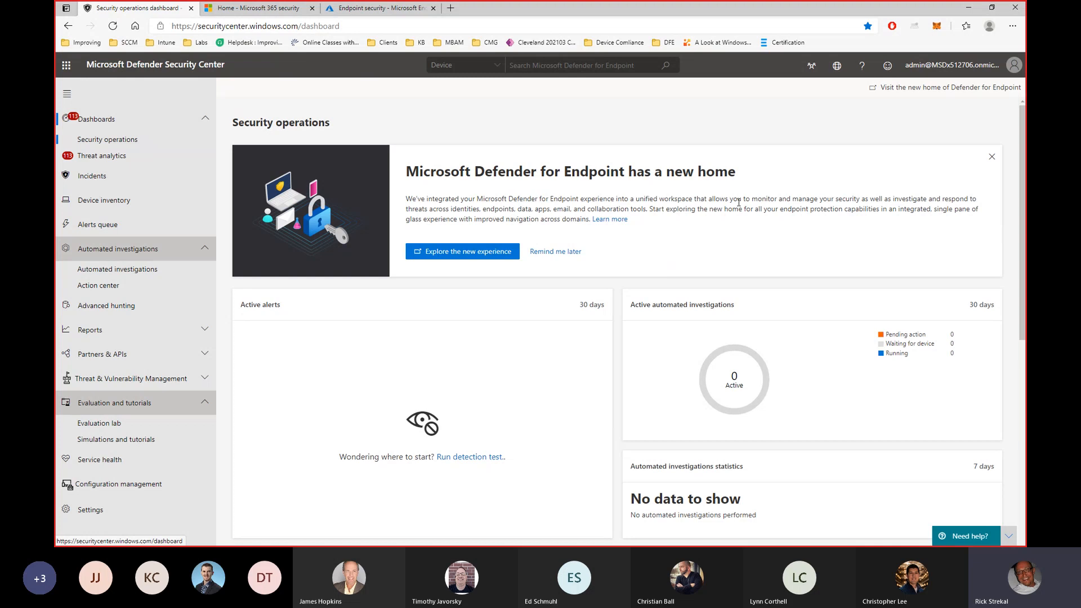
pyautogui.moveTo(347, 434)
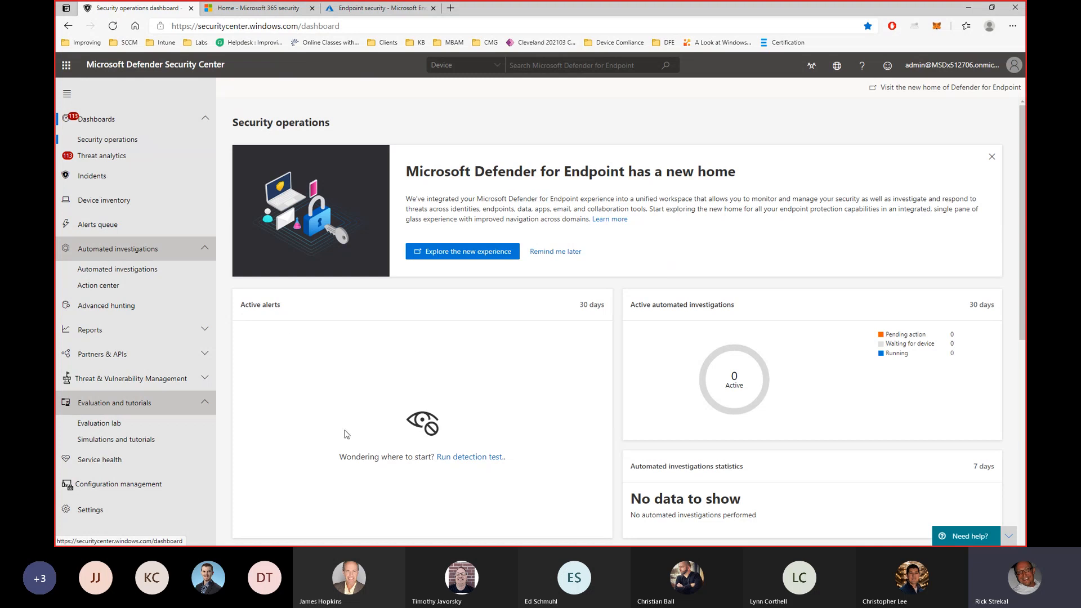
pyautogui.moveTo(293, 378)
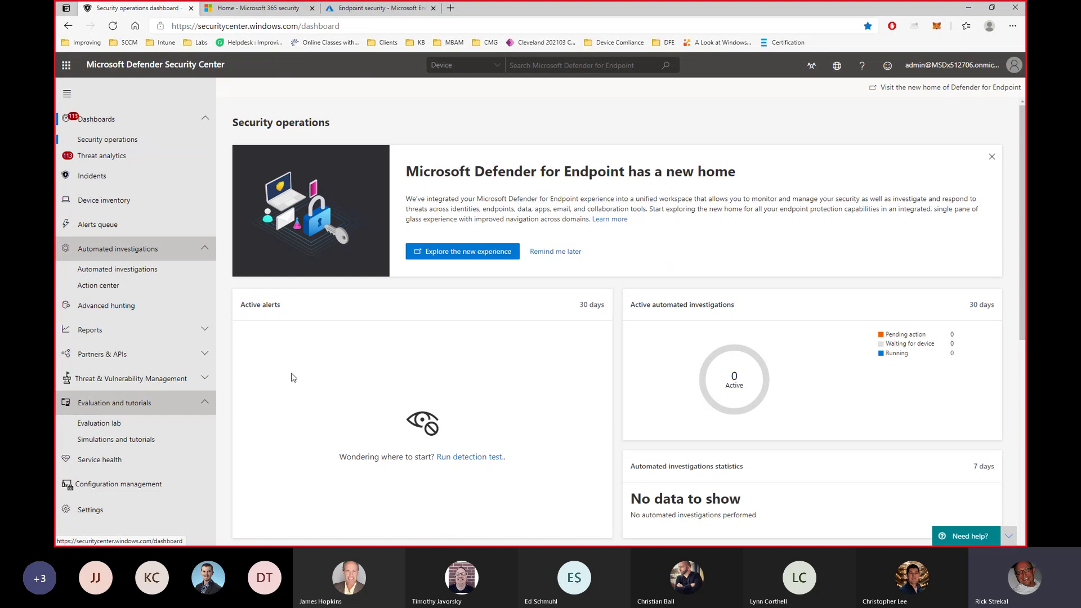
pyautogui.moveTo(748, 415)
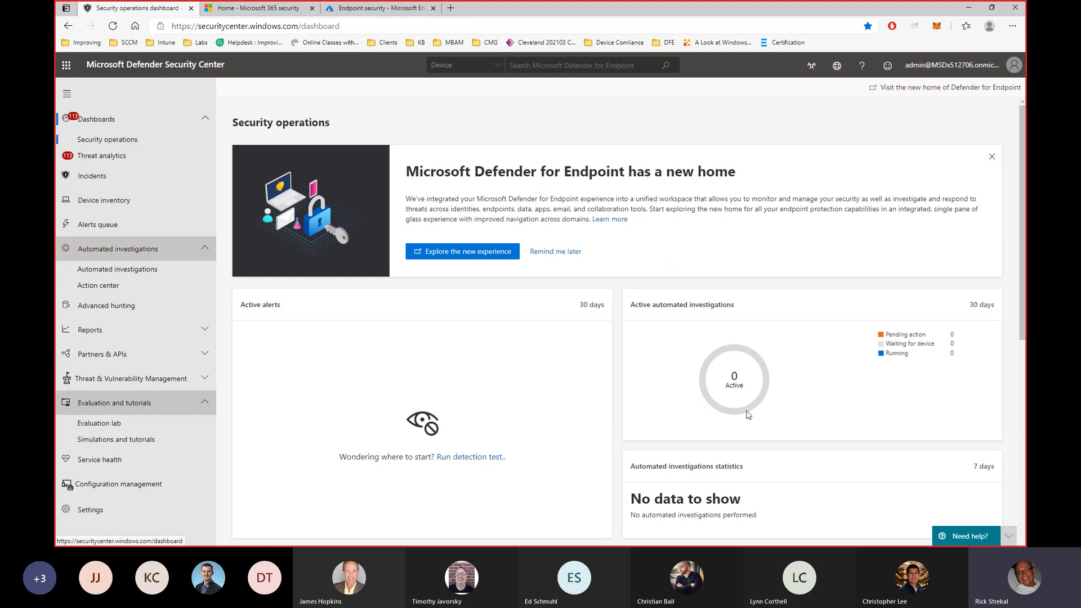
pyautogui.scroll(-3)
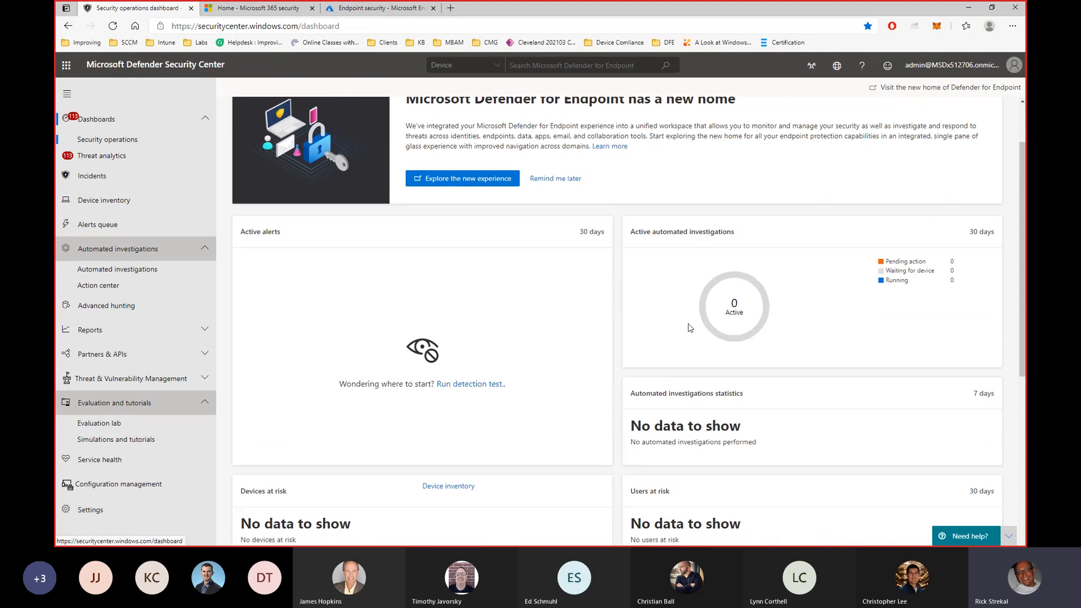
pyautogui.scroll(-3)
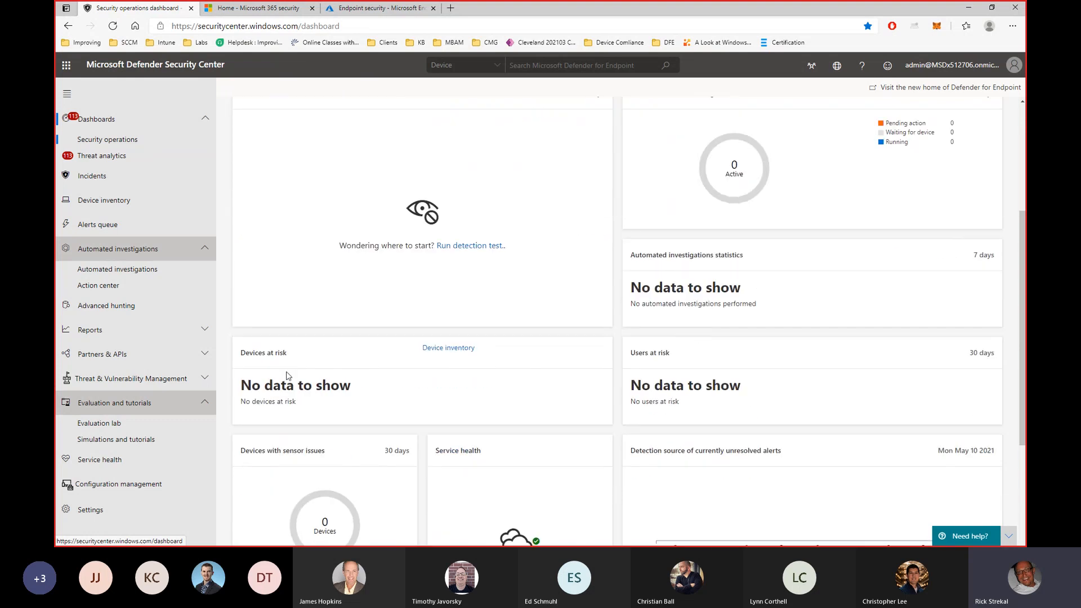
pyautogui.scroll(-3)
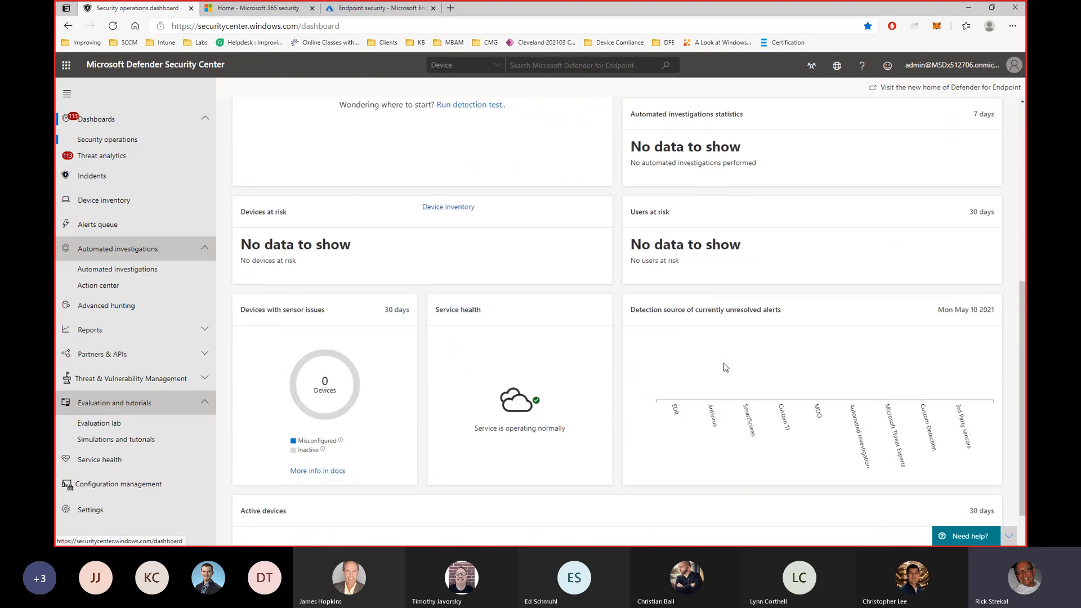
pyautogui.moveTo(764, 345)
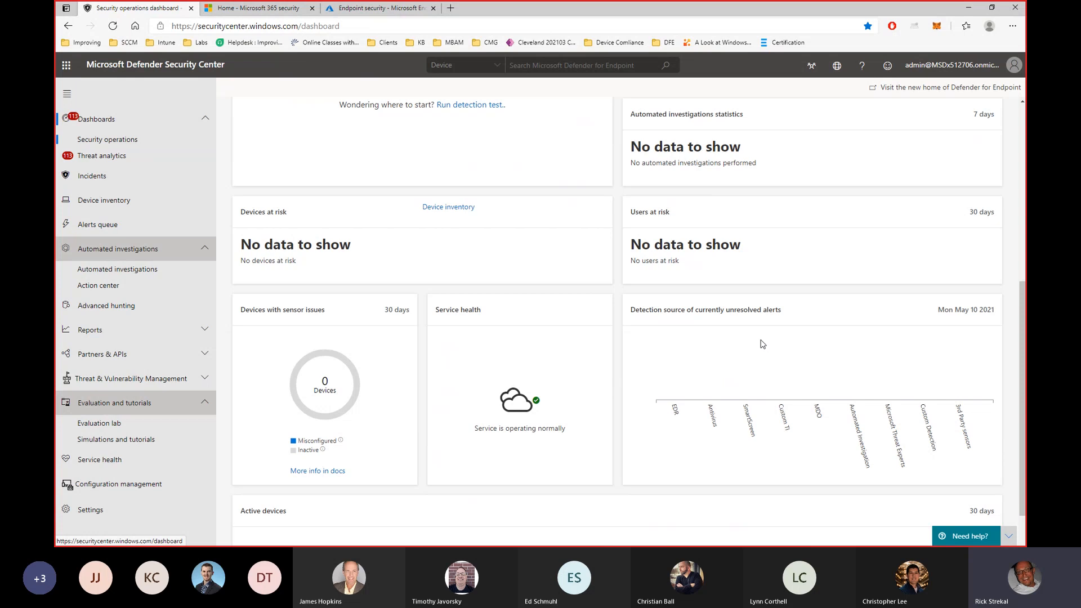
pyautogui.moveTo(320, 341)
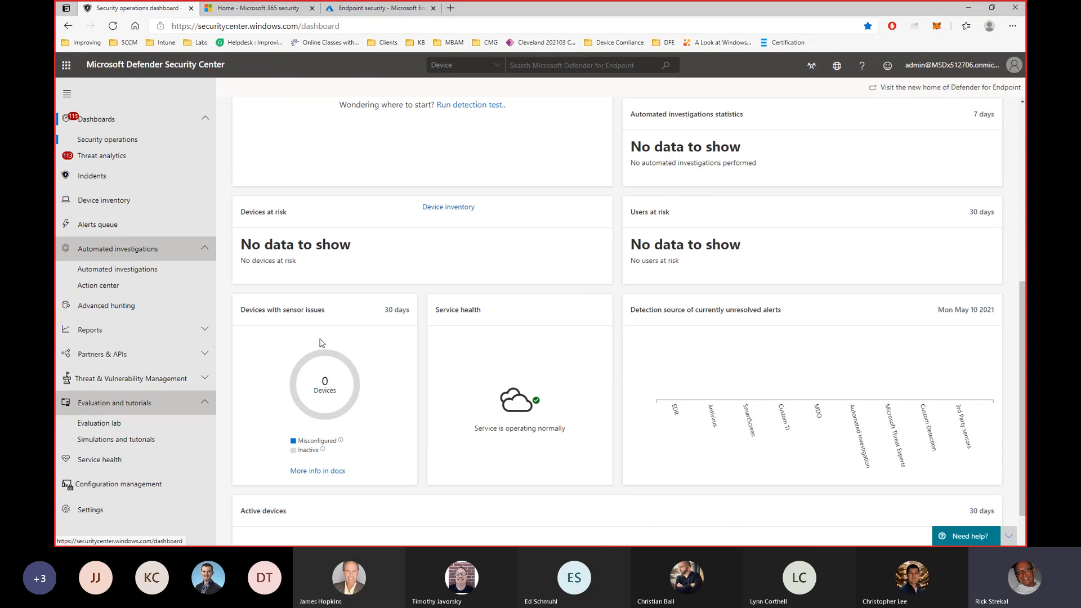
pyautogui.scroll(-3)
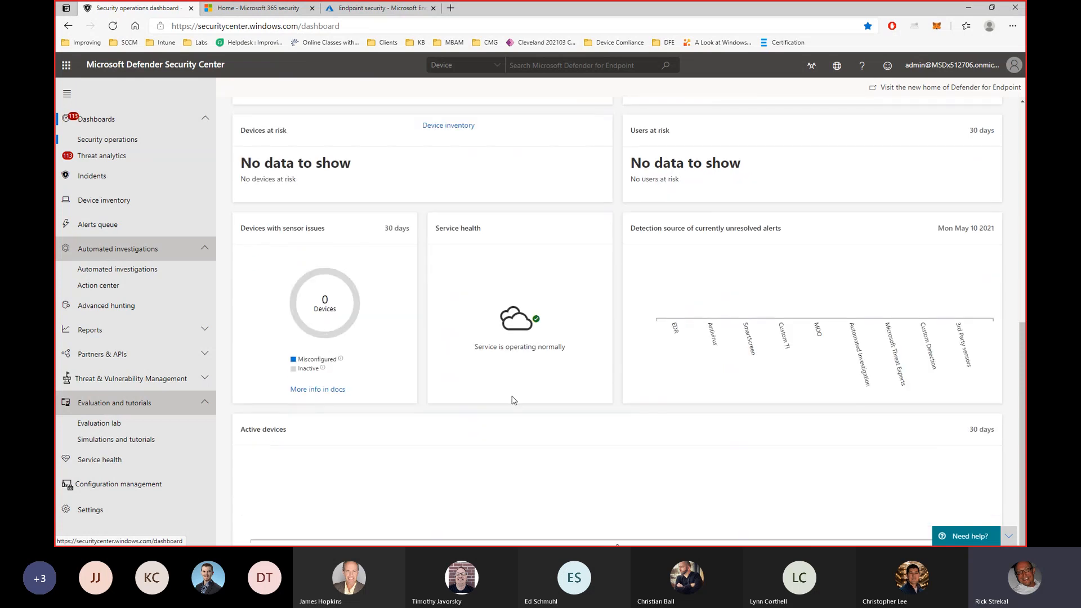
pyautogui.moveTo(779, 453)
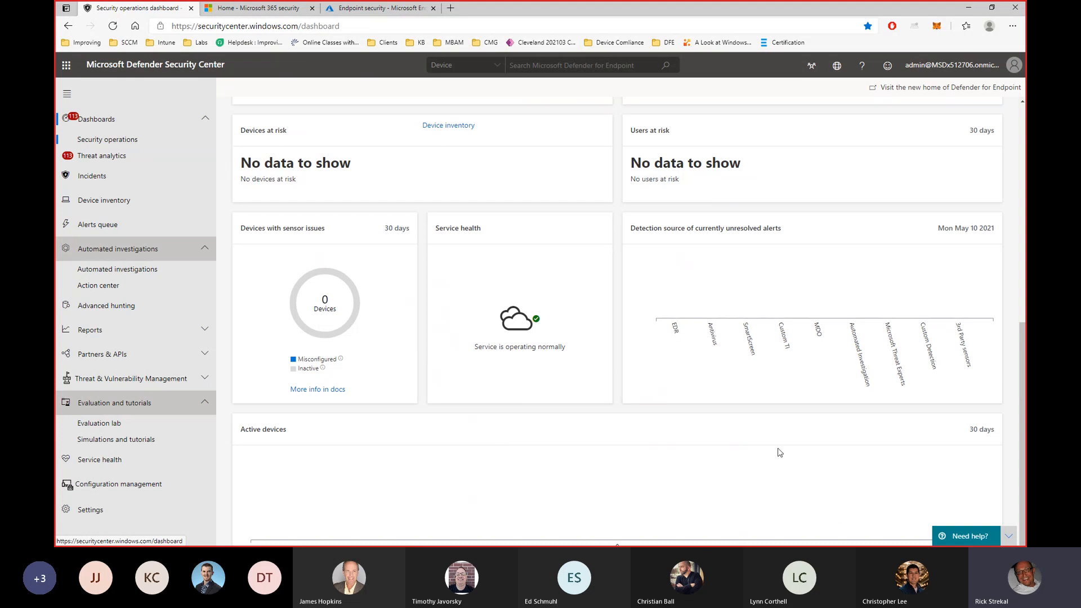
pyautogui.moveTo(827, 452)
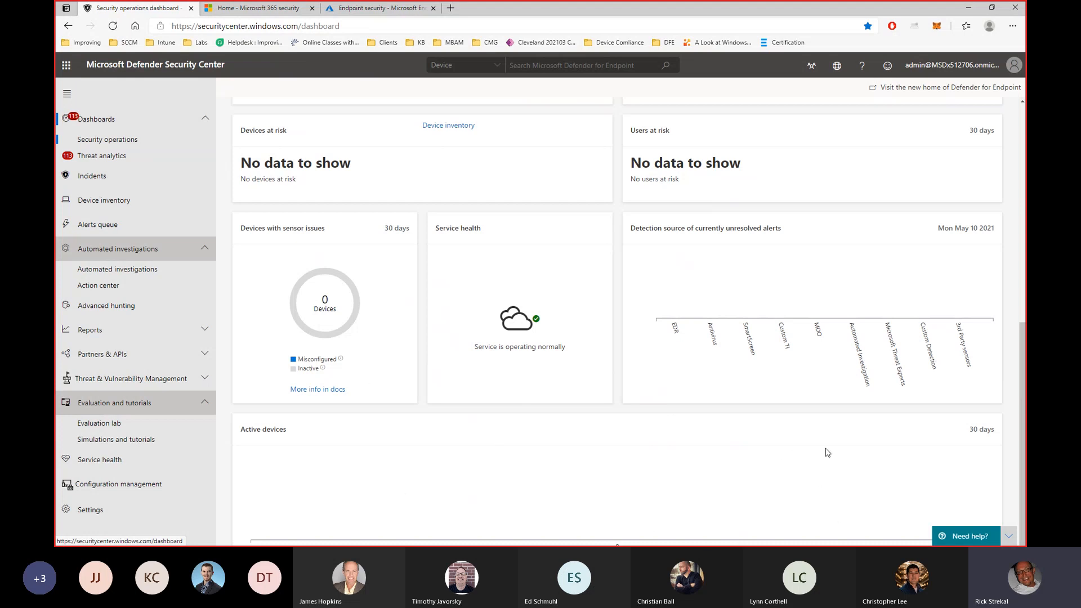
pyautogui.moveTo(815, 444)
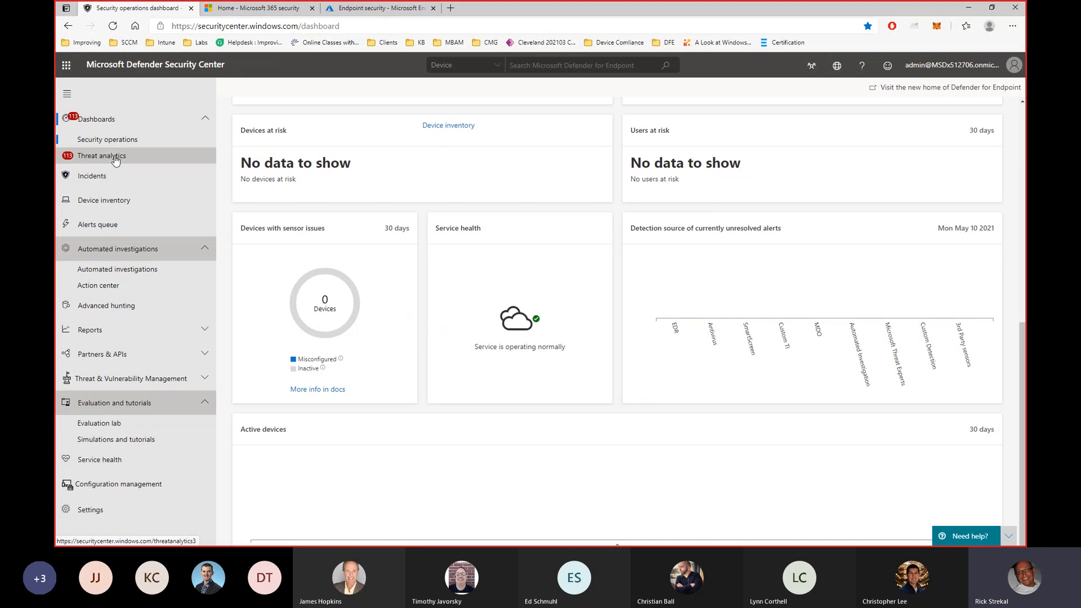
# Step: Show the Threat analytics page listing 113 threats with none impacting the organization
pyautogui.click(102, 156)
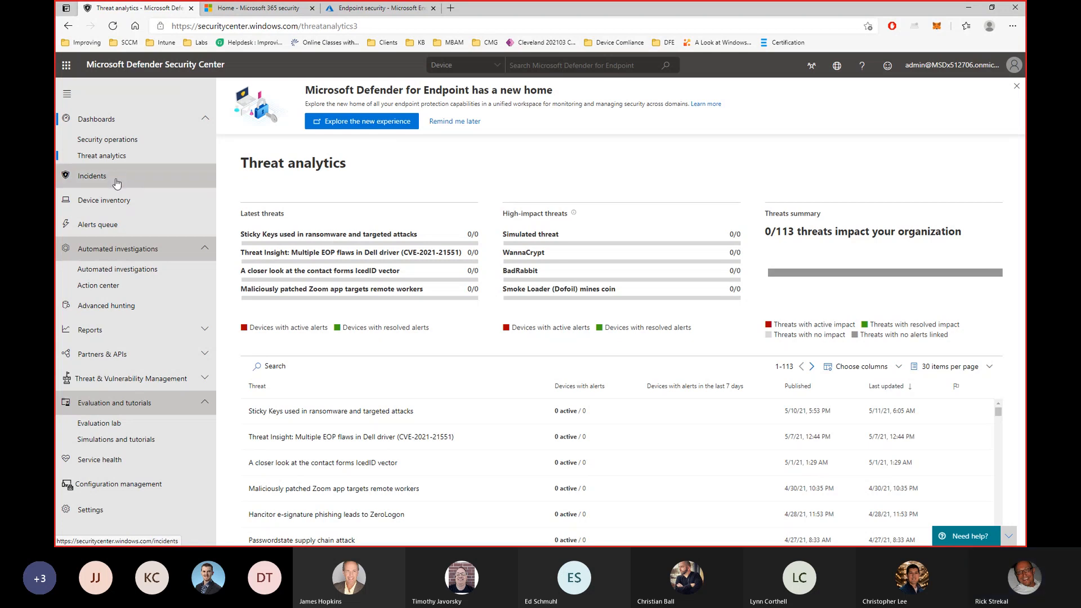
# Step: Show the Incidents page filtered to the last 30 days with no items found
pyautogui.click(91, 176)
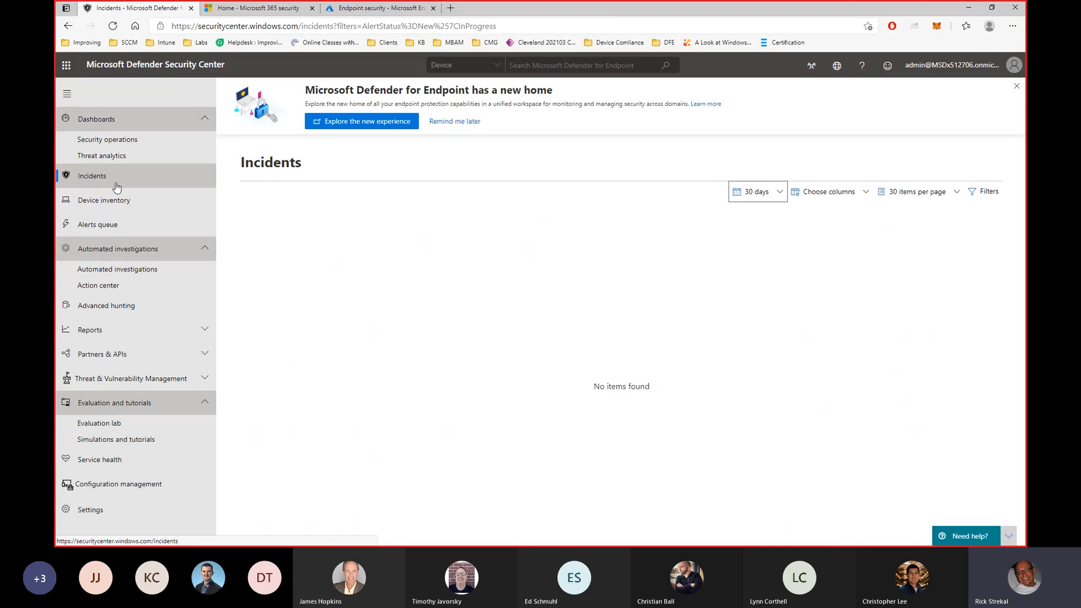
pyautogui.moveTo(75, 219)
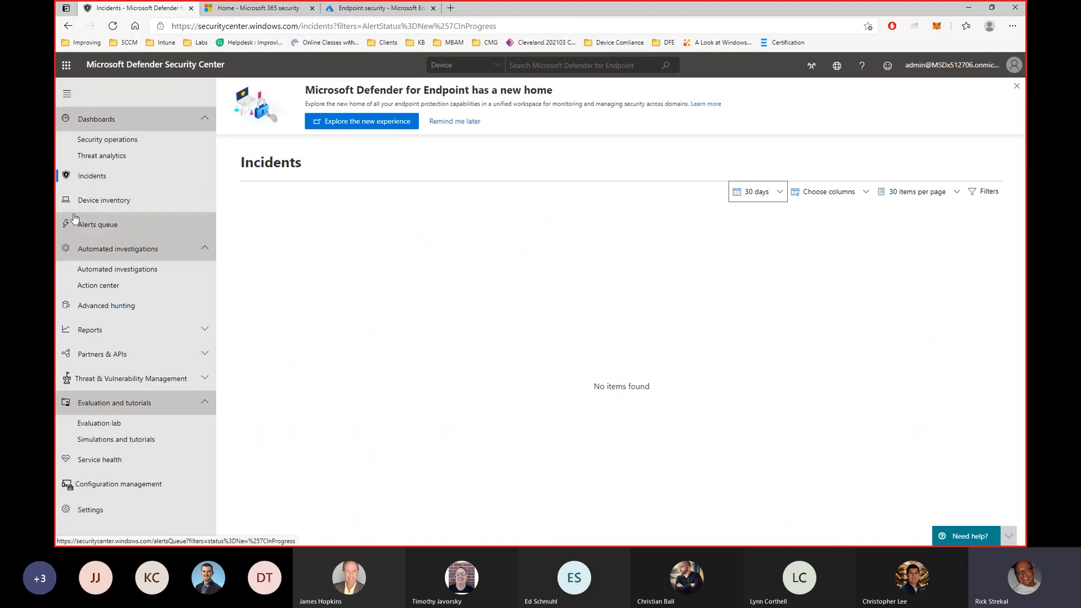
# Step: Show the Device inventory page filtered to 30 days with no devices found
pyautogui.click(104, 201)
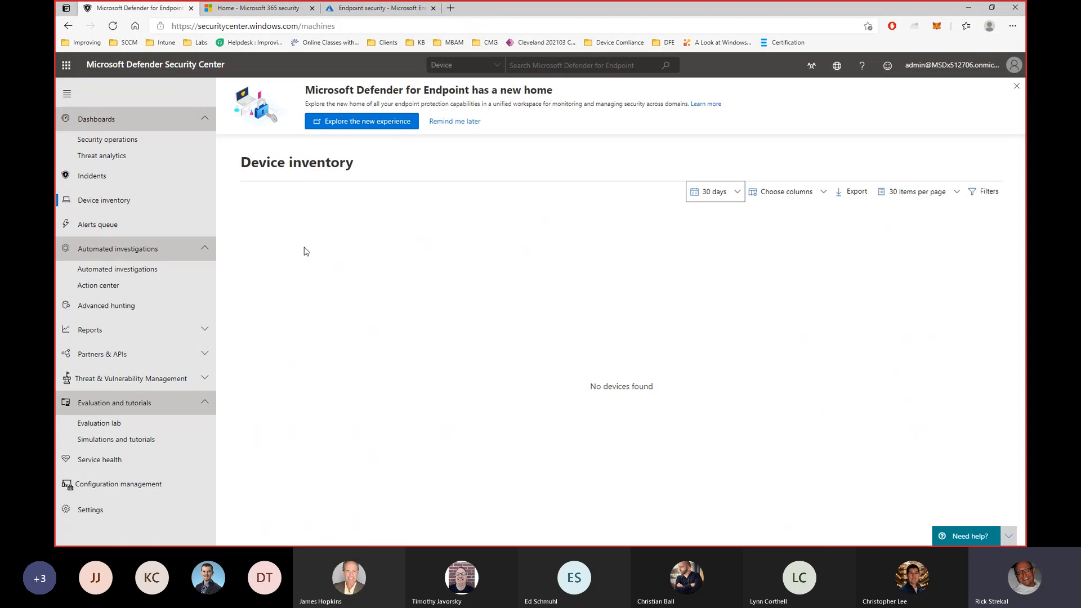
pyautogui.moveTo(96, 234)
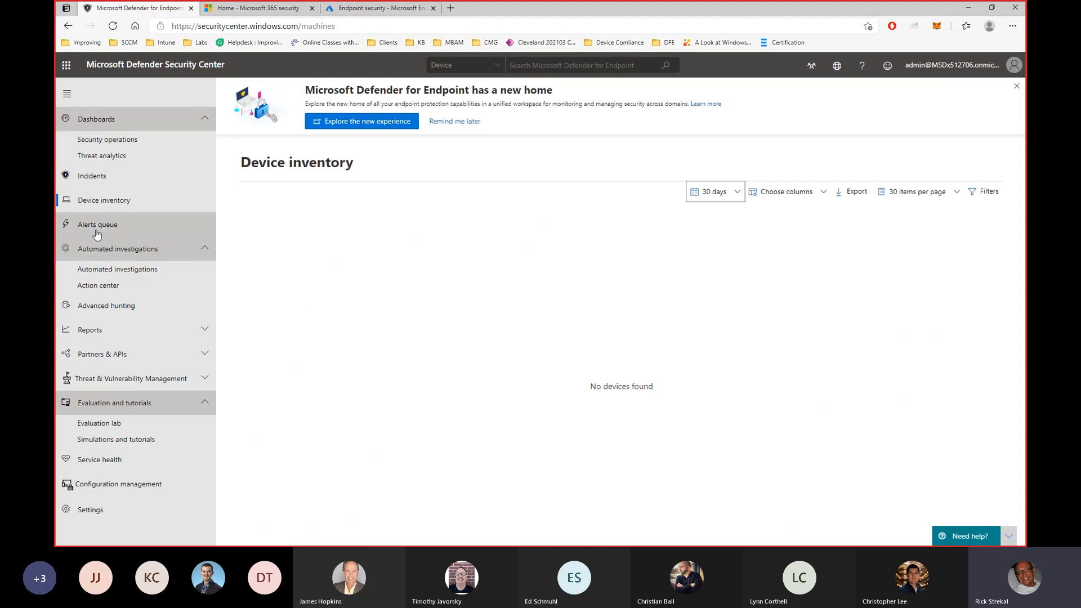
# Step: Show the Alerts queue, which lists no alerts for the last 30 days
pyautogui.click(96, 224)
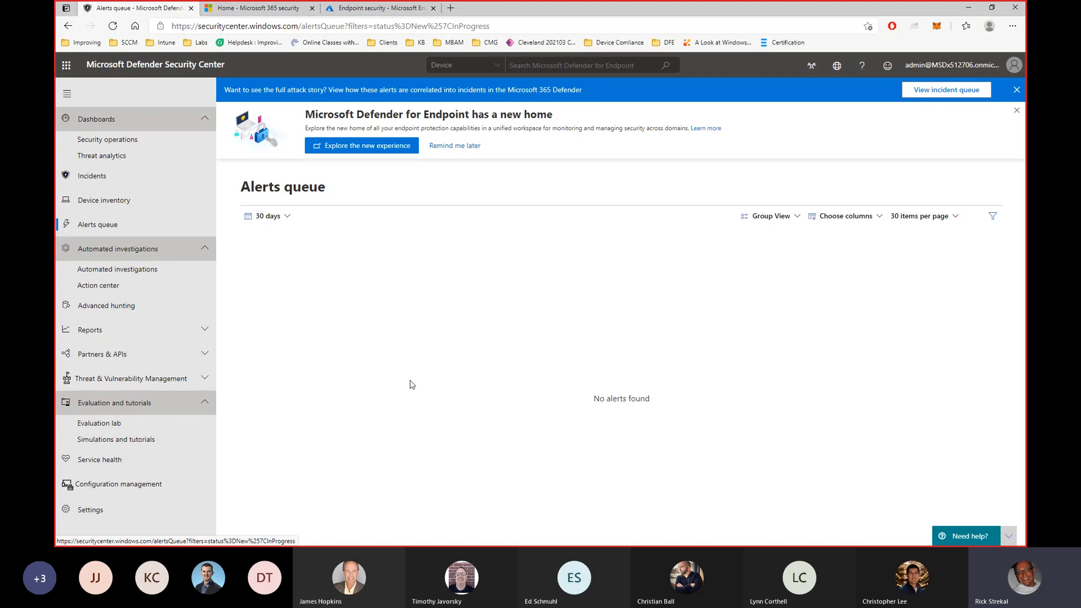
pyautogui.moveTo(112, 287)
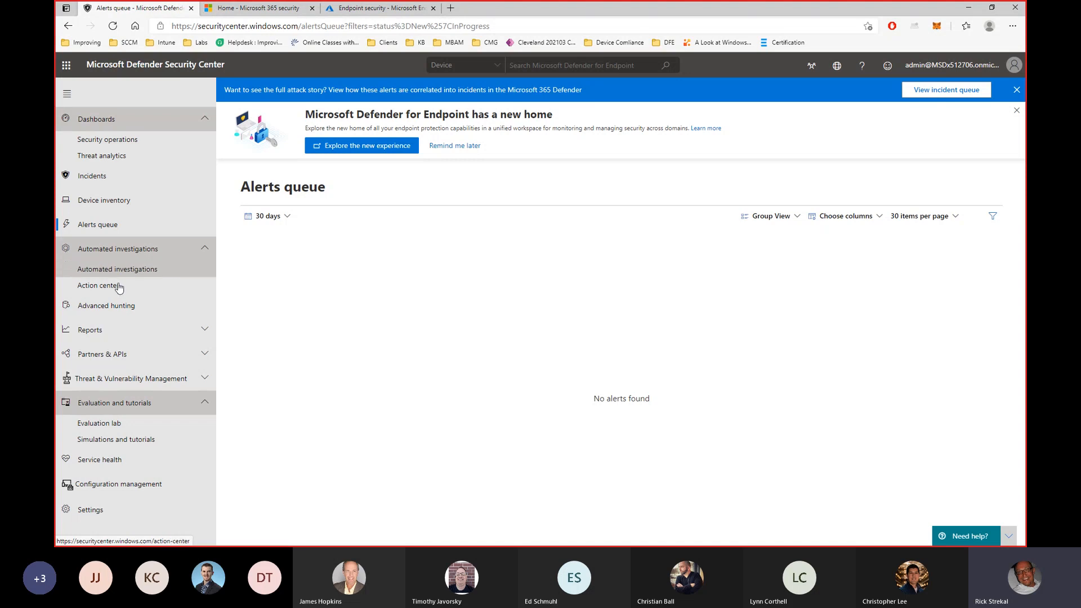
pyautogui.moveTo(175, 265)
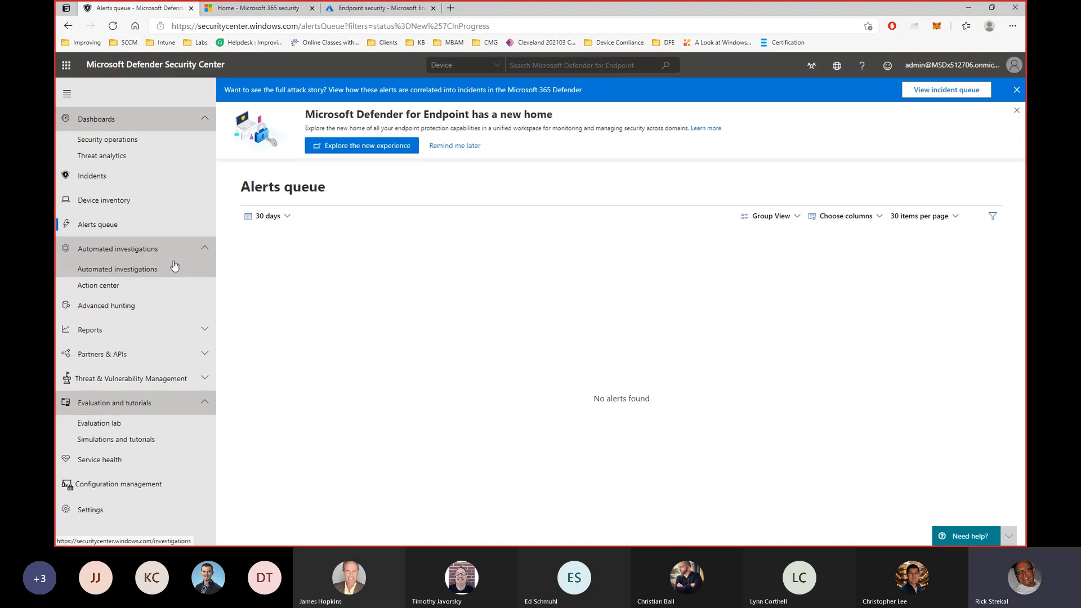
pyautogui.moveTo(140, 257)
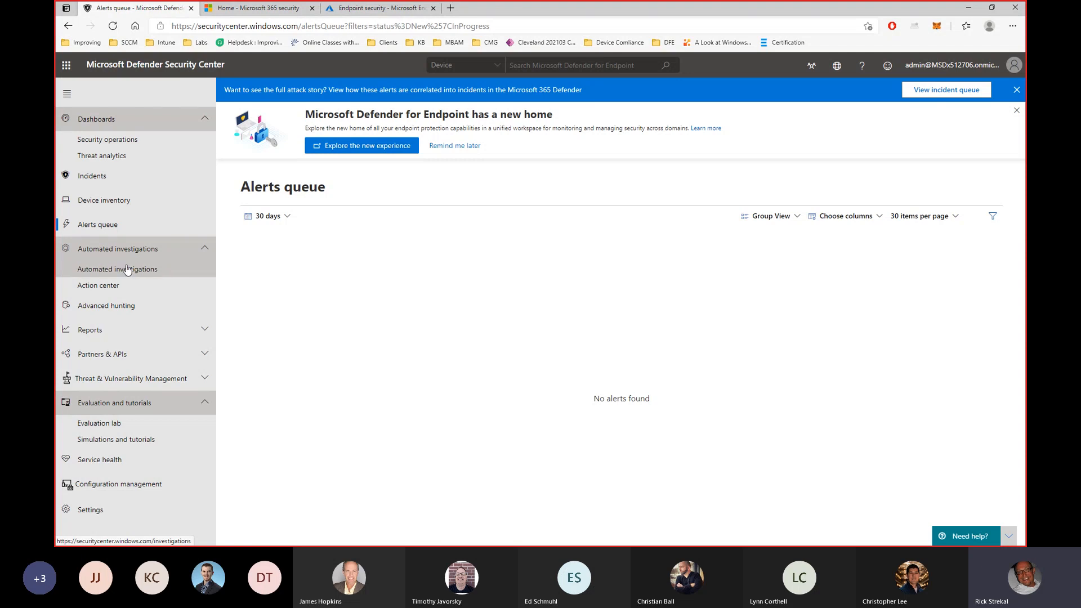
# Step: Show the Automated Investigations list, empty for the past week
pyautogui.click(117, 269)
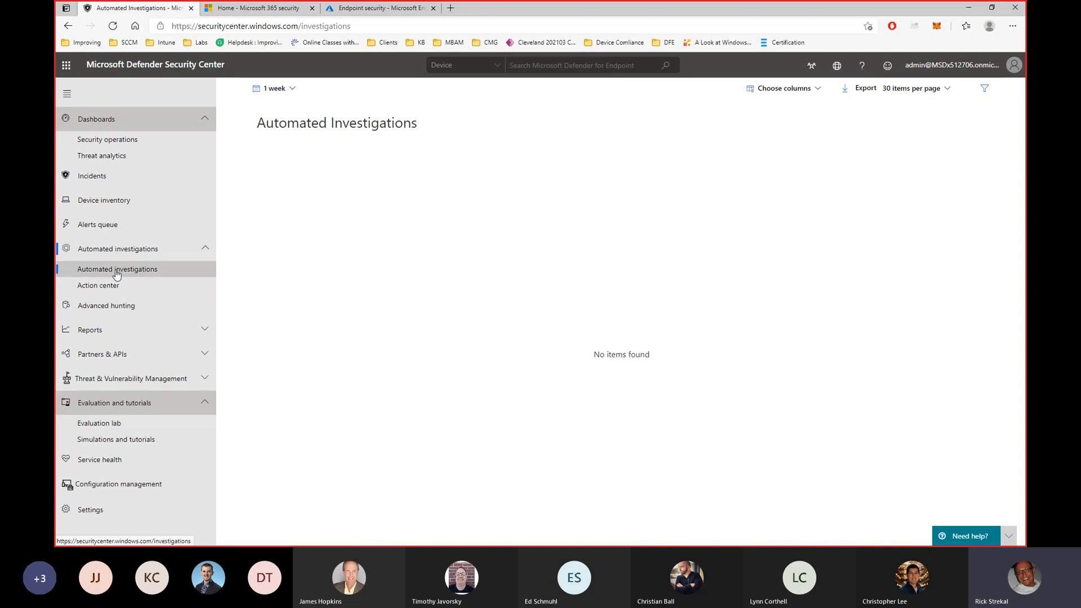
pyautogui.moveTo(501, 254)
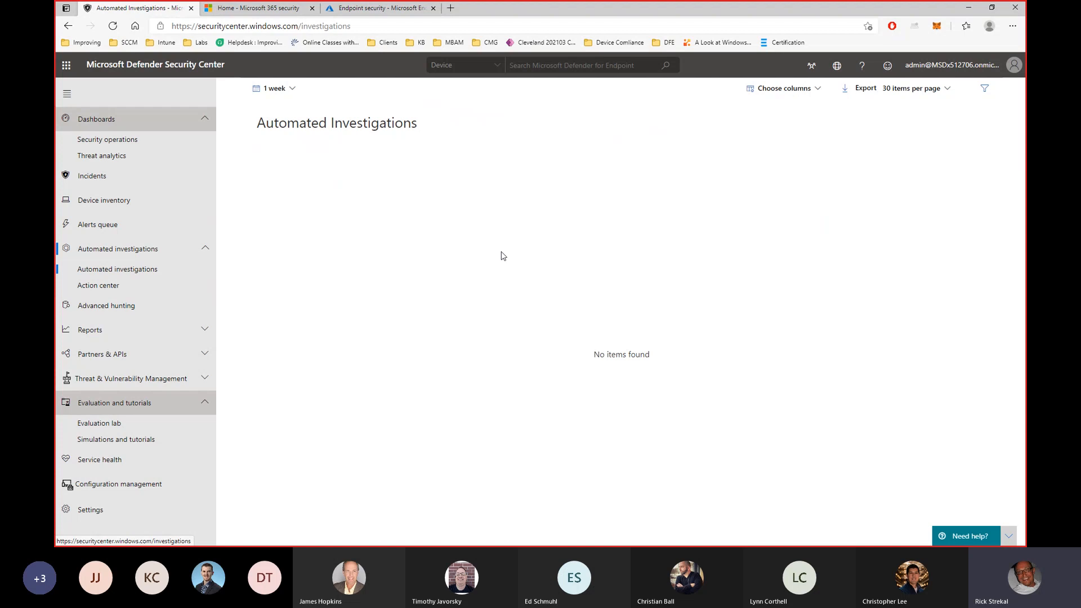
pyautogui.moveTo(455, 413)
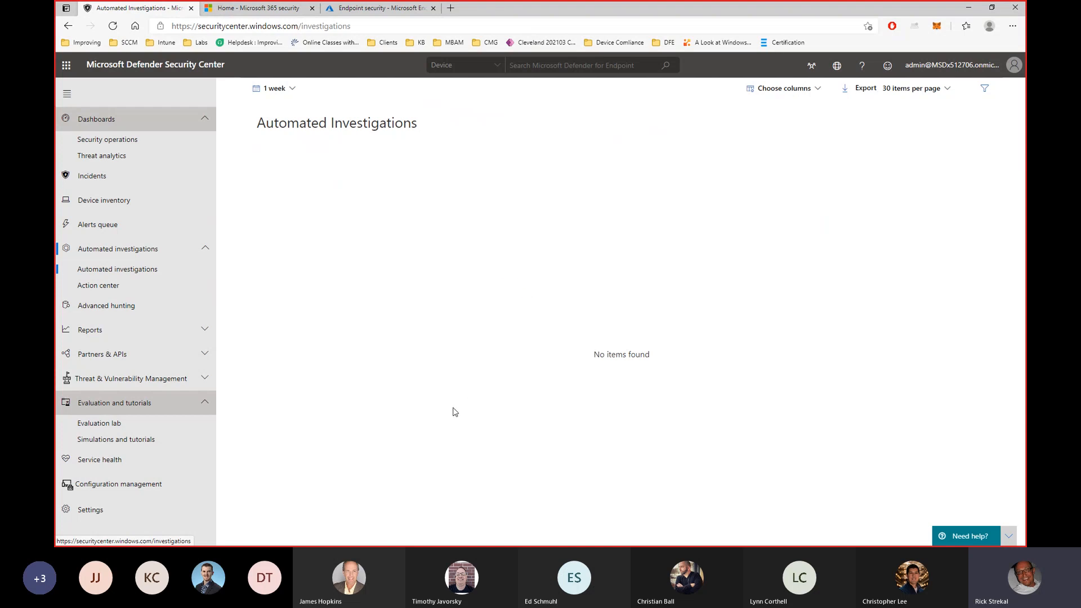
# Step: Go to Advanced hunting with its schema tables, then expand the Reports section
pyautogui.click(106, 305)
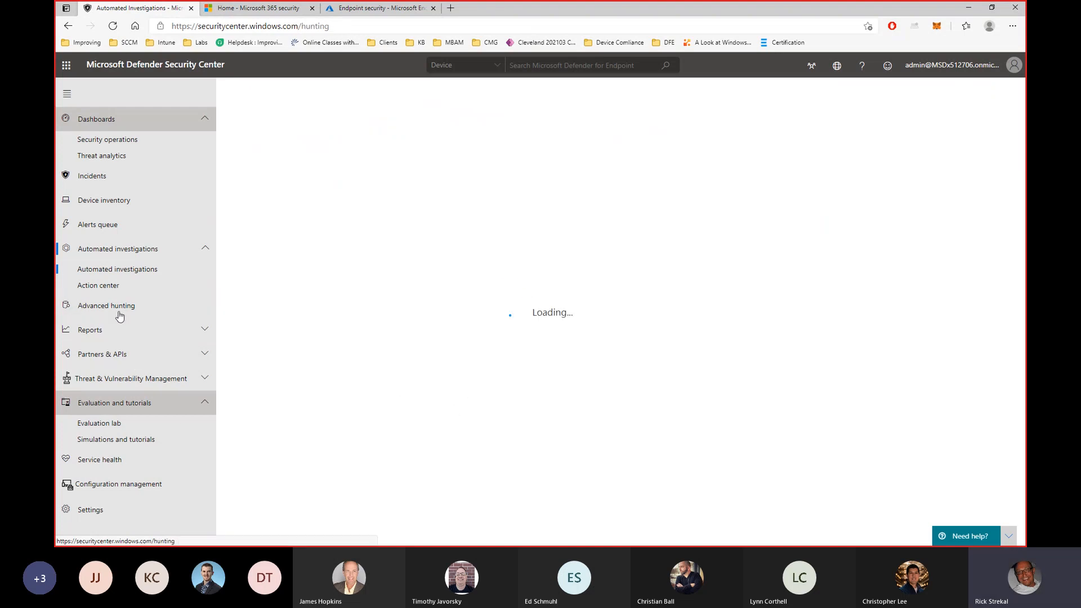
pyautogui.click(106, 305)
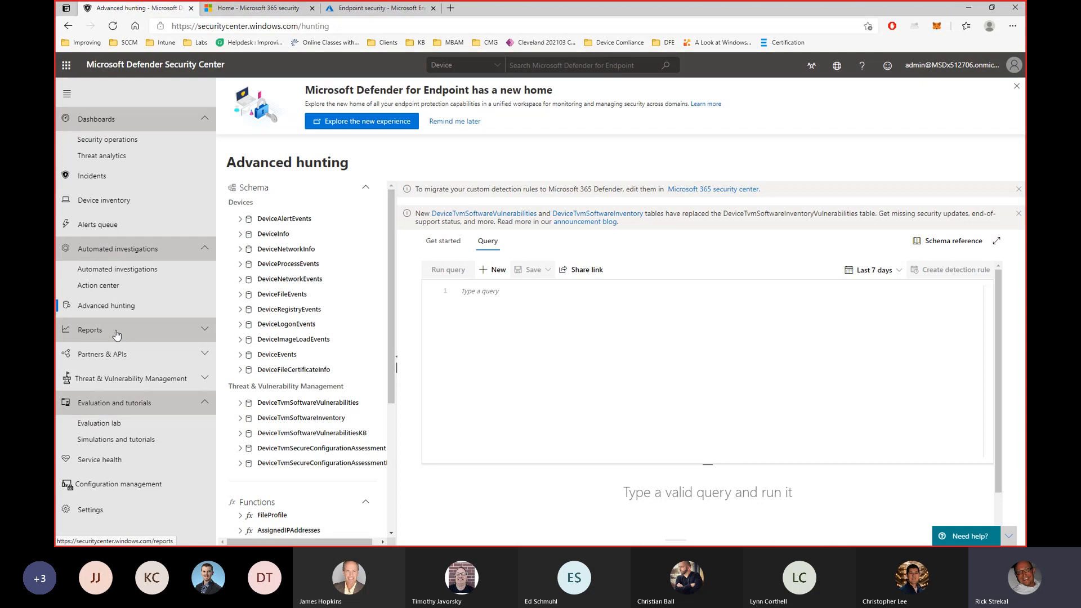
pyautogui.click(90, 330)
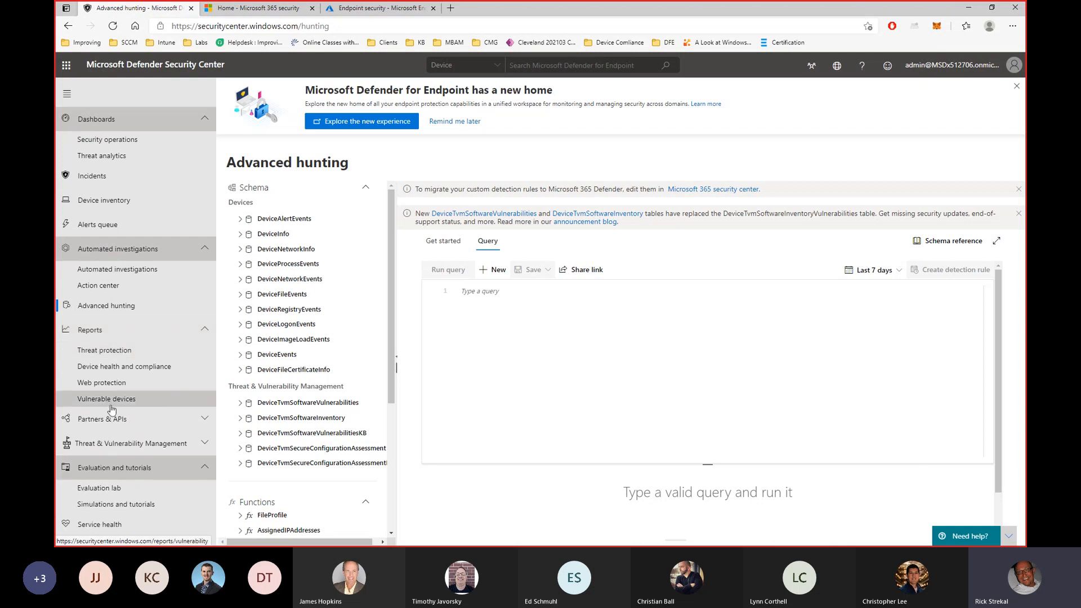
pyautogui.moveTo(134, 383)
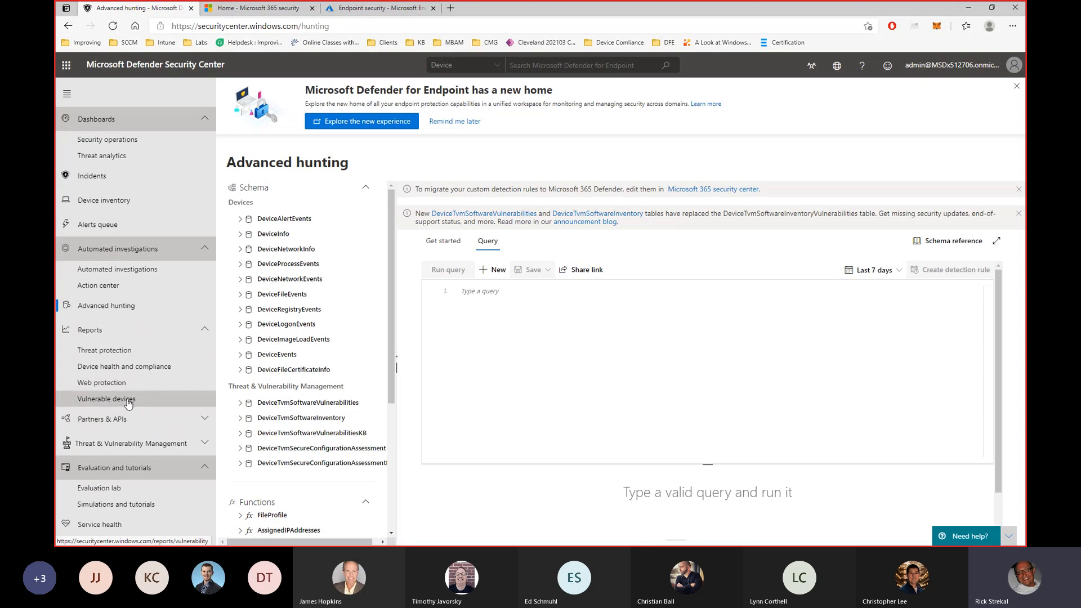
pyautogui.moveTo(113, 311)
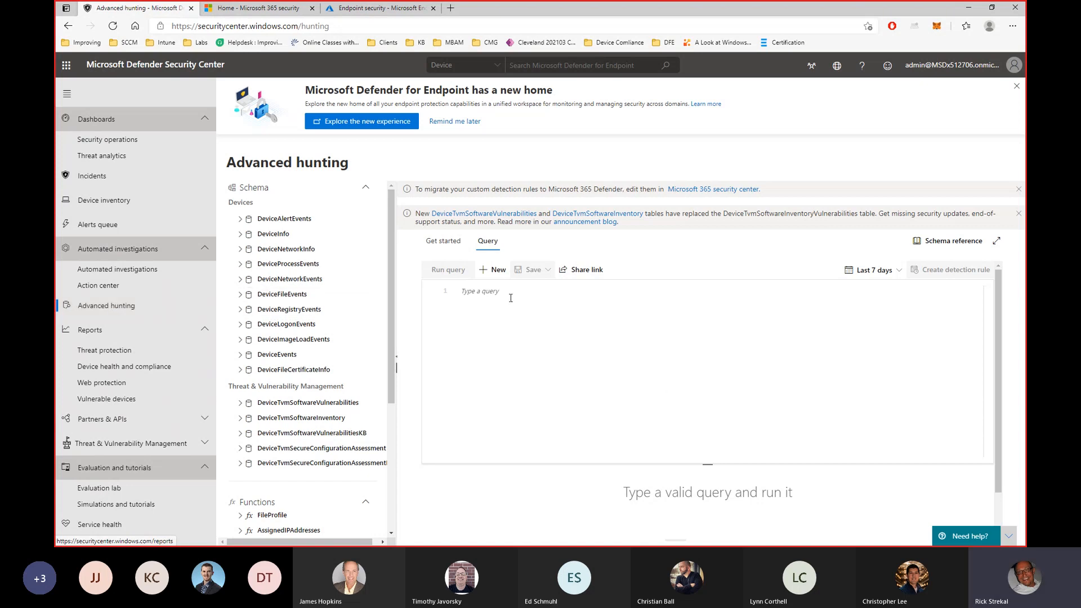
pyautogui.moveTo(158, 428)
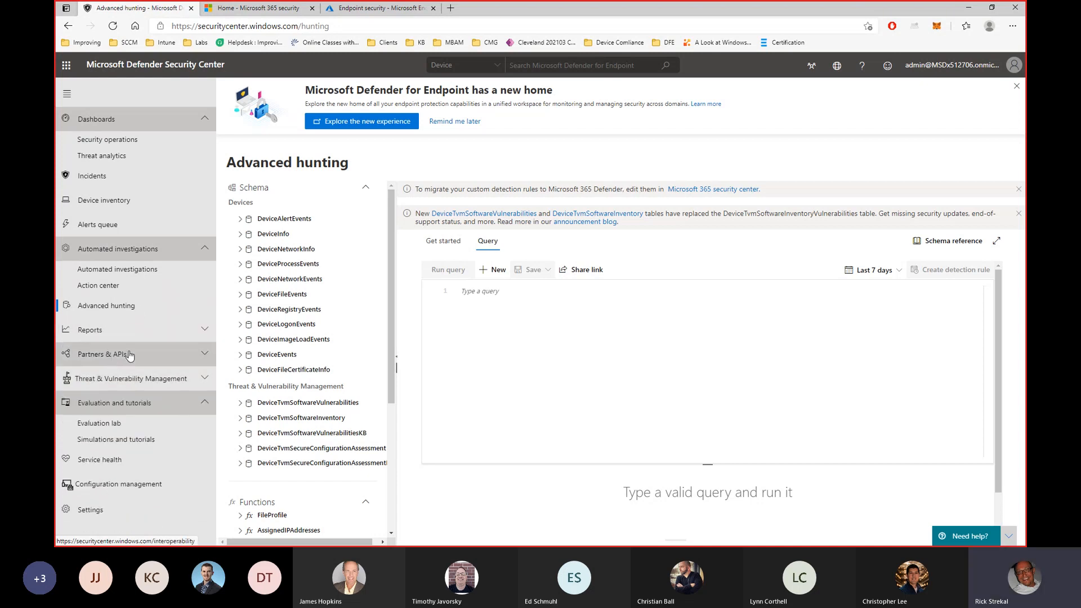
# Step: Expand Partners & APIs to list Partner applications, Connected applications, API explorer and Data export
pyautogui.click(101, 354)
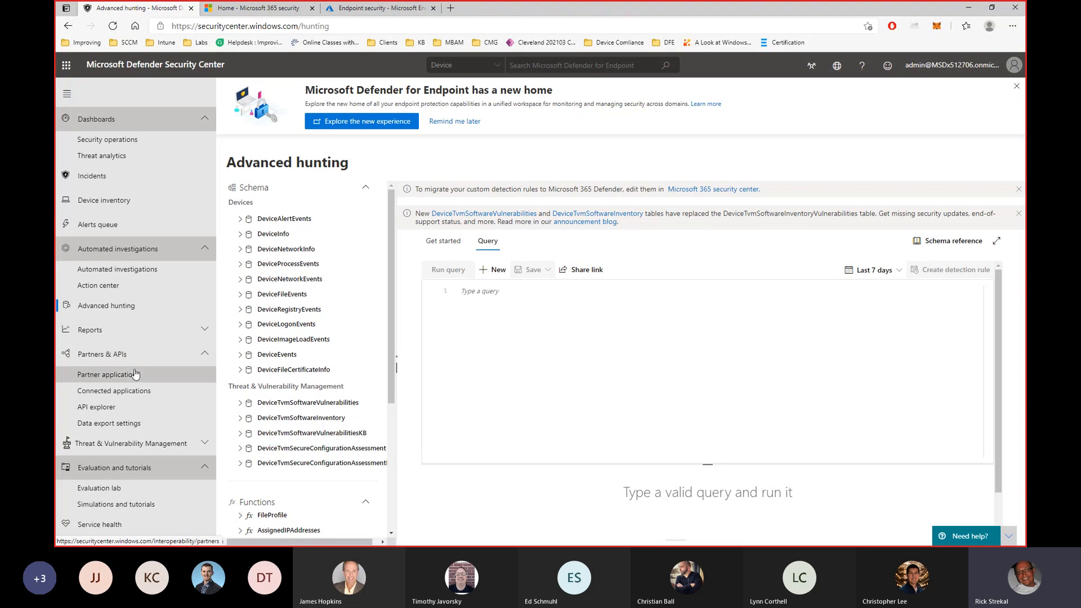
pyautogui.moveTo(141, 356)
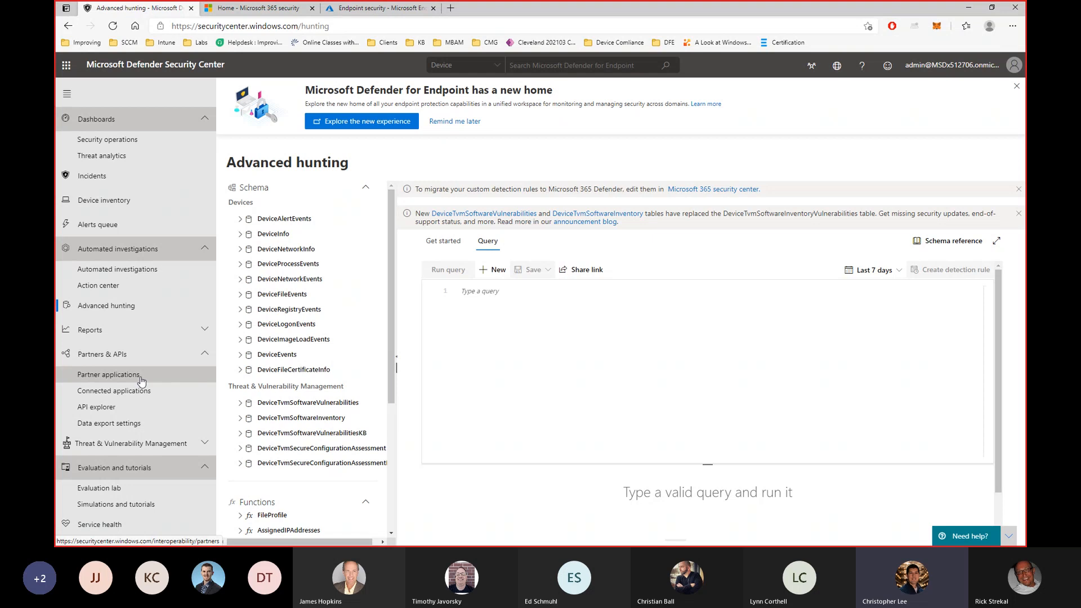
pyautogui.moveTo(131, 376)
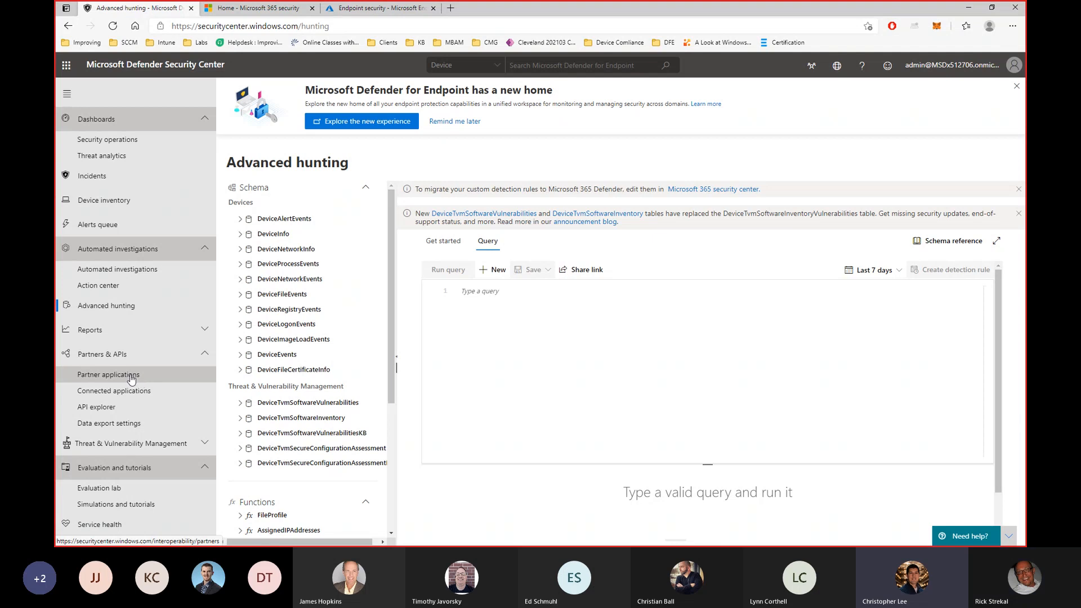
# Step: Browse the Partner applications catalogue down to security analytics partners like Azure Sentinel and Splunk
pyautogui.click(108, 375)
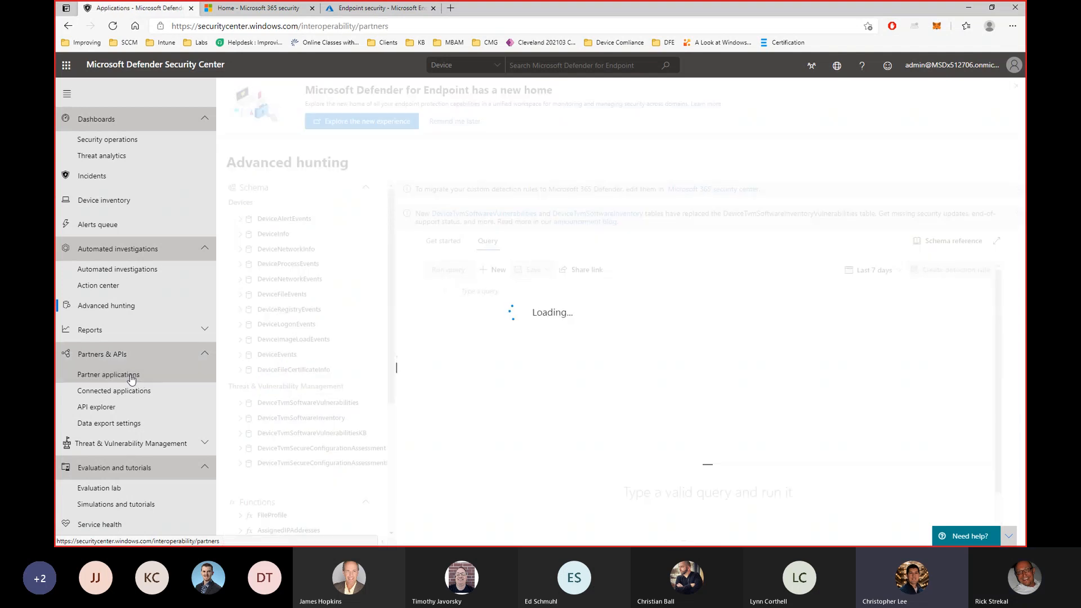
pyautogui.click(108, 375)
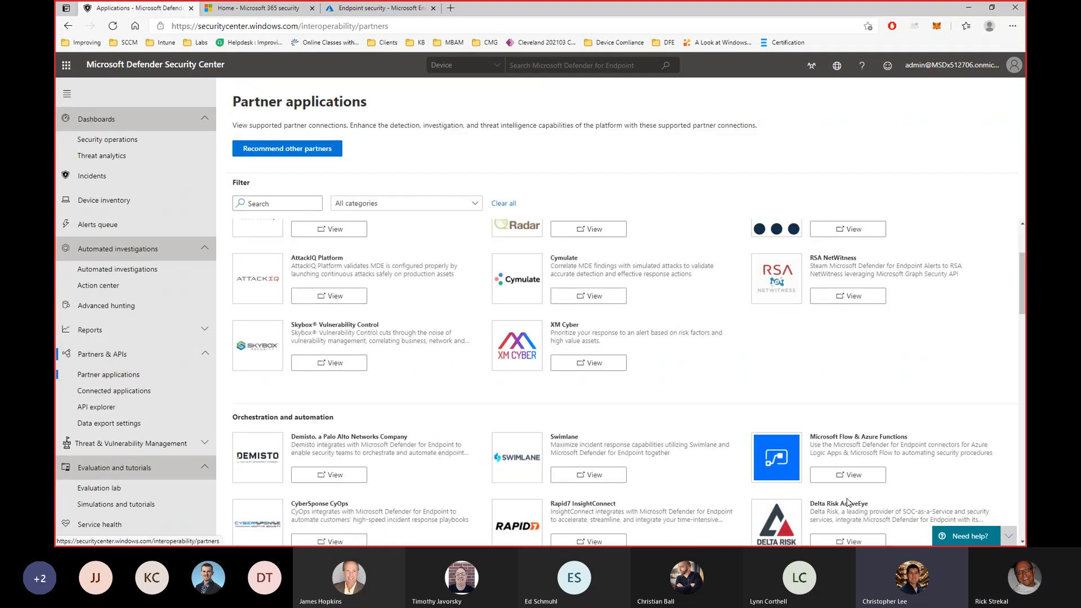
pyautogui.scroll(-3)
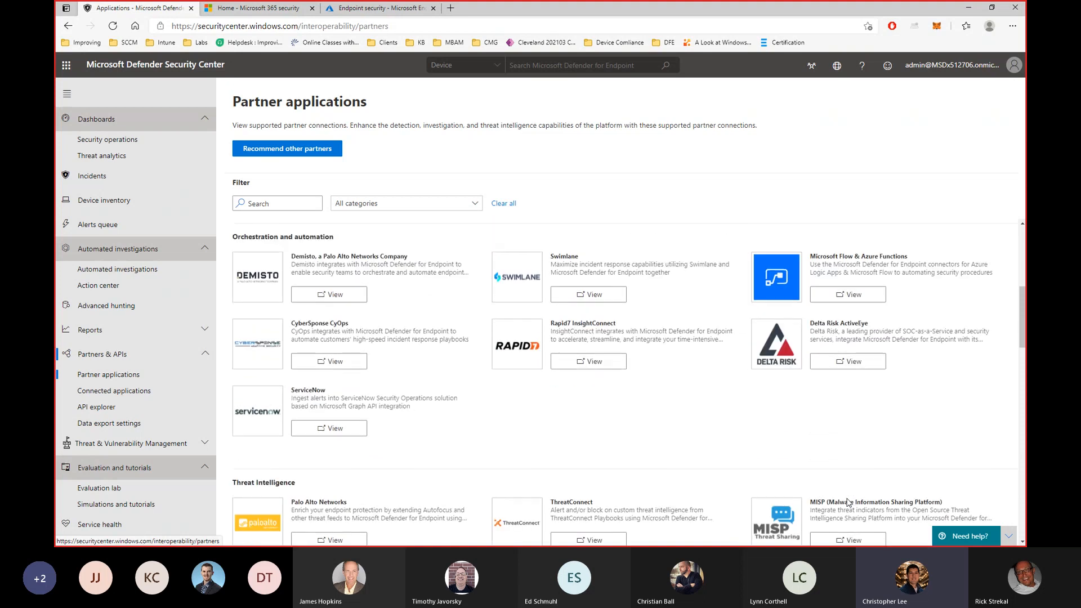
pyautogui.scroll(-3)
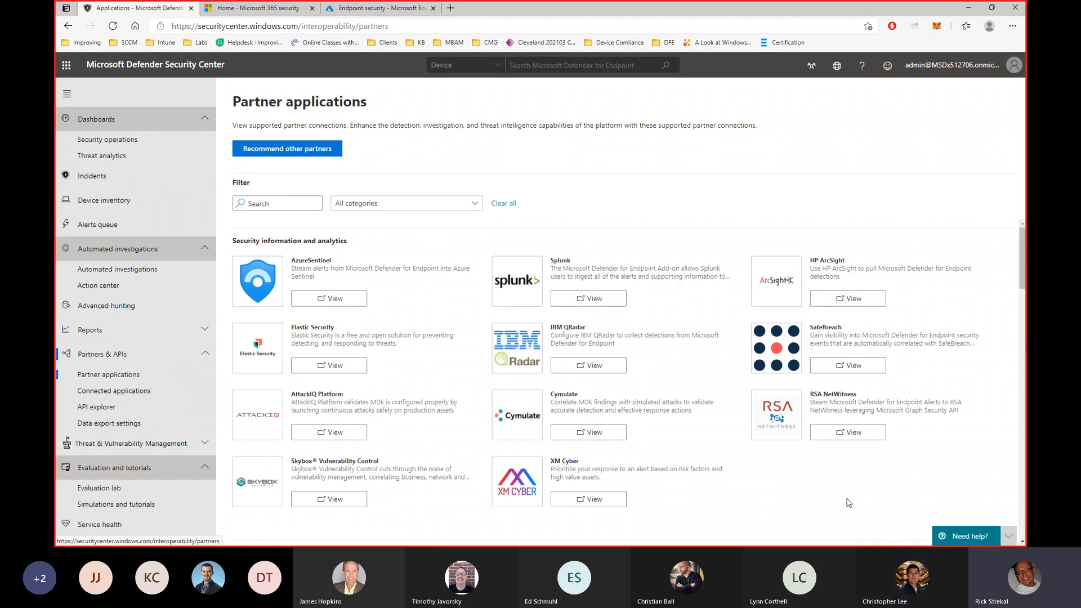
pyautogui.moveTo(112, 353)
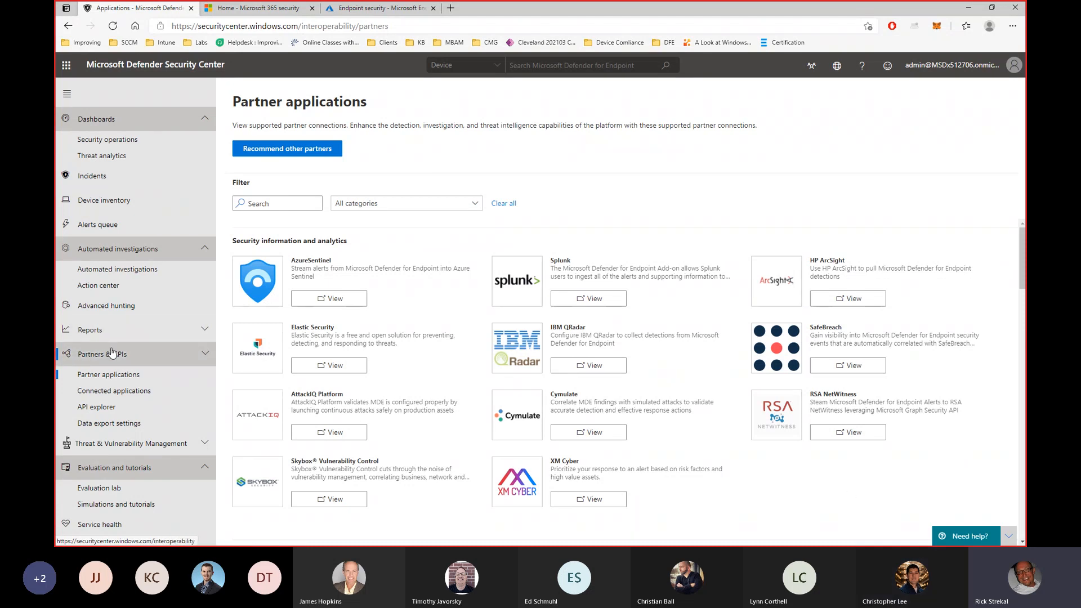
# Step: View the Threat & Vulnerability Management dashboard and Security recommendations, both showing no data
pyautogui.click(131, 379)
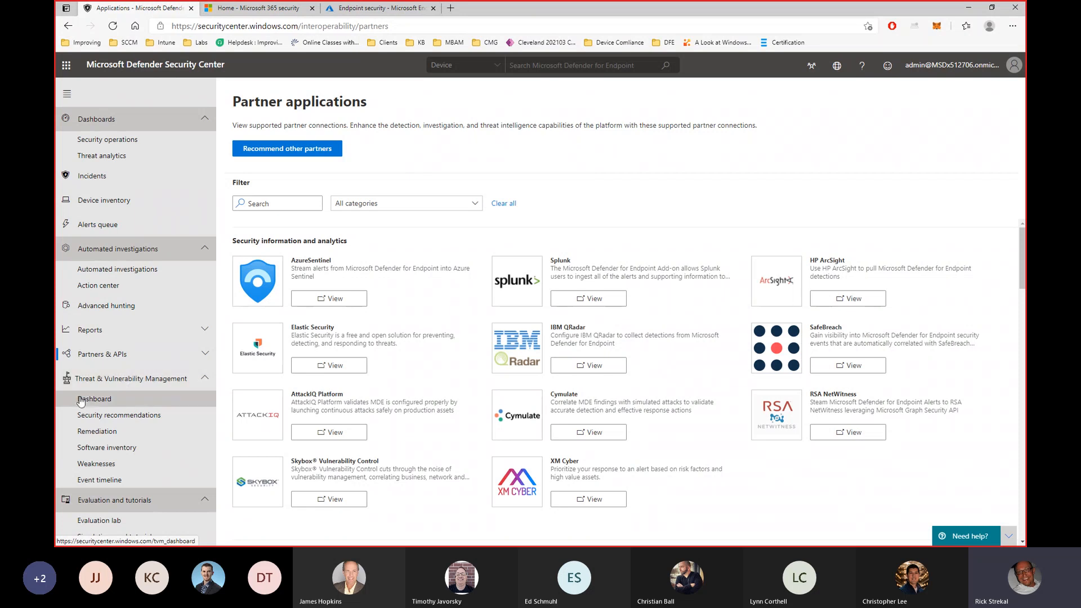
pyautogui.click(95, 399)
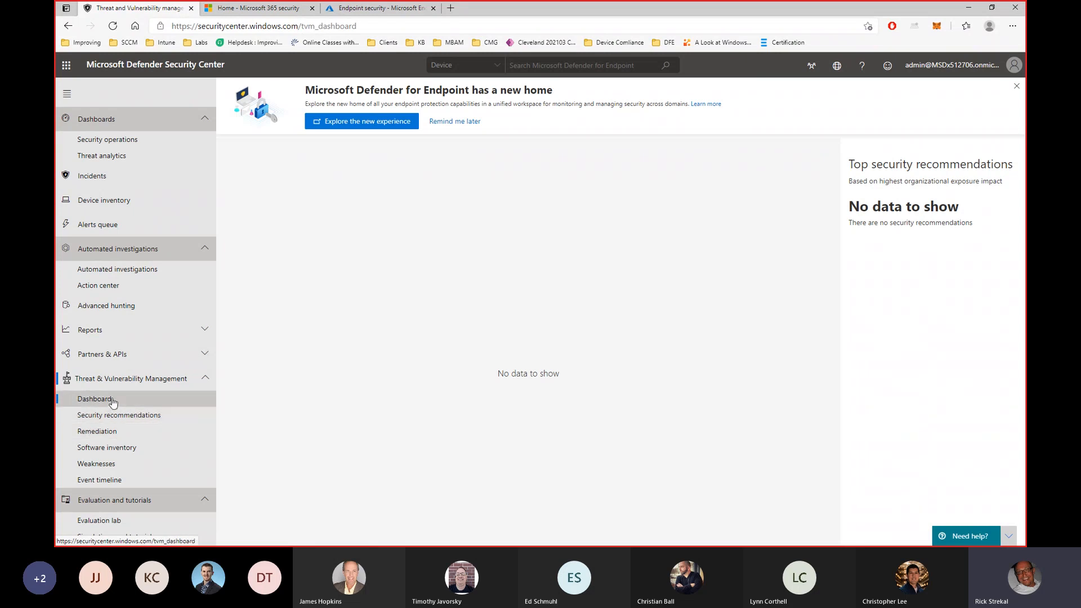
pyautogui.click(119, 414)
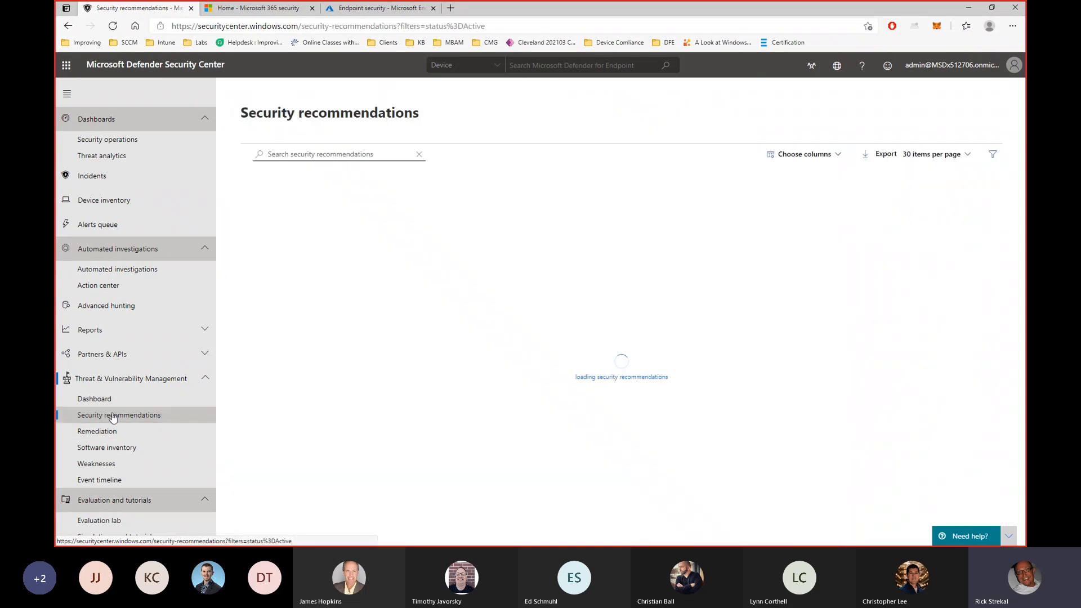
pyautogui.click(95, 398)
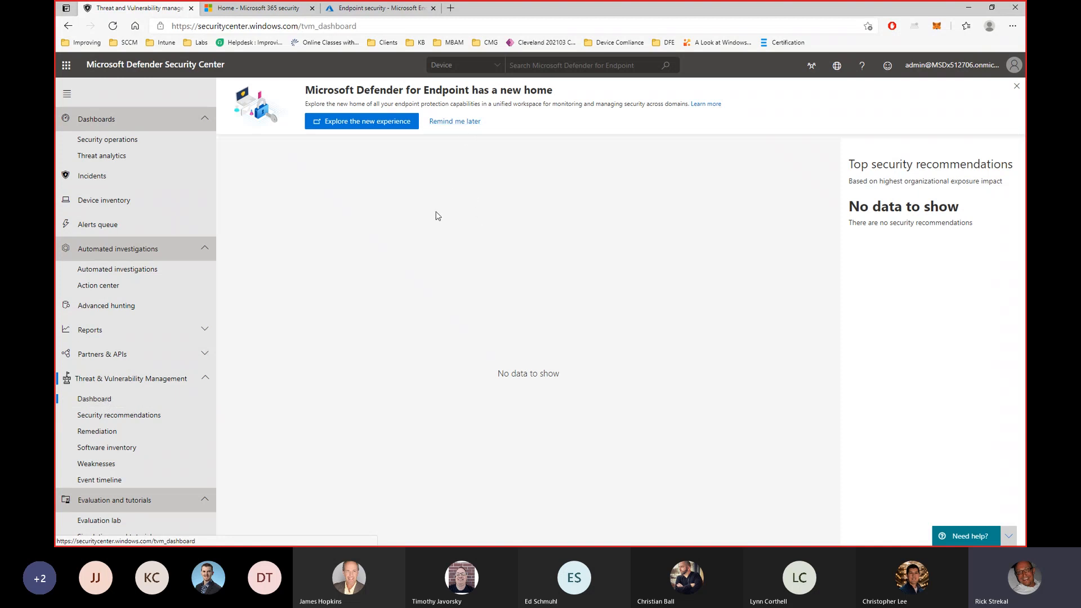
pyautogui.moveTo(99, 410)
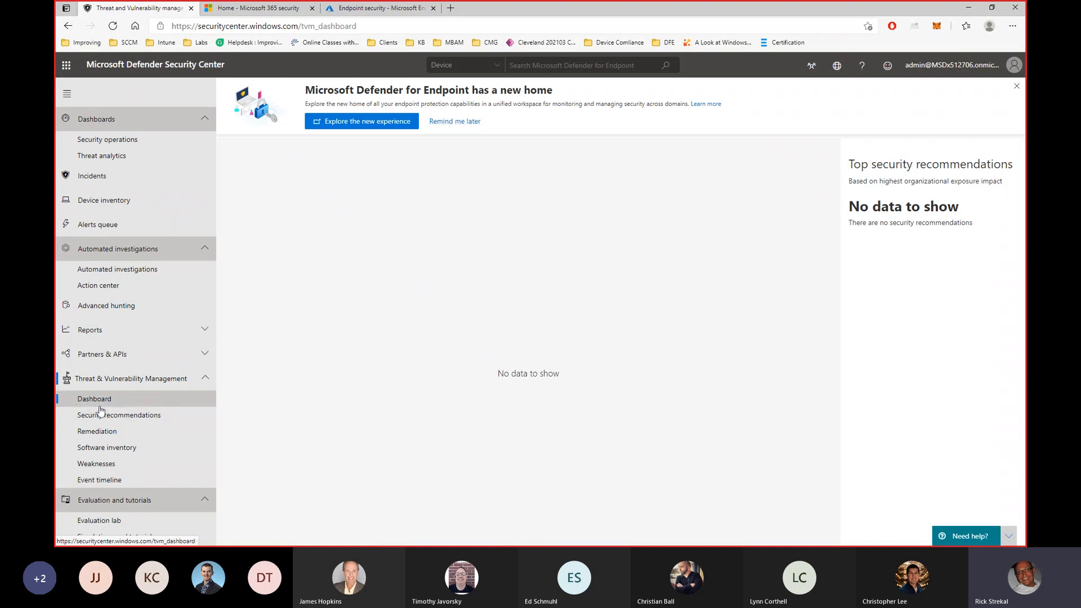
pyautogui.moveTo(108, 407)
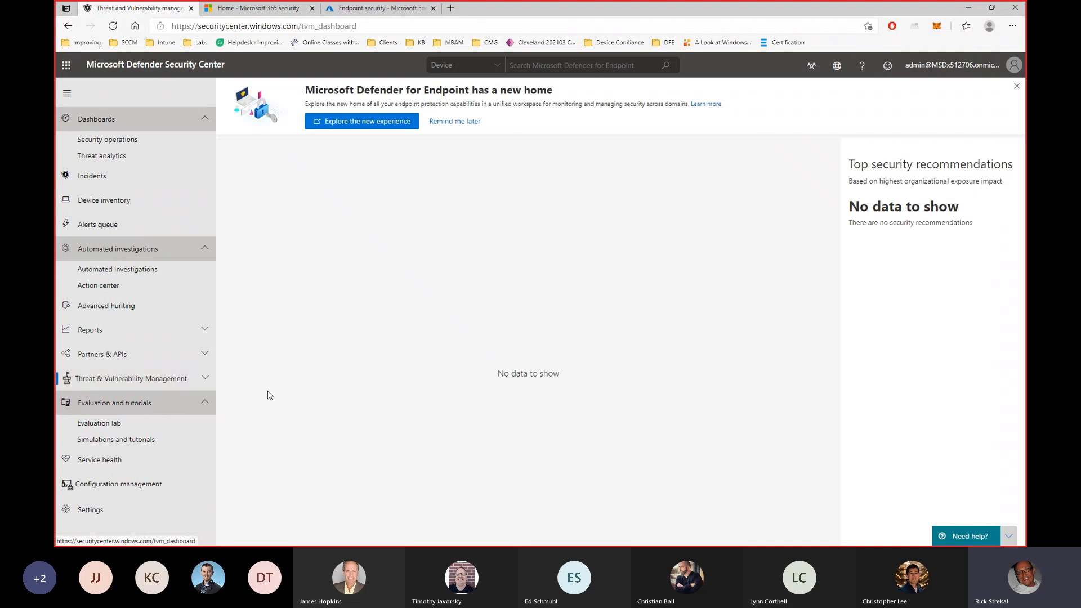
pyautogui.moveTo(111, 429)
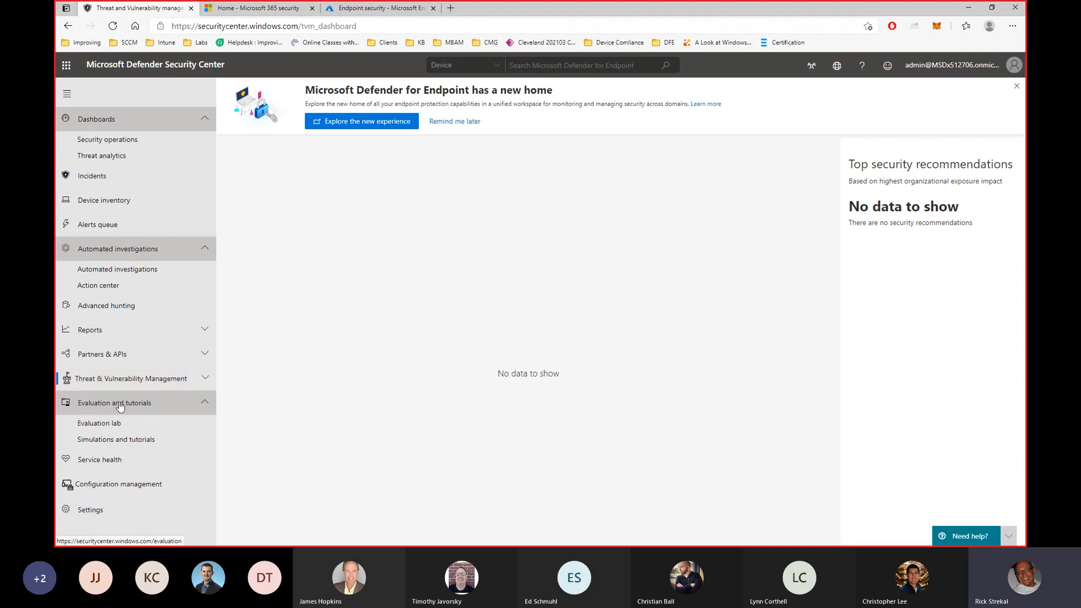
pyautogui.moveTo(121, 430)
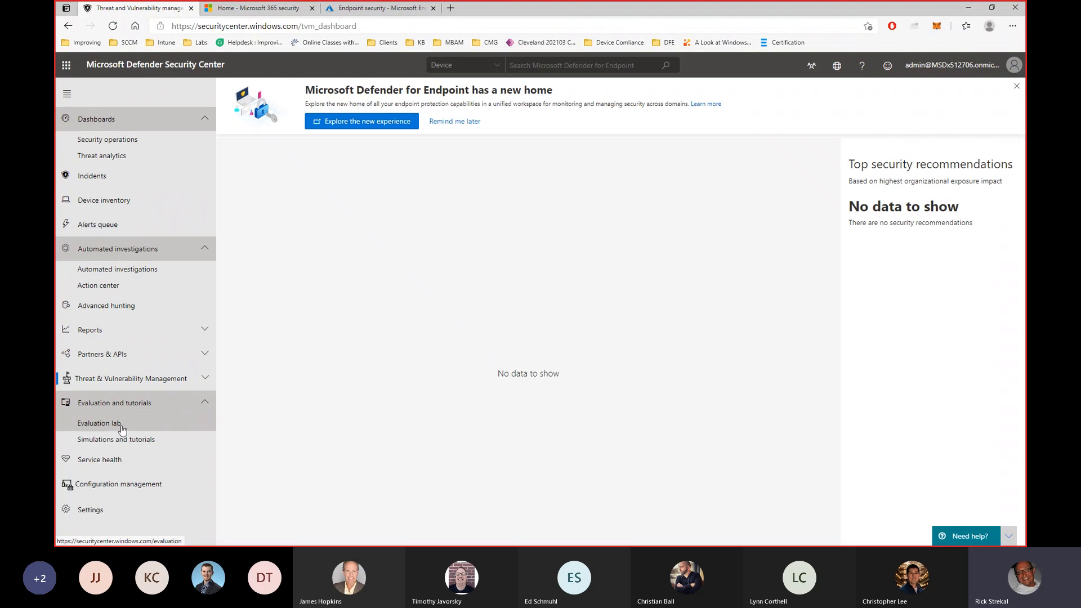
pyautogui.moveTo(149, 401)
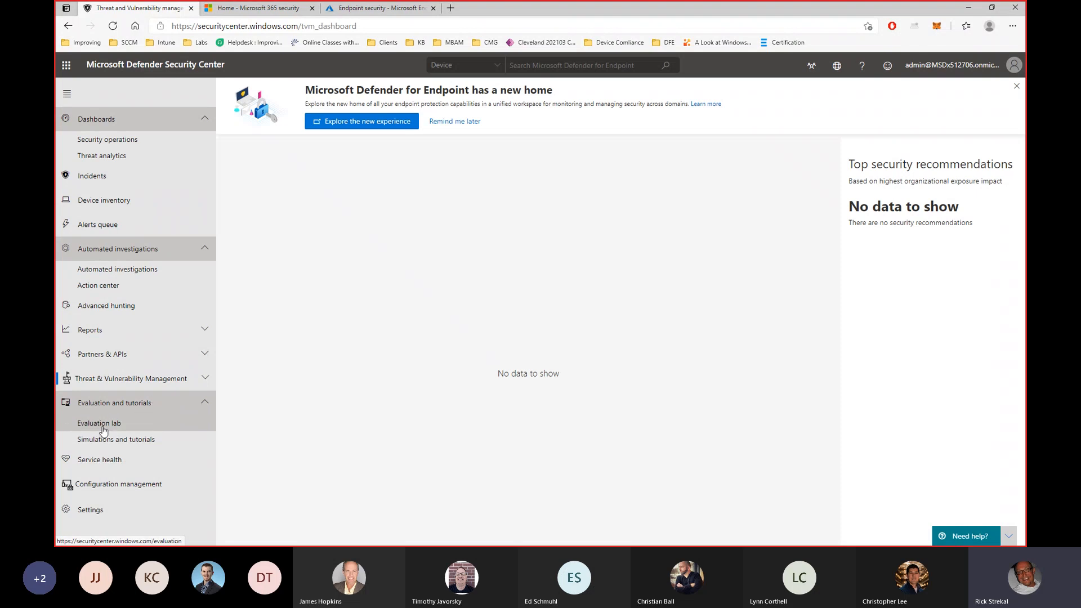
pyautogui.moveTo(117, 394)
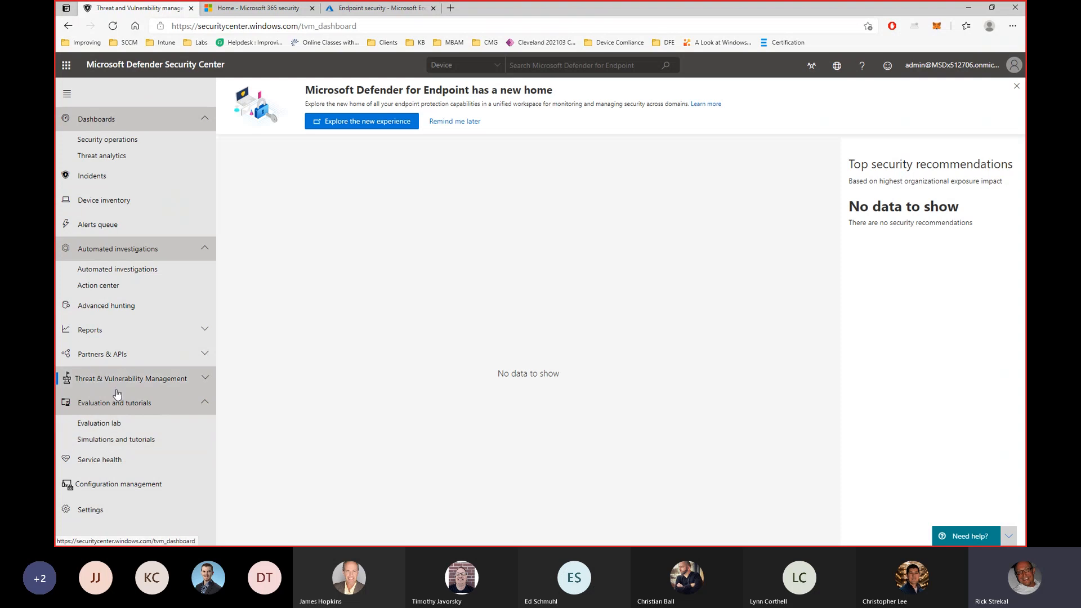
# Step: Leave the vulnerability dashboard for the Service health page
pyautogui.click(99, 460)
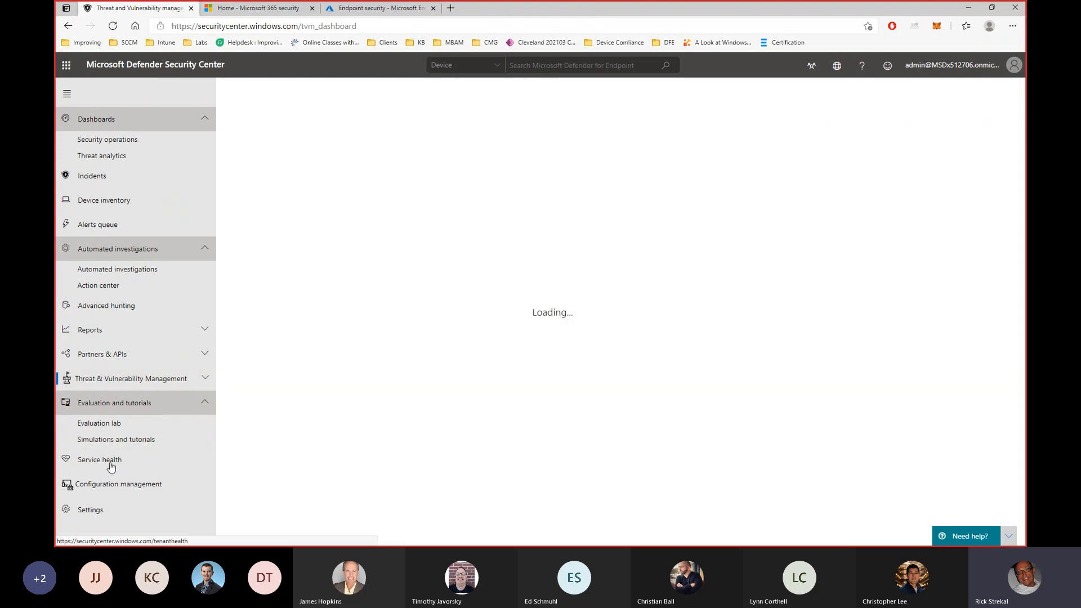
# Step: Check Service health reports normal operation, then go to Configuration management
pyautogui.click(99, 459)
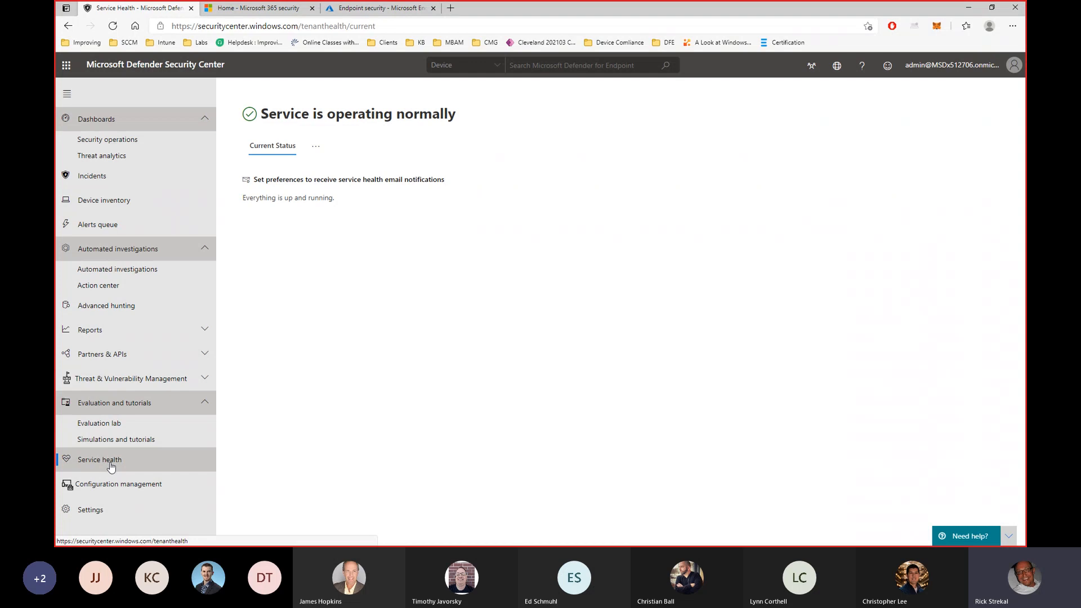
pyautogui.moveTo(92, 488)
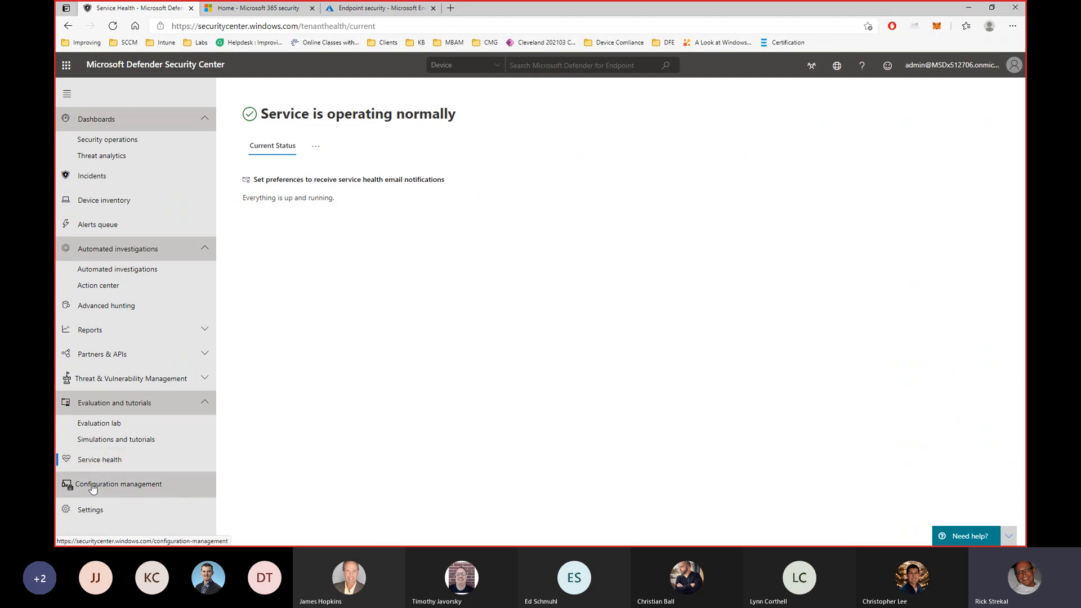
pyautogui.click(118, 484)
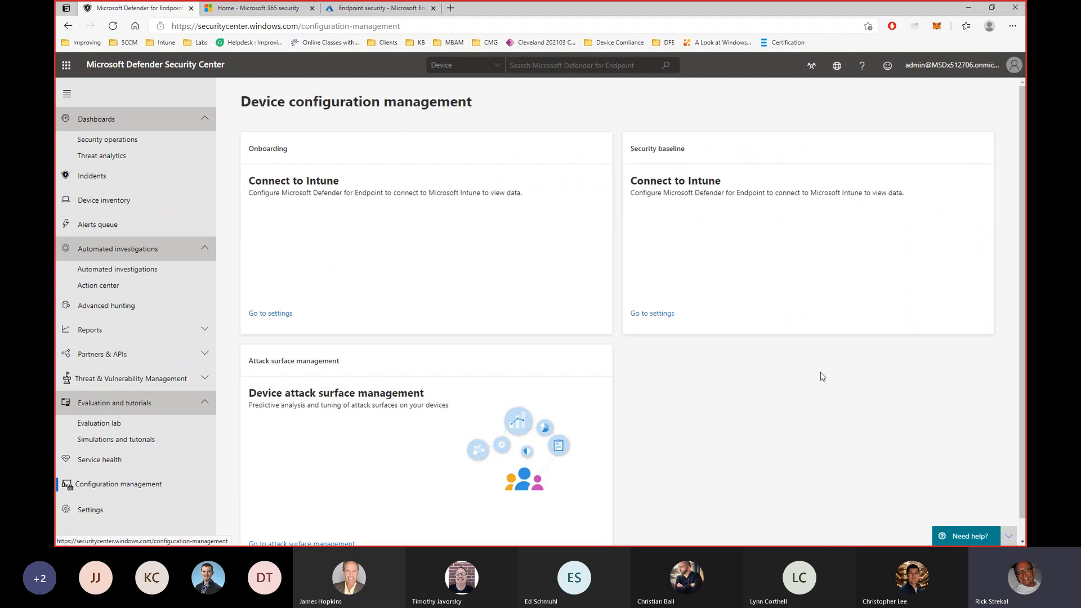
# Step: Go to the portal Settings, landing on Data retention with US storage and 180 days
pyautogui.scroll(-3)
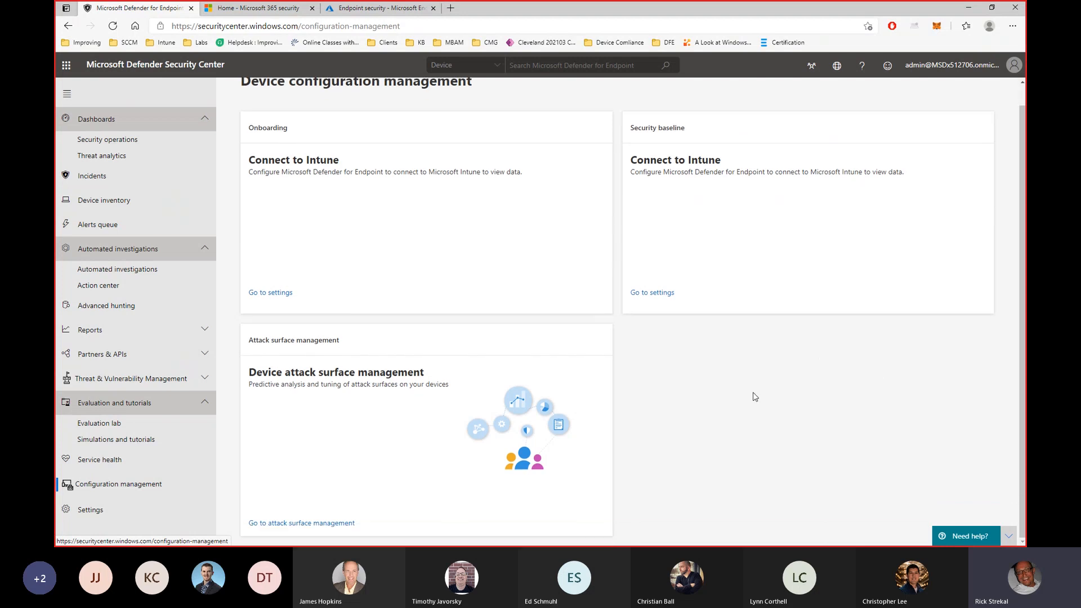
pyautogui.moveTo(234, 404)
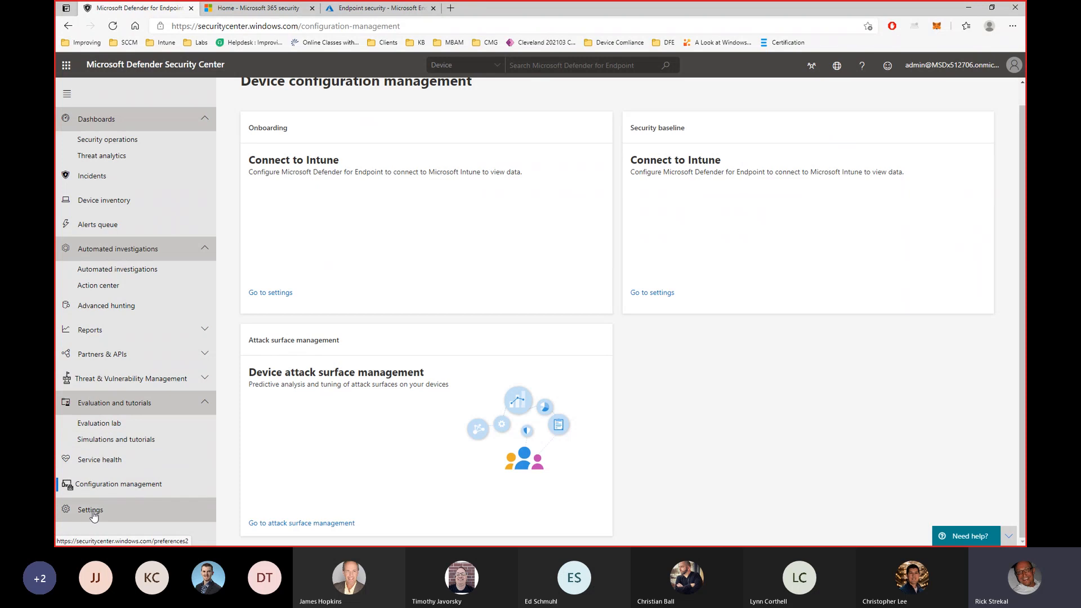
pyautogui.click(90, 510)
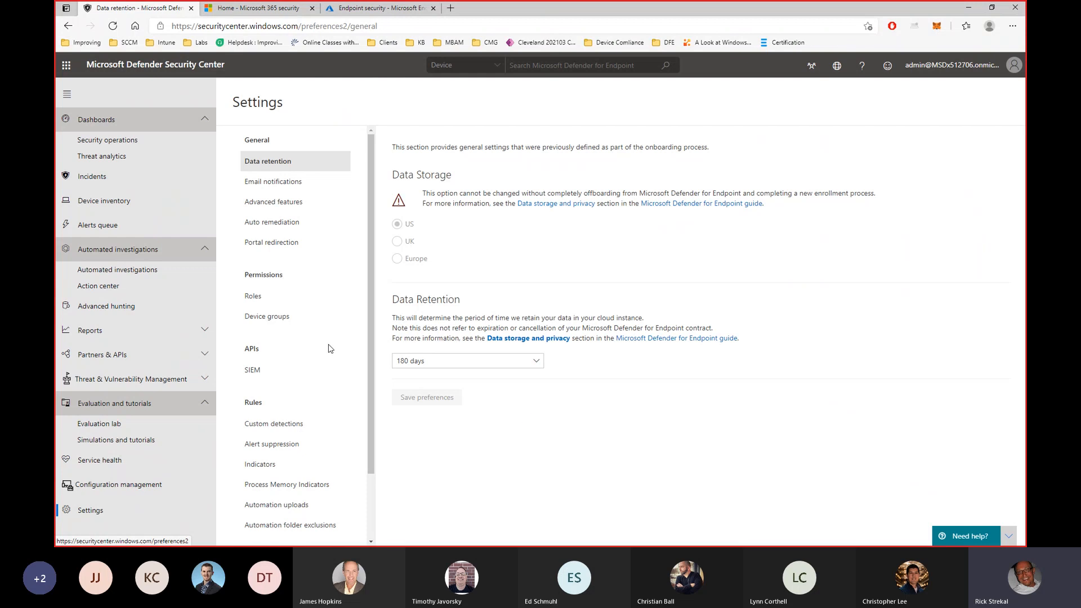
pyautogui.moveTo(271, 187)
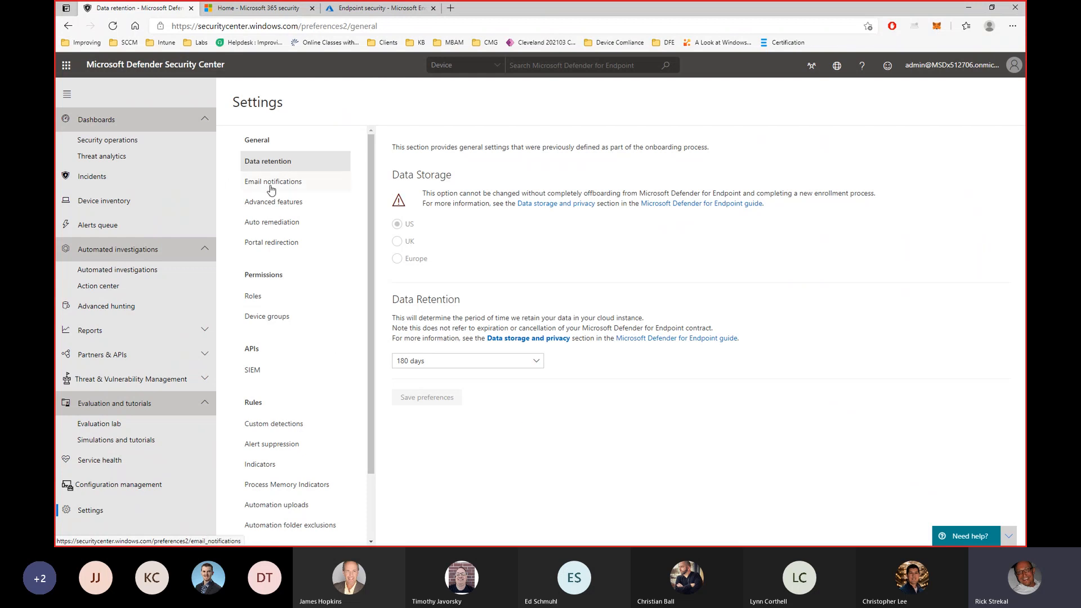
# Step: Review the empty Email notifications alert rules, then move to Advanced features
pyautogui.click(273, 181)
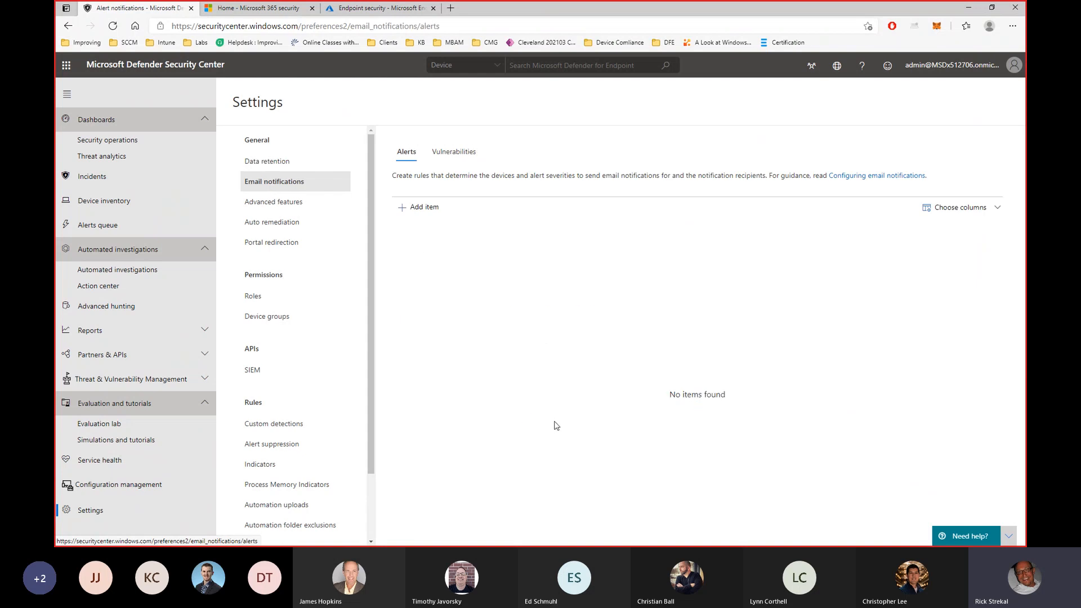
pyautogui.moveTo(591, 367)
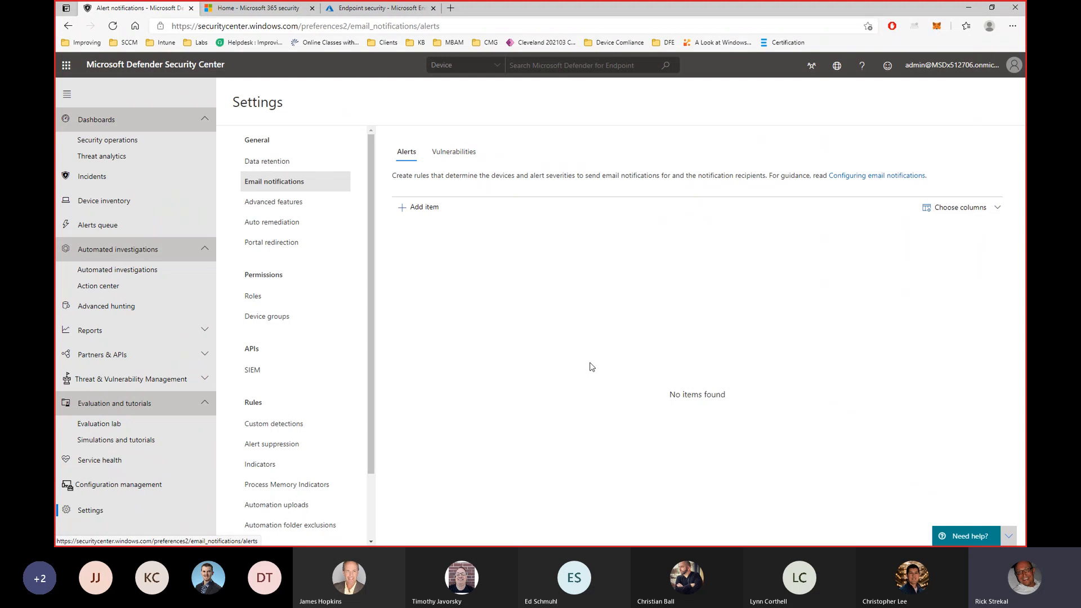
pyautogui.click(273, 202)
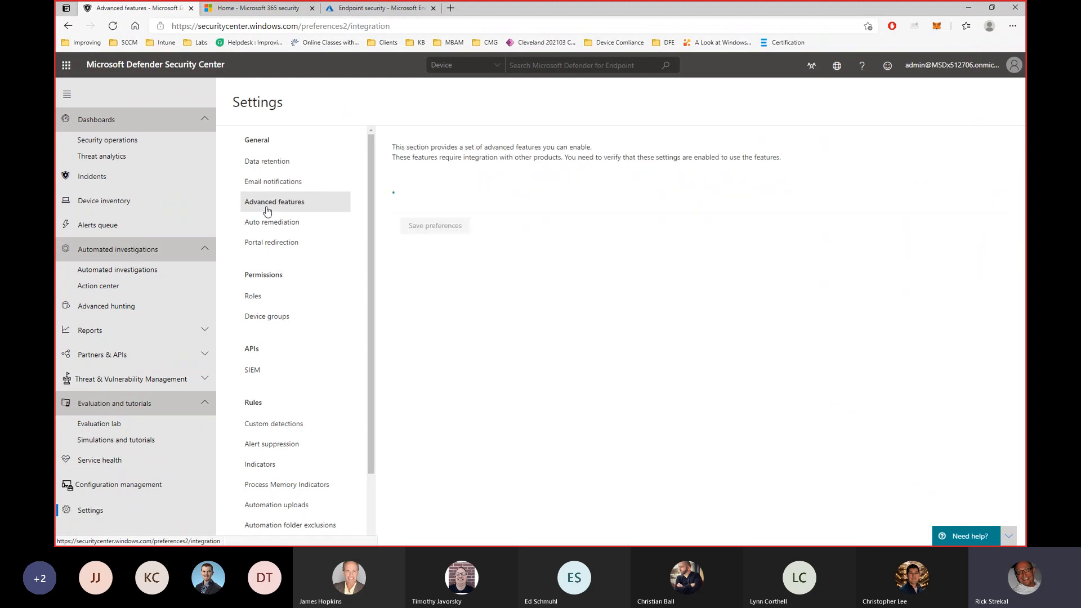
# Step: Scroll through the Advanced features toggles, then move to the Auto remediation levels under General
pyautogui.click(273, 201)
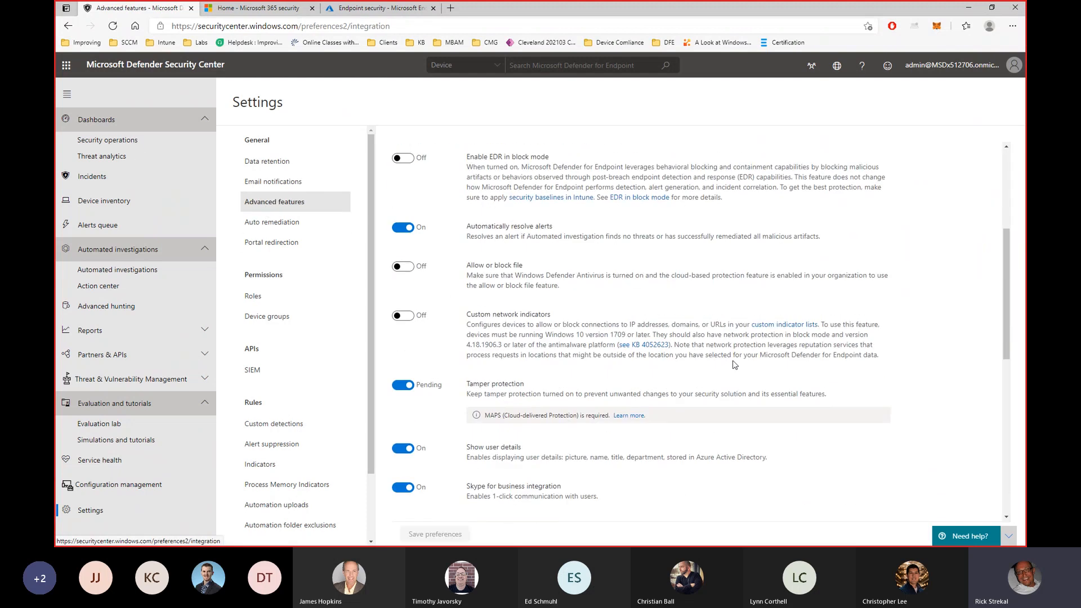
pyautogui.scroll(-3)
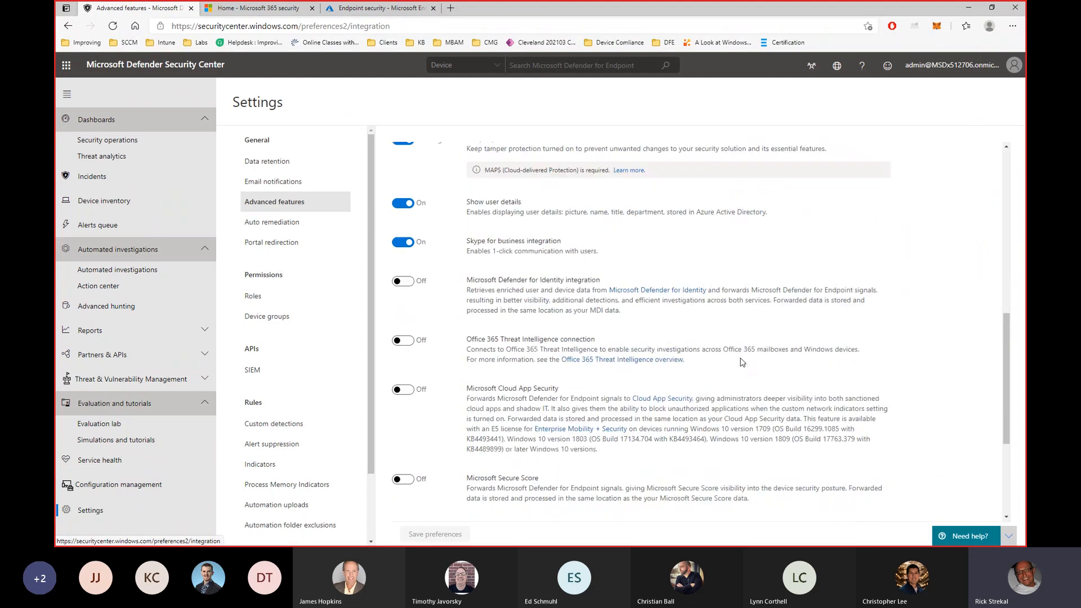
pyautogui.scroll(-3)
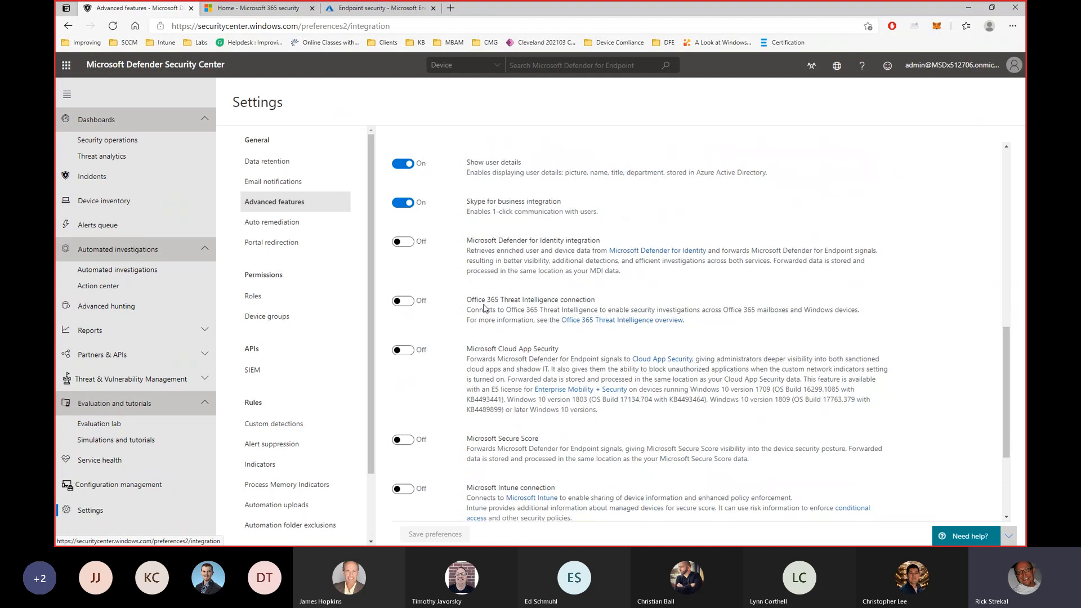
pyautogui.moveTo(538, 422)
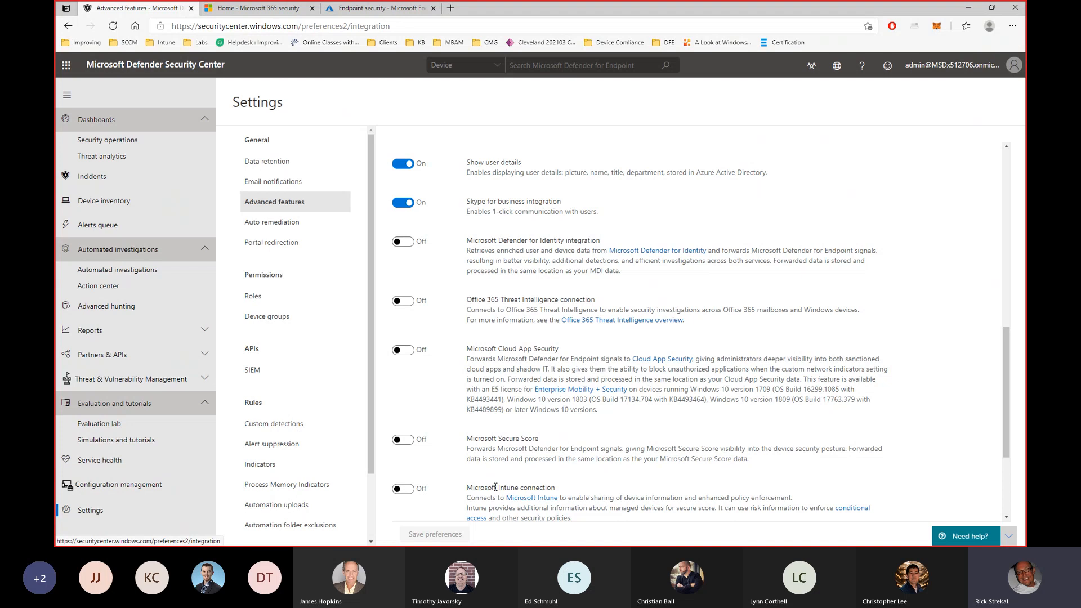
pyautogui.scroll(-3)
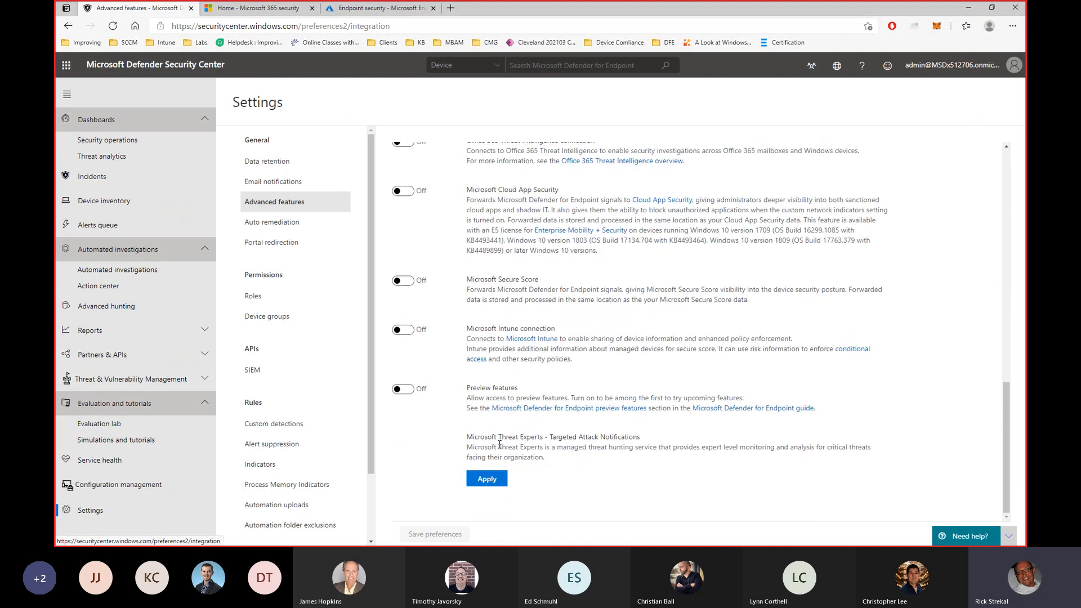
pyautogui.scroll(3)
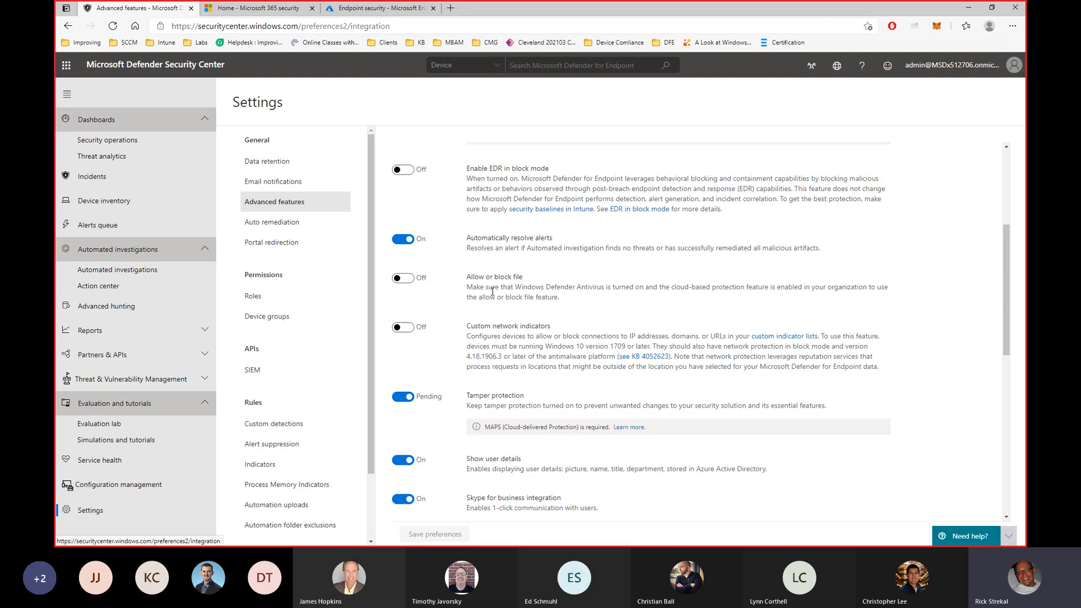
pyautogui.moveTo(486, 307)
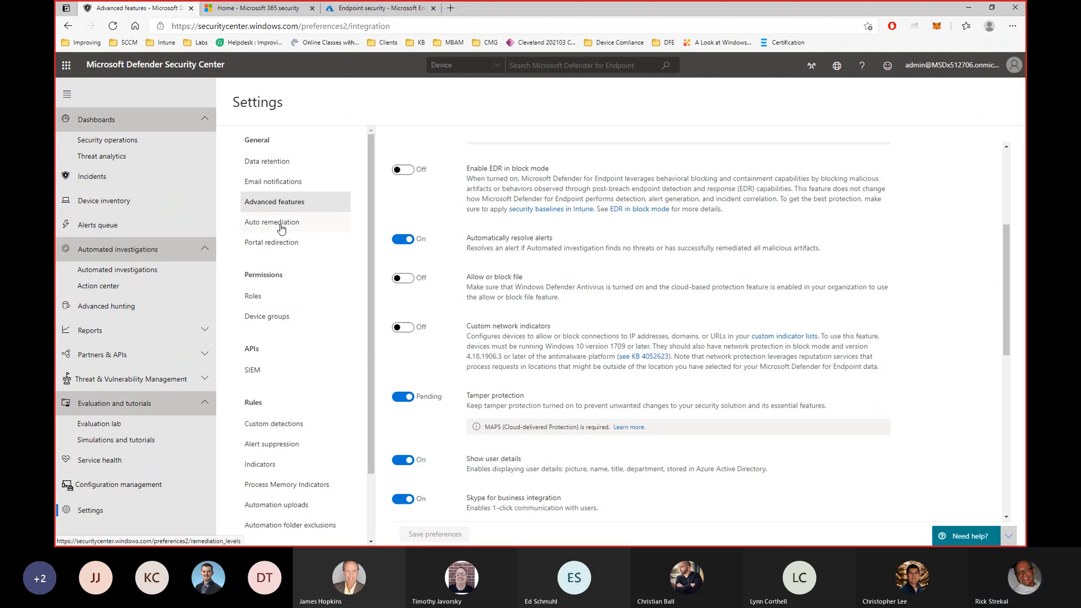
pyautogui.click(271, 222)
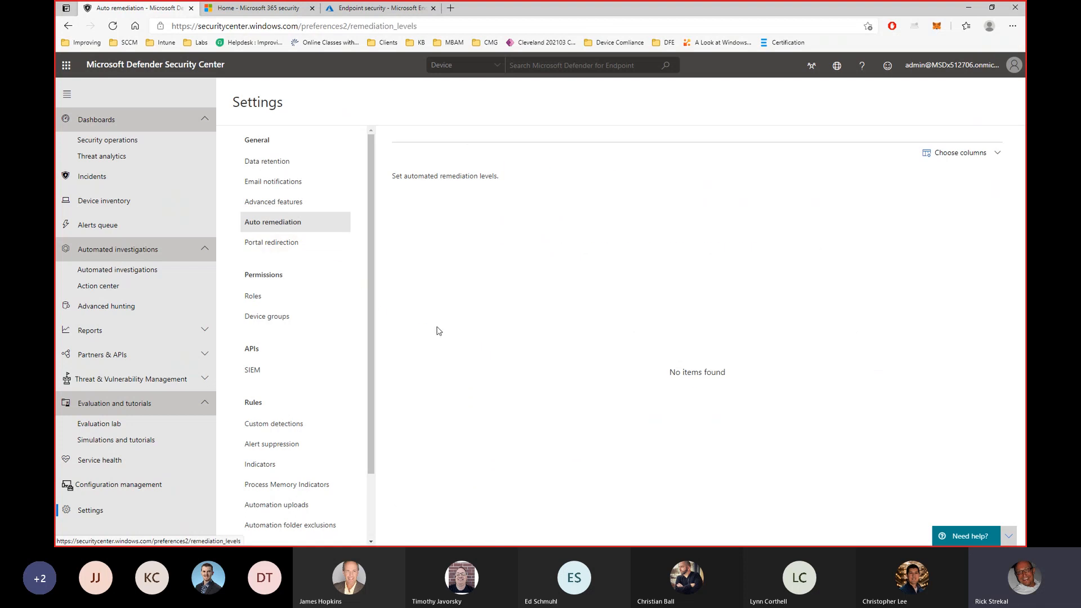
pyautogui.moveTo(509, 317)
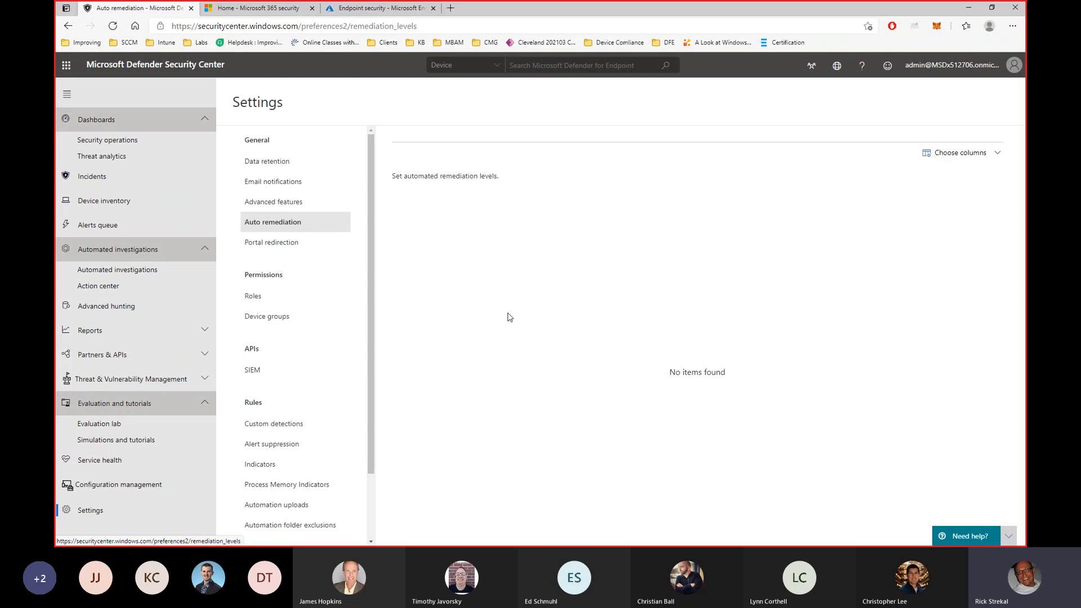
pyautogui.moveTo(297, 274)
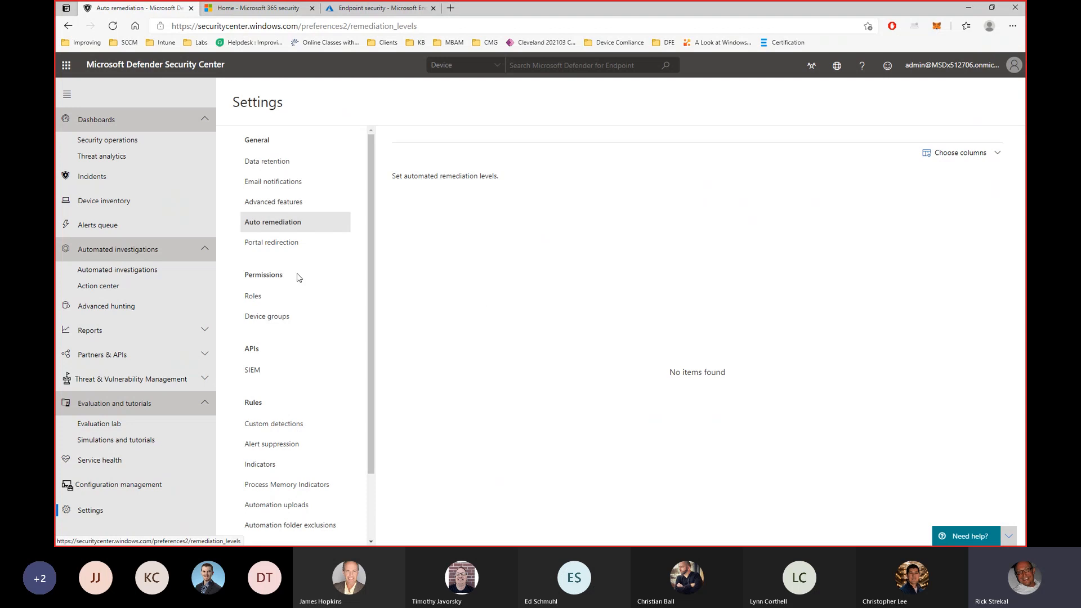
pyautogui.moveTo(261, 337)
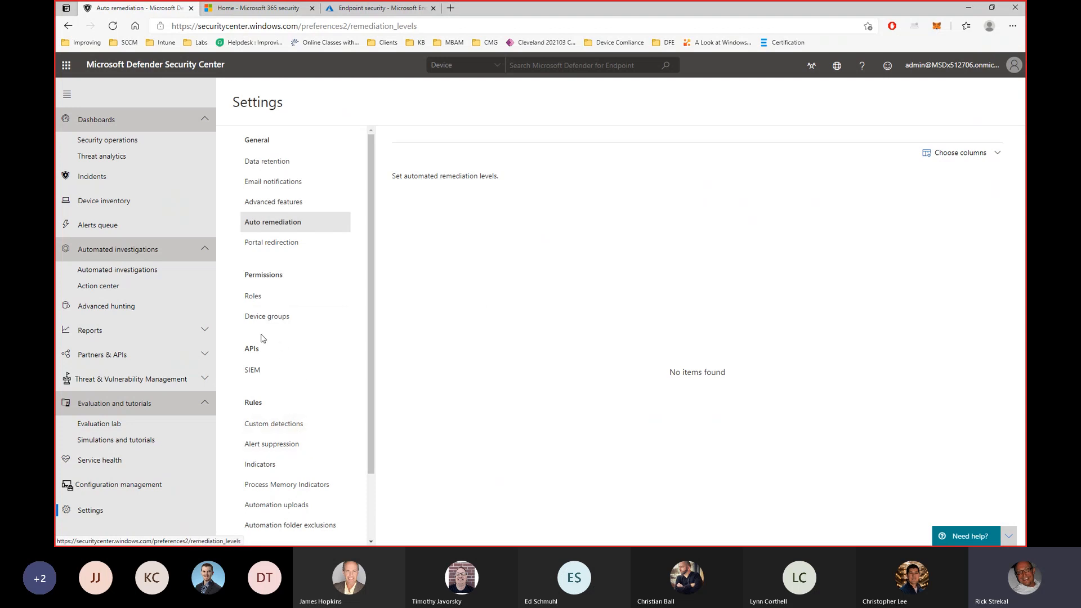
# Step: Bring up the Roles page under Permissions, offering role-based access control
pyautogui.click(252, 295)
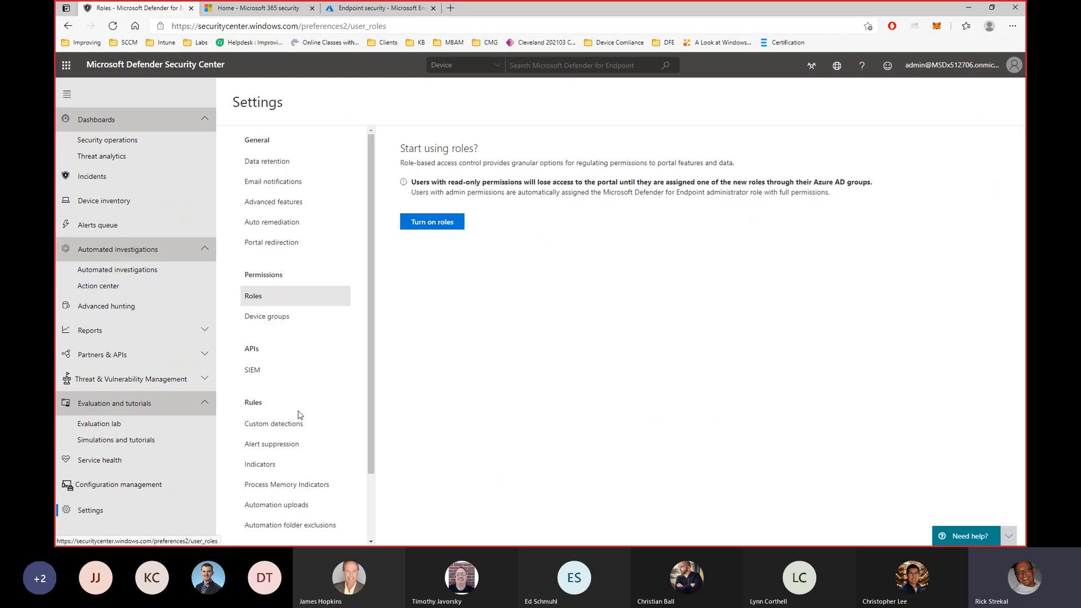
# Step: Look through Indicators under Rules, the Alert suppression rules, then head to device Onboarding
pyautogui.scroll(-3)
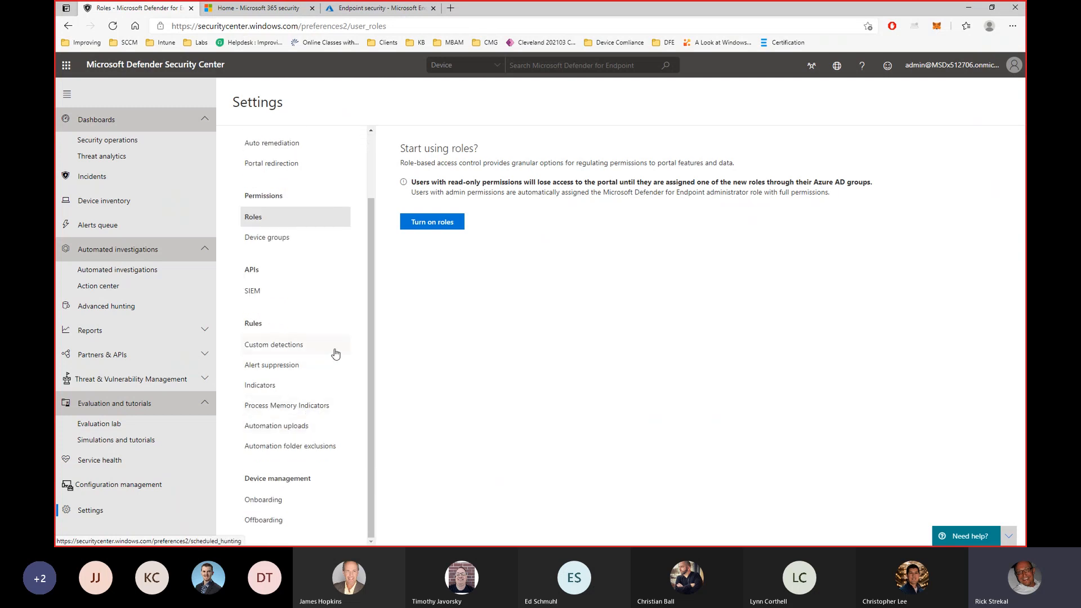
pyautogui.click(259, 385)
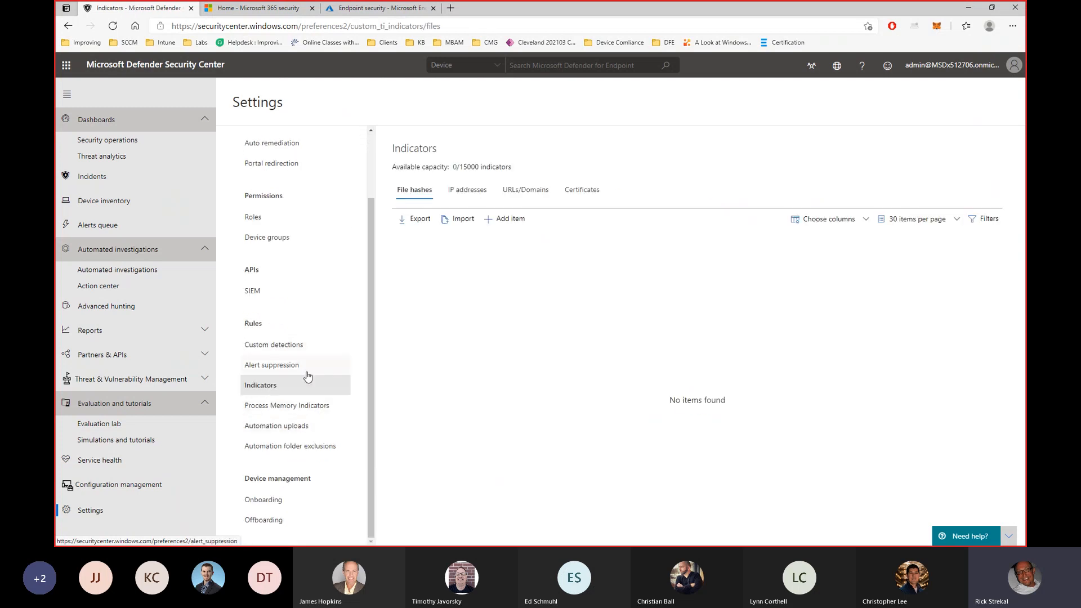
pyautogui.moveTo(277, 367)
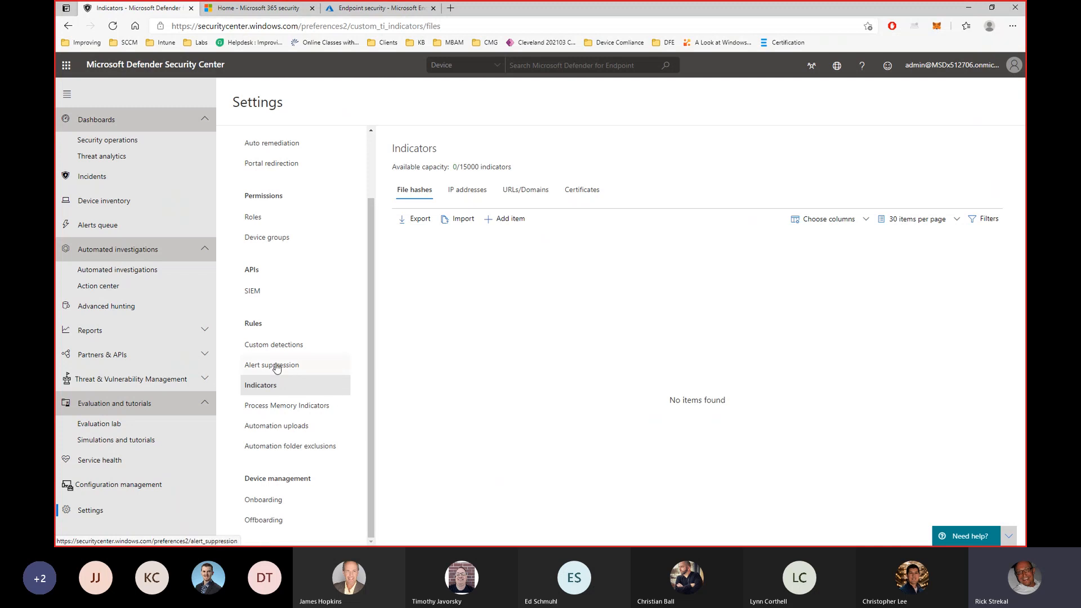
pyautogui.click(272, 365)
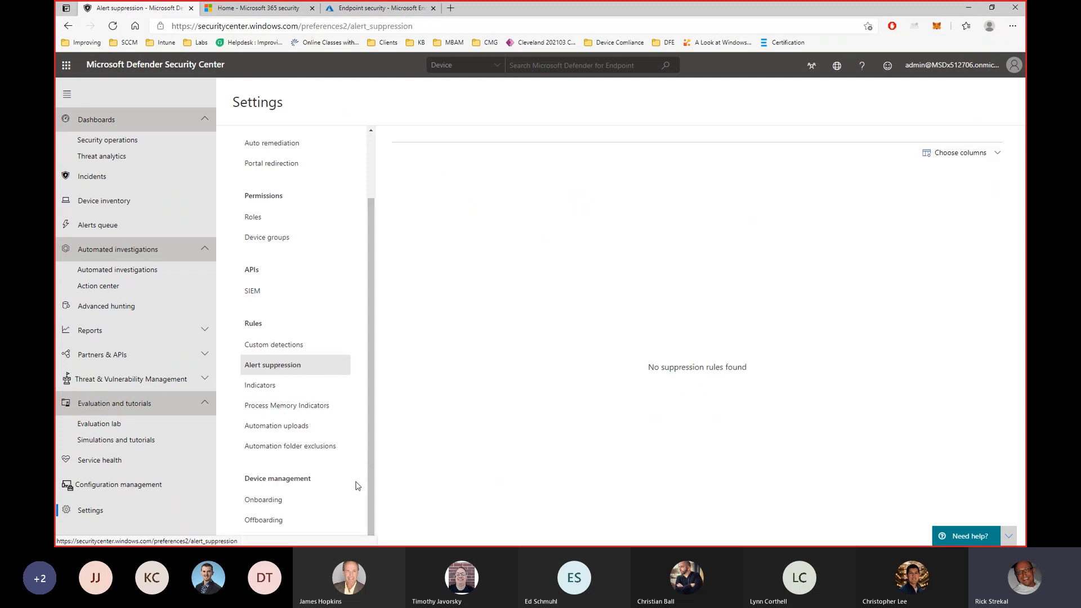
pyautogui.moveTo(324, 422)
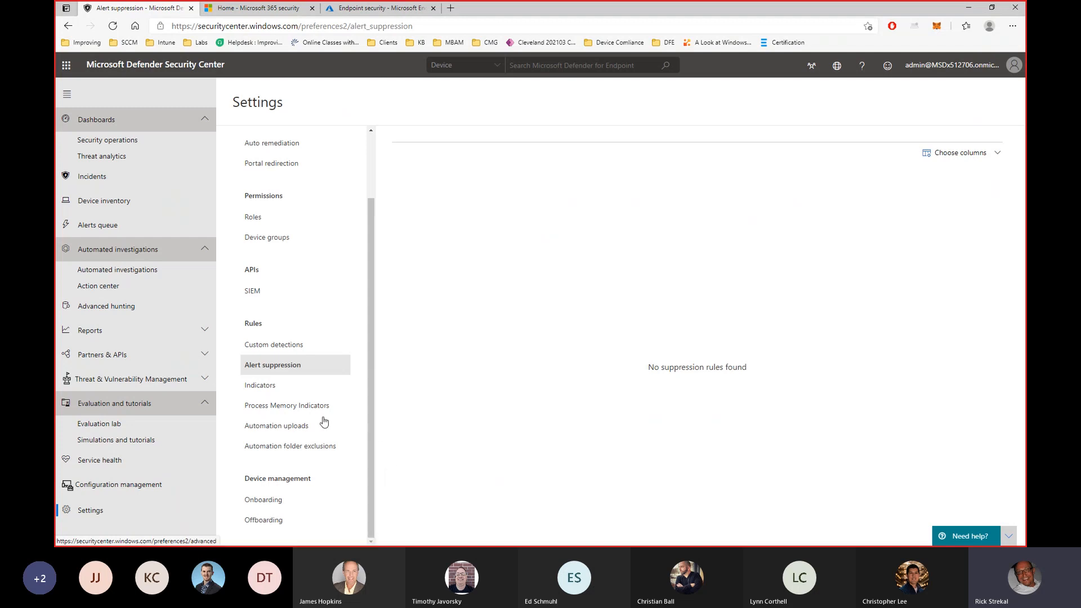
pyautogui.click(264, 500)
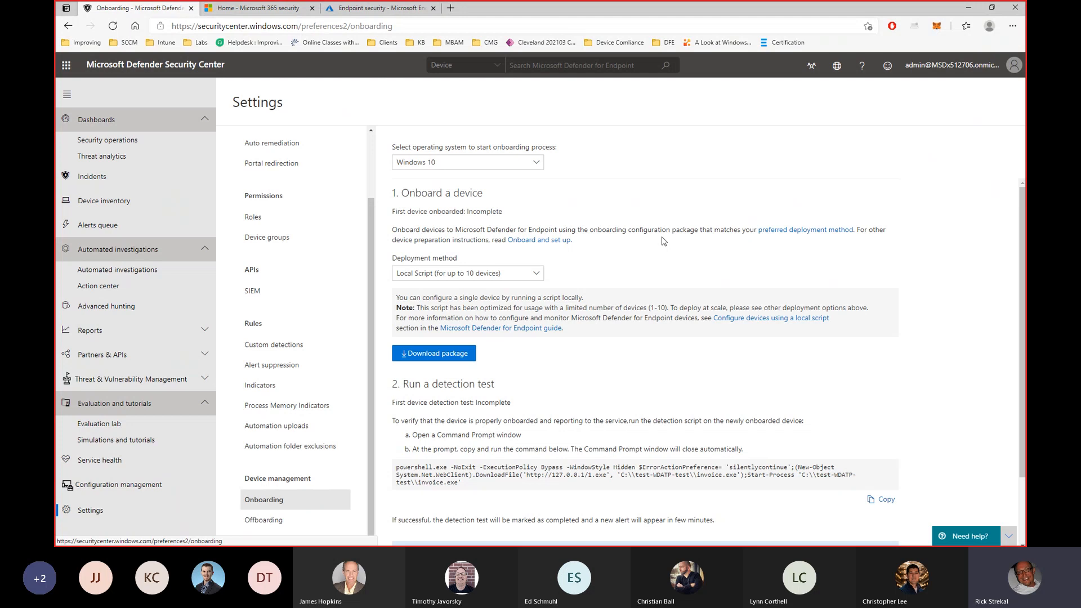
pyautogui.moveTo(666, 249)
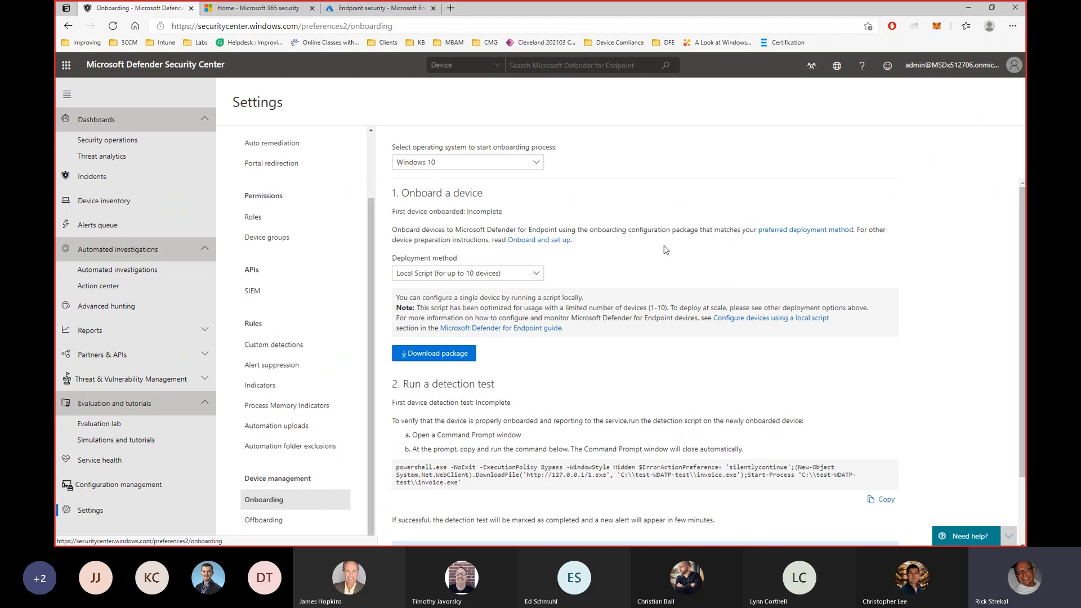
pyautogui.moveTo(811, 417)
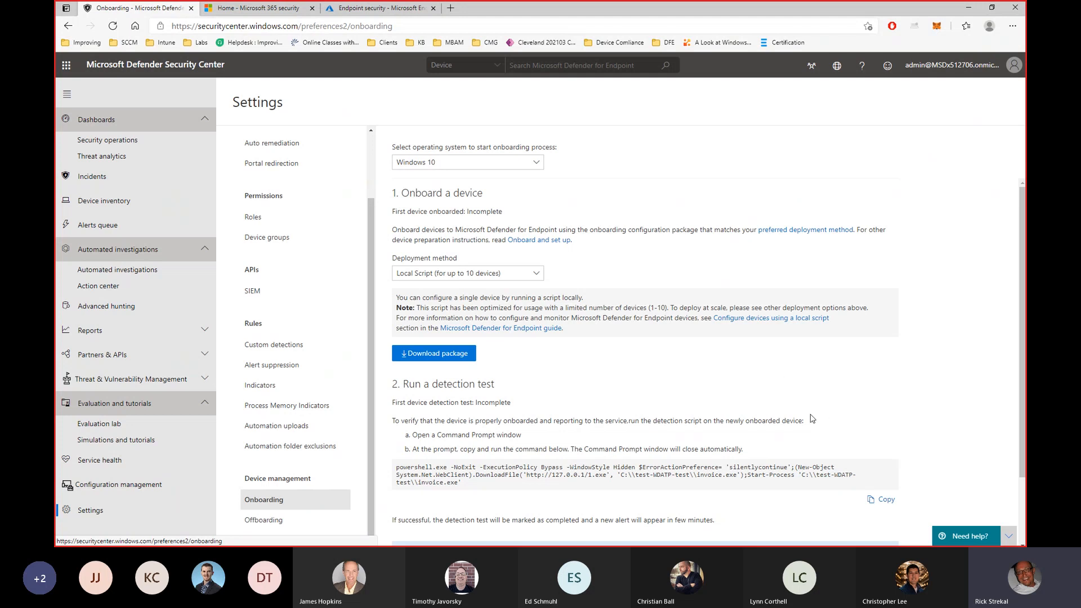
# Step: Choose Mobile Device Management / Microsoft Intune as the Windows 10 onboarding deployment method
pyautogui.click(468, 272)
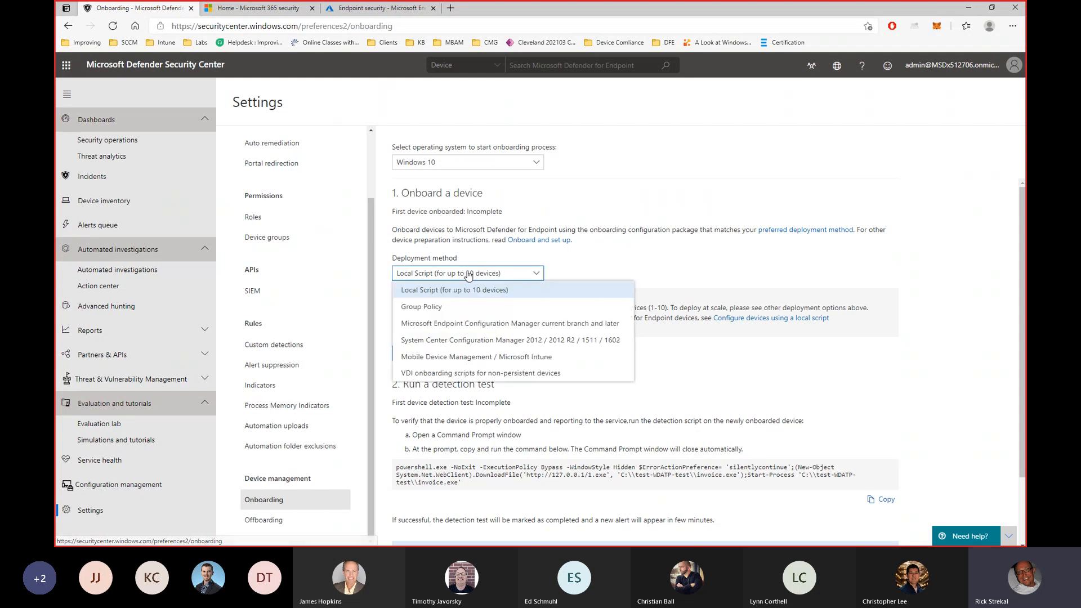
pyautogui.moveTo(452, 311)
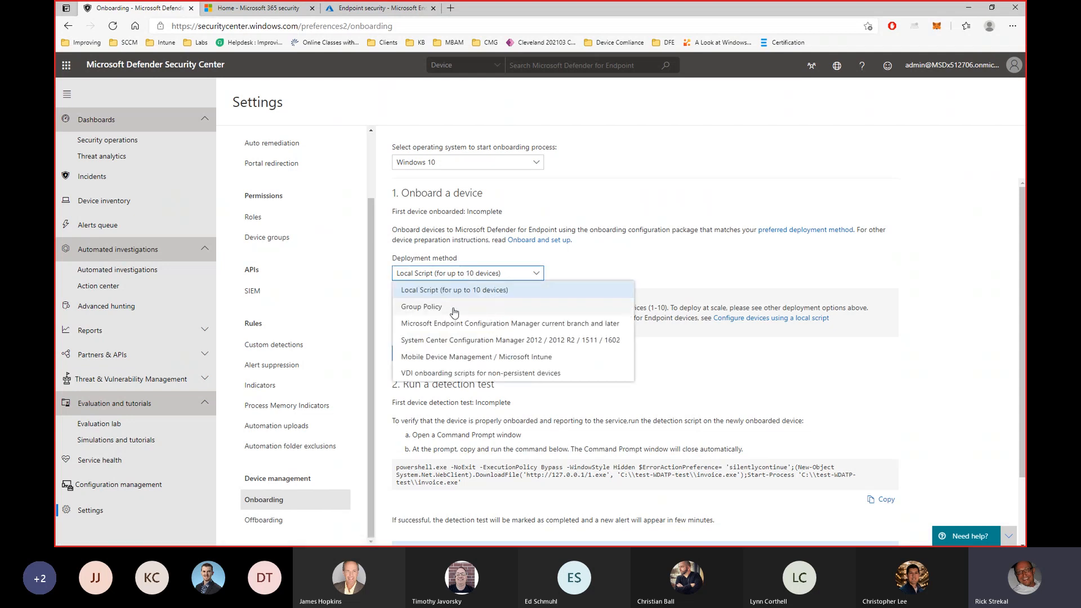
pyautogui.moveTo(455, 323)
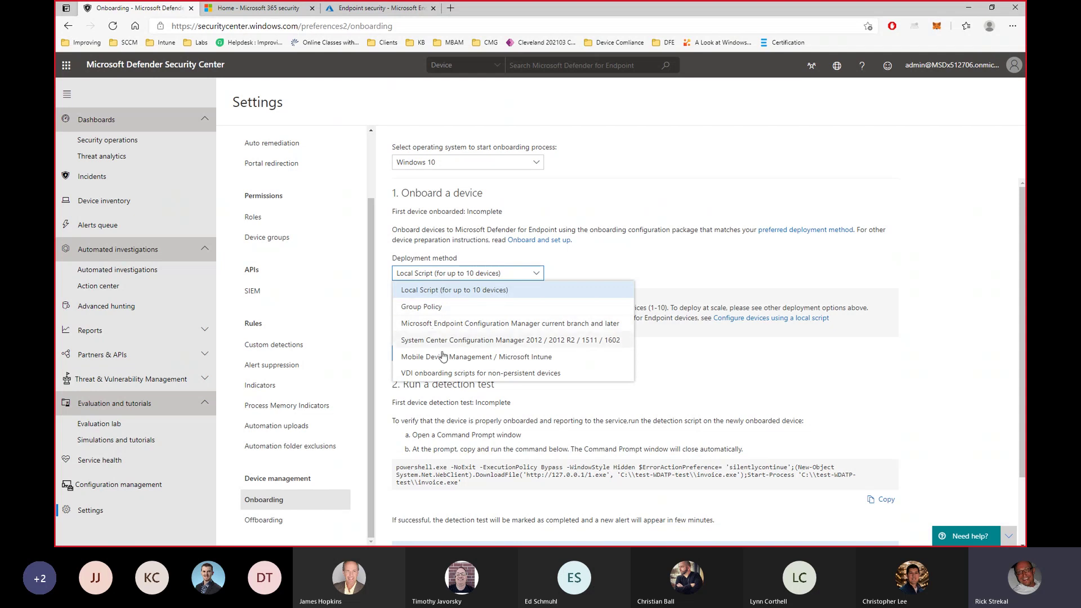
pyautogui.moveTo(445, 360)
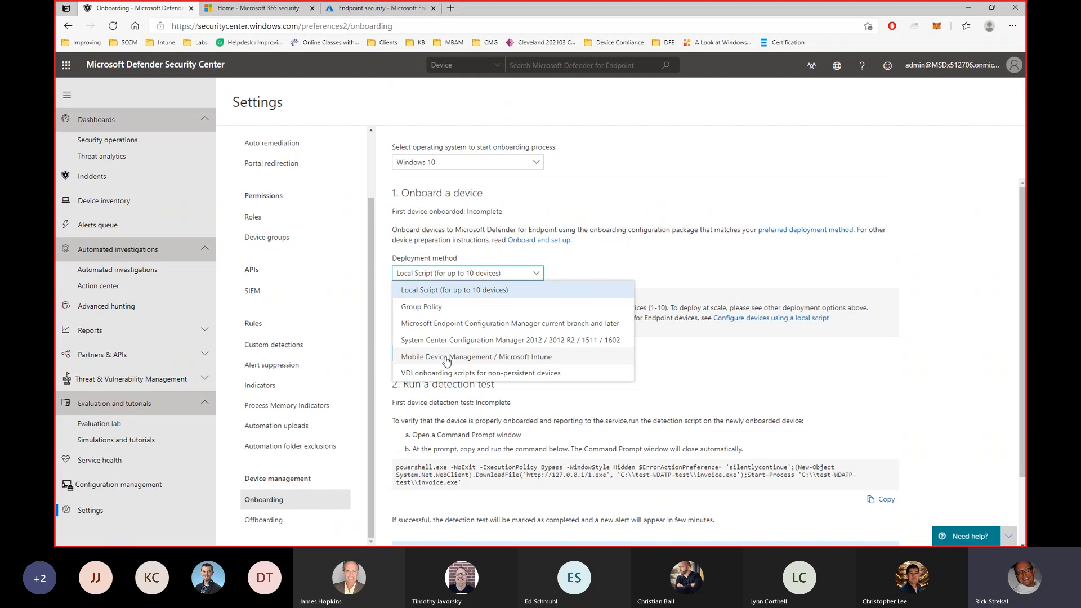
pyautogui.click(454, 289)
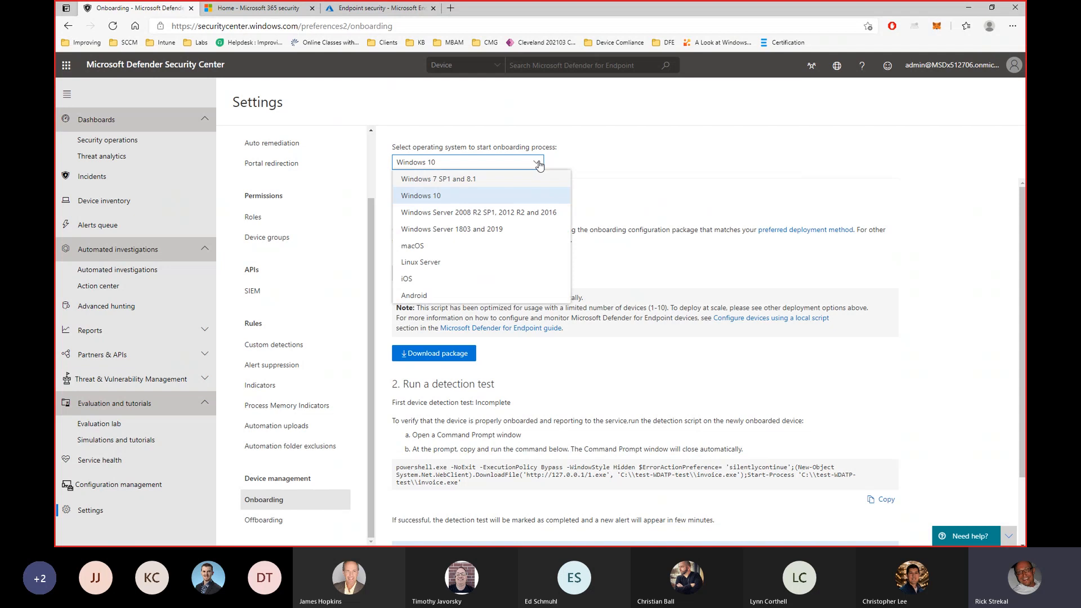
pyautogui.moveTo(471, 231)
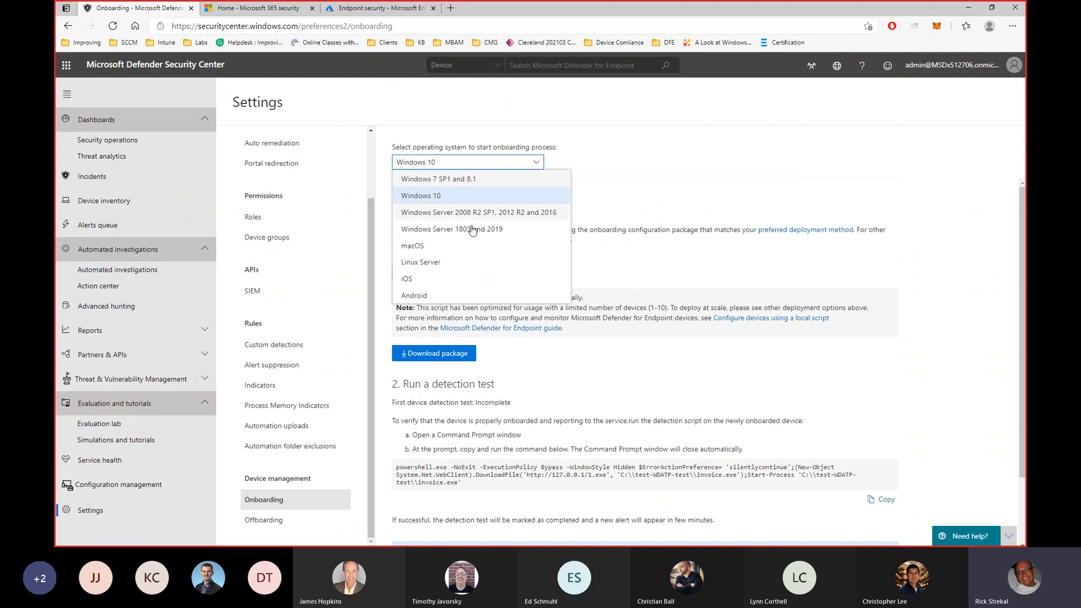
pyautogui.moveTo(472, 178)
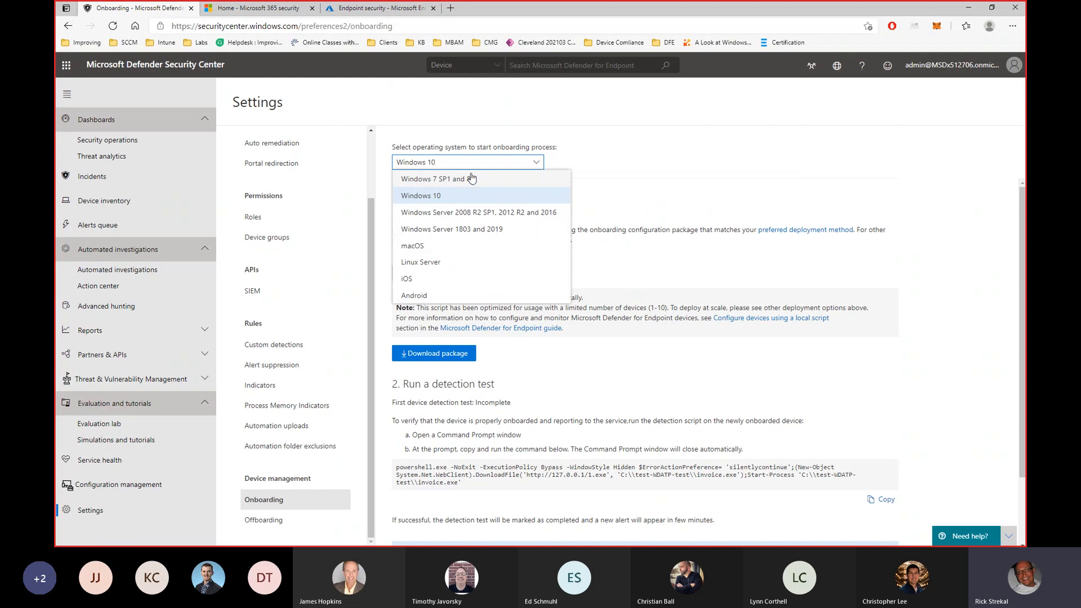
pyautogui.moveTo(422, 247)
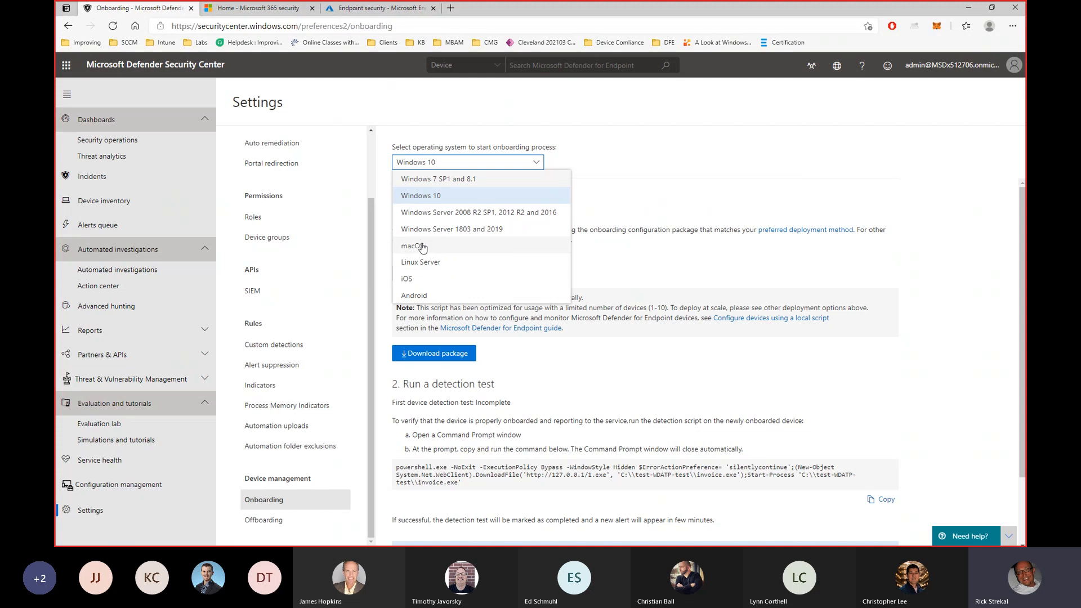
pyautogui.moveTo(412, 279)
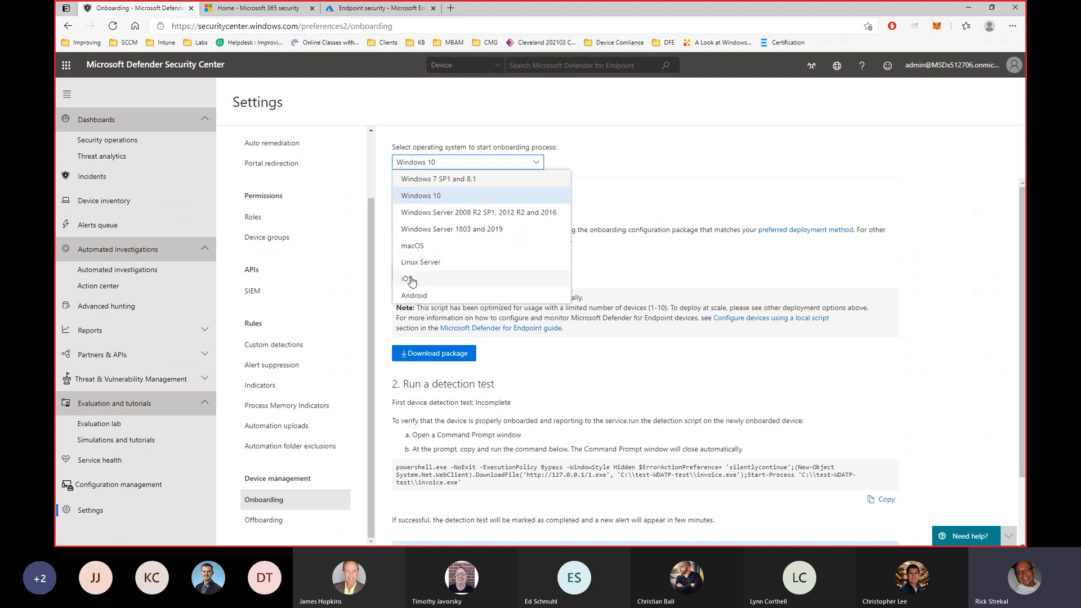
pyautogui.moveTo(578, 247)
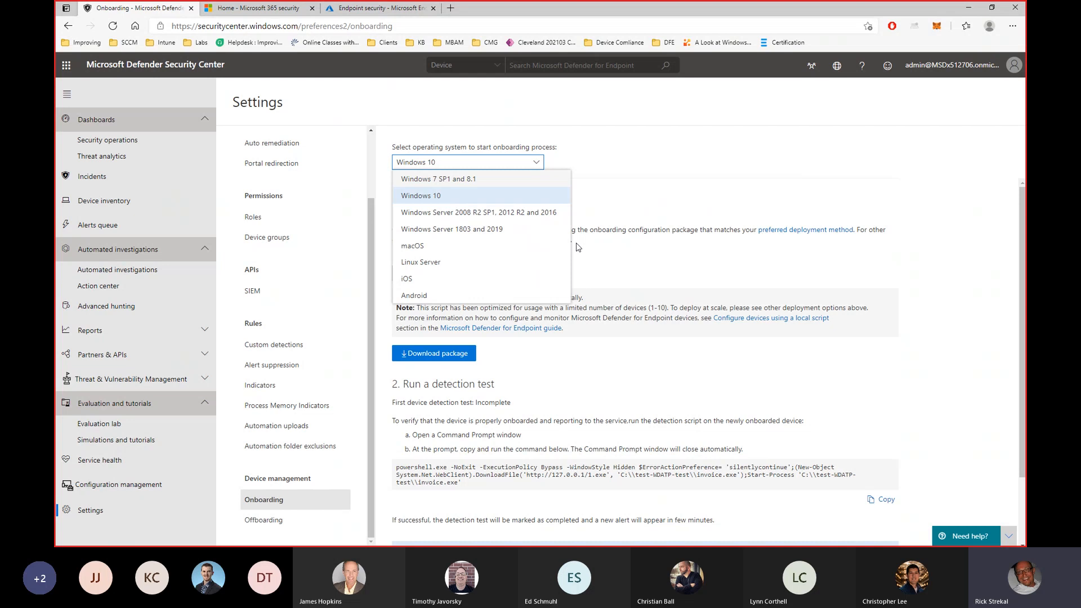
pyautogui.moveTo(647, 290)
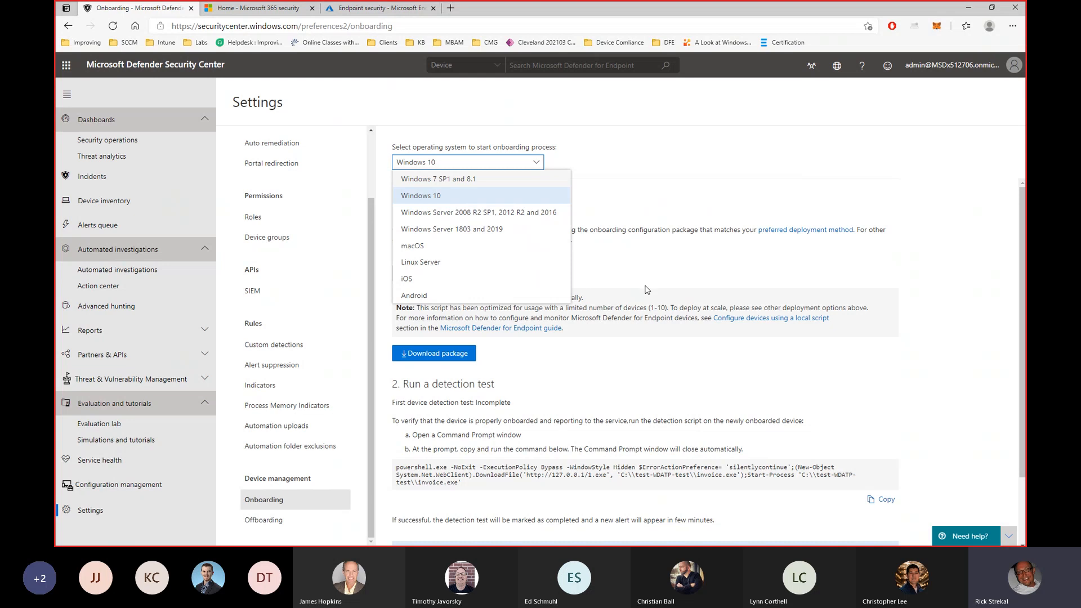
pyautogui.moveTo(115, 385)
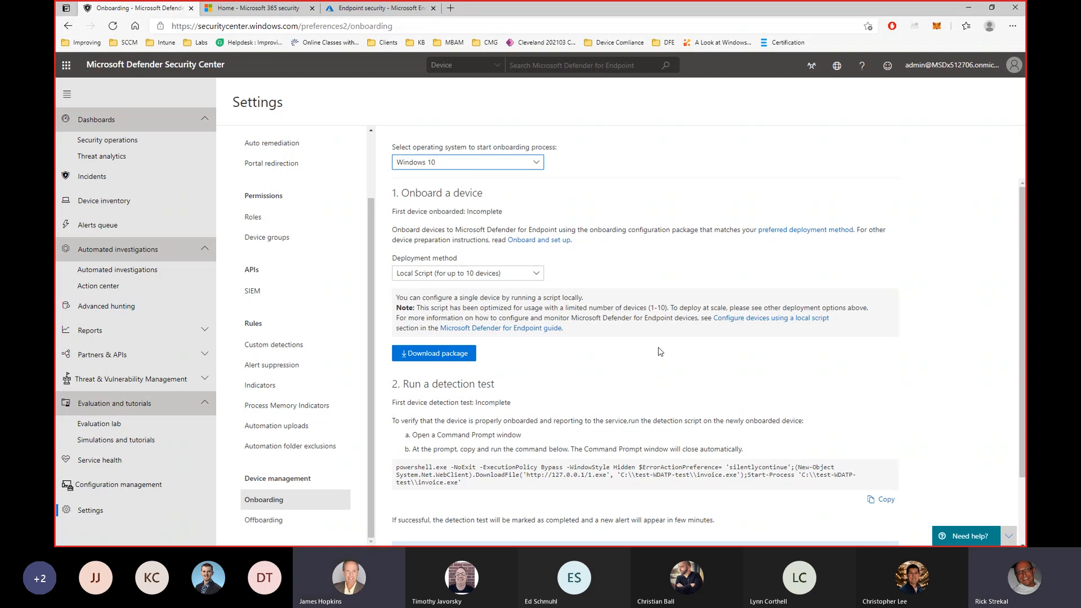
pyautogui.moveTo(800, 277)
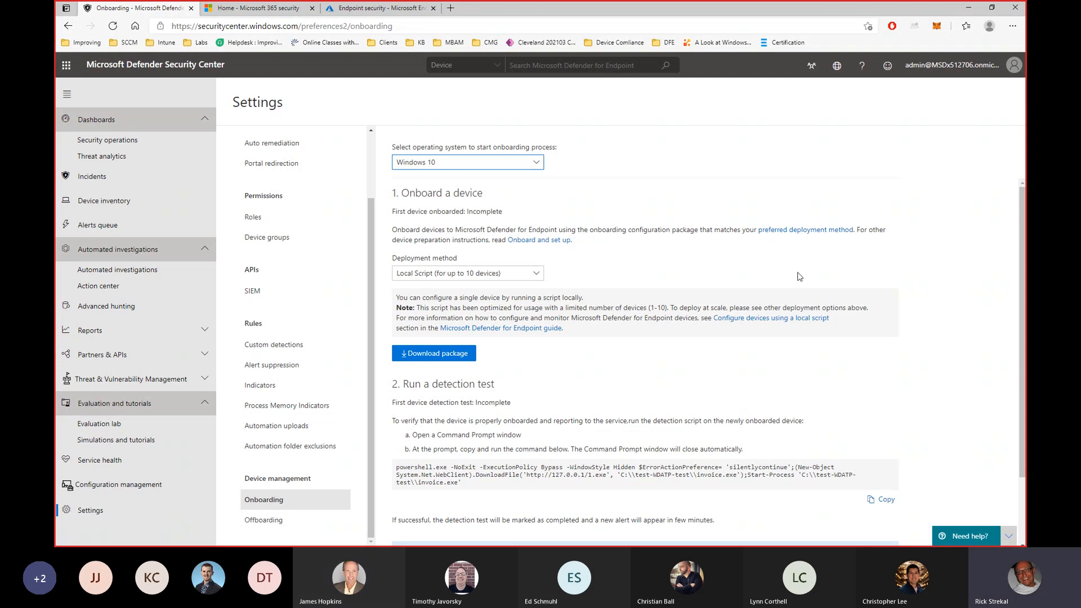
# Step: Show slide 9 (LABS) in PowerPoint, then return to the Defender portal in the browser
pyautogui.click(67, 537)
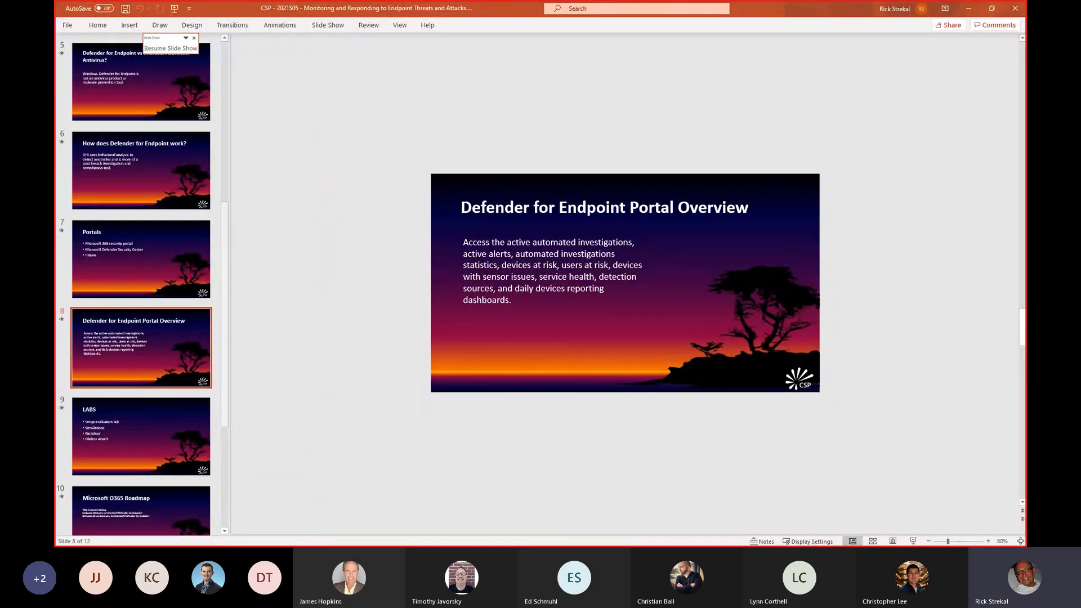
pyautogui.click(140, 437)
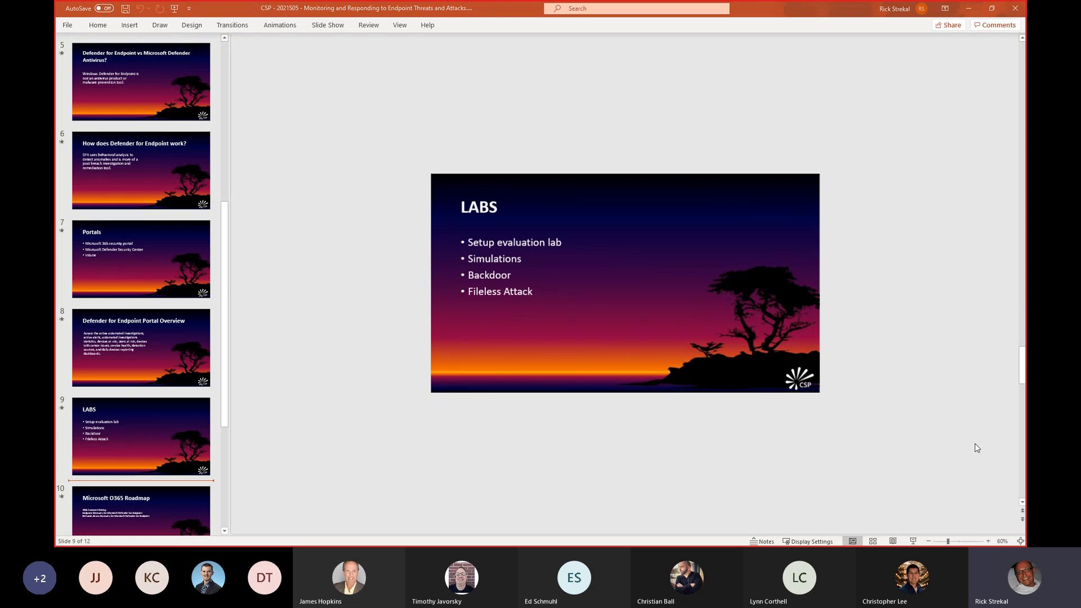
pyautogui.click(65, 537)
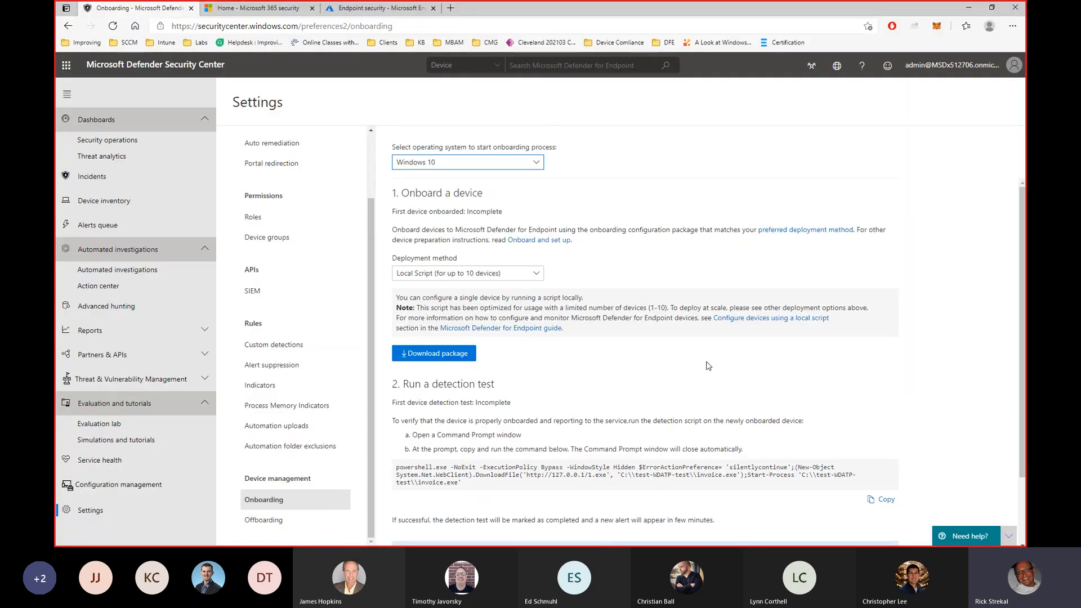
pyautogui.moveTo(191, 412)
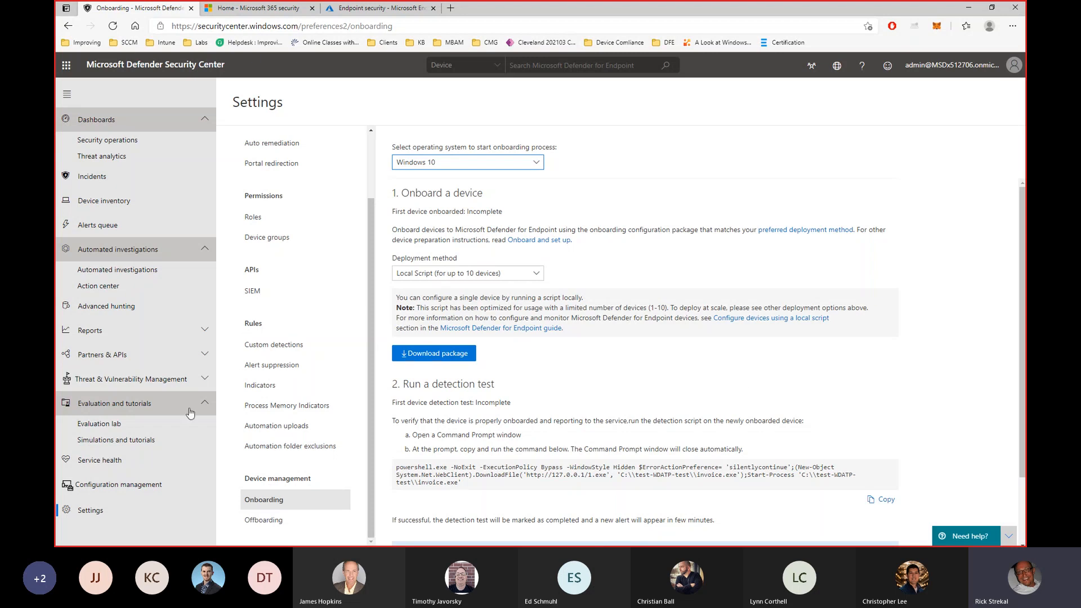
pyautogui.moveTo(112, 444)
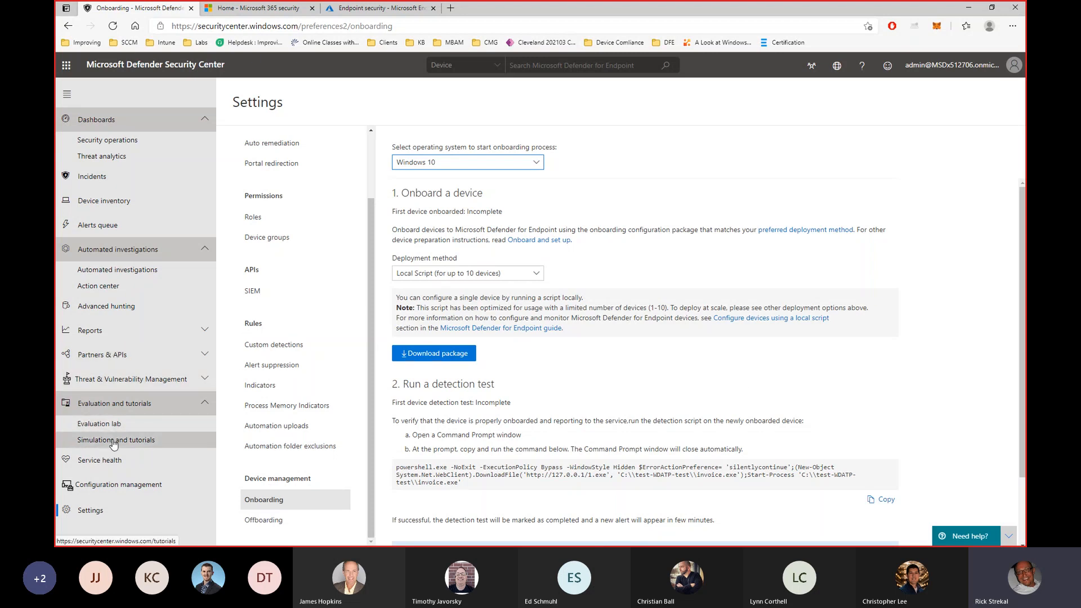
# Step: Bring up the Evaluation lab welcome page under Evaluation and tutorials
pyautogui.click(100, 423)
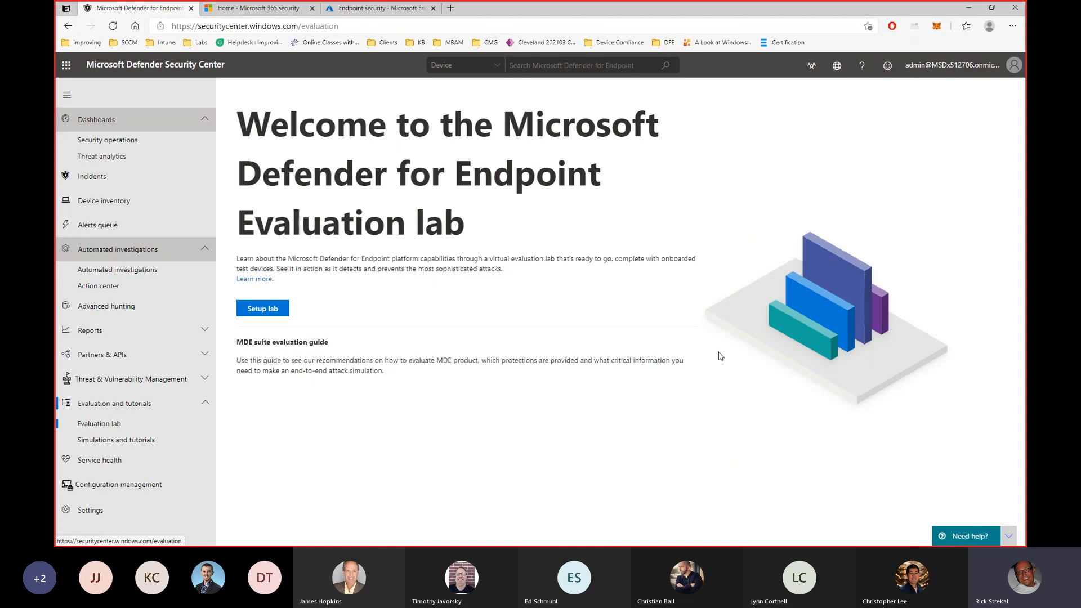
pyautogui.moveTo(262, 313)
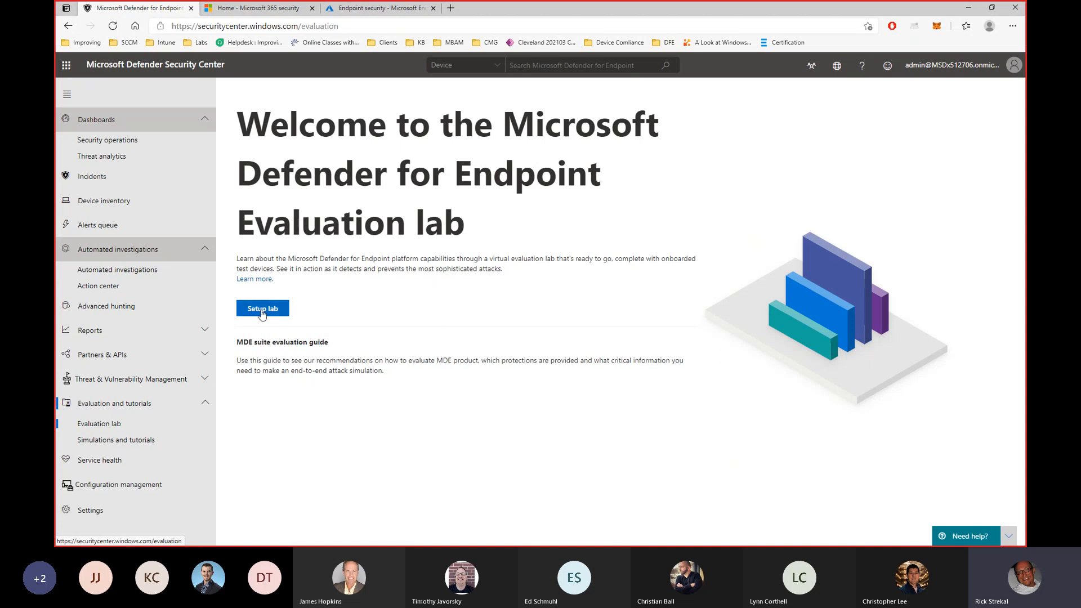
# Step: Start lab setup with 3 devices for 72 hours each and continue to the simulator agents step
pyautogui.click(262, 308)
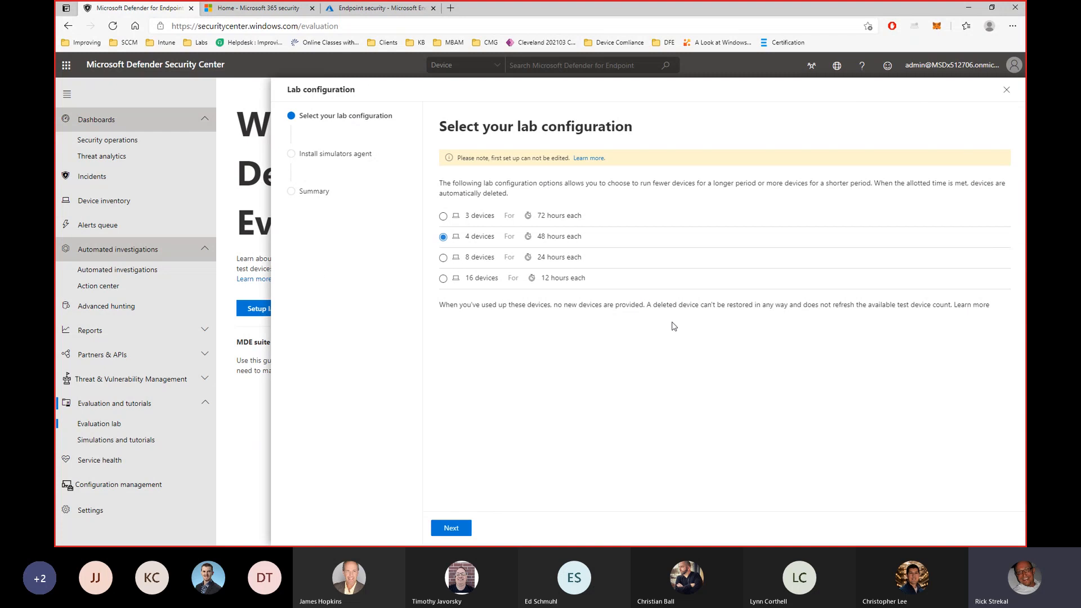
pyautogui.moveTo(444, 215)
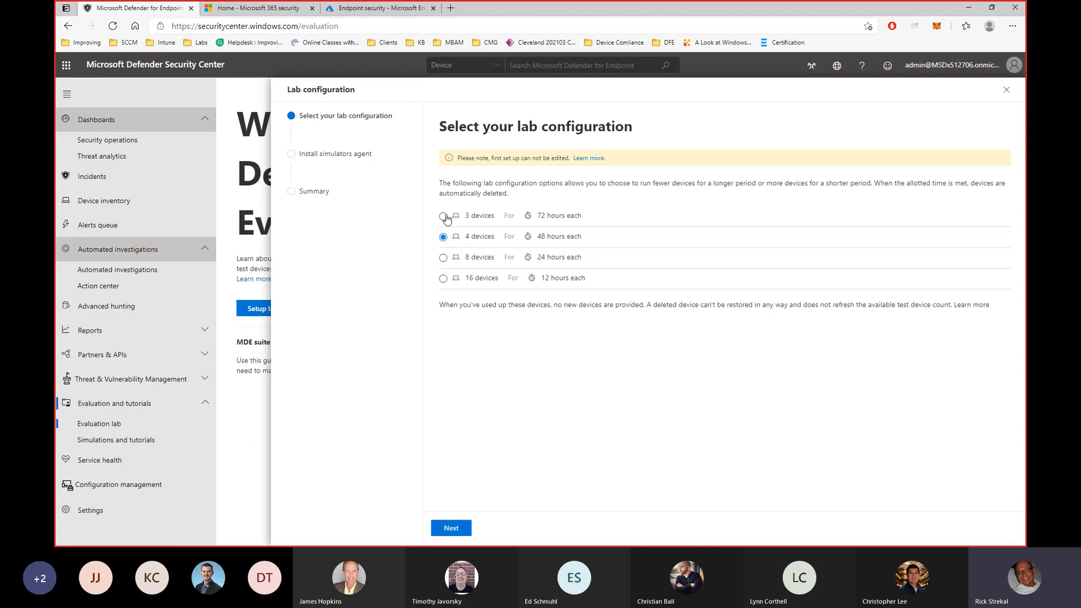
pyautogui.click(443, 215)
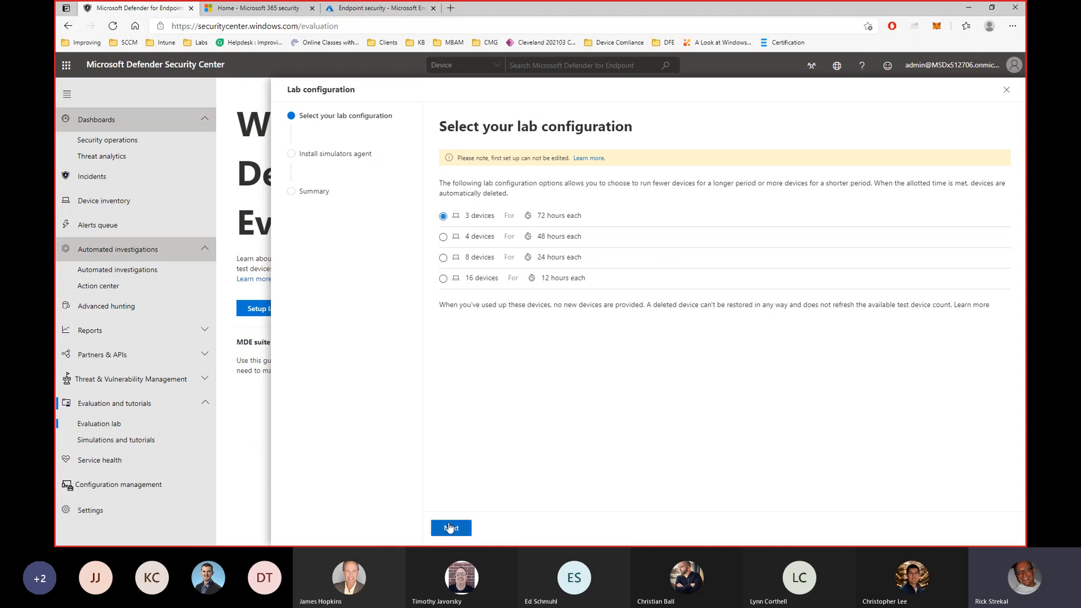
pyautogui.click(451, 527)
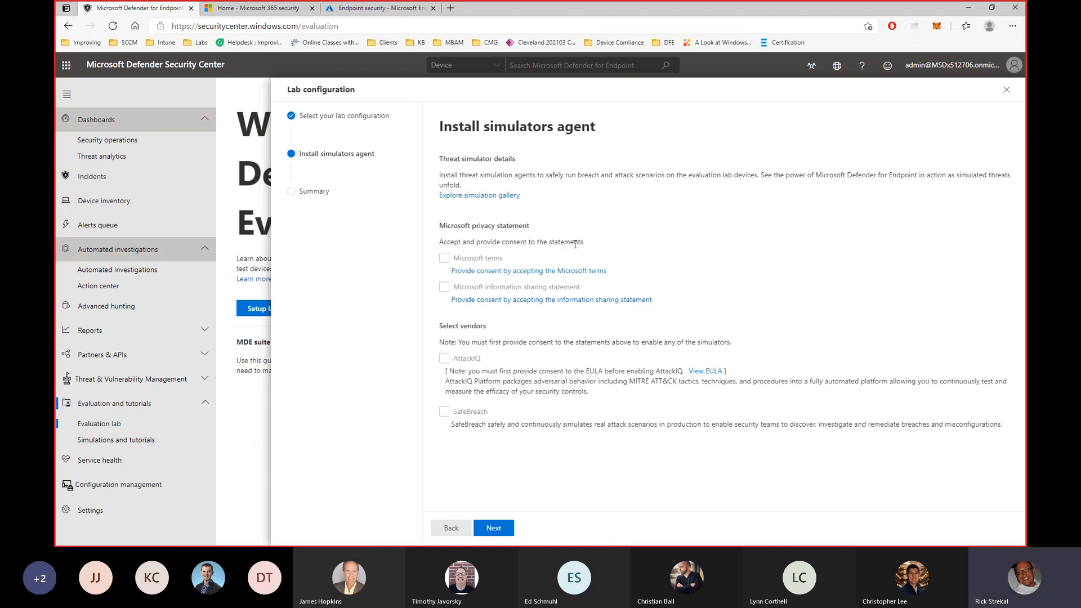
# Step: Accept the Microsoft terms and information sharing statement, then view and accept the AttackIQ EULA
pyautogui.click(529, 270)
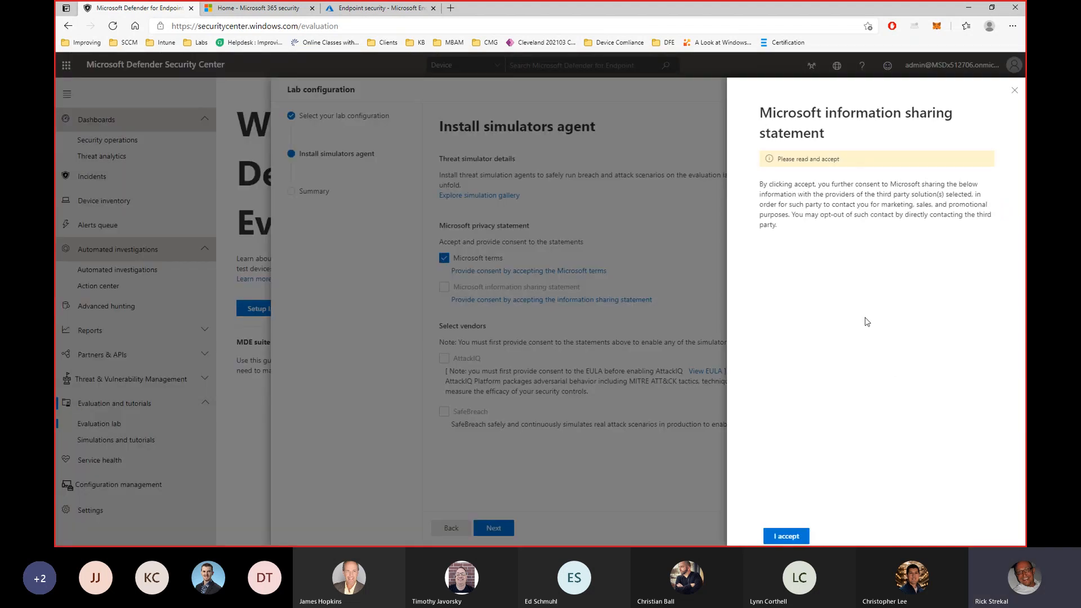
pyautogui.click(786, 536)
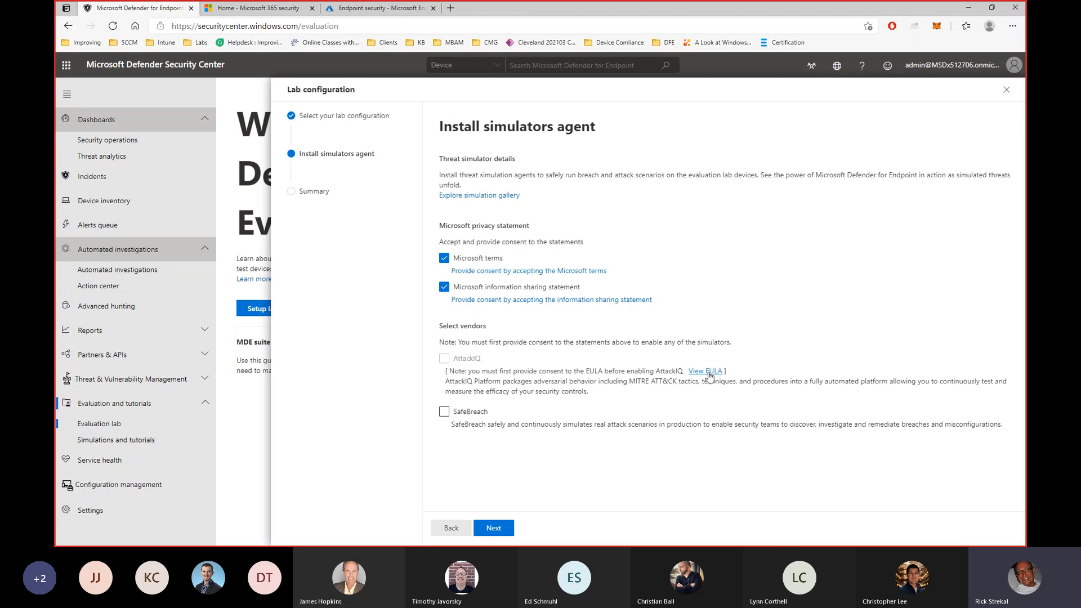
pyautogui.moveTo(711, 366)
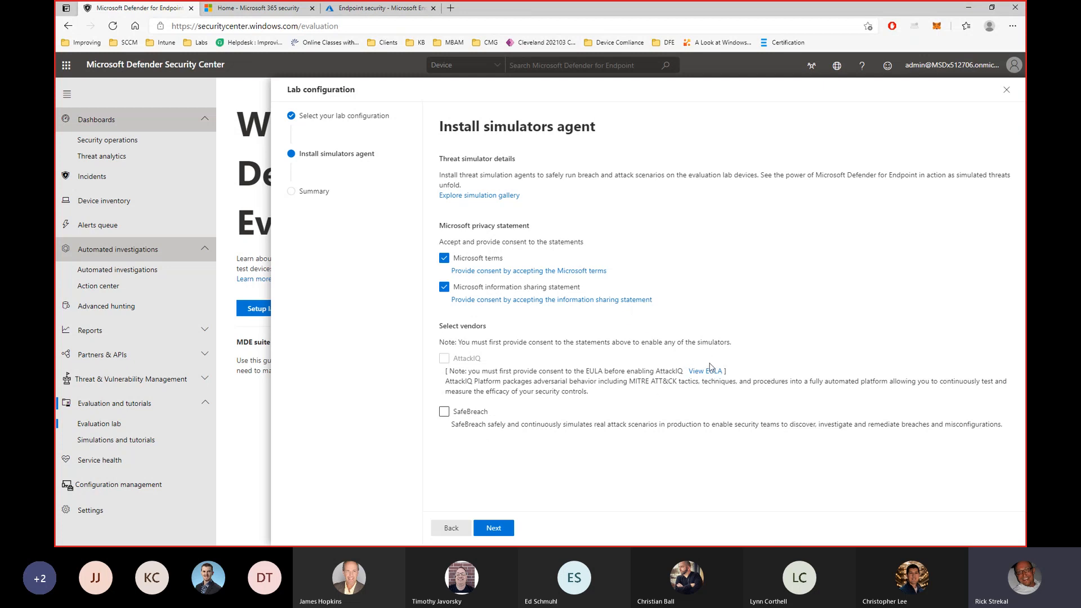
pyautogui.click(705, 372)
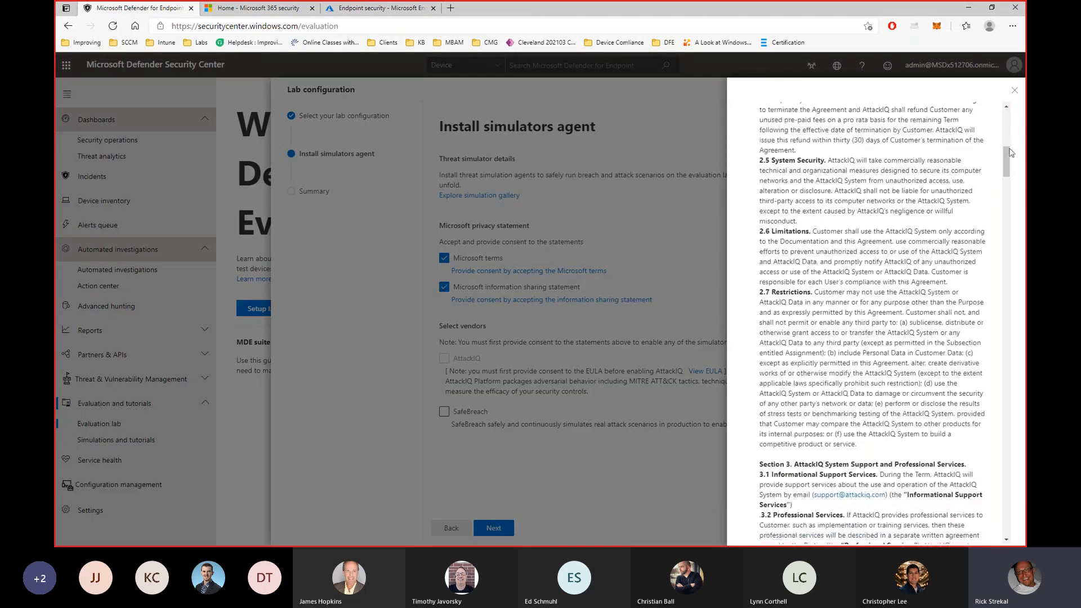
pyautogui.scroll(-3)
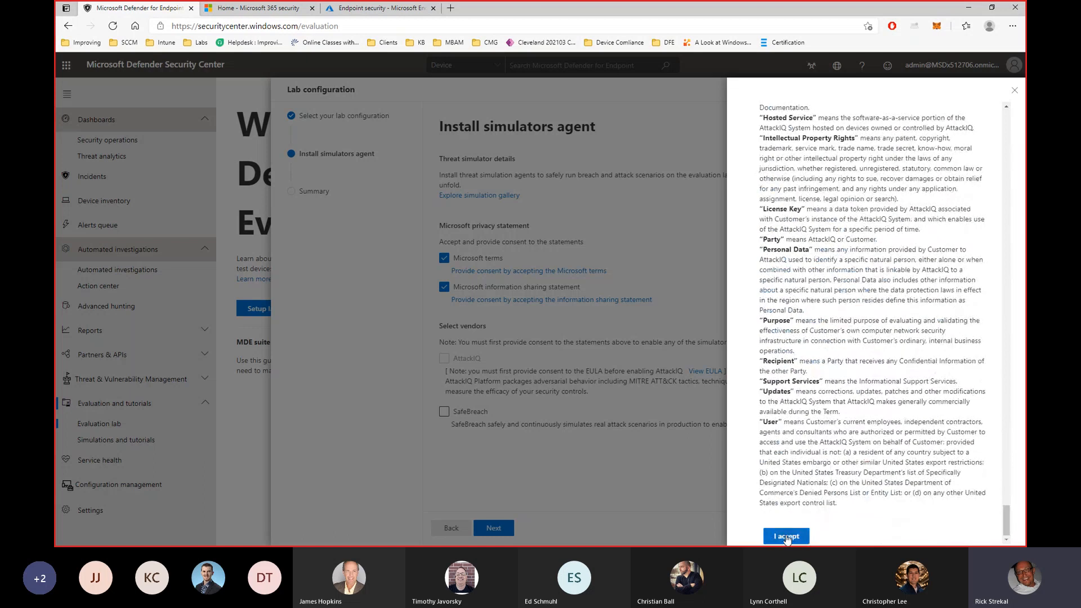
pyautogui.click(786, 536)
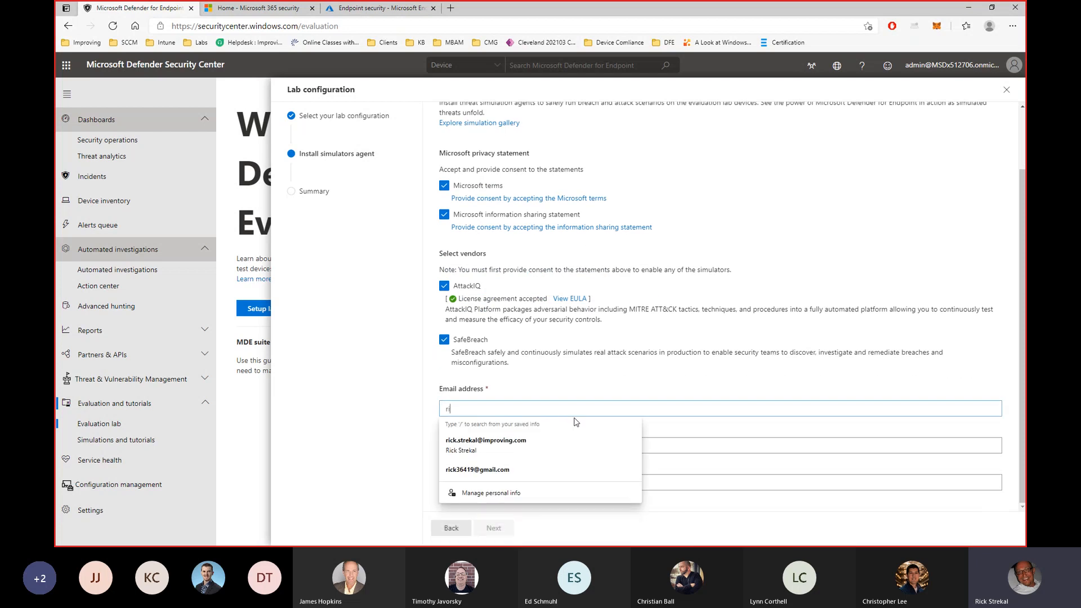
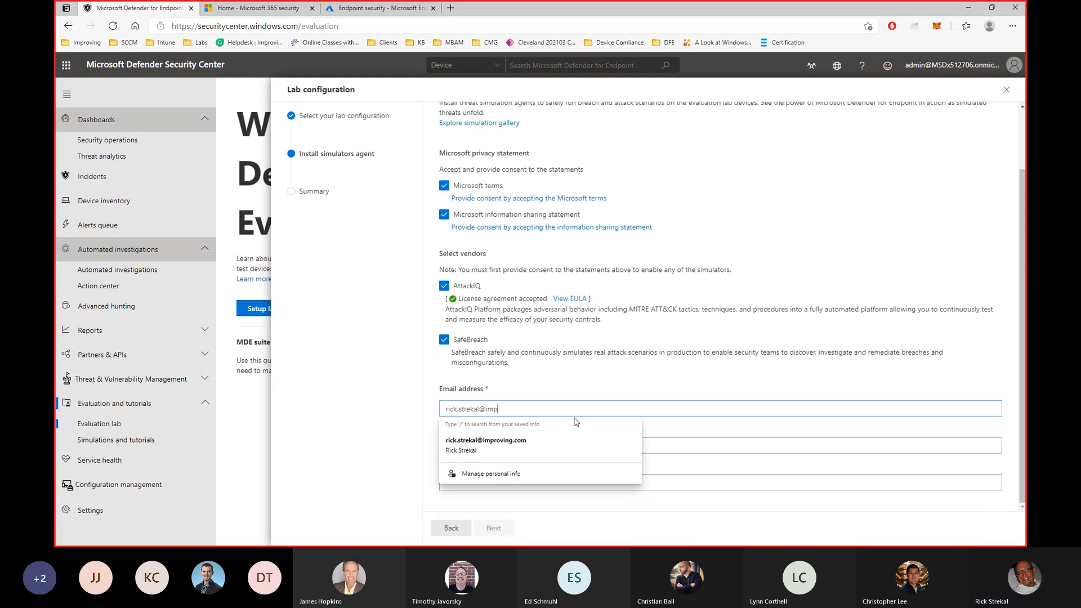
# Step: Fill in the simulator contact email and name from the saved entries
pyautogui.click(487, 440)
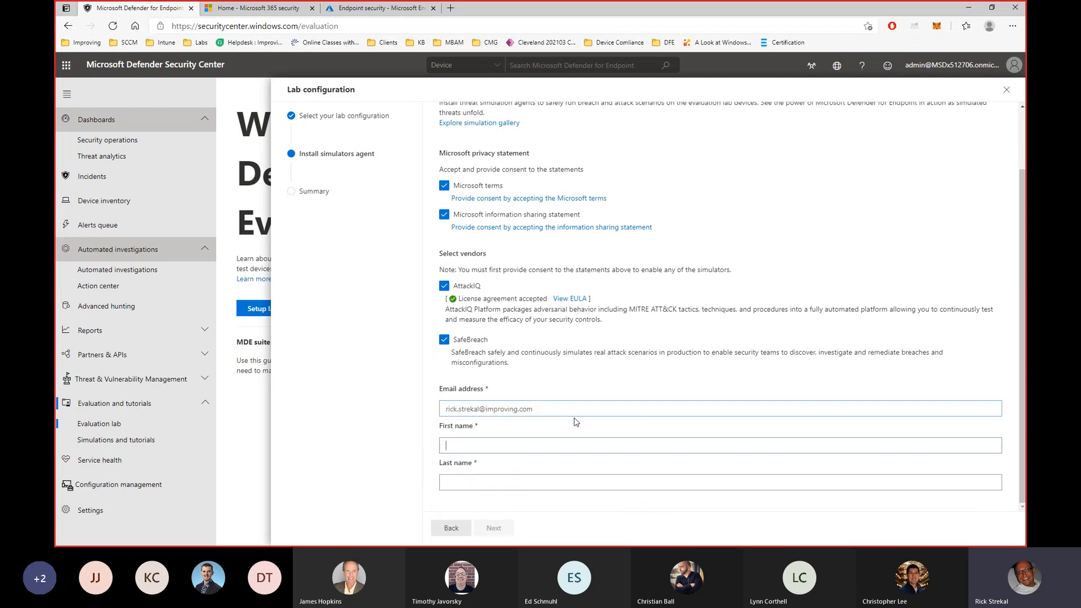
pyautogui.write('Strek')
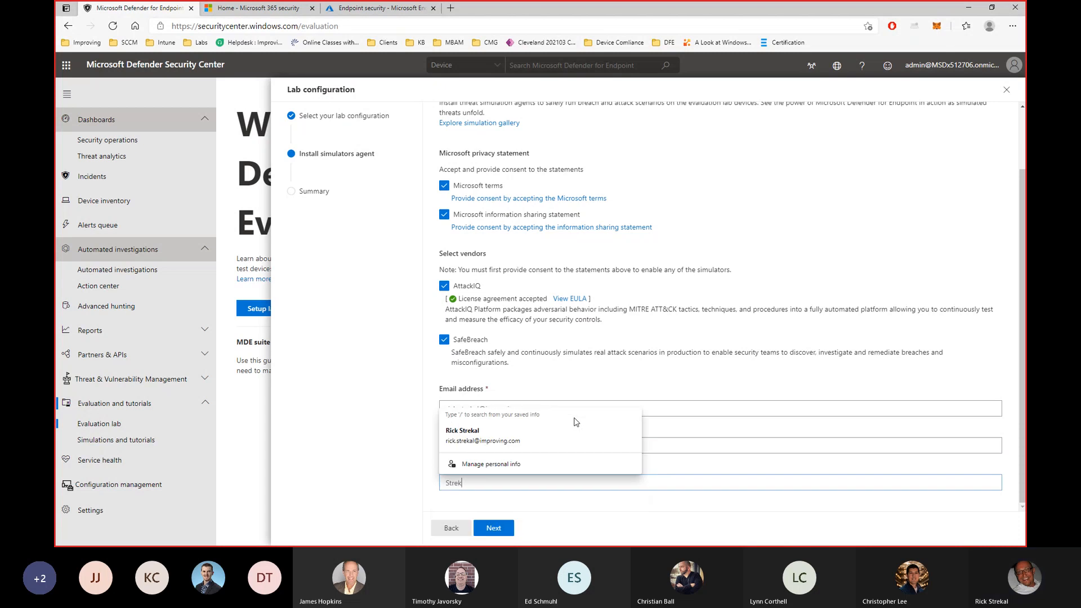
pyautogui.click(493, 527)
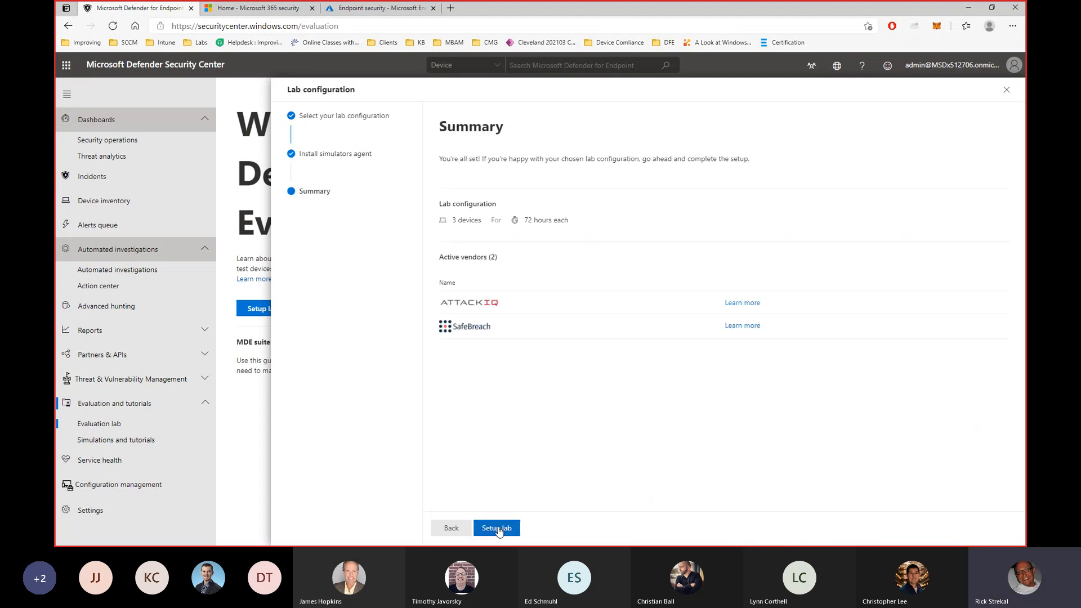
# Step: Finish creating the evaluation lab, then show the signed-in account's tenant and org details
pyautogui.click(496, 527)
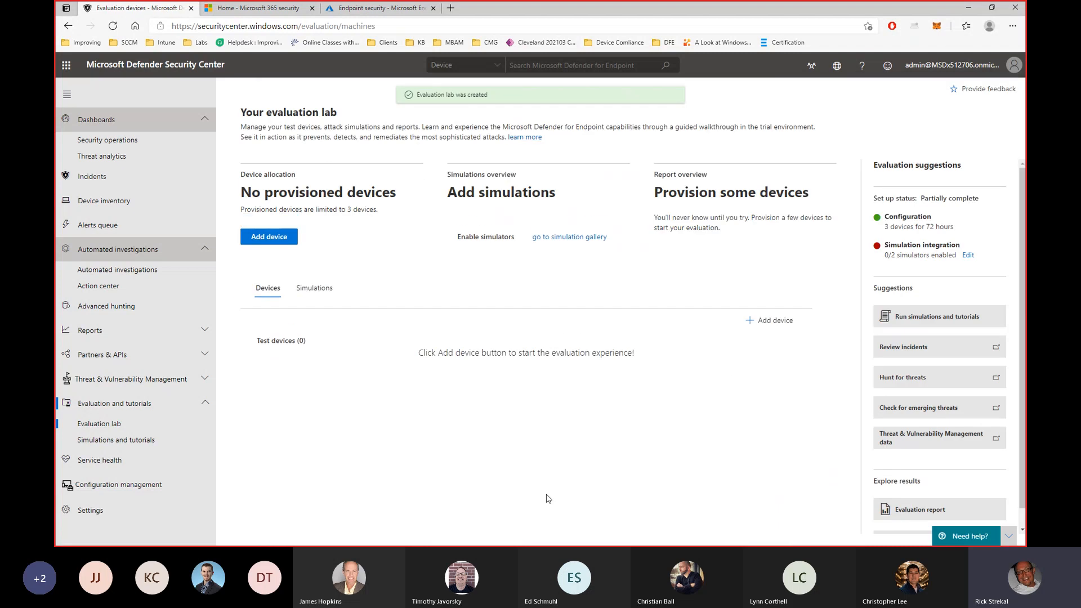
pyautogui.moveTo(693, 421)
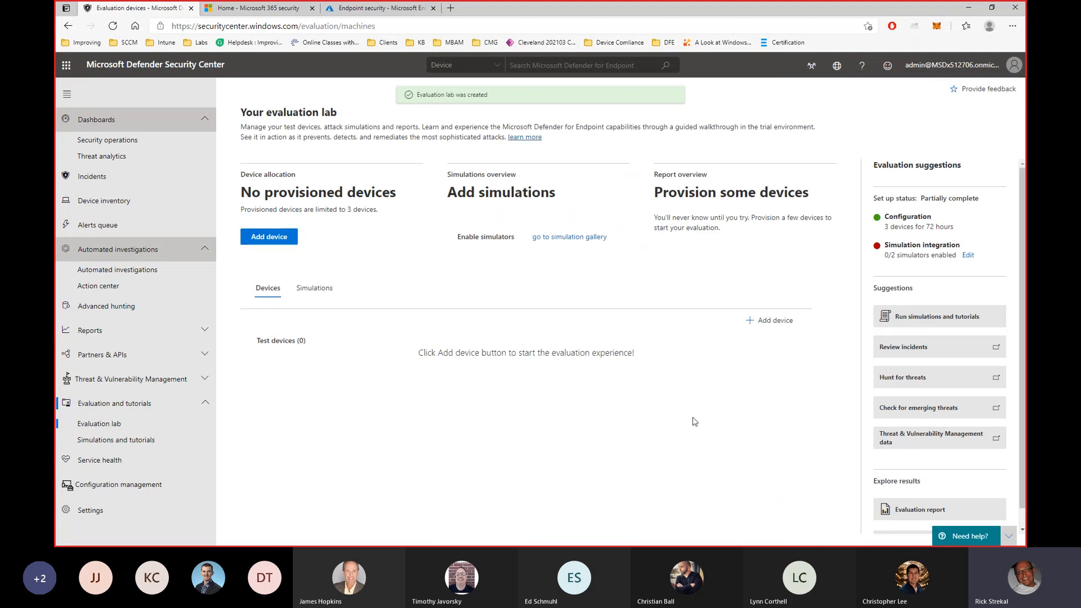
pyautogui.moveTo(261, 342)
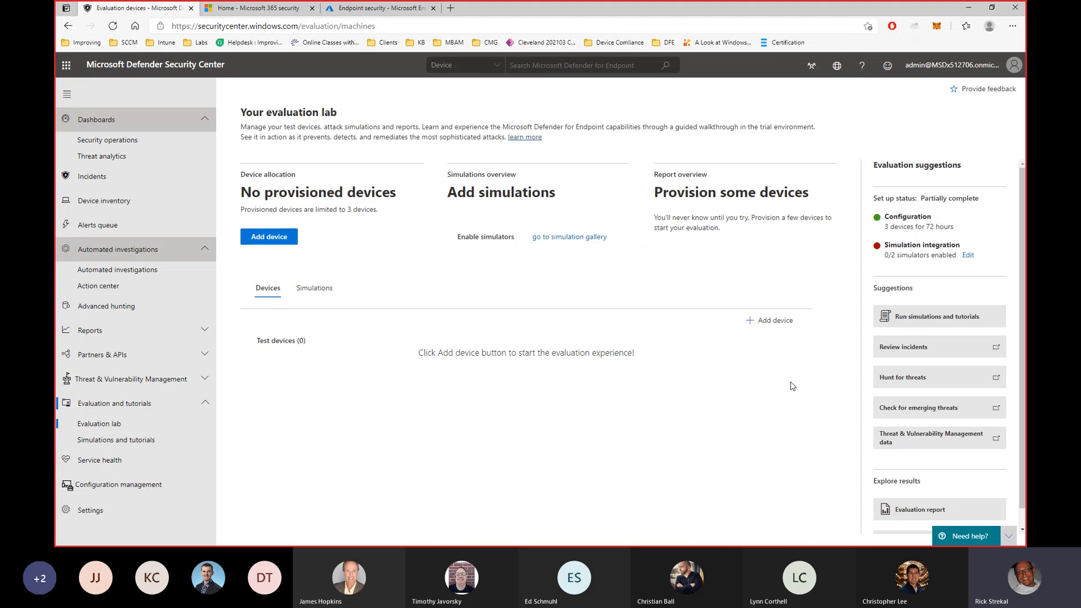
pyautogui.moveTo(788, 397)
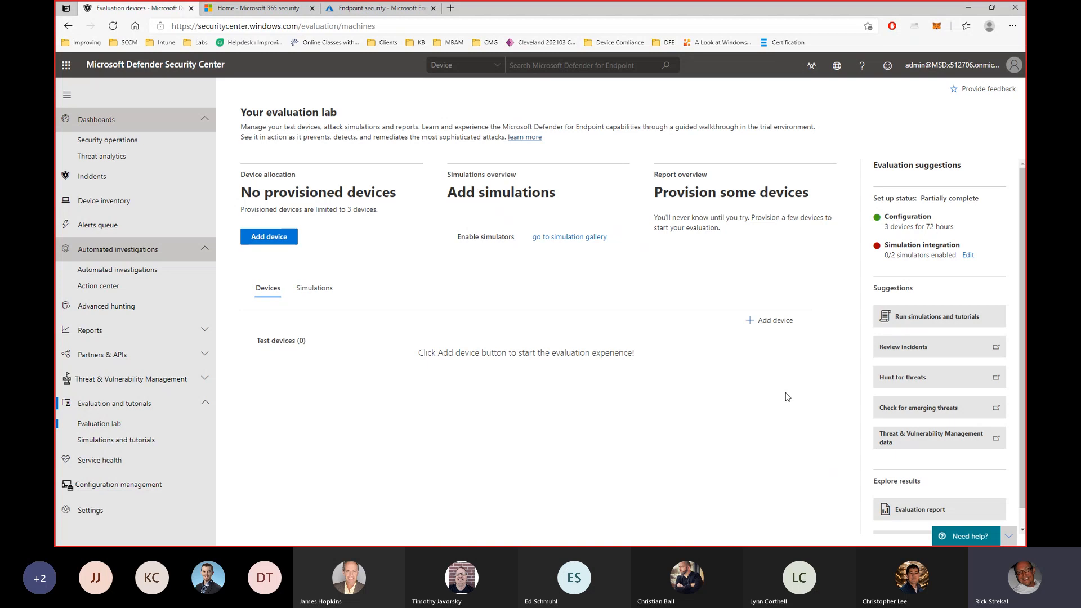
pyautogui.click(1014, 65)
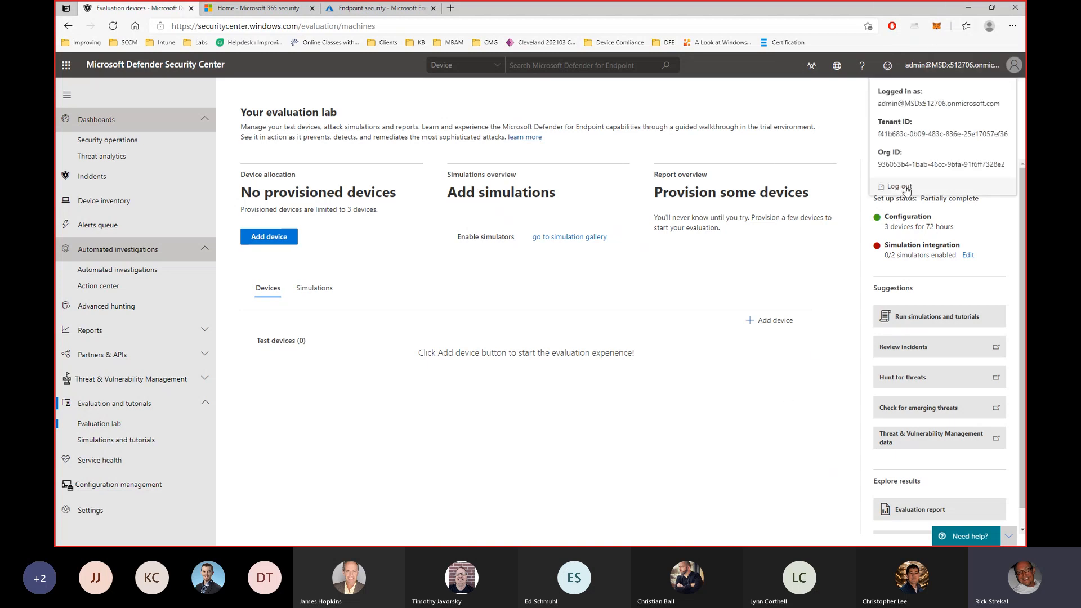
# Step: Log out and reopen the Defender for Endpoint portal from the DFE bookmark folder
pyautogui.click(899, 187)
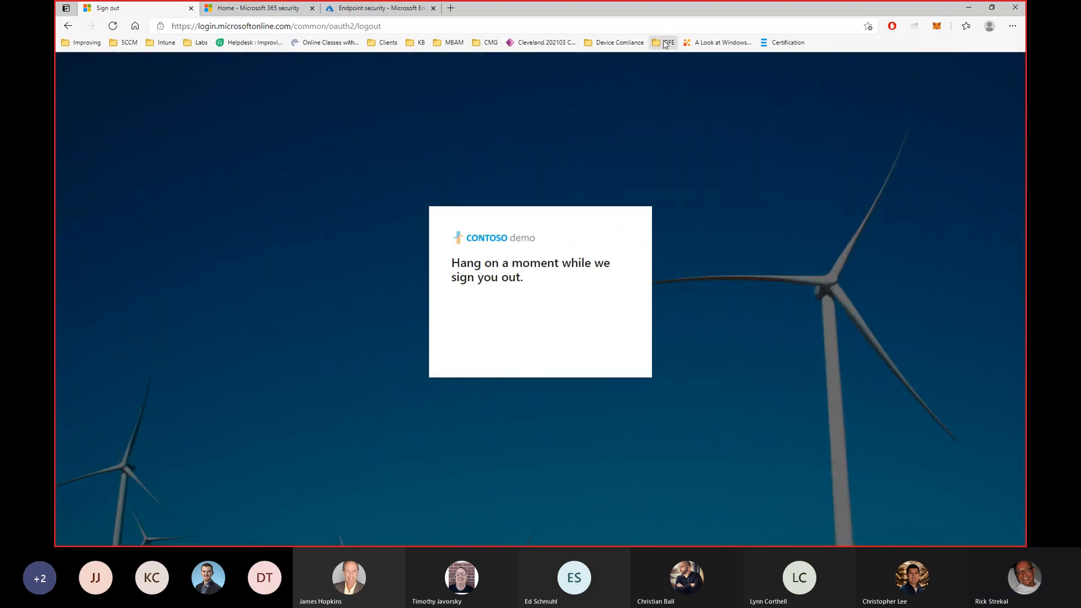
pyautogui.click(669, 42)
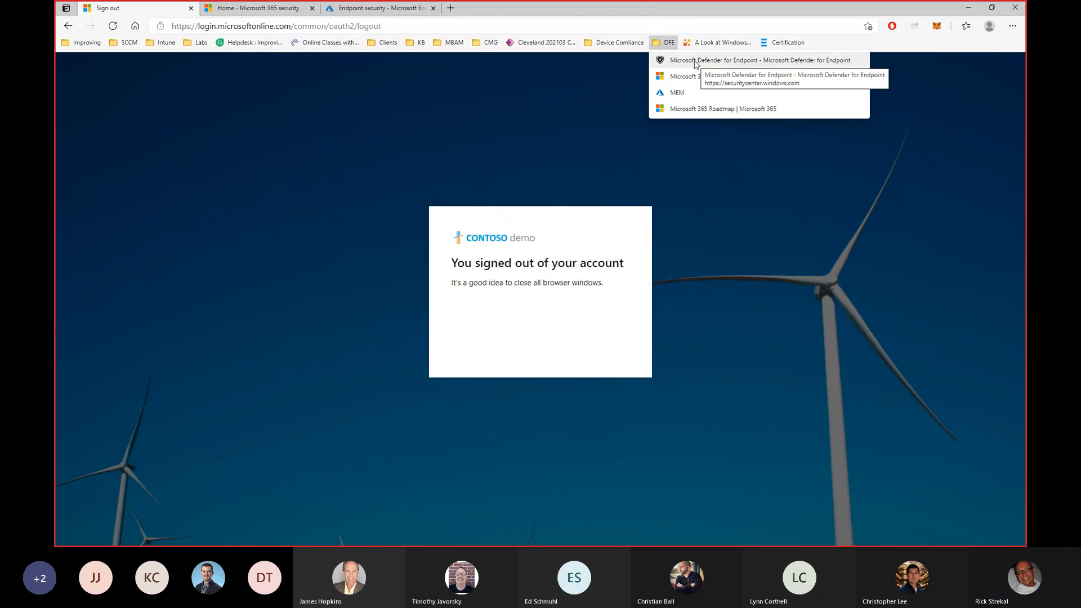
pyautogui.click(759, 60)
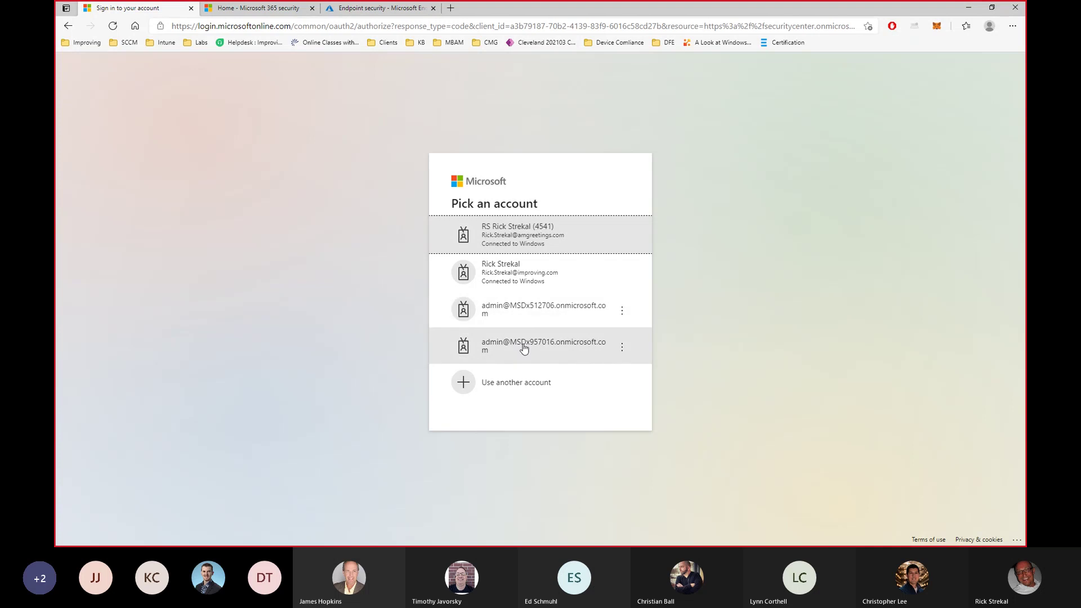
# Step: Sign in as the other admin account, reaching its Security operations dashboard
pyautogui.click(544, 346)
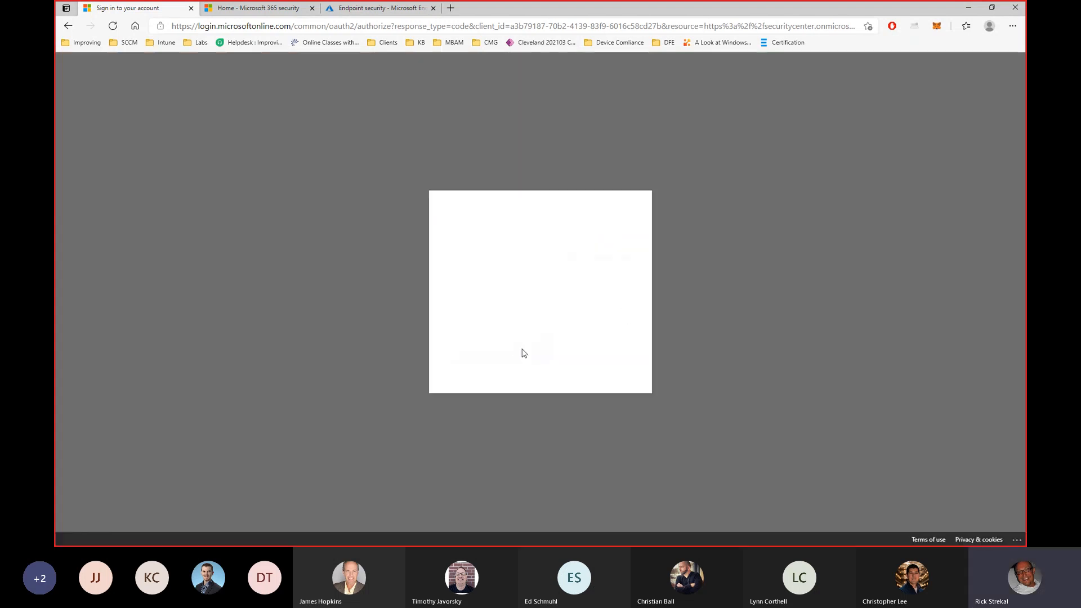
pyautogui.click(601, 327)
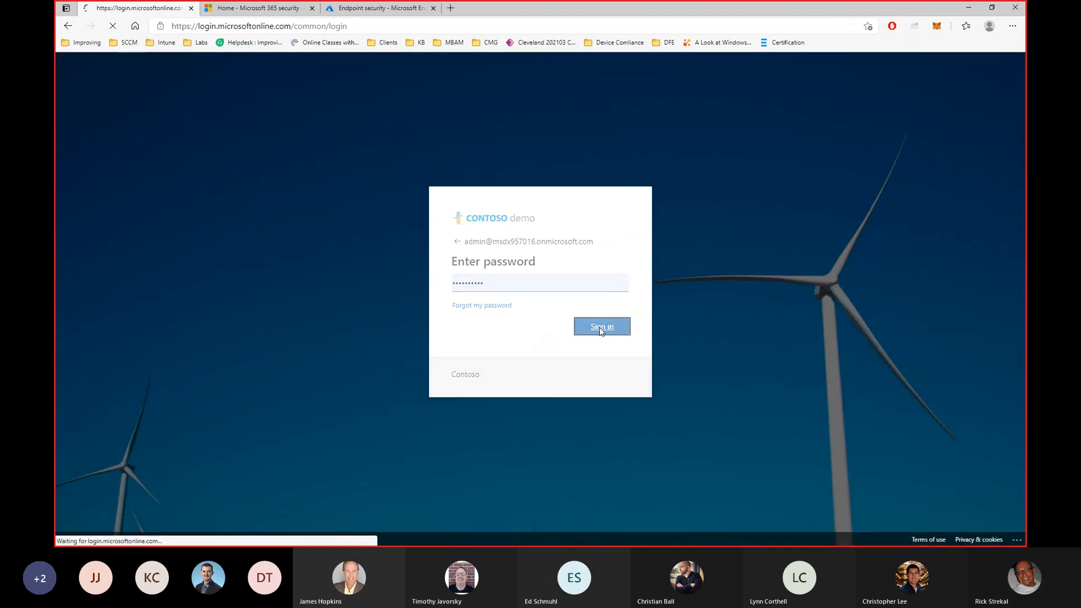
pyautogui.click(601, 327)
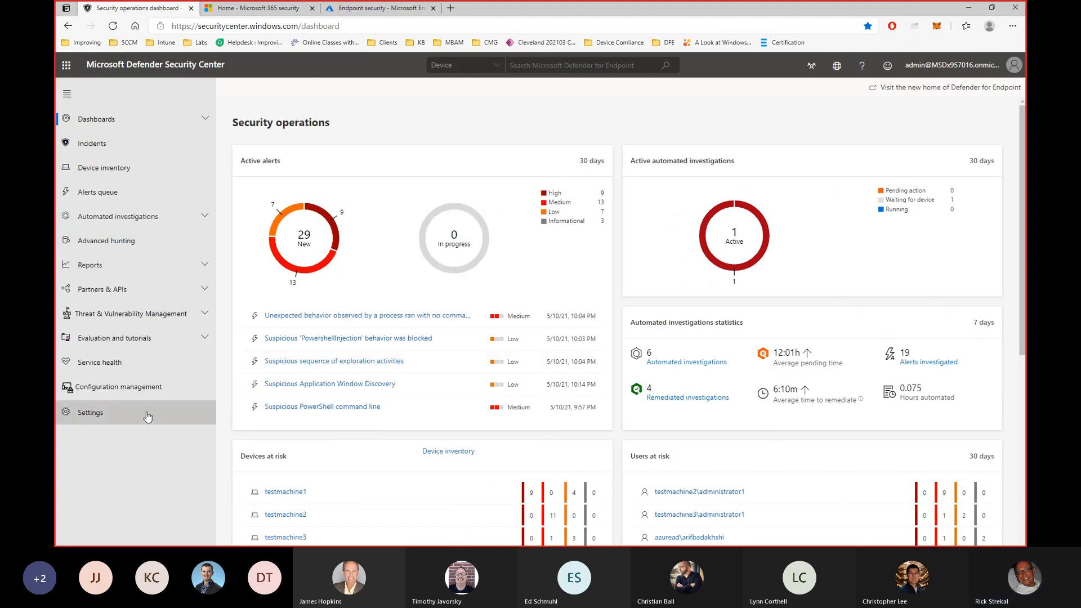
# Step: Go to the Evaluation lab under Evaluation and tutorials and connect remotely to testmachine1
pyautogui.click(115, 338)
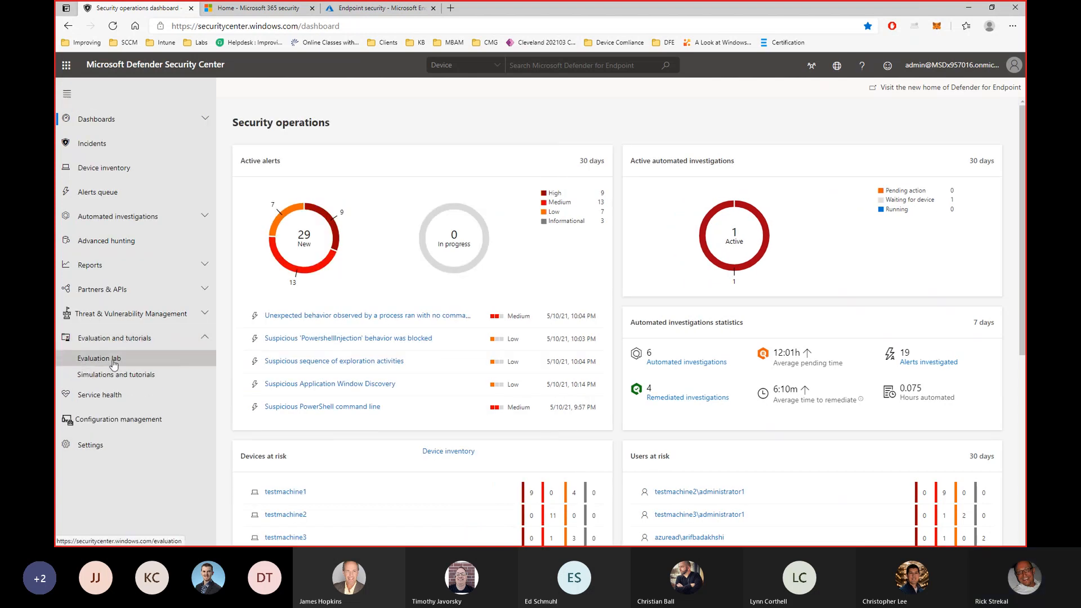
pyautogui.click(99, 358)
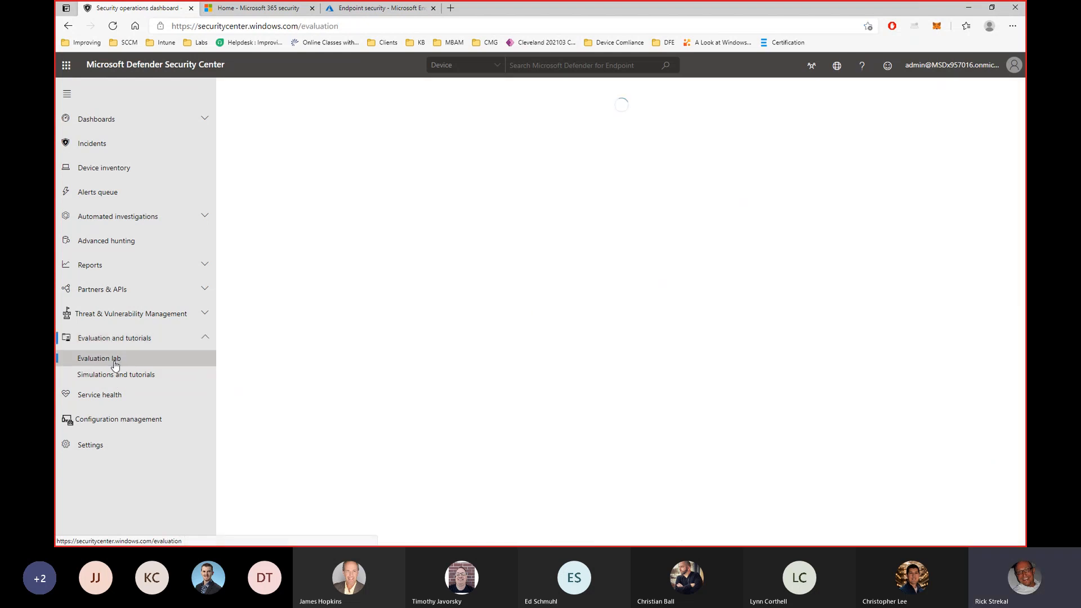
pyautogui.click(99, 358)
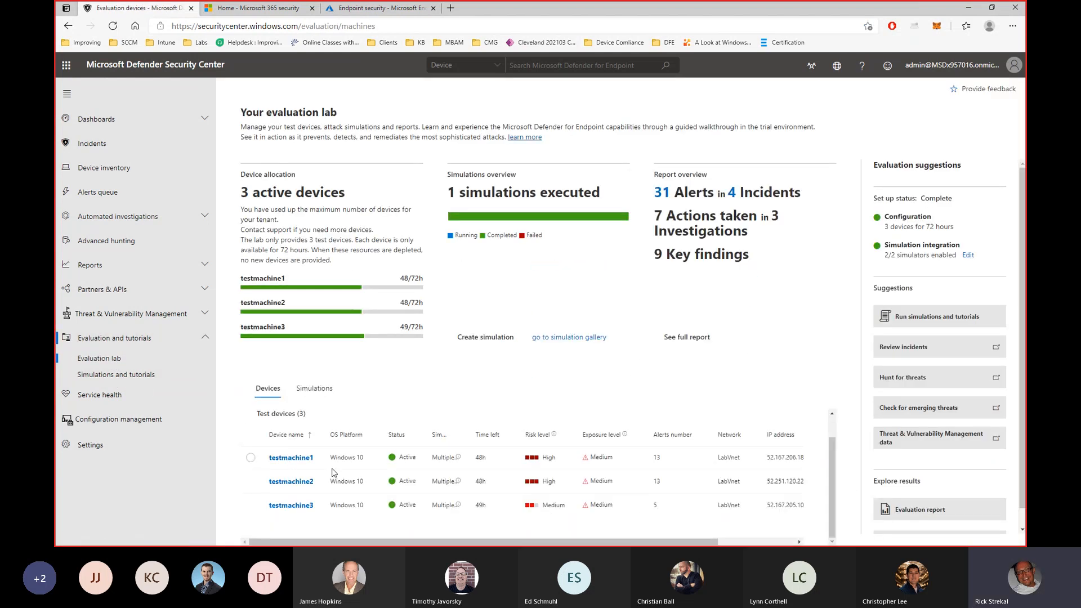
pyautogui.moveTo(304, 513)
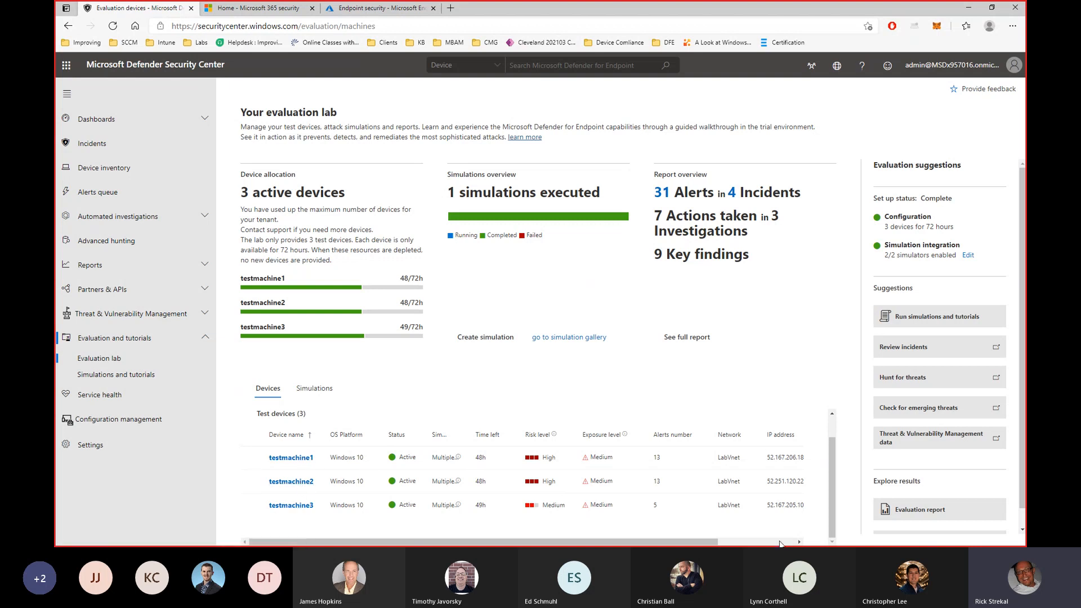
pyautogui.hscroll(3)
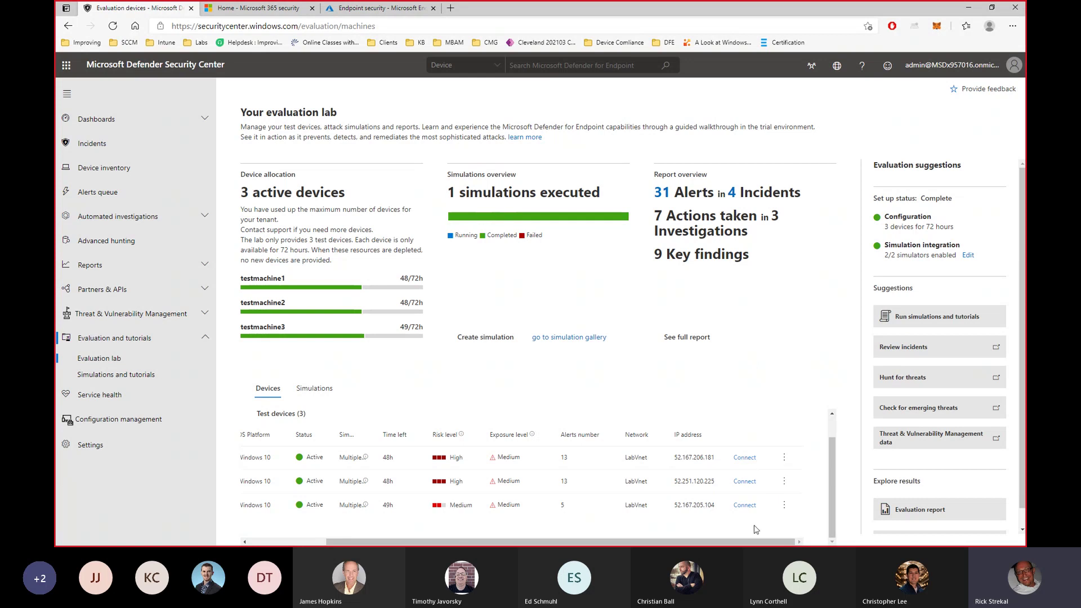
pyautogui.moveTo(379, 545)
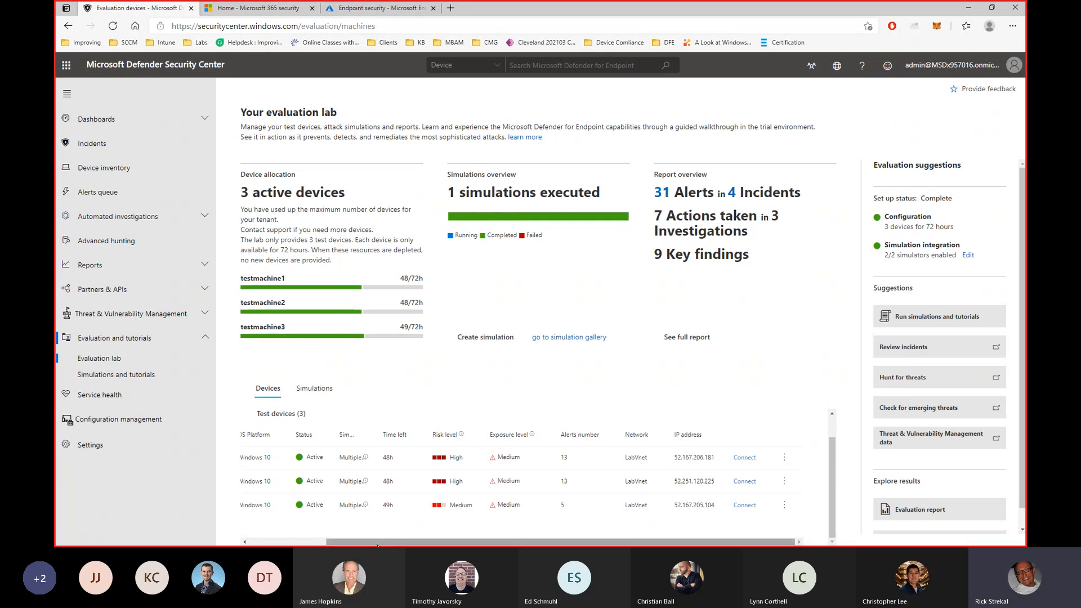
pyautogui.click(67, 537)
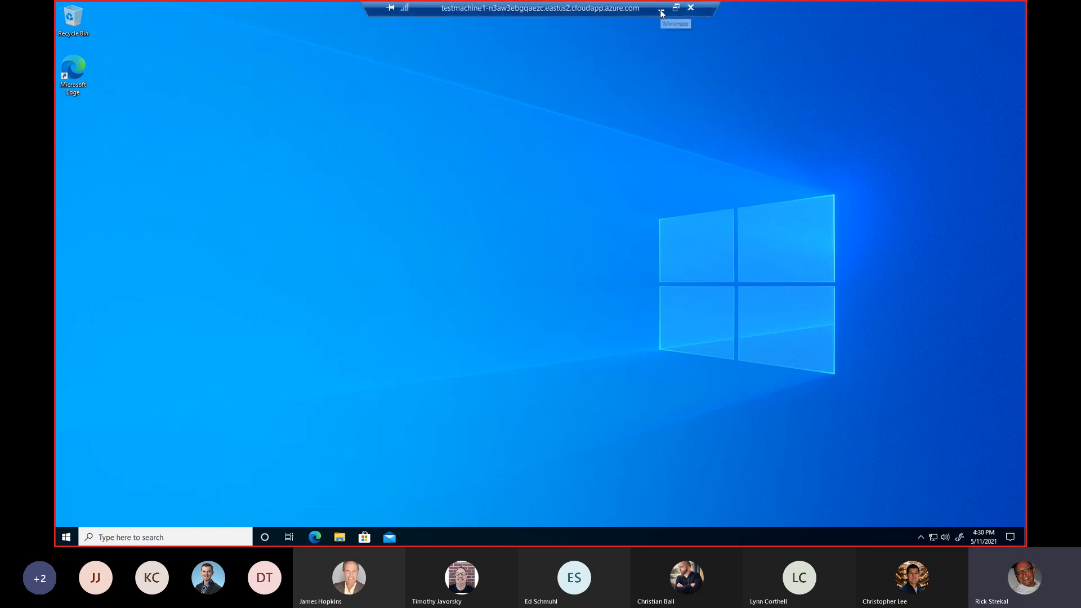
pyautogui.click(660, 7)
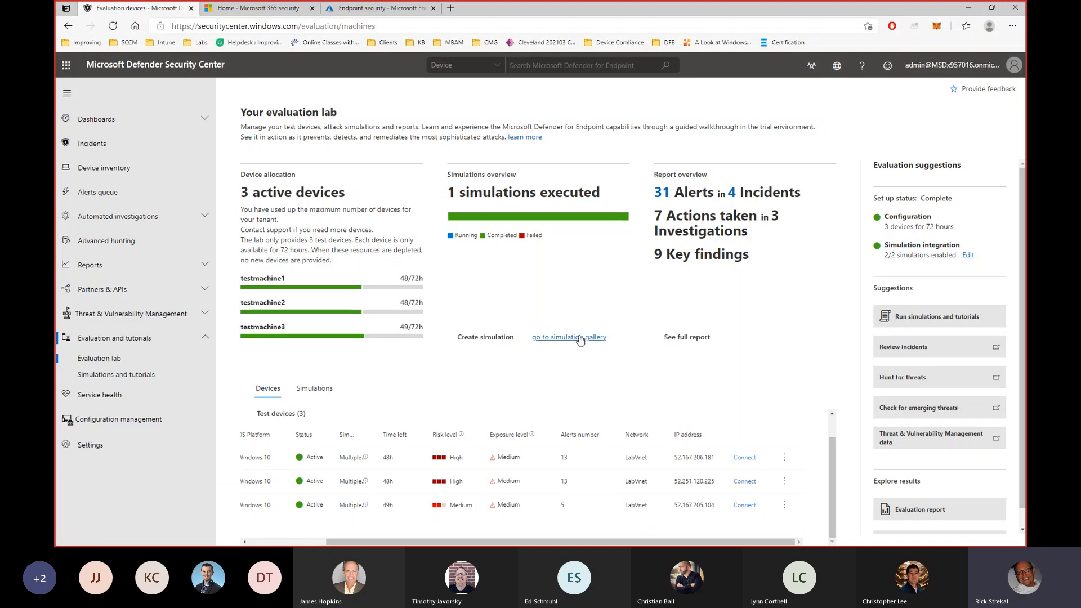
# Step: Visit the simulation gallery, then show the lab's Simulations list with the completed Known Ransomware Infection run
pyautogui.click(569, 336)
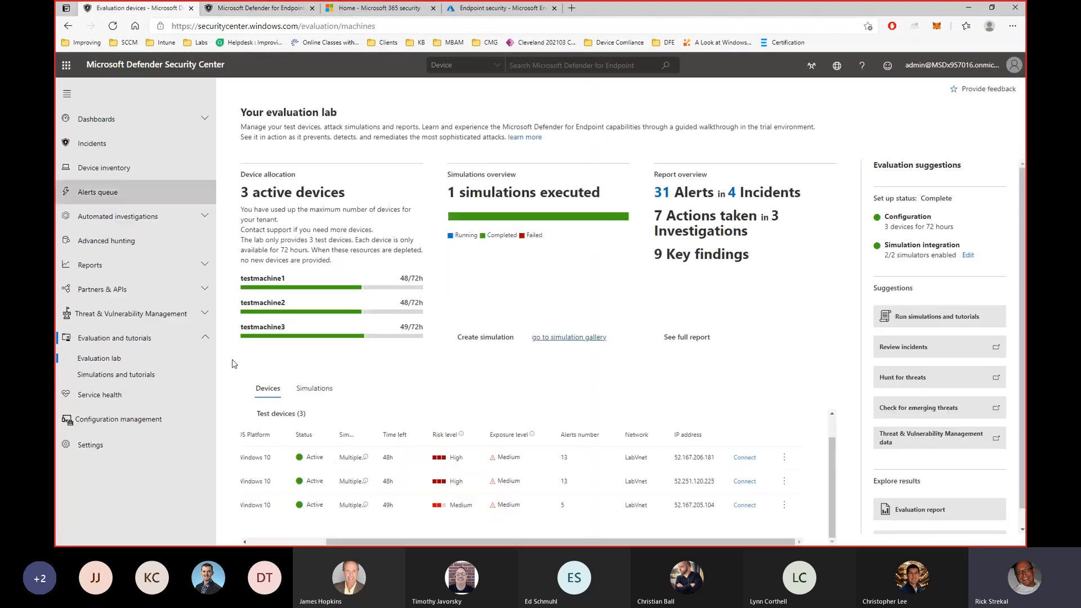
pyautogui.click(314, 389)
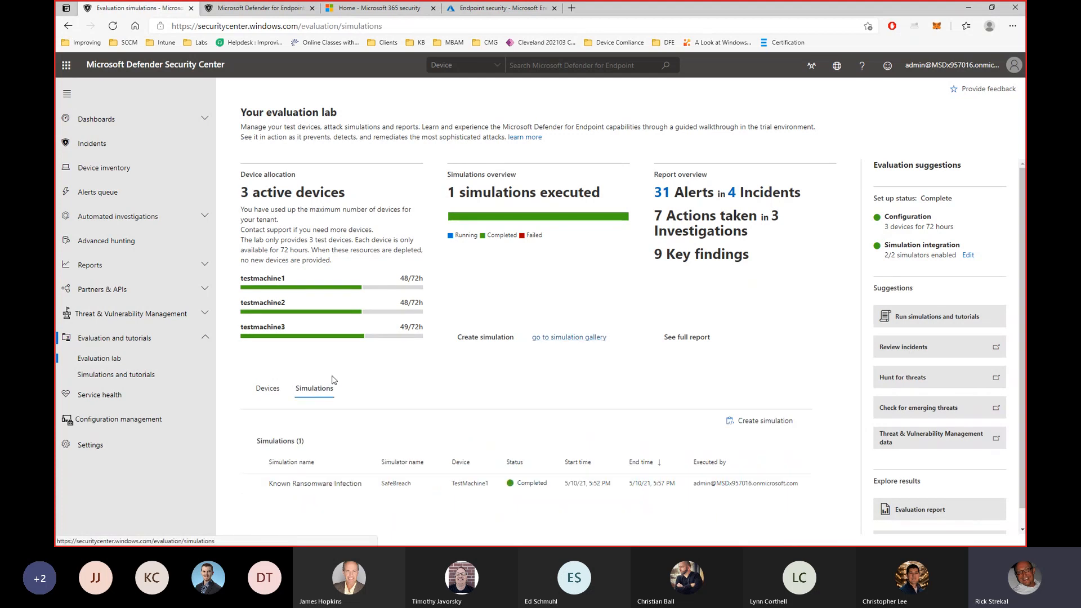
pyautogui.moveTo(766, 427)
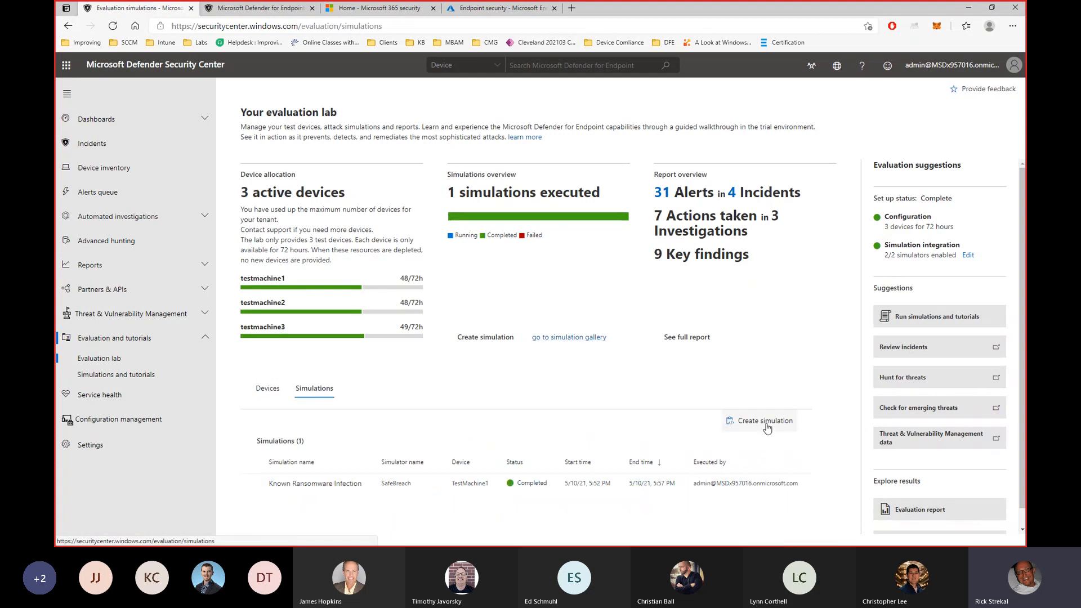
# Step: Start a new simulation, include all simulators and pick SafeBreach Known Ransomware Infection
pyautogui.click(764, 422)
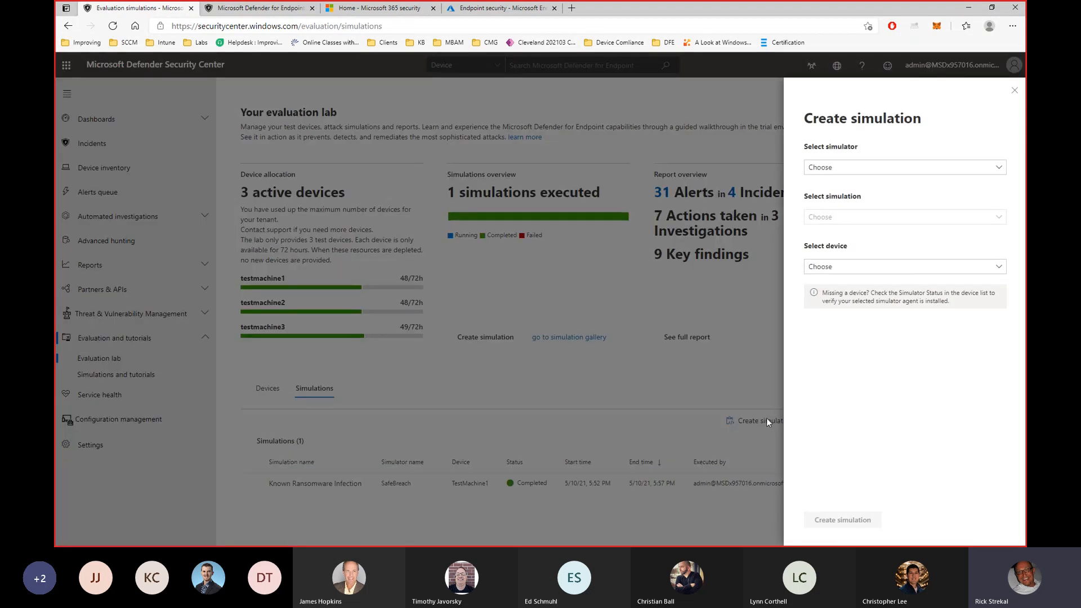
pyautogui.click(905, 166)
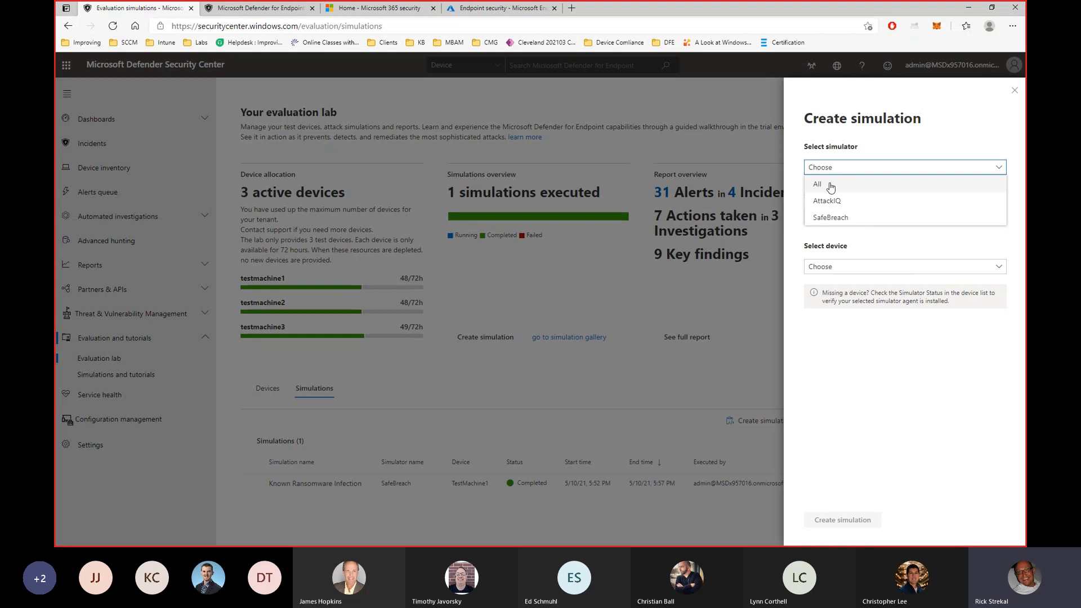
pyautogui.click(817, 183)
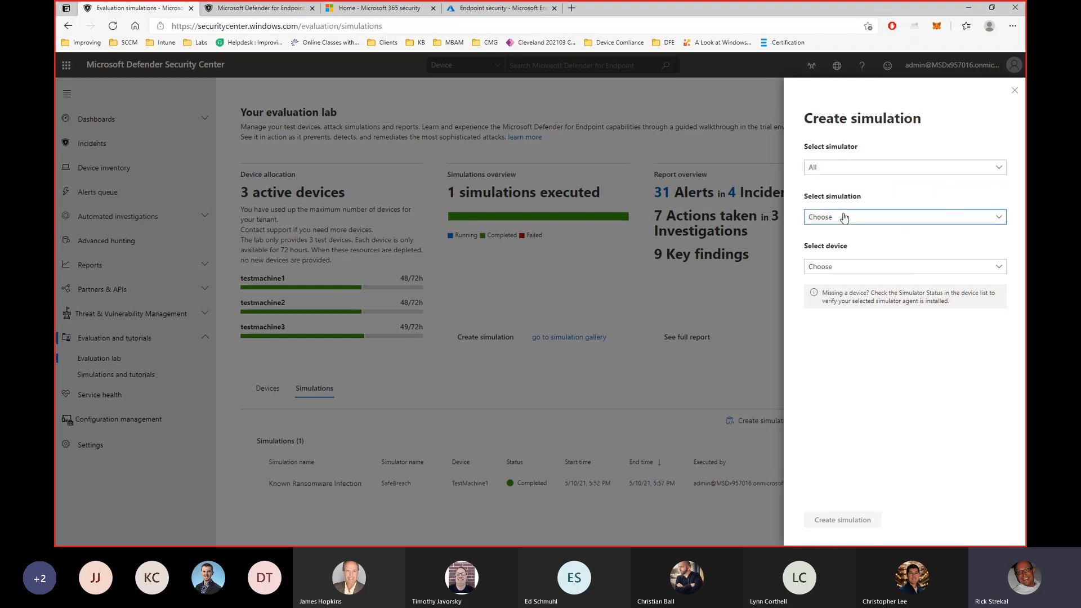
pyautogui.click(904, 218)
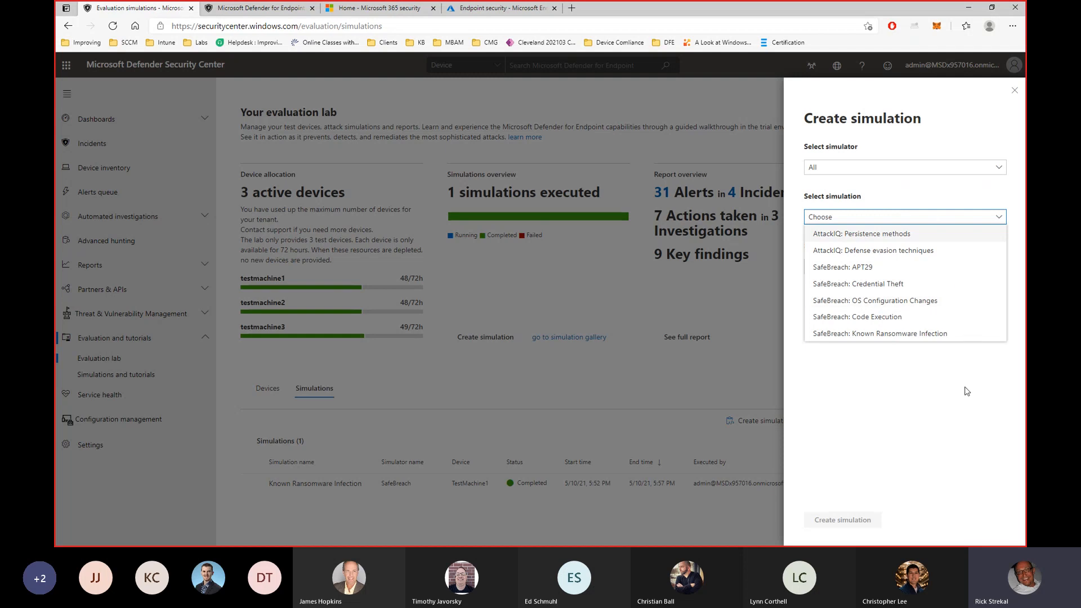
pyautogui.moveTo(869, 338)
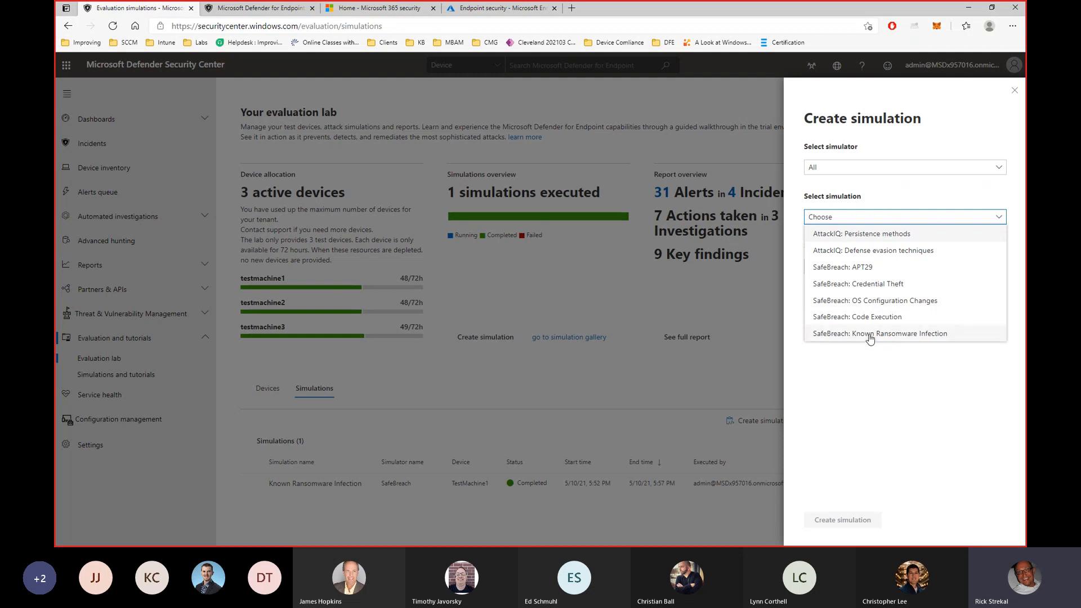
pyautogui.click(881, 333)
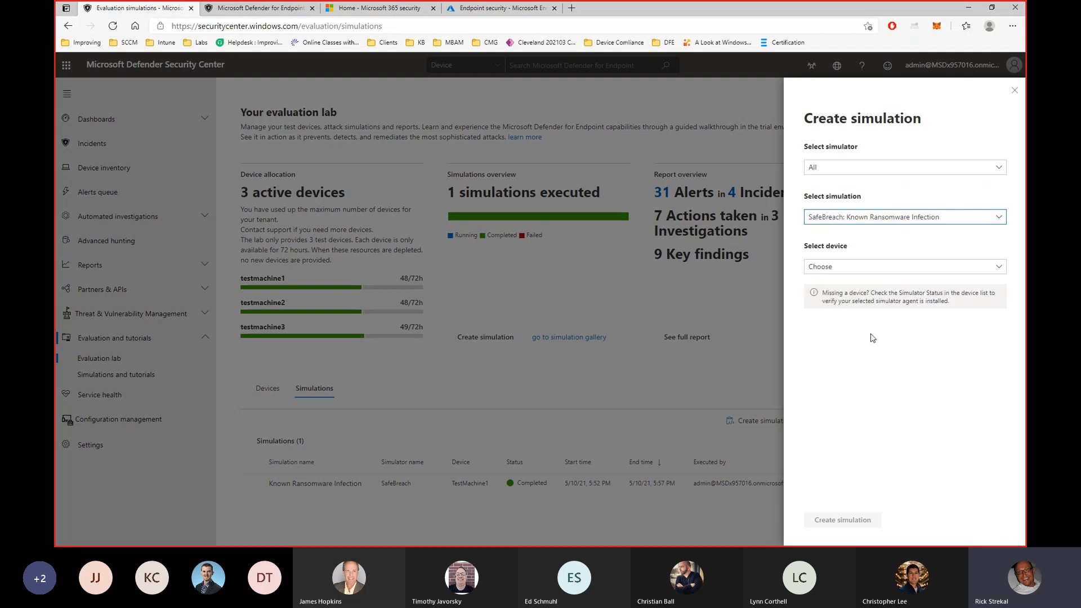
pyautogui.moveTo(867, 266)
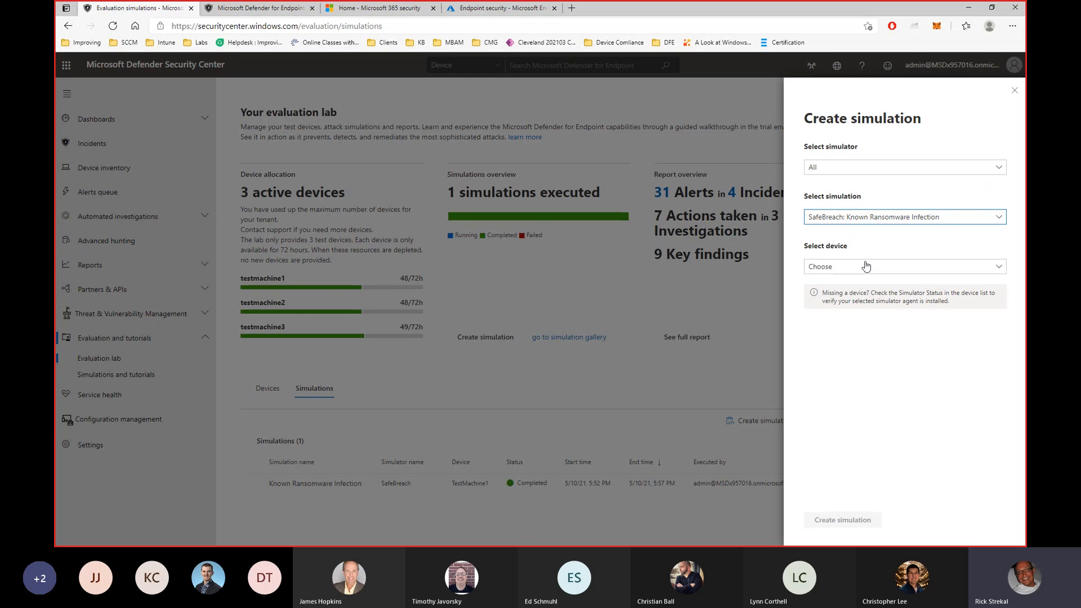
# Step: Target testmachine1 and create the simulation so it shows as Running
pyautogui.click(904, 266)
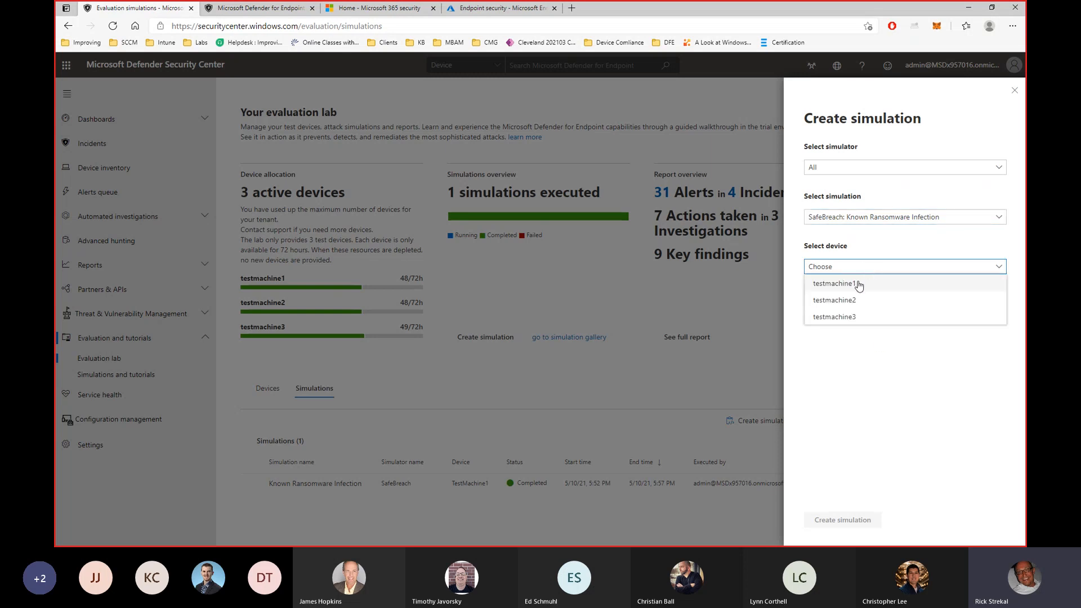
pyautogui.click(836, 283)
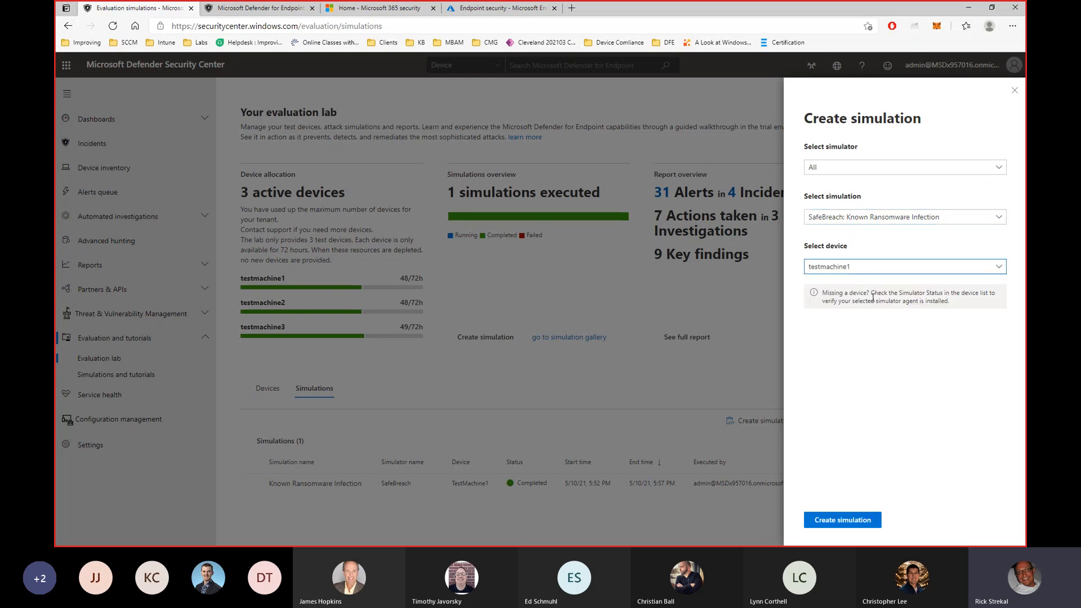
pyautogui.click(842, 520)
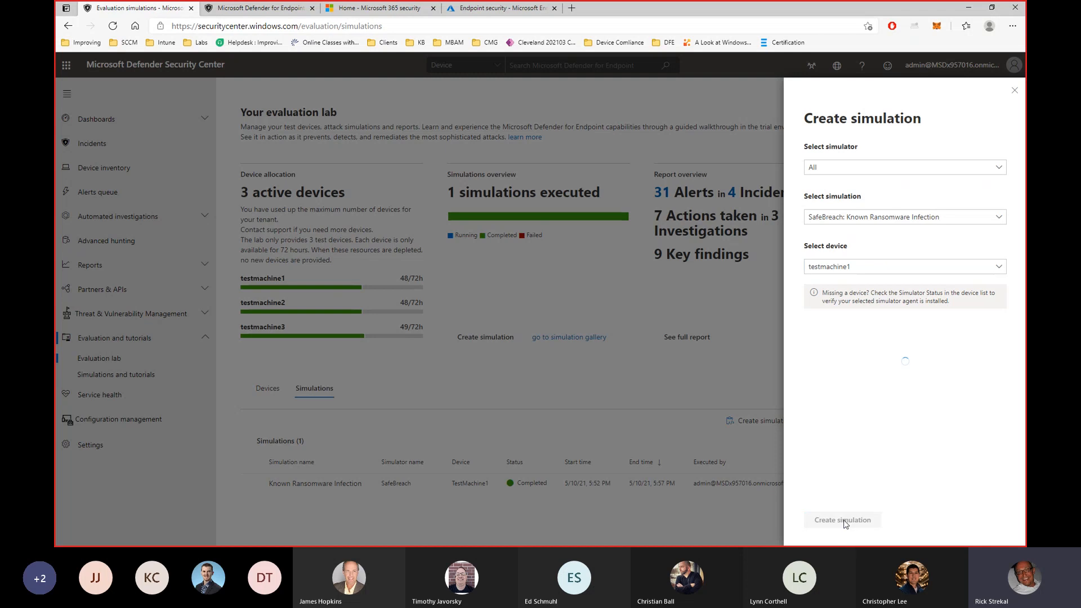
pyautogui.click(842, 520)
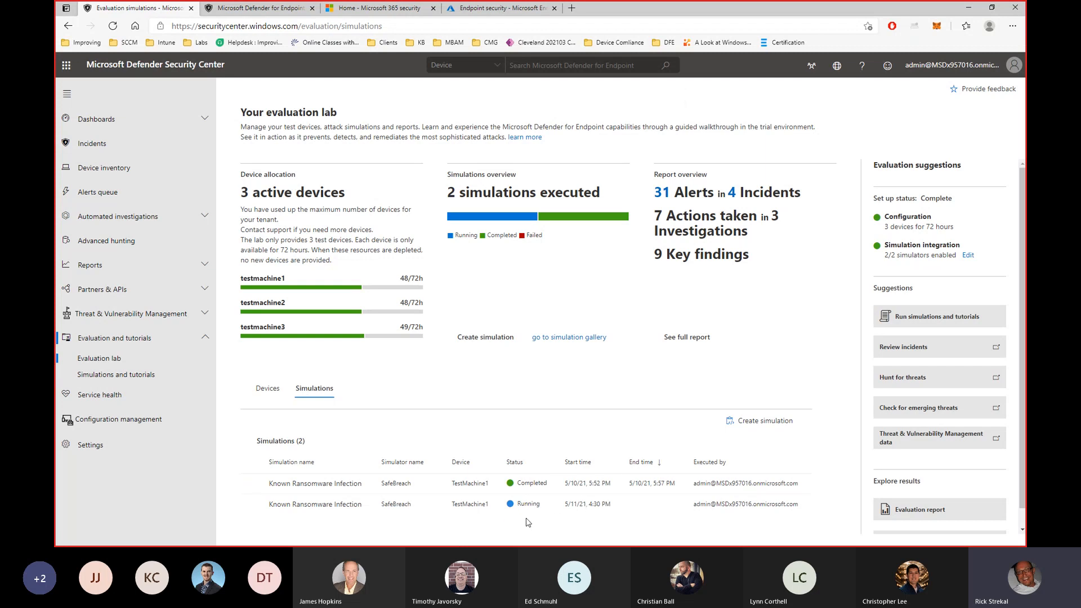
pyautogui.moveTo(643, 368)
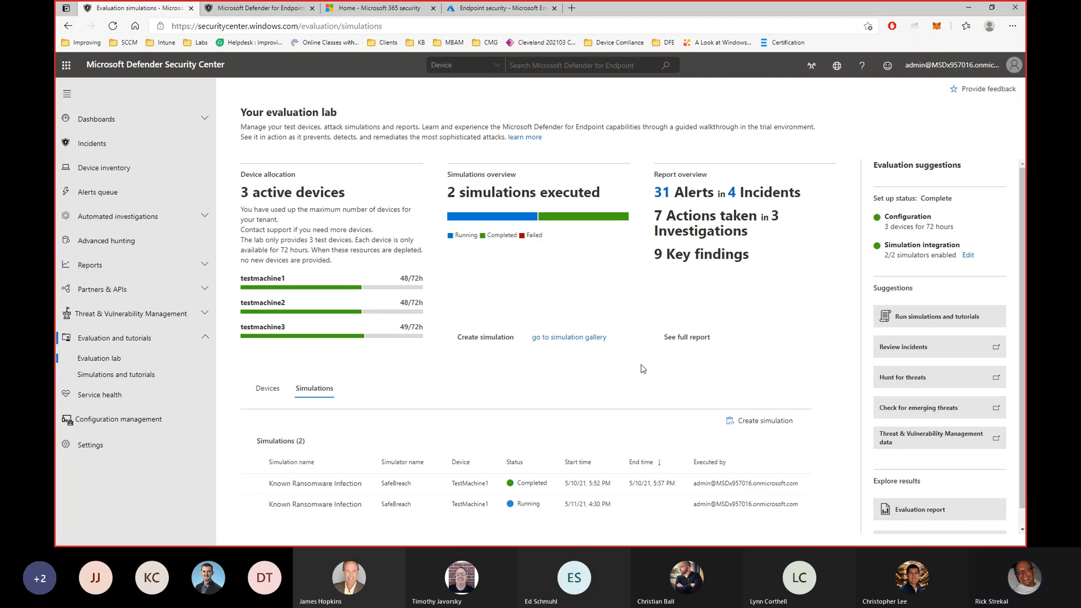
pyautogui.moveTo(721, 411)
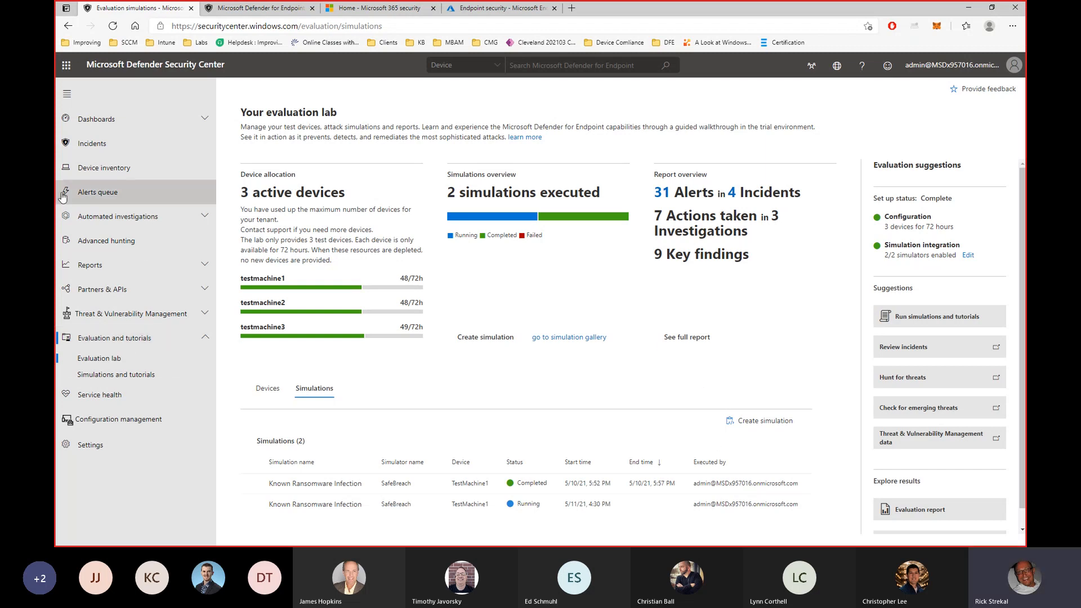
pyautogui.moveTo(95, 147)
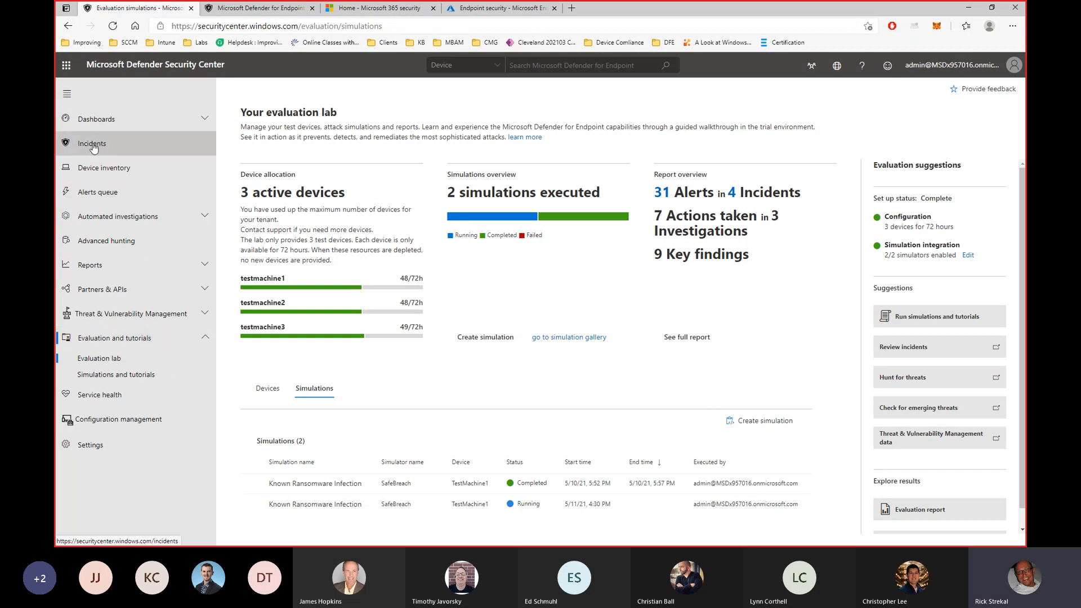
# Step: Review the Alerts queue, then return to the evaluation lab's three test devices
pyautogui.click(96, 191)
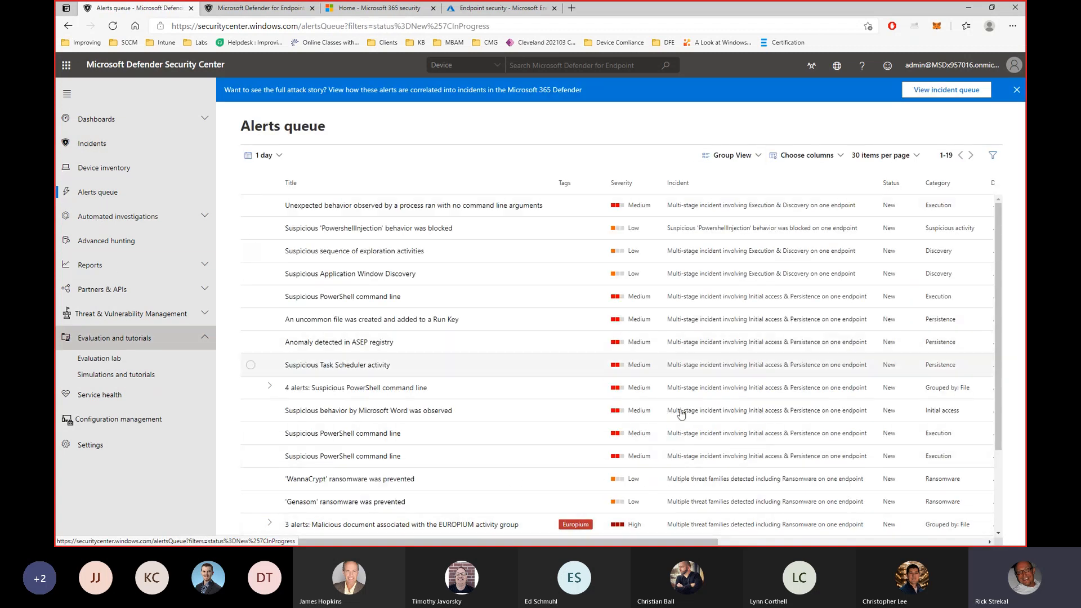
pyautogui.hscroll(3)
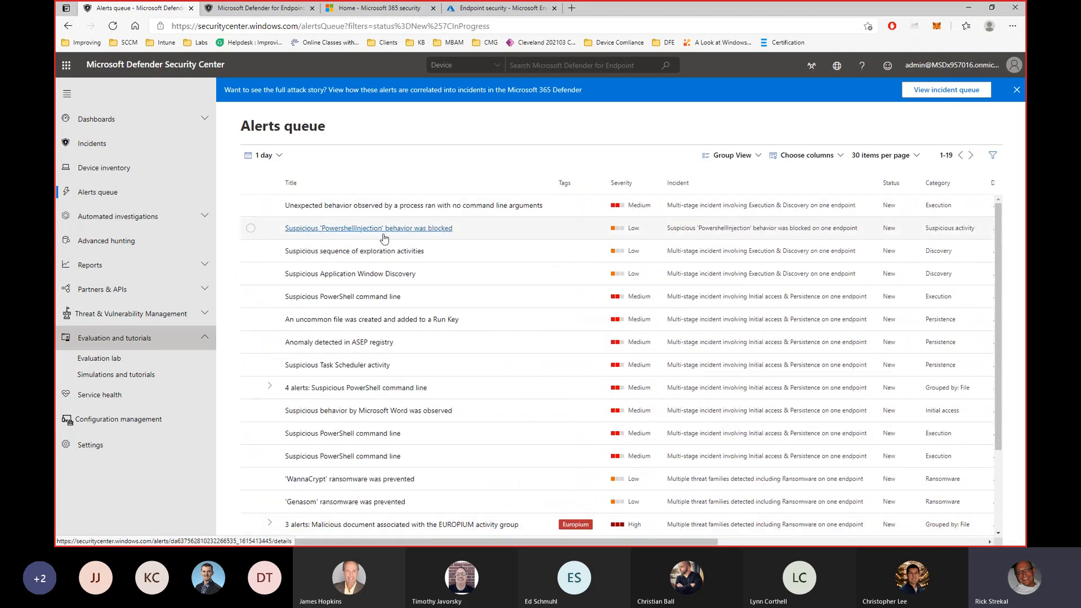
pyautogui.moveTo(109, 361)
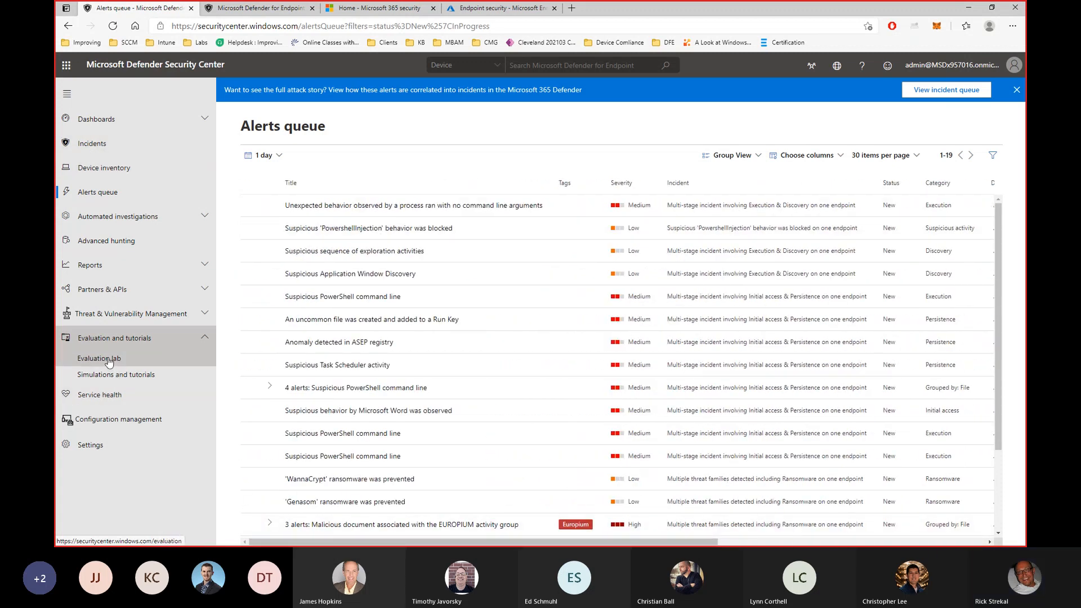
pyautogui.click(99, 358)
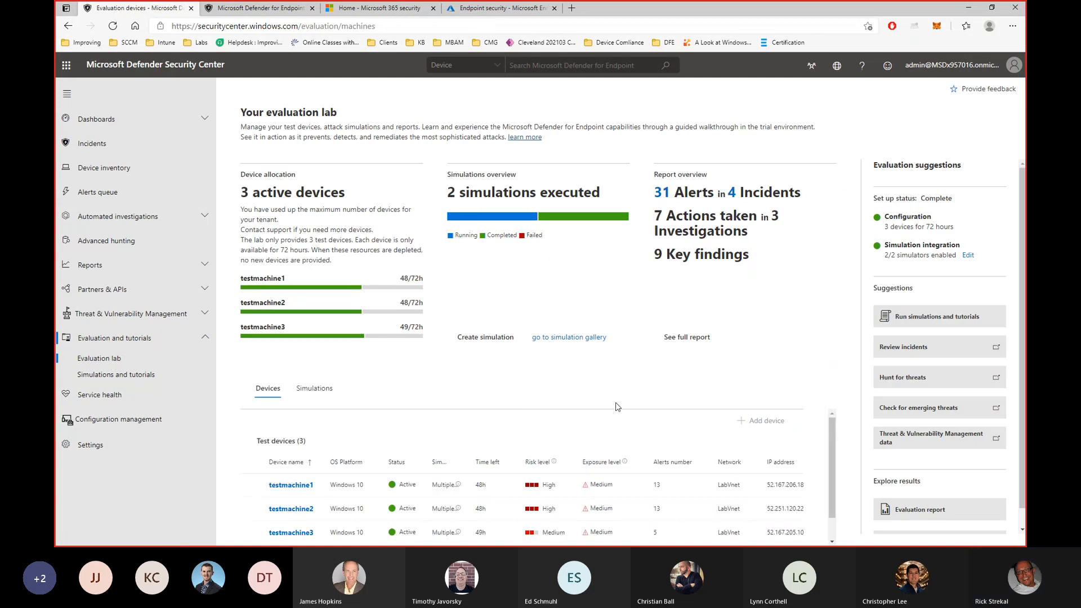
# Step: View the lab's Simulations list, expand Automated investigations and review the Alerts queue of new alerts
pyautogui.click(314, 389)
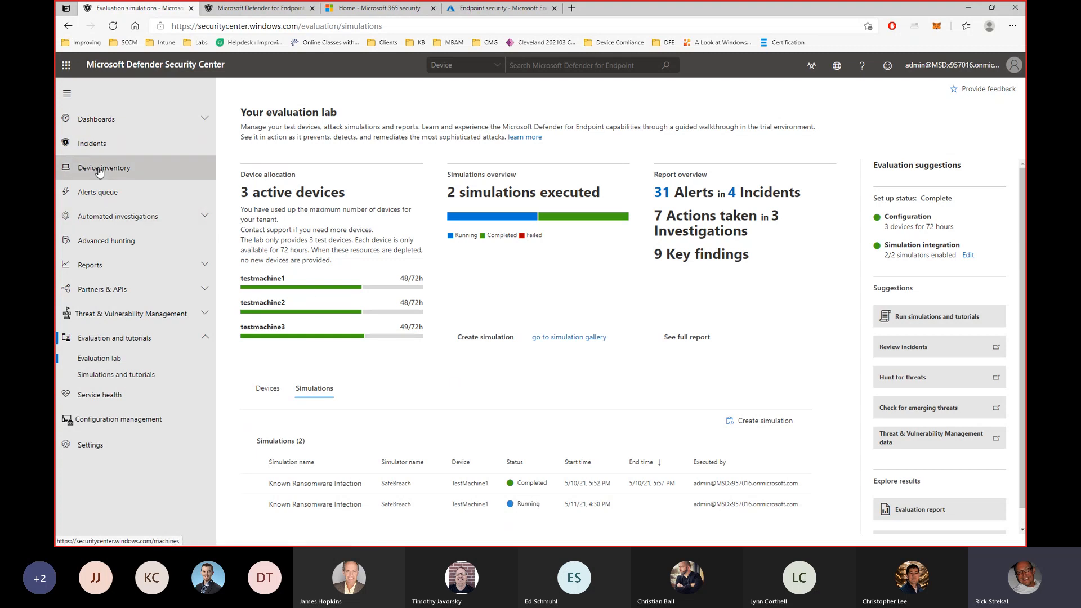
pyautogui.moveTo(98, 191)
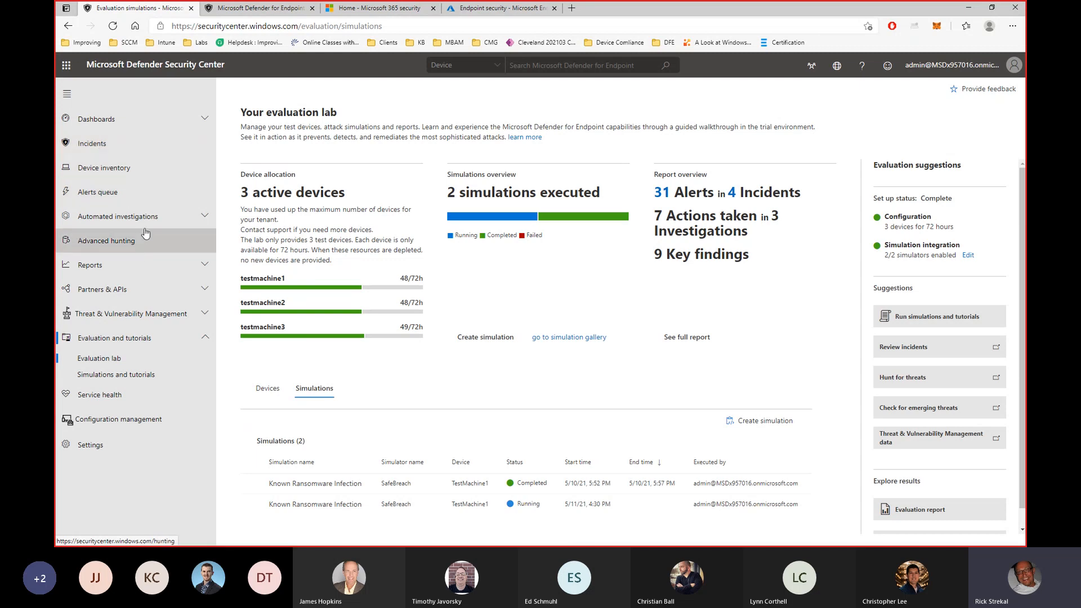
pyautogui.click(117, 216)
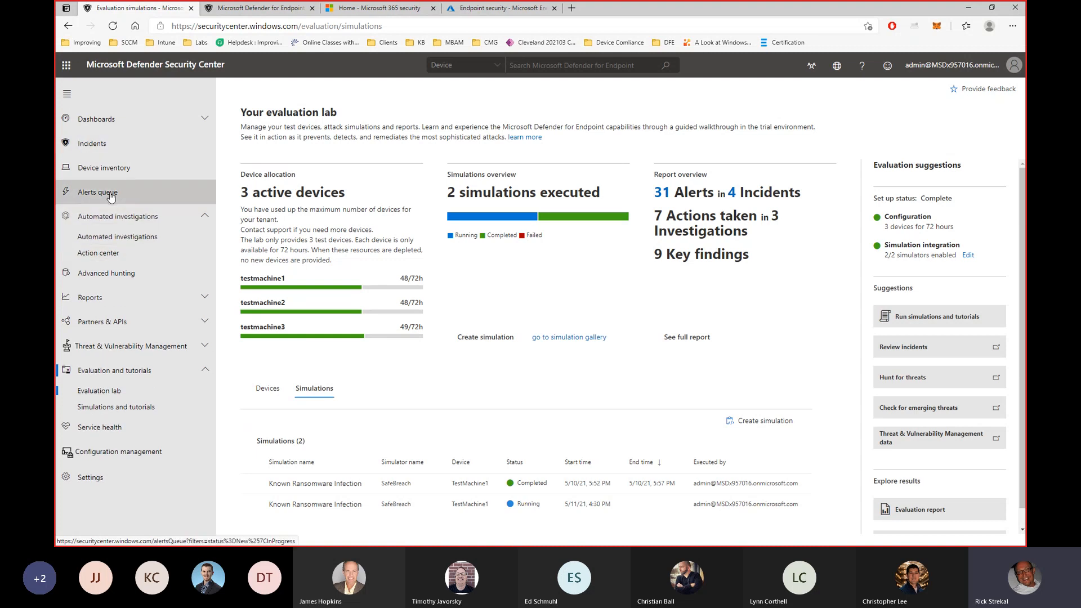
pyautogui.click(97, 191)
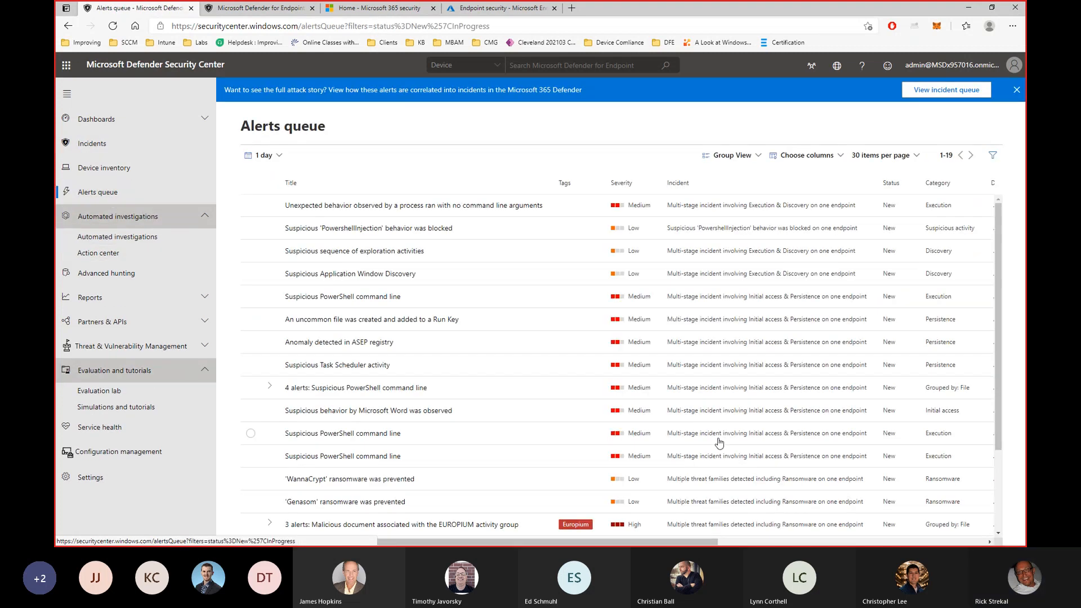
pyautogui.hscroll(3)
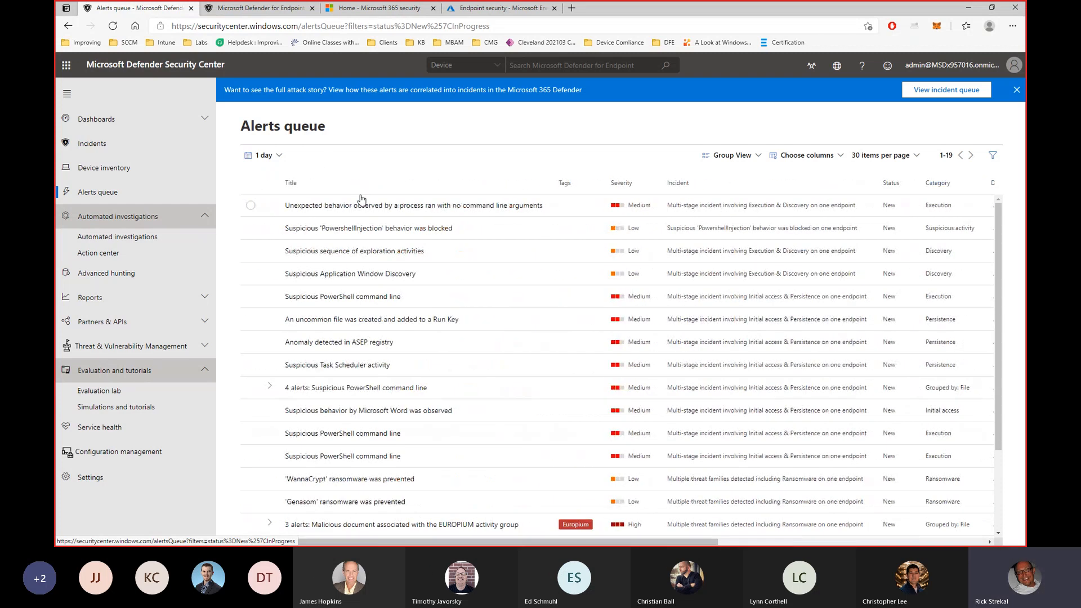
pyautogui.moveTo(120, 414)
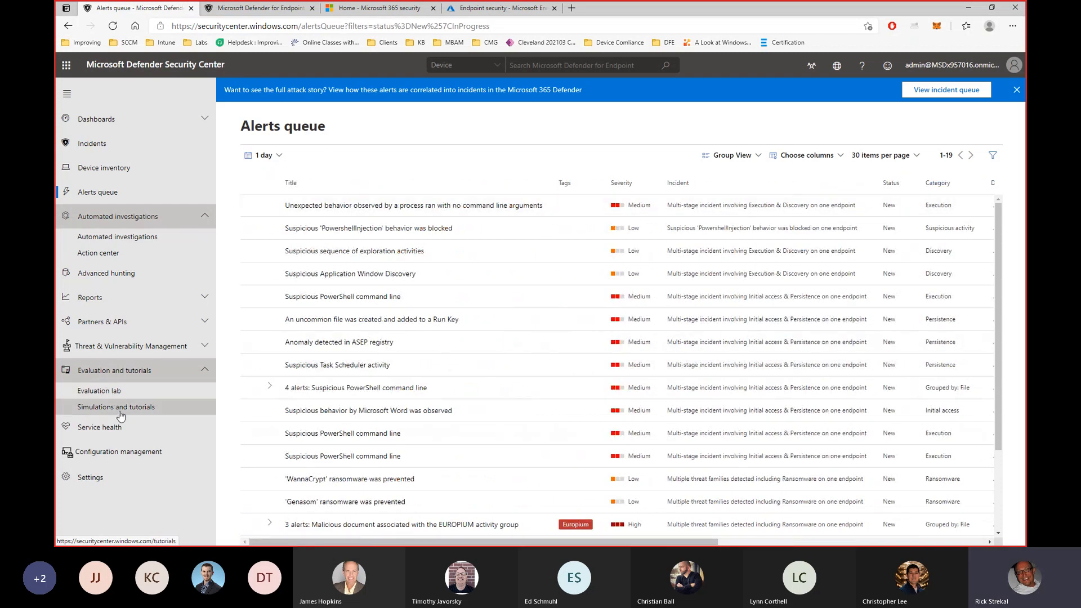
# Step: Return to the Evaluation lab device list and switch to the test machine's remote desktop session
pyautogui.click(100, 391)
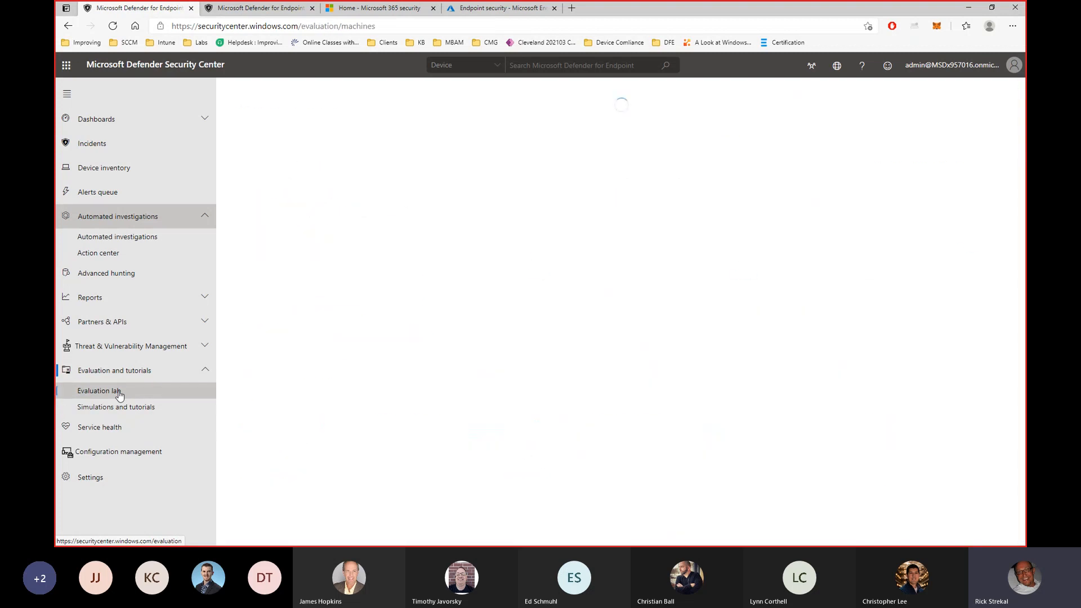
pyautogui.click(99, 390)
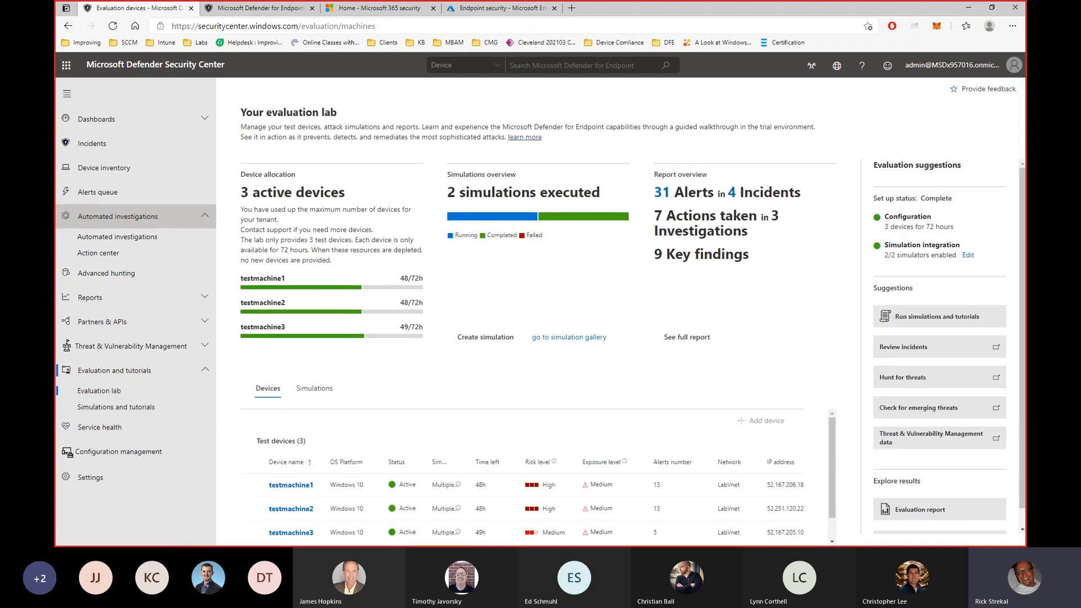
pyautogui.click(66, 537)
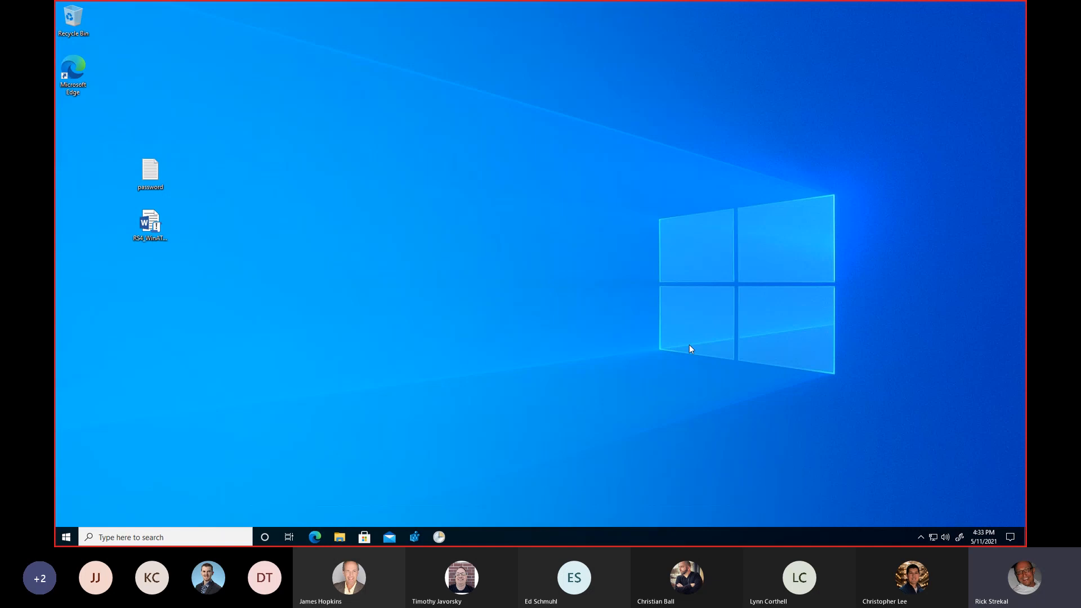
pyautogui.moveTo(222, 451)
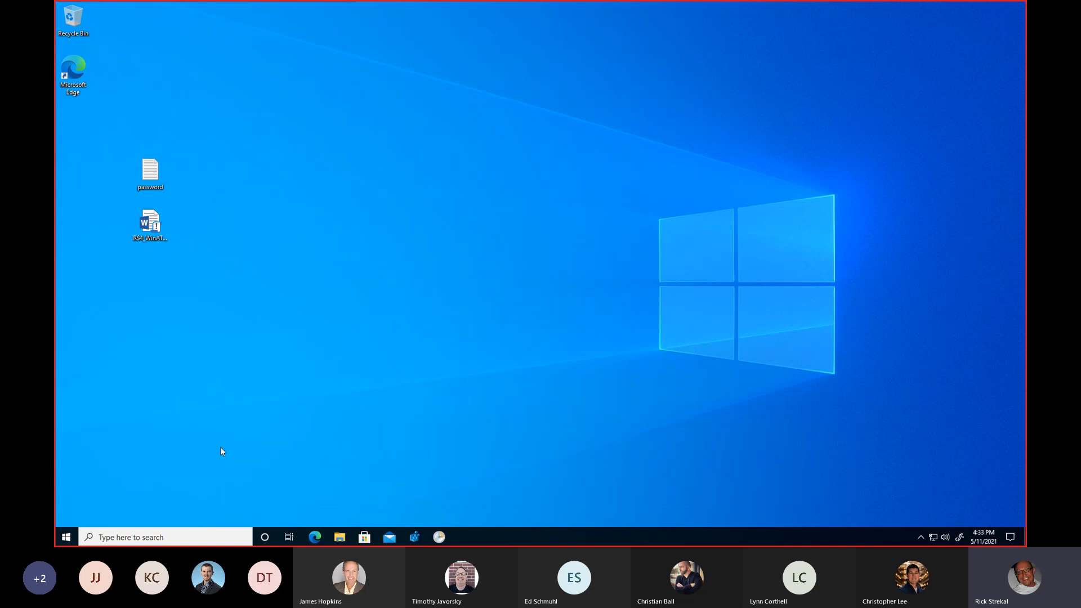
# Step: Launch the RS4_WinATP-Intro-Invoice Word document from the desktop, reaching its password prompt
pyautogui.click(149, 224)
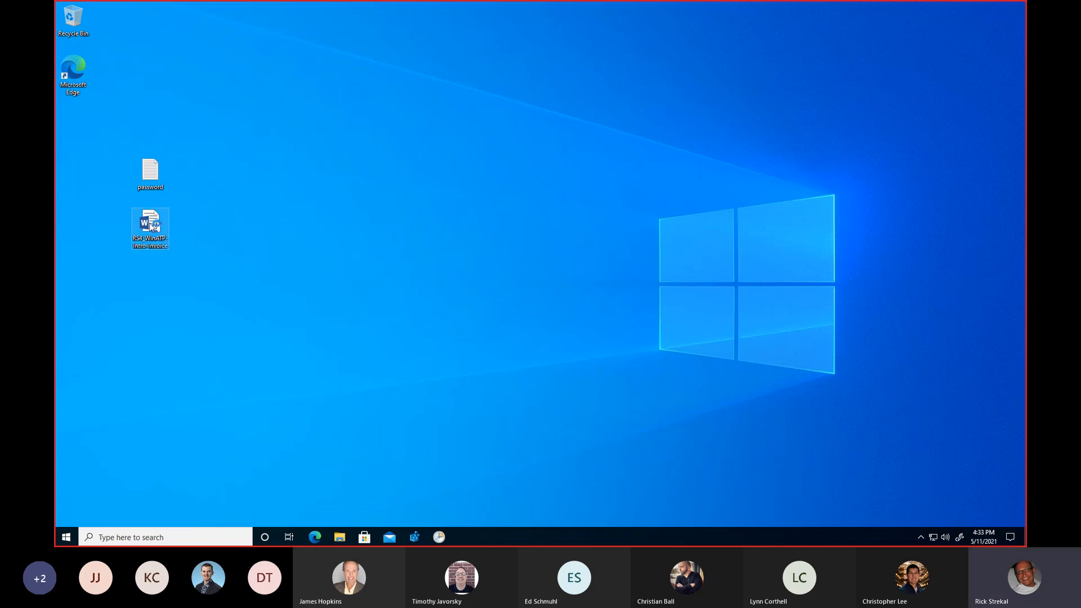
pyautogui.doubleClick(150, 223)
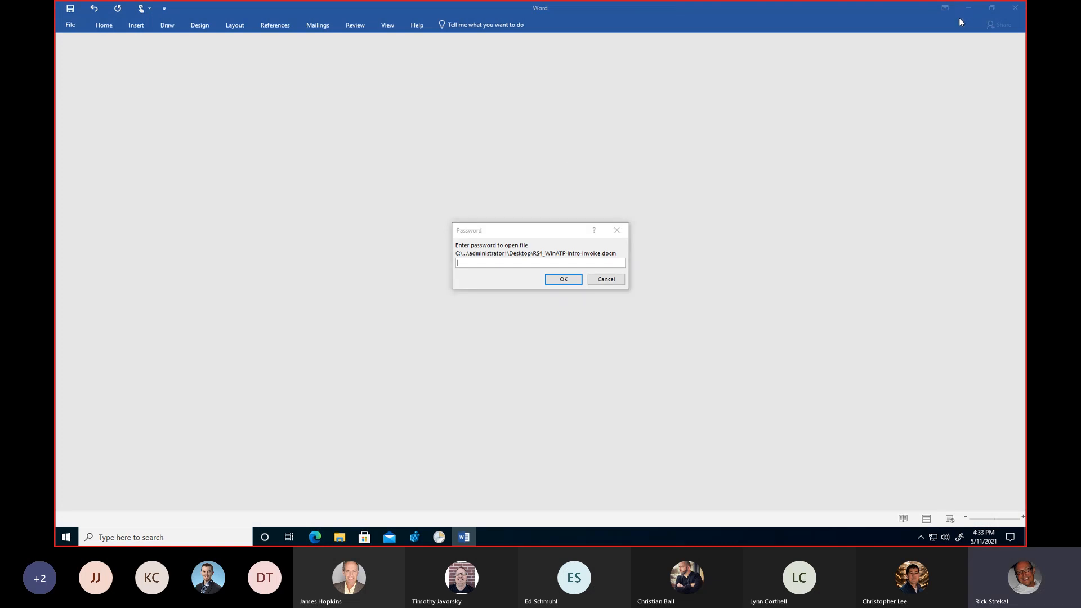
pyautogui.moveTo(287, 529)
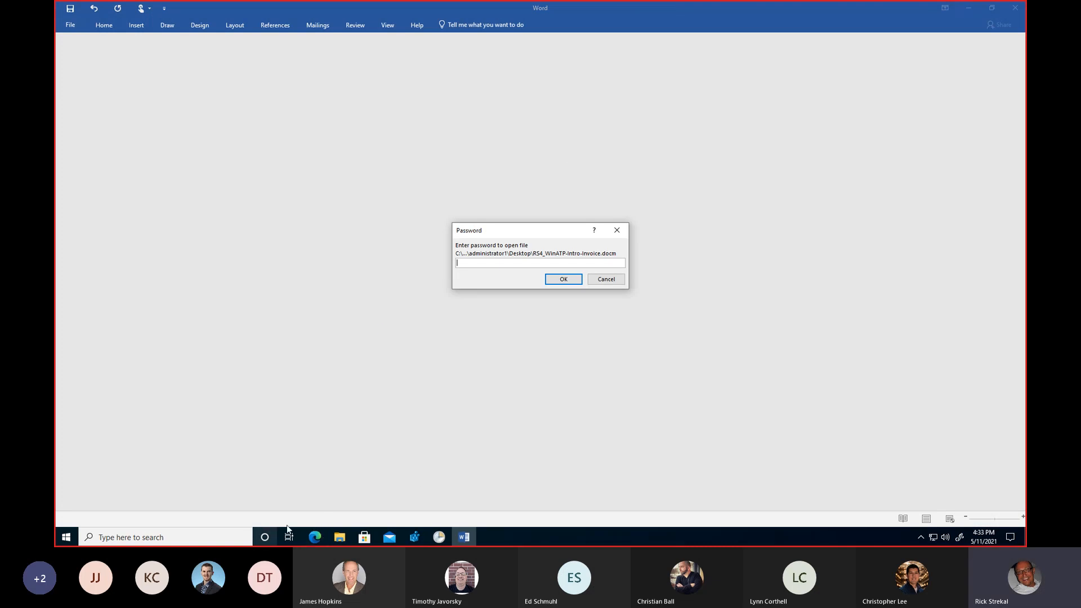
pyautogui.moveTo(1022, 540)
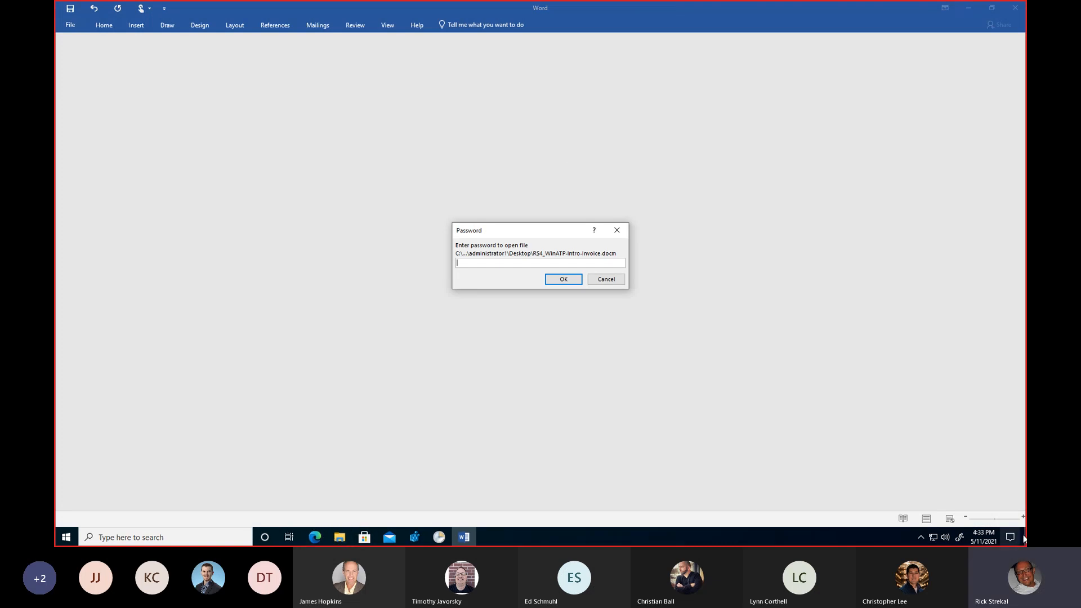
# Step: Read the password note, unlock the invoice and confirm running the demo attack scenario
pyautogui.click(606, 279)
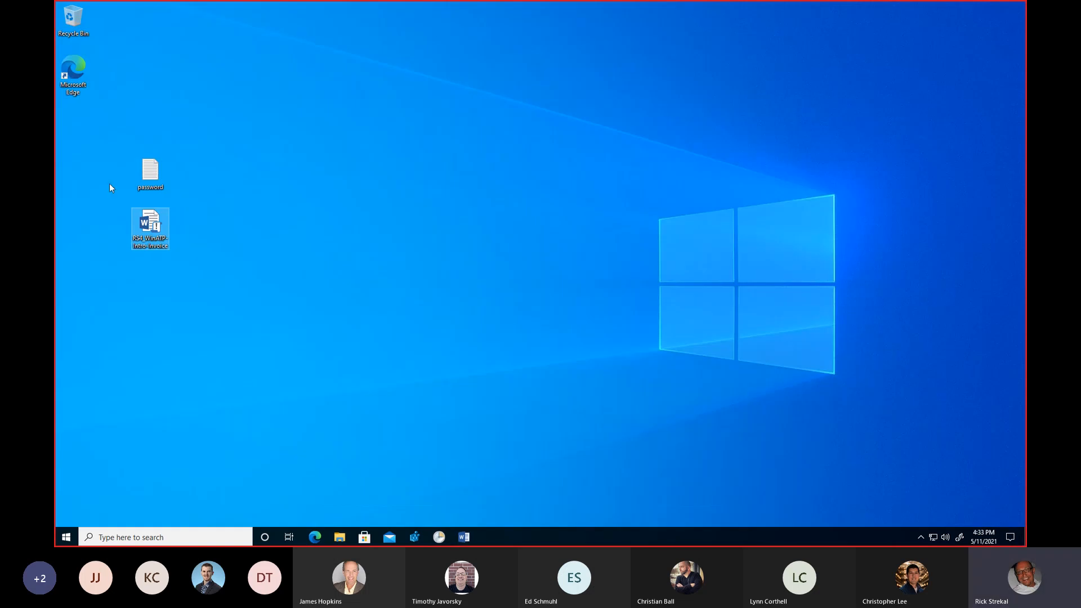
pyautogui.doubleClick(149, 169)
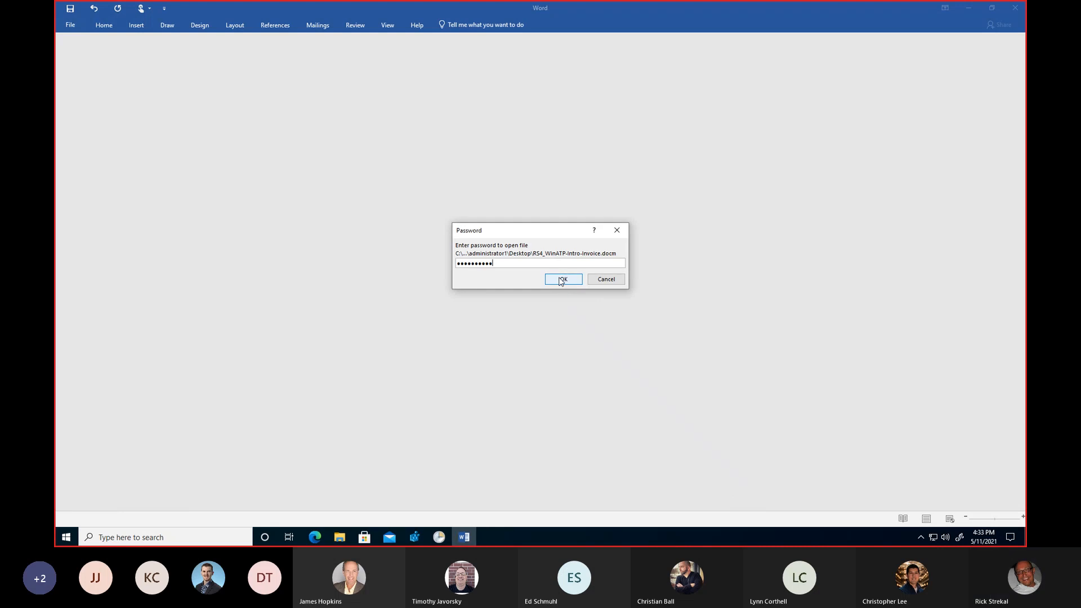
pyautogui.click(563, 279)
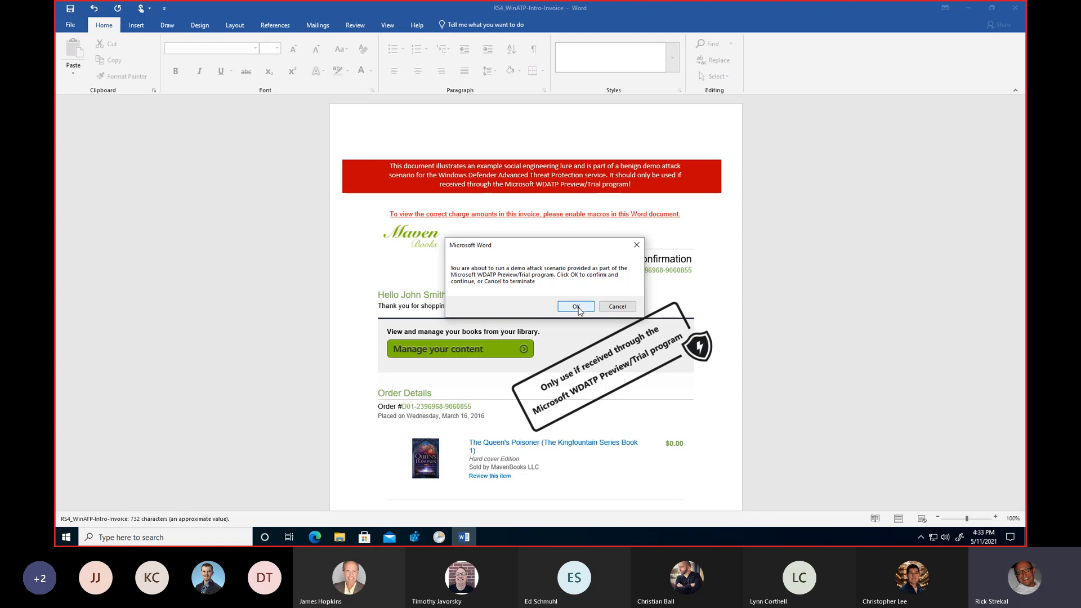
pyautogui.click(575, 306)
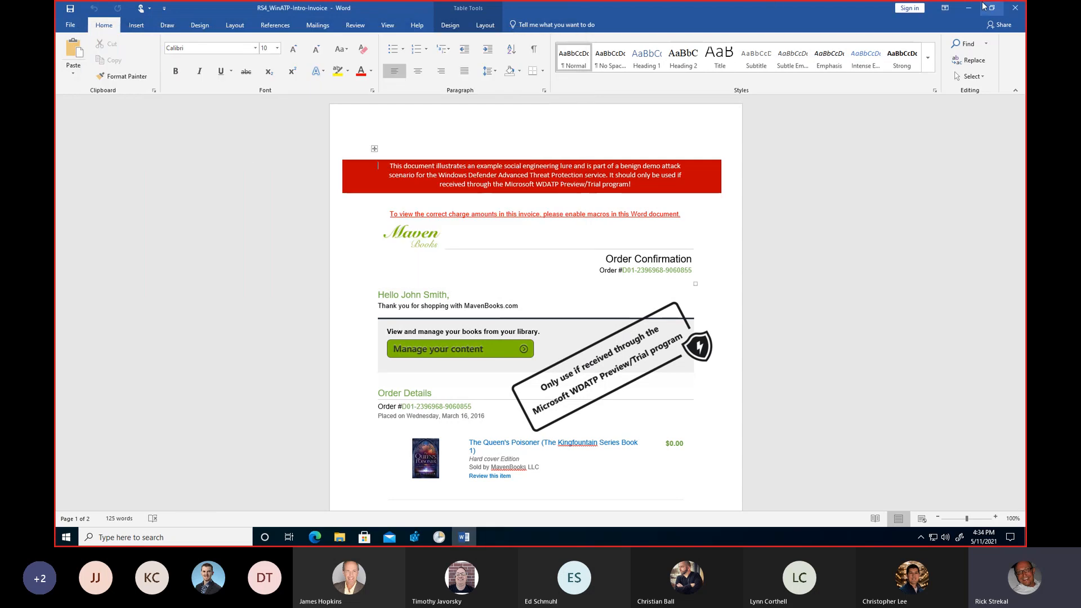
# Step: Put the invoice away and bring up the Task Scheduler window
pyautogui.click(1012, 7)
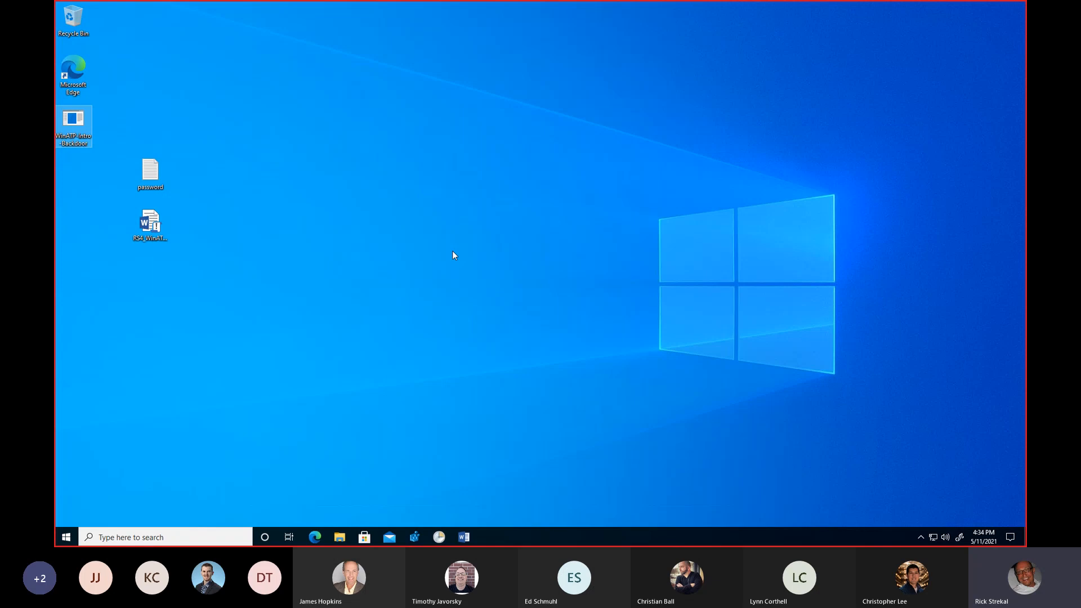
pyautogui.moveTo(457, 313)
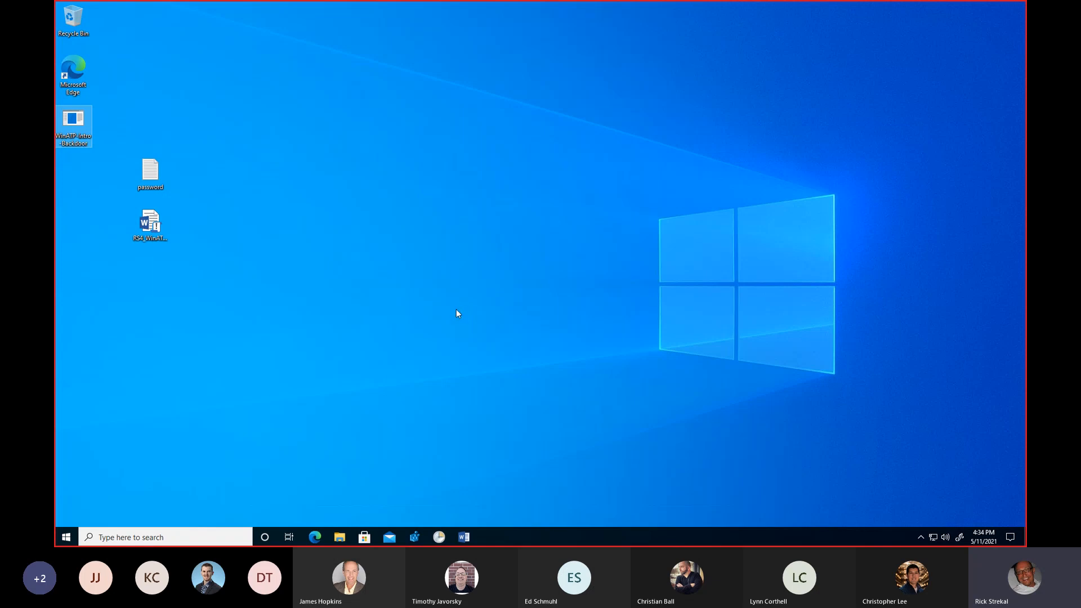
pyautogui.click(440, 537)
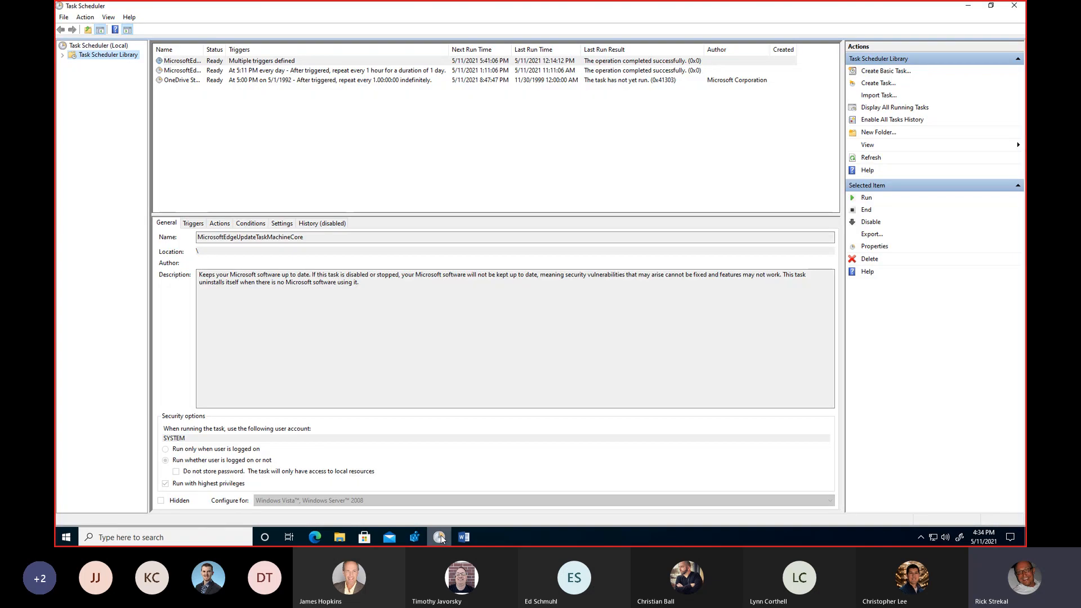
# Step: Review the Task Scheduler Library tasks including the OneDrive task, then move to Registry Editor's Run key
pyautogui.click(95, 45)
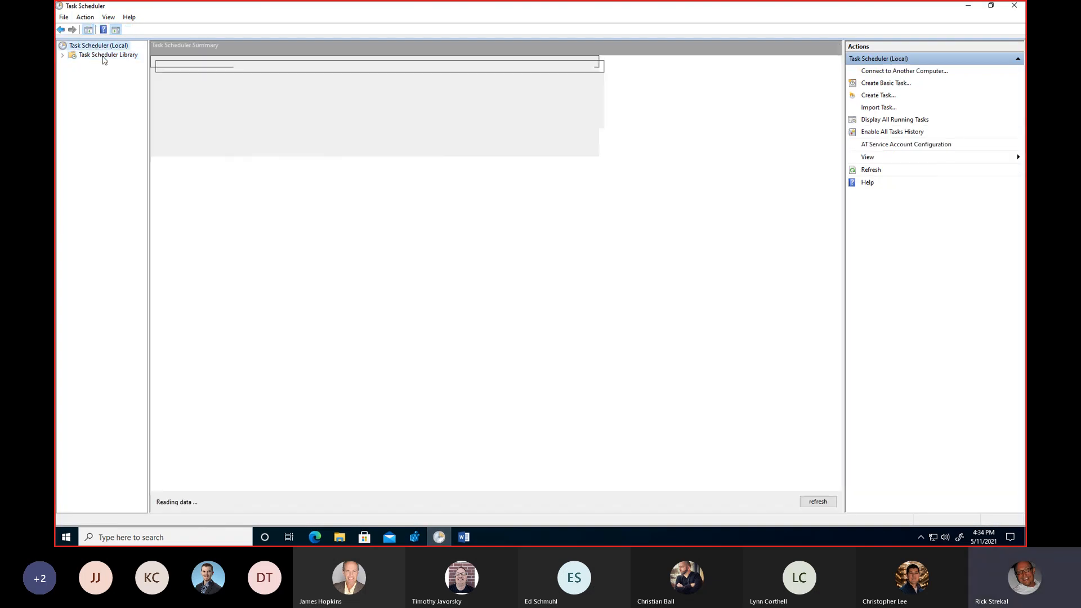
pyautogui.click(111, 55)
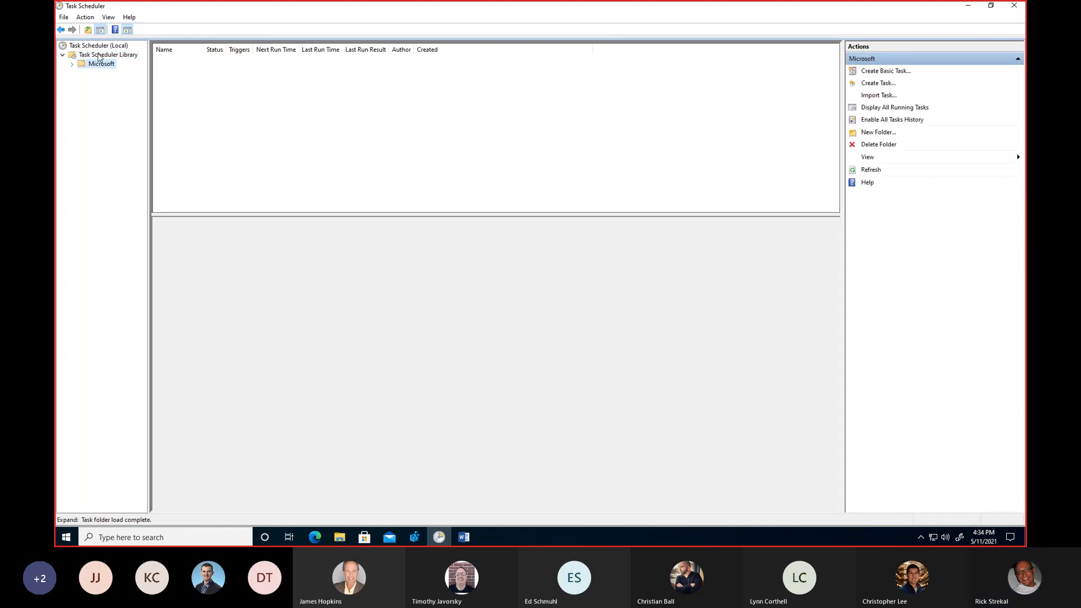
pyautogui.click(106, 54)
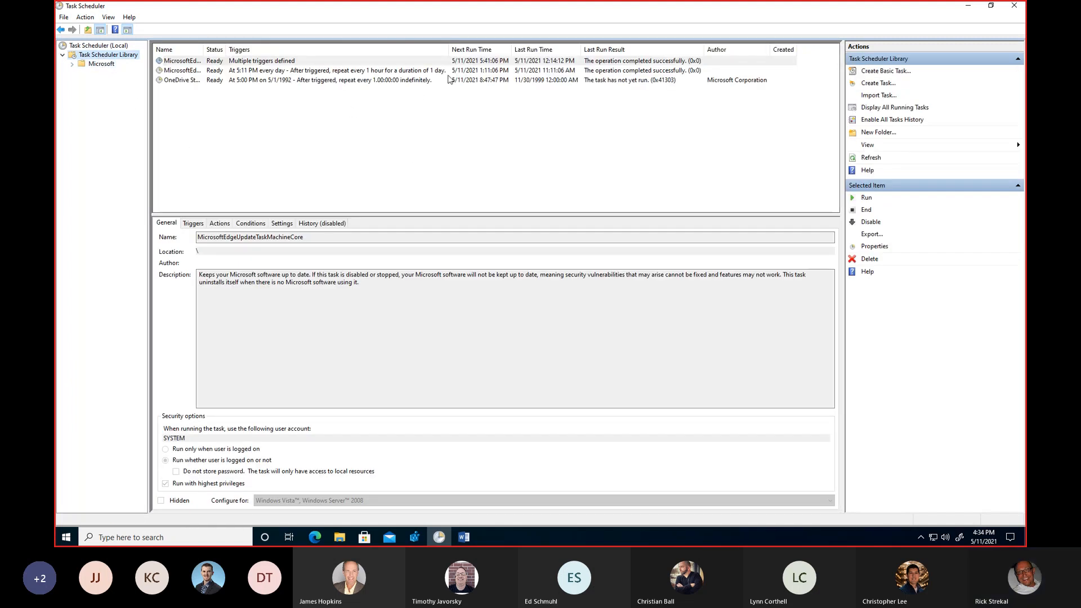
pyautogui.moveTo(113, 77)
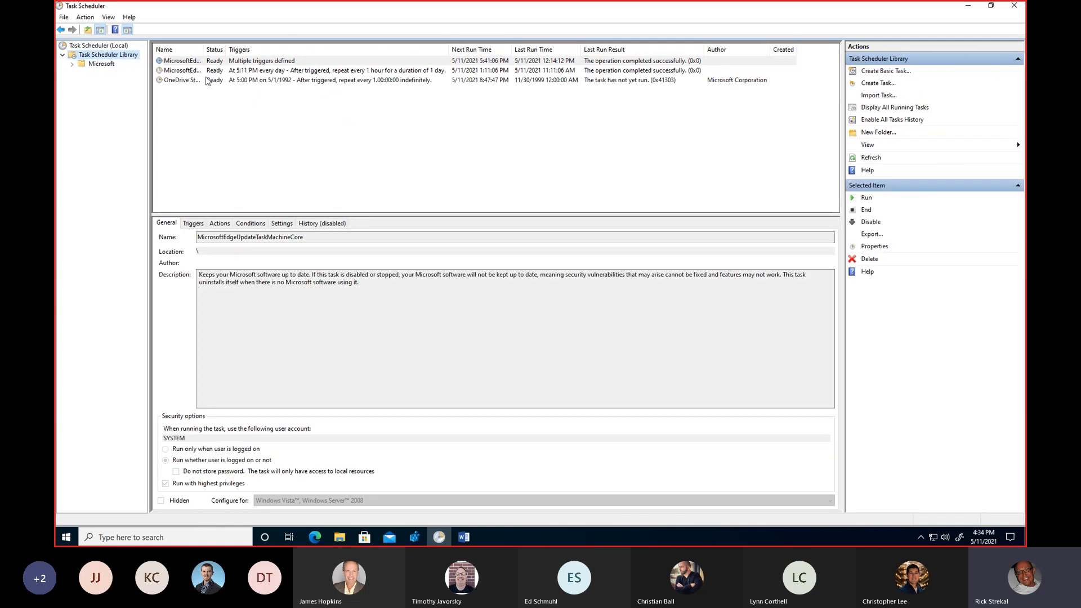
pyautogui.click(1011, 5)
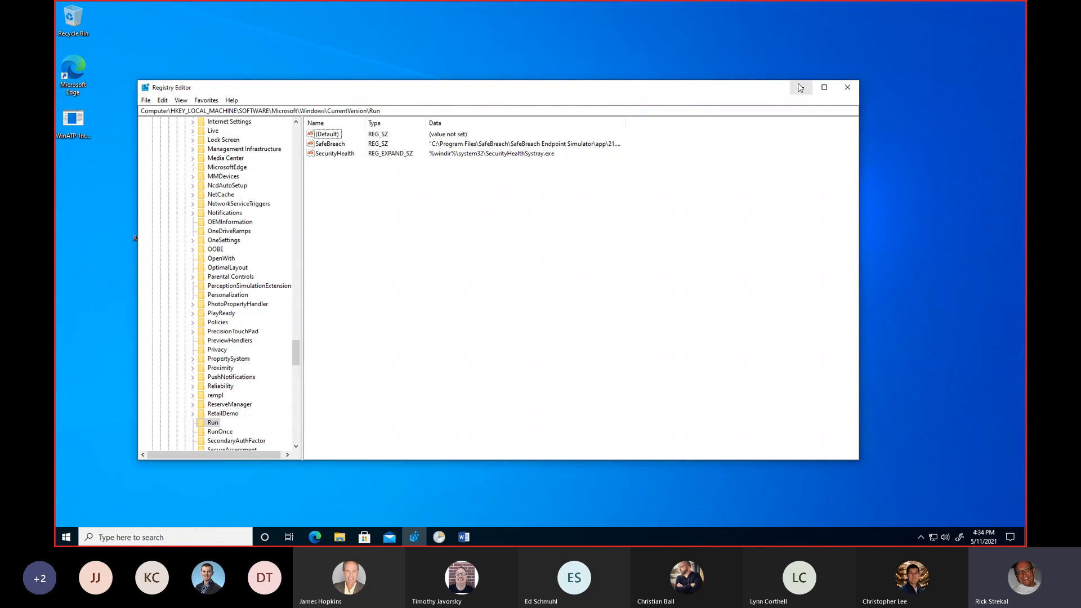
# Step: Minimize Registry Editor and the testmachine2 session, then switch to testmachine3's administrator PowerShell session
pyautogui.click(847, 88)
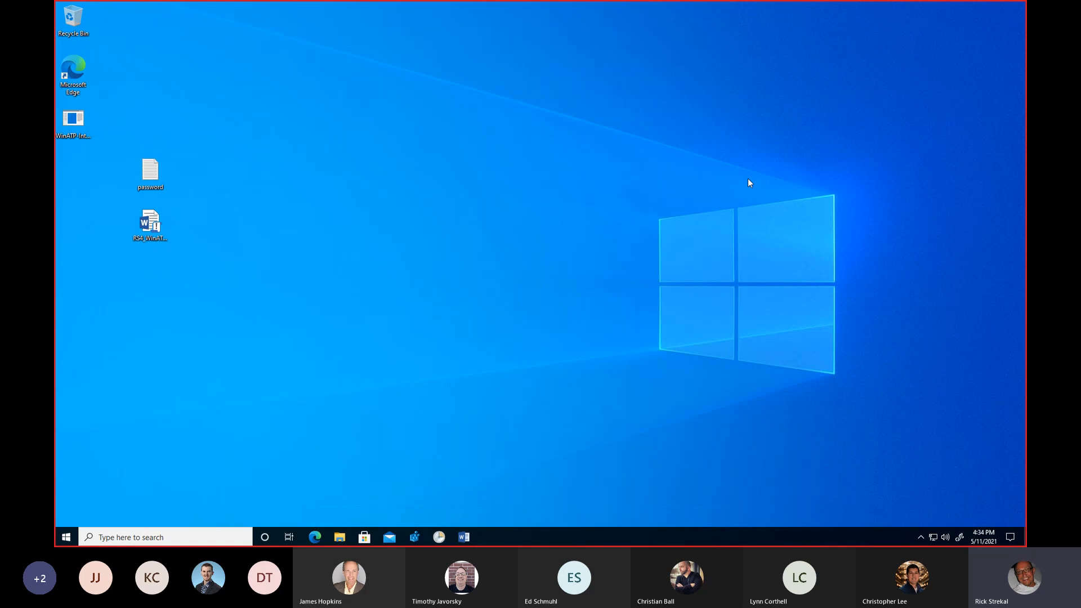
pyautogui.click(73, 119)
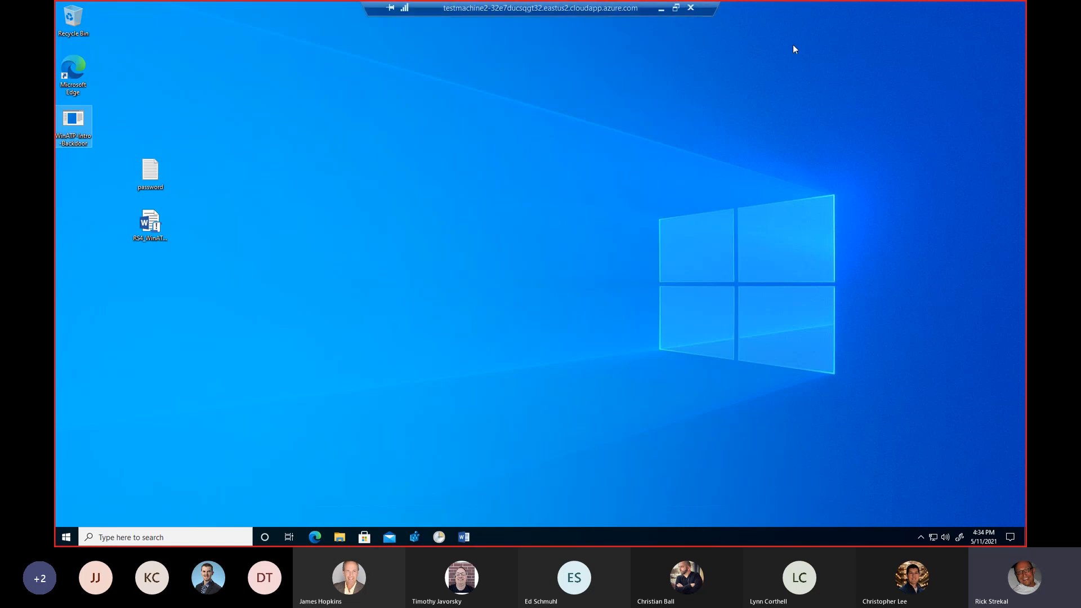
pyautogui.moveTo(662, 9)
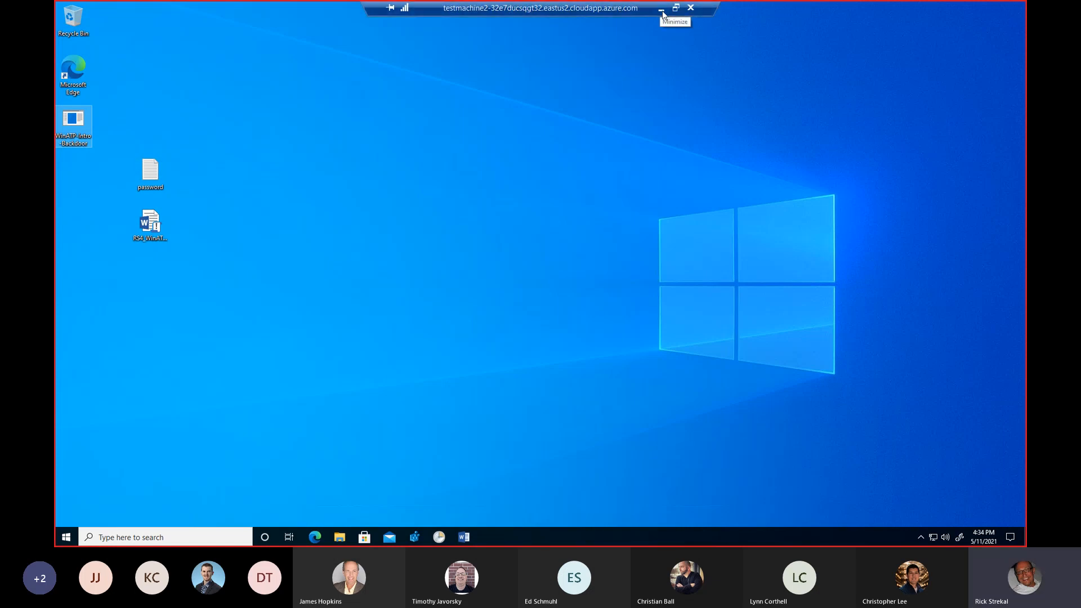
pyautogui.click(660, 9)
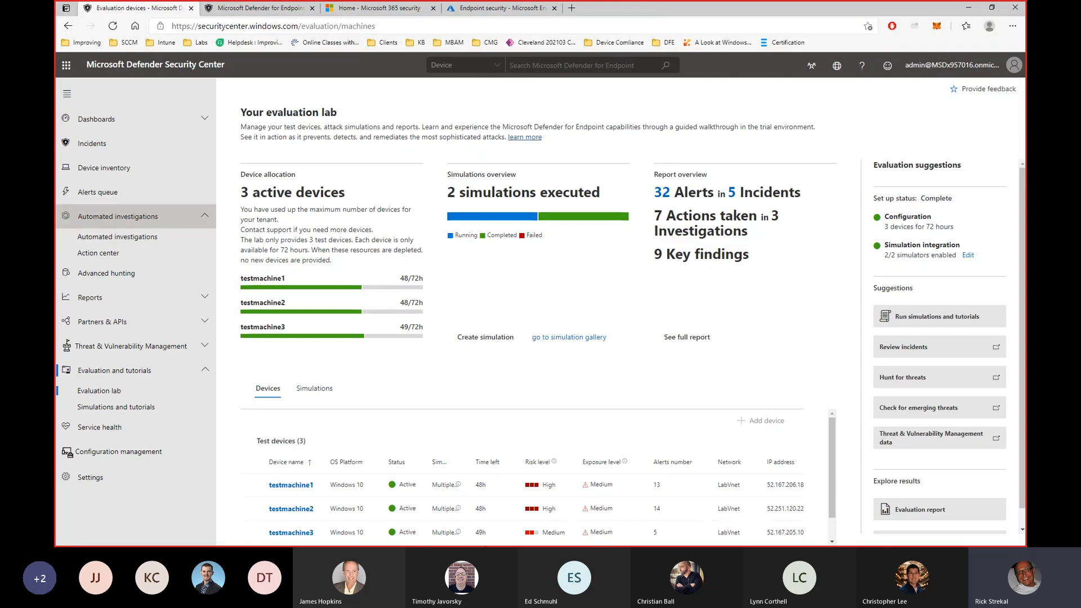
pyautogui.click(65, 537)
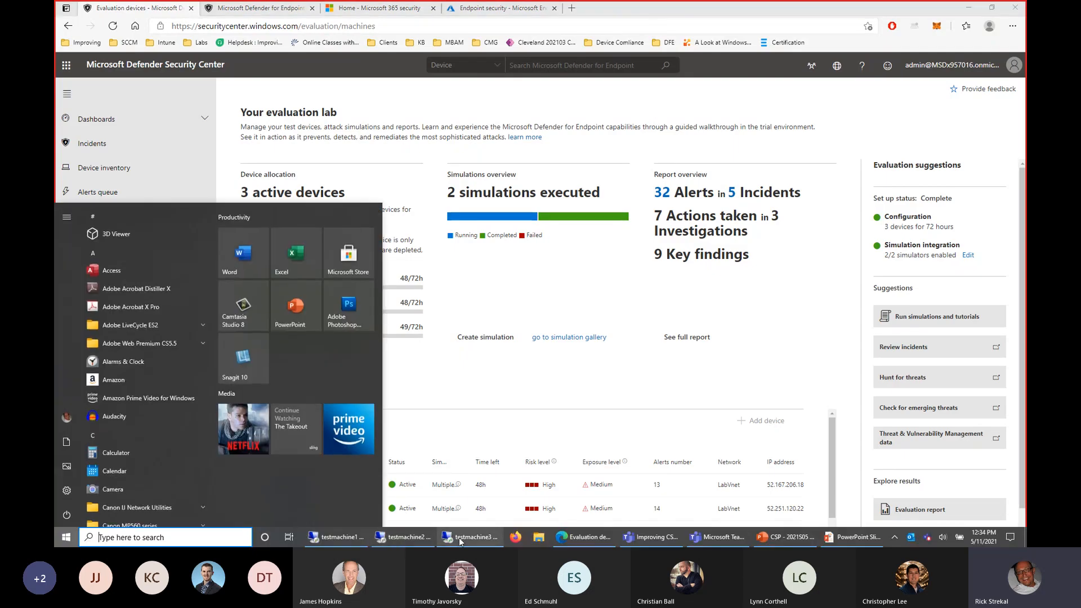
pyautogui.click(462, 537)
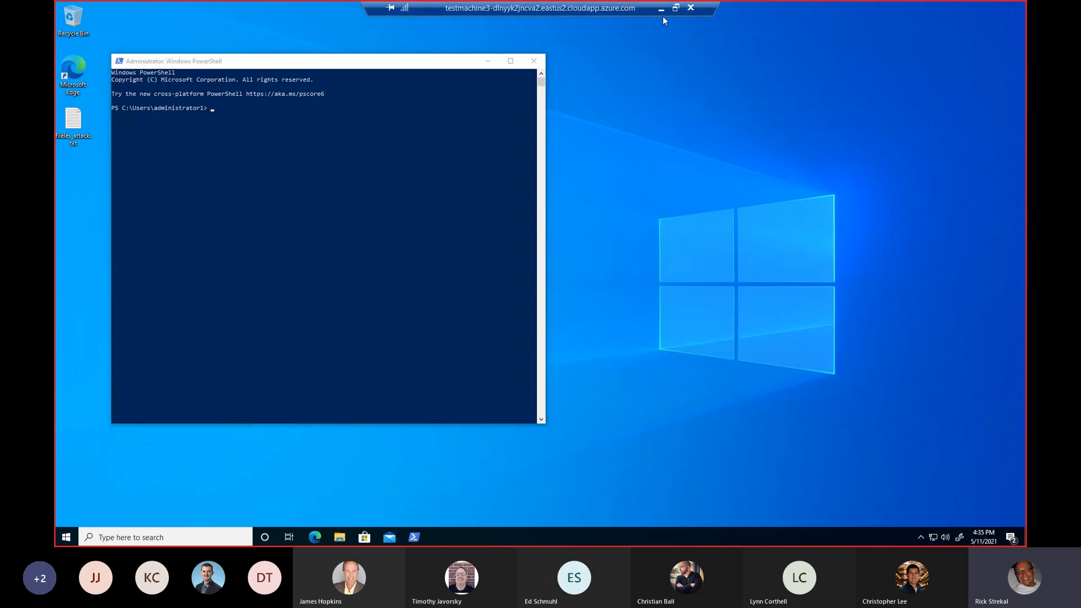
pyautogui.moveTo(700, 218)
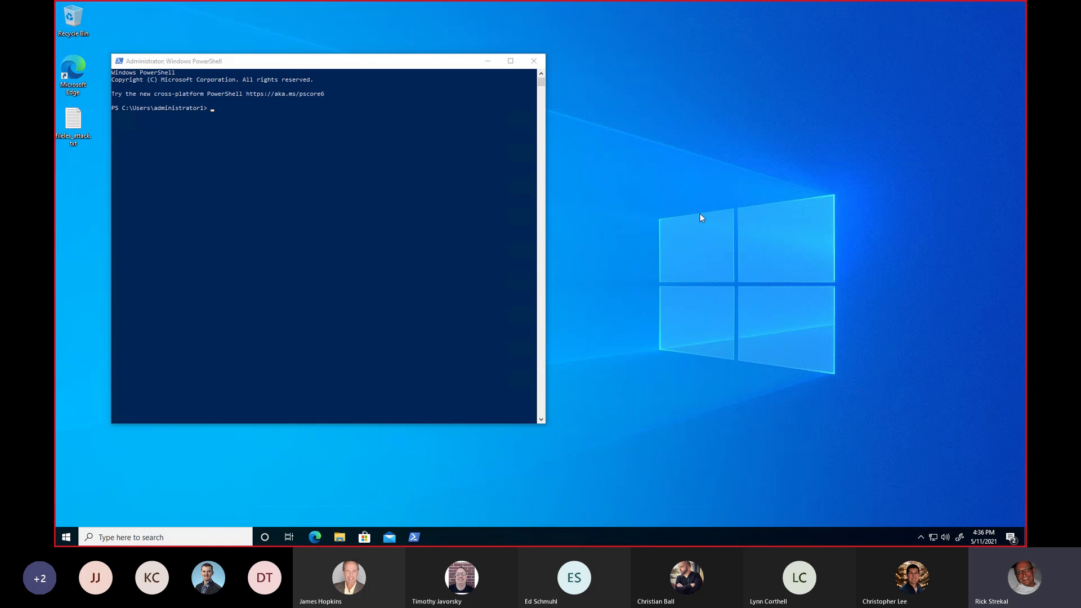
pyautogui.click(73, 122)
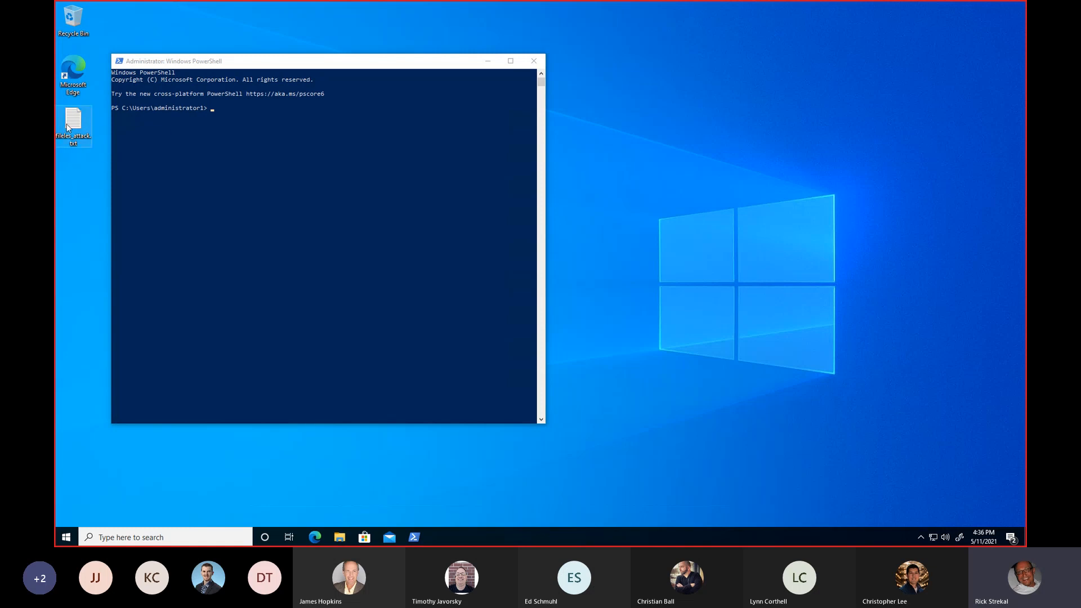
# Step: Launch the fileless attack simulation file from the desktop so Notepad reports injected shellcode
pyautogui.doubleClick(72, 124)
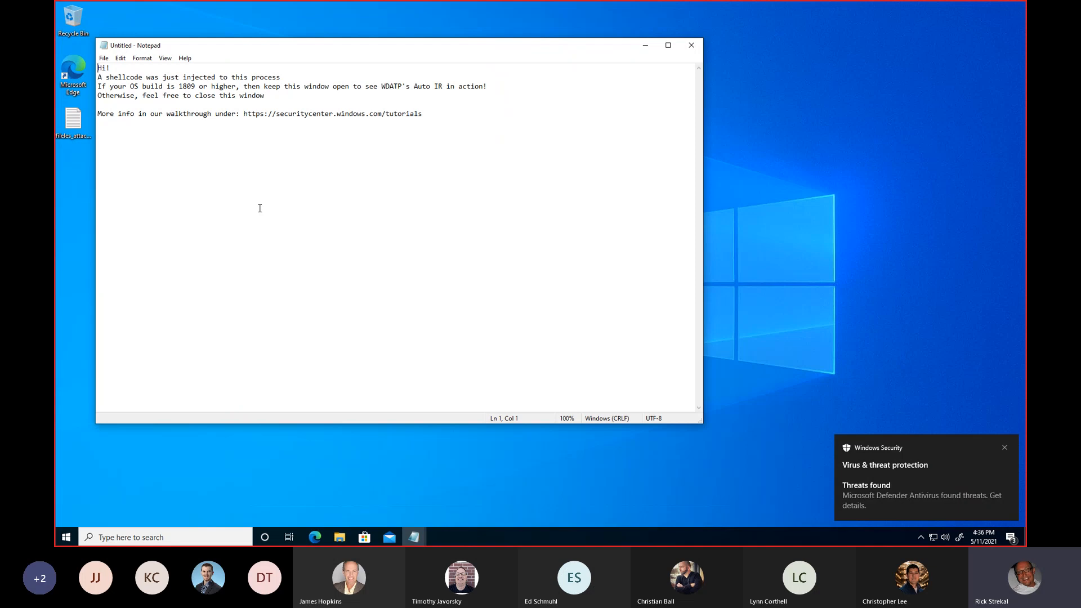
pyautogui.moveTo(890, 341)
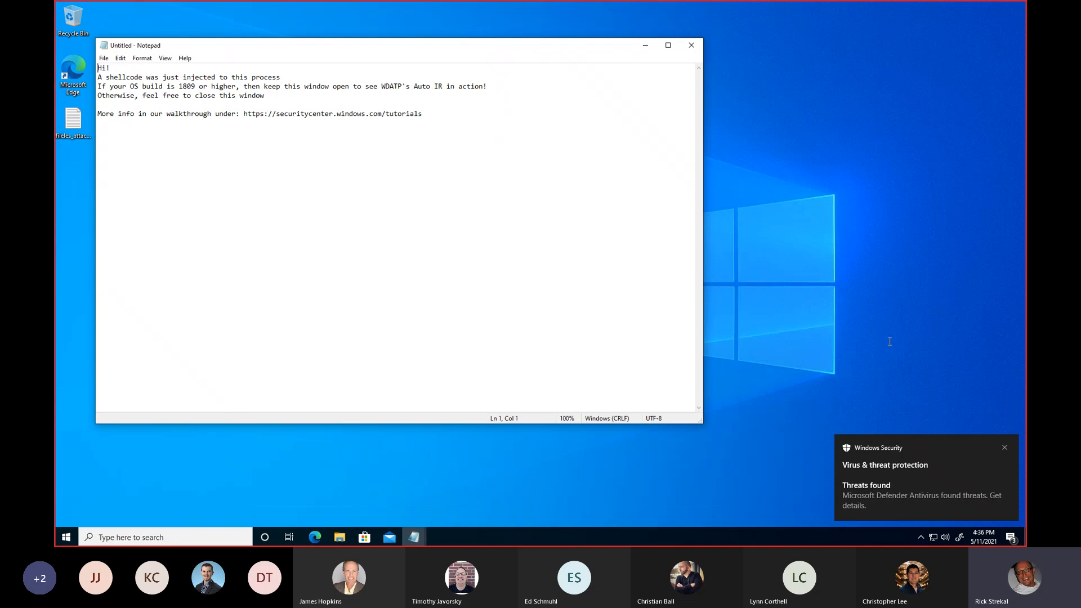
pyautogui.click(1004, 447)
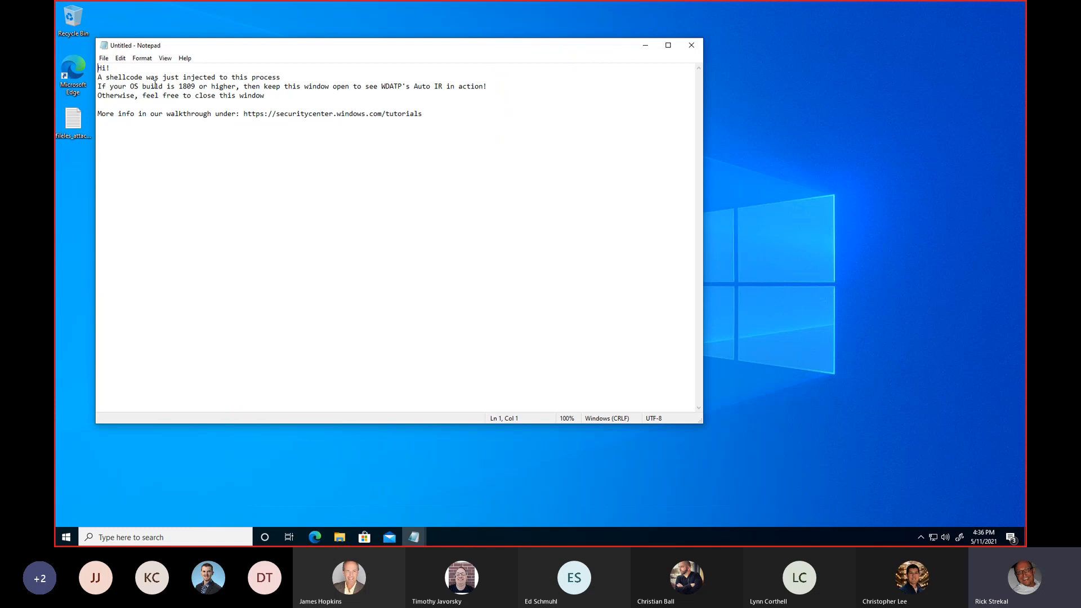
pyautogui.moveTo(373, 200)
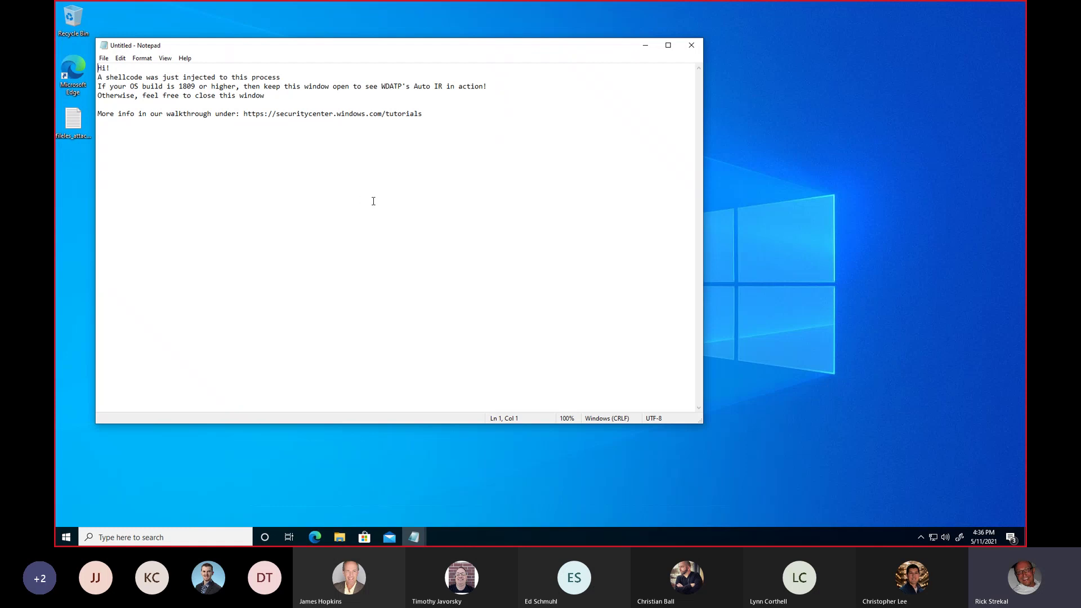
pyautogui.moveTo(362, 107)
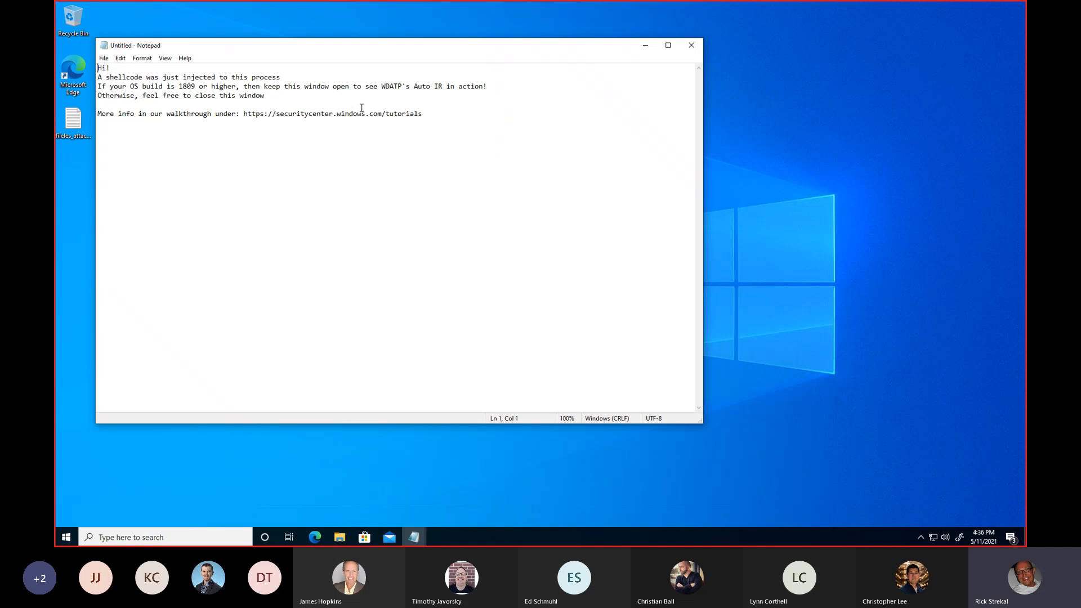
pyautogui.moveTo(800, 204)
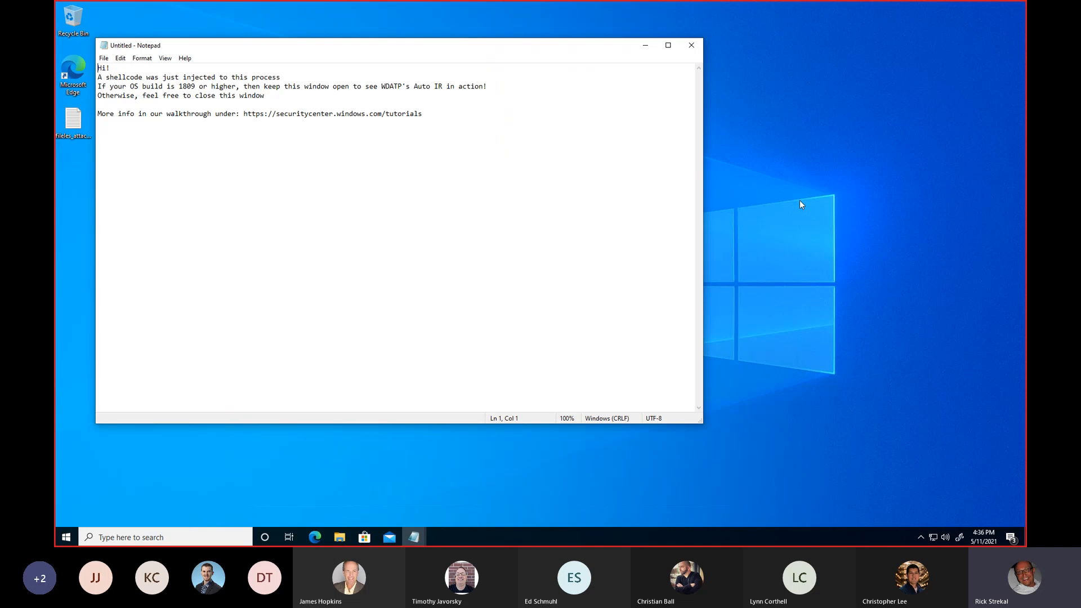
pyautogui.moveTo(413, 417)
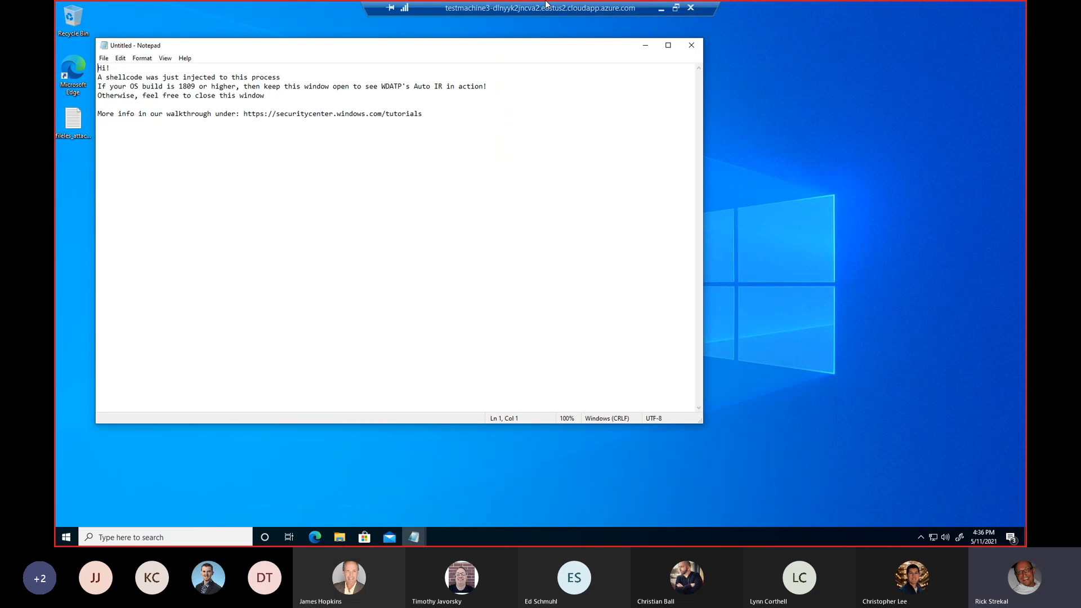
pyautogui.moveTo(660, 13)
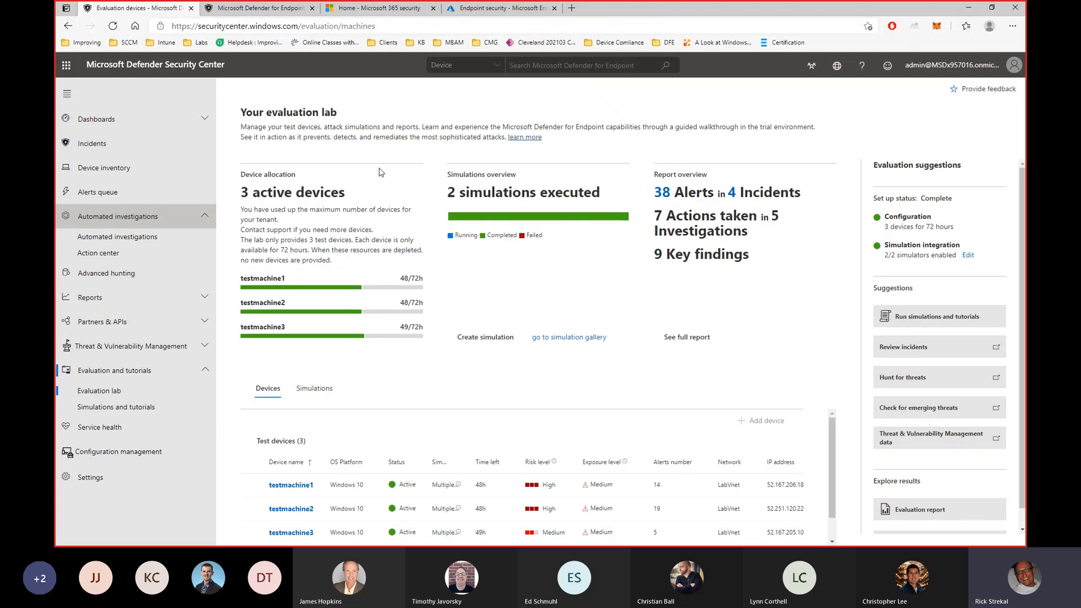
pyautogui.moveTo(102, 150)
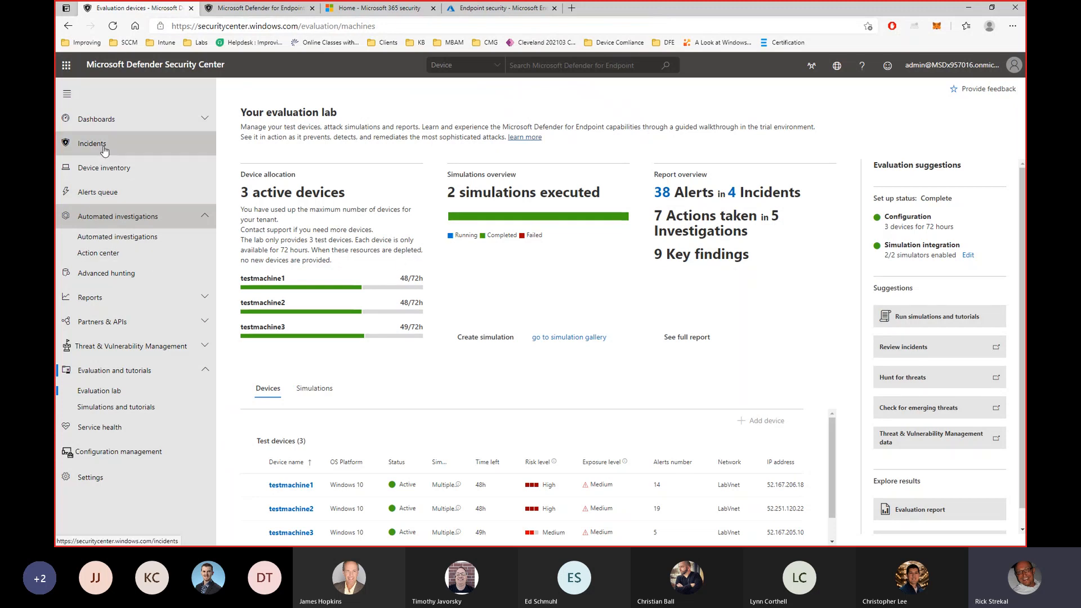
# Step: Go to the Incidents page listing the four incidents from the test machines
pyautogui.click(92, 144)
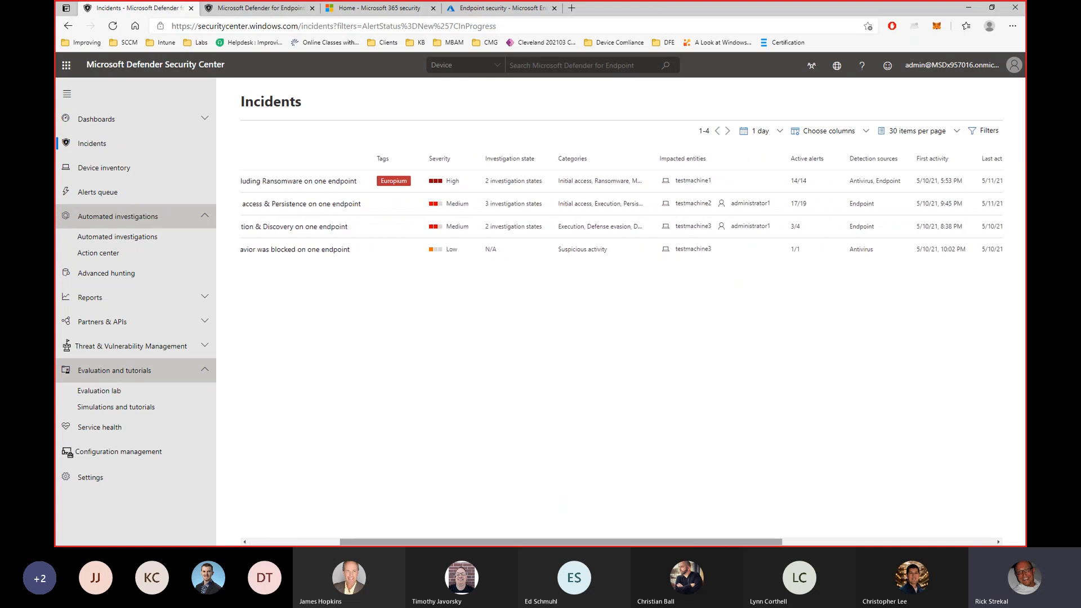
pyautogui.moveTo(819, 331)
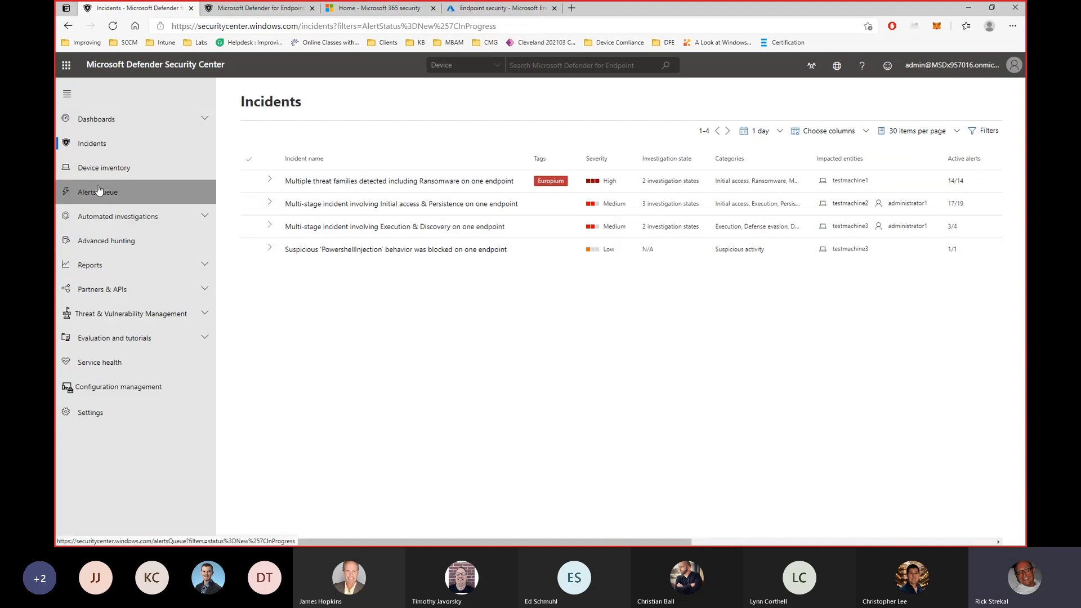
# Step: Show the Alerts queue and expand the second EUROPIUM malicious document group into its three alerts
pyautogui.click(97, 191)
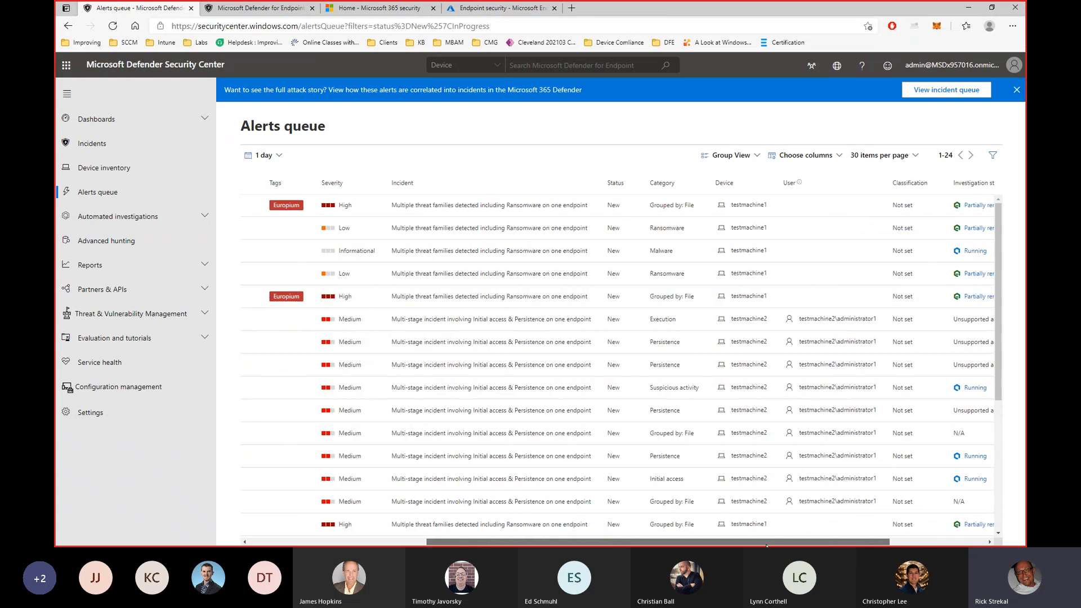
pyautogui.hscroll(3)
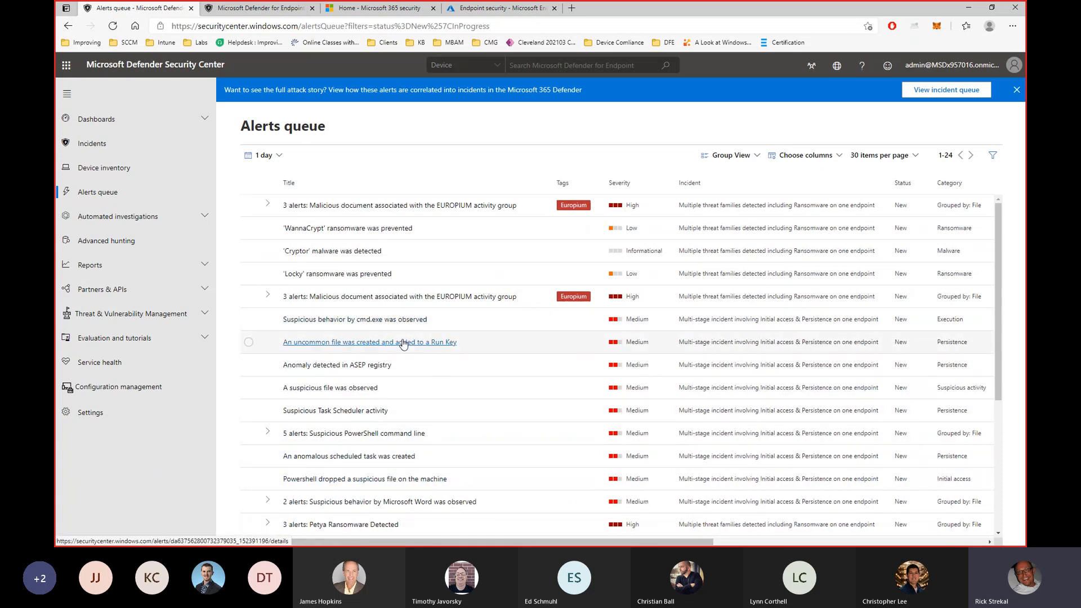
pyautogui.moveTo(352, 273)
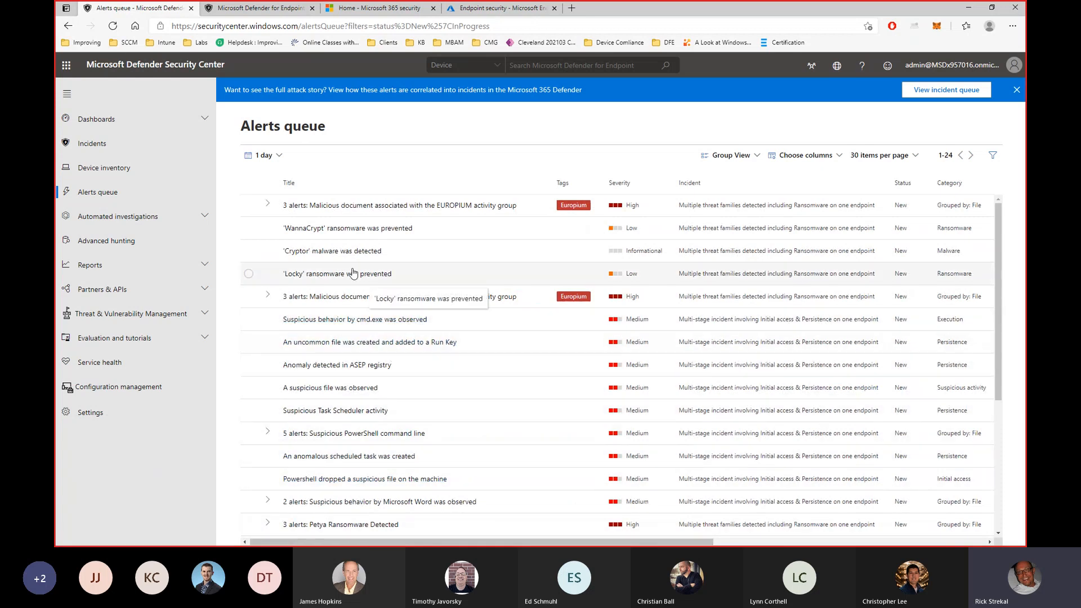
pyautogui.click(268, 296)
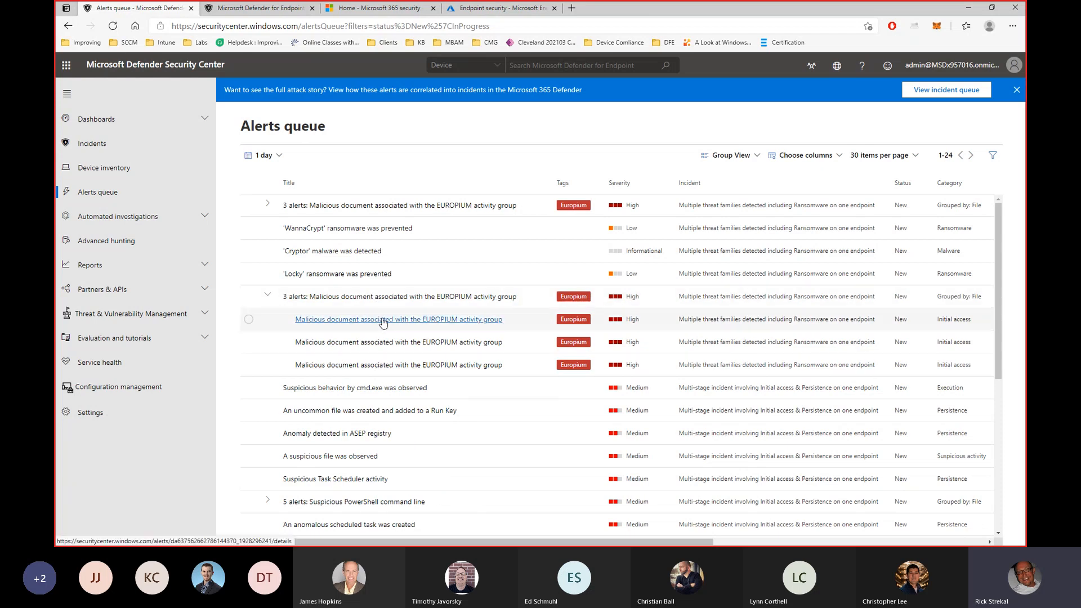
pyautogui.click(389, 319)
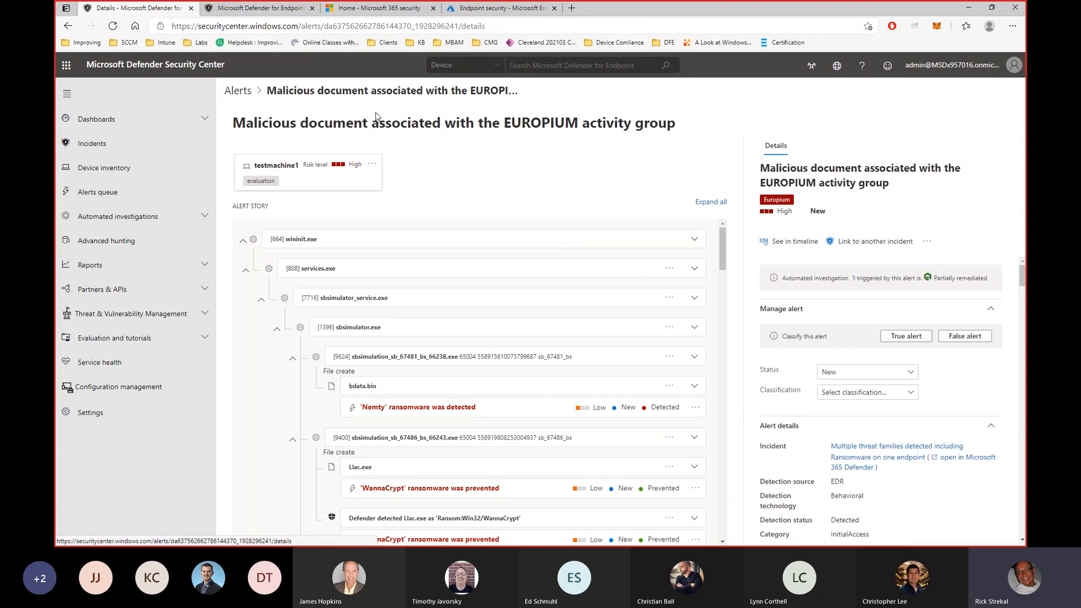
pyautogui.scroll(-3)
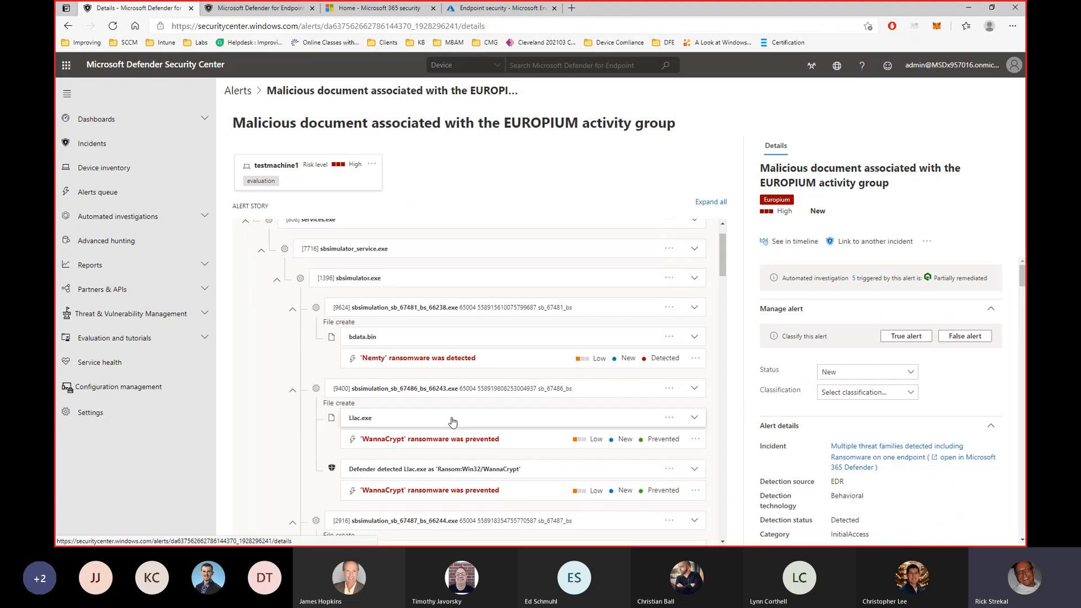
pyautogui.scroll(-3)
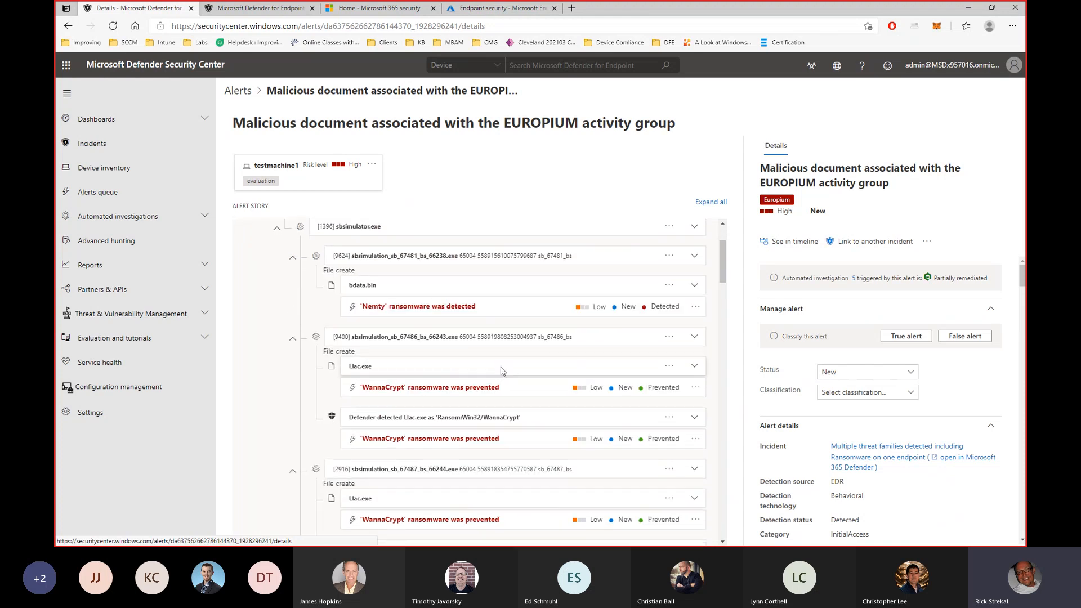
pyautogui.scroll(-3)
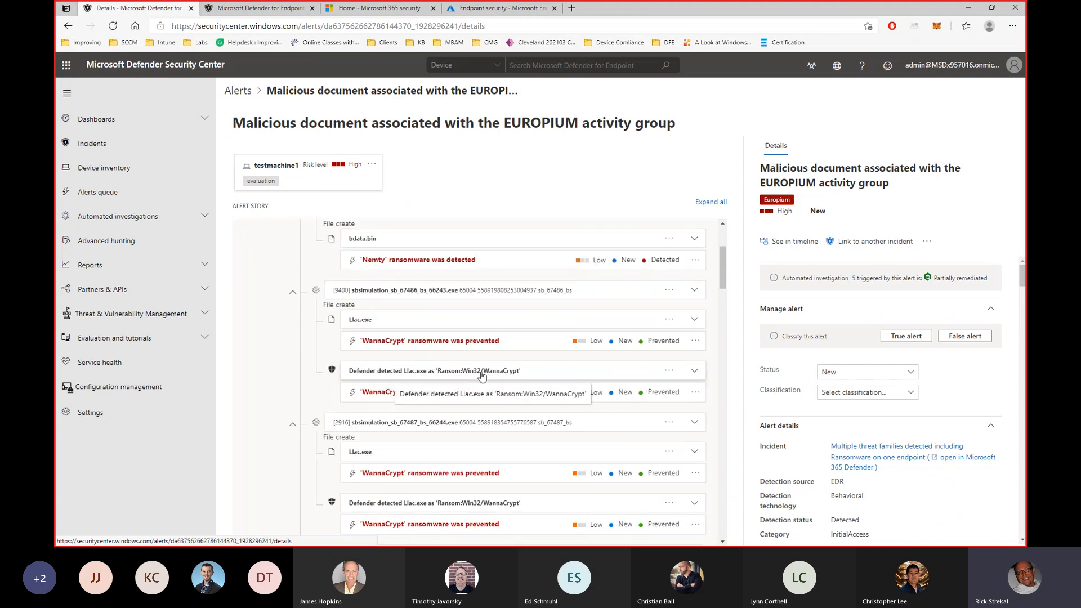
pyautogui.scroll(-3)
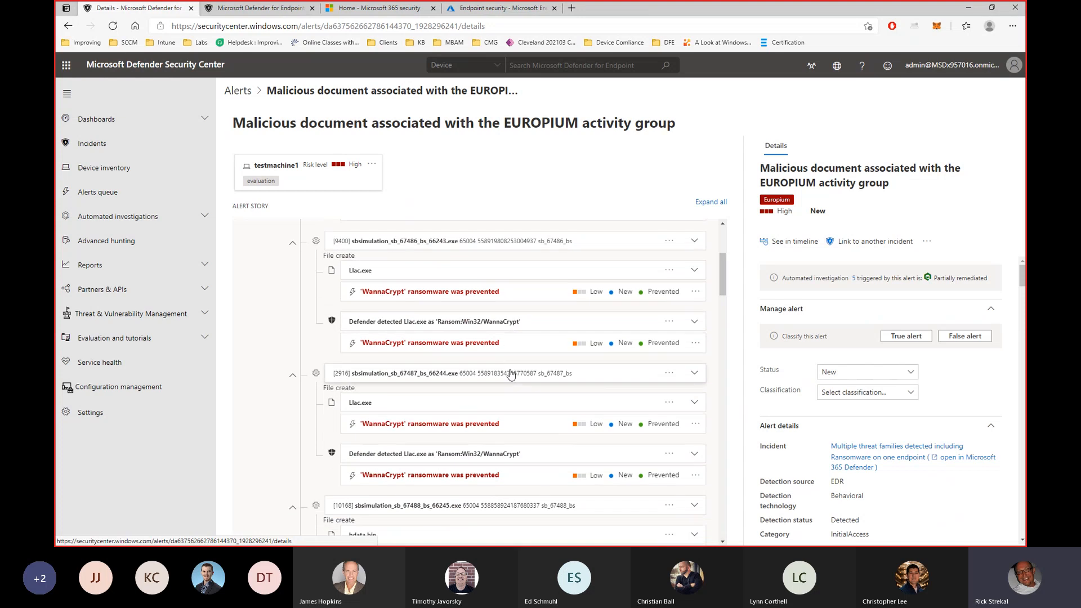
pyautogui.scroll(-3)
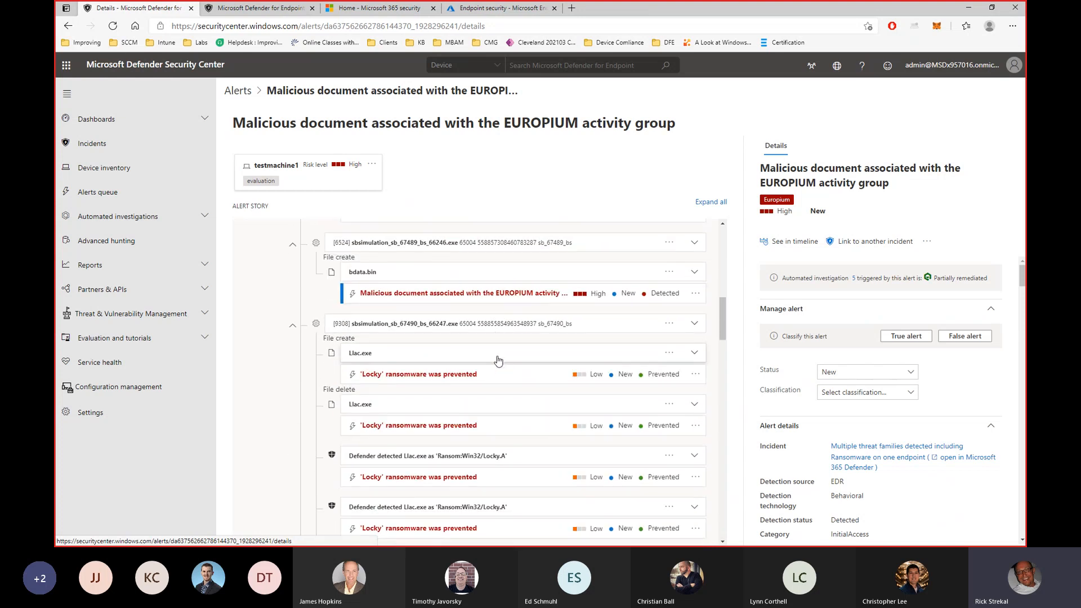
pyautogui.moveTo(710, 202)
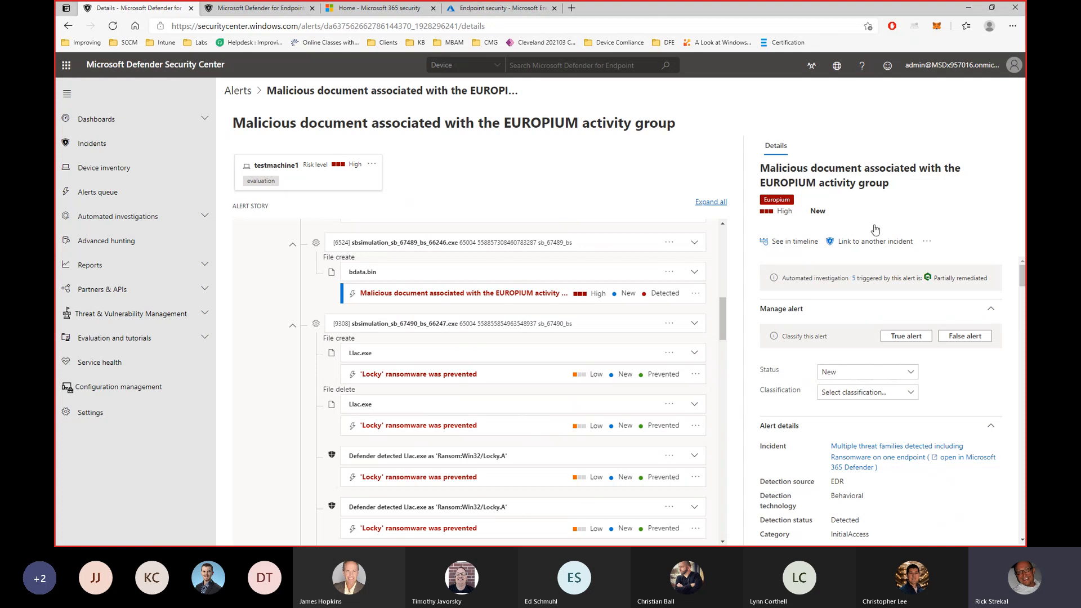
pyautogui.moveTo(811, 287)
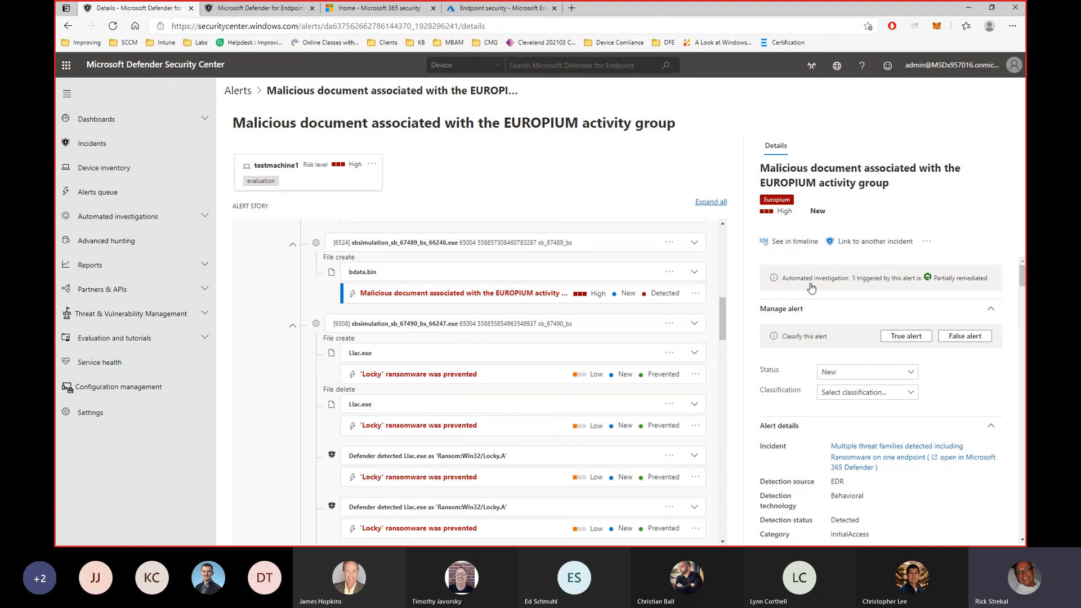
pyautogui.moveTo(833, 284)
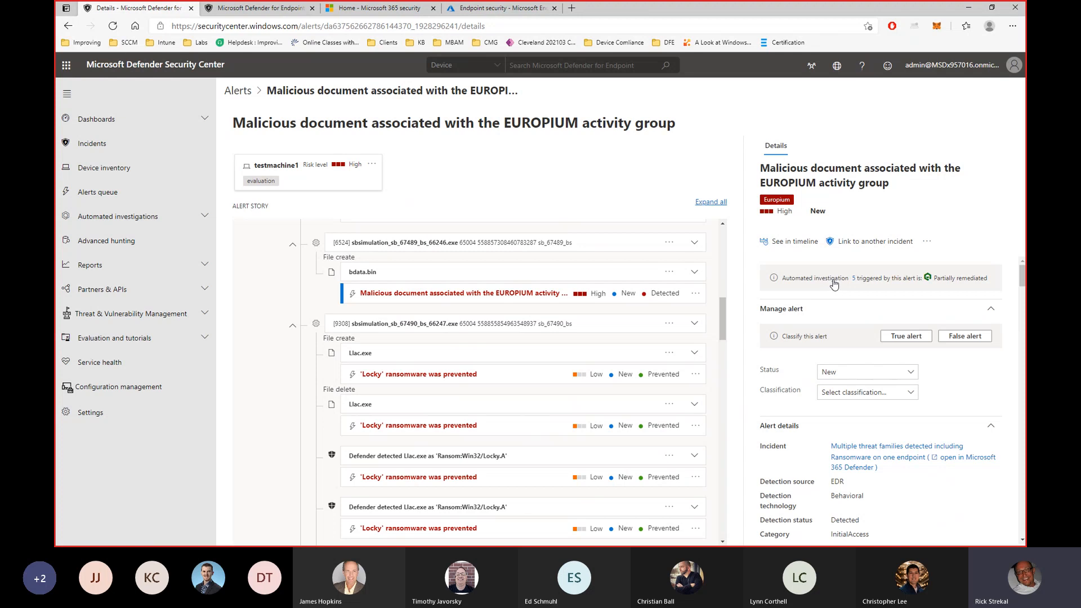
pyautogui.moveTo(949, 285)
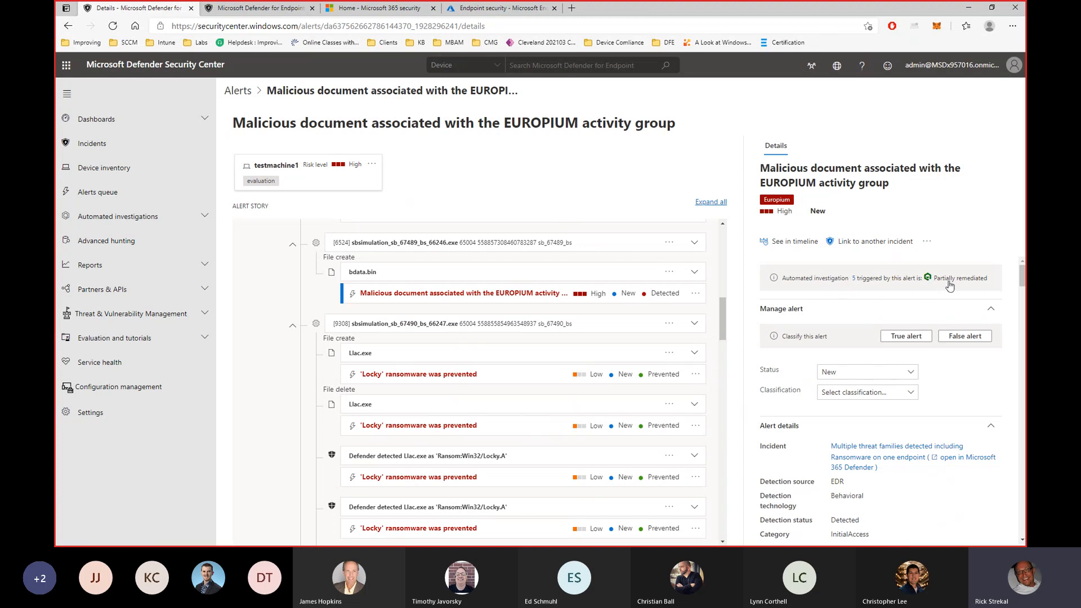
pyautogui.moveTo(818, 277)
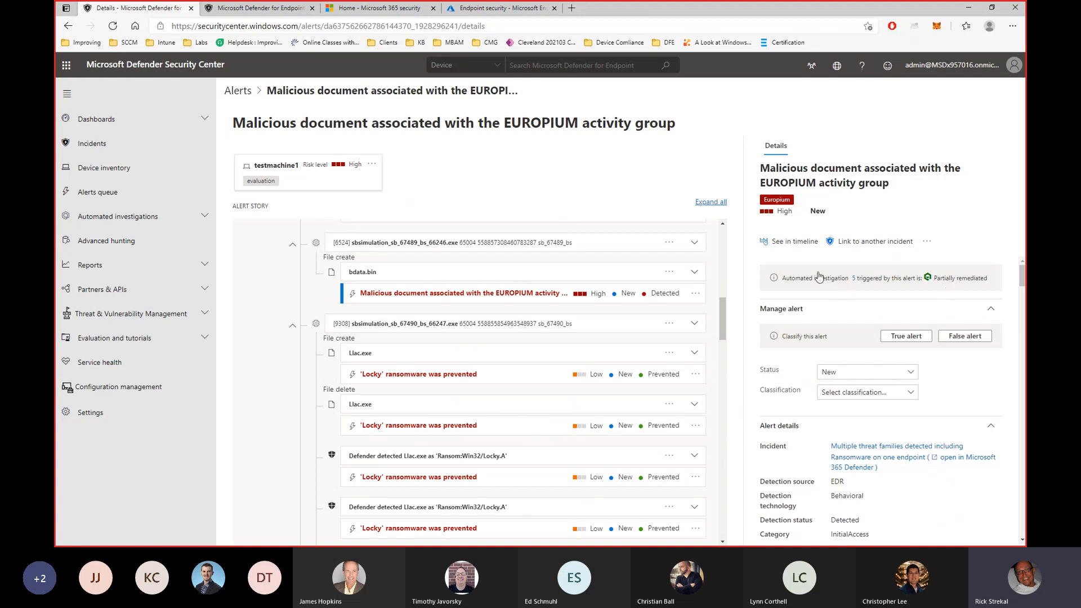
pyautogui.moveTo(789, 246)
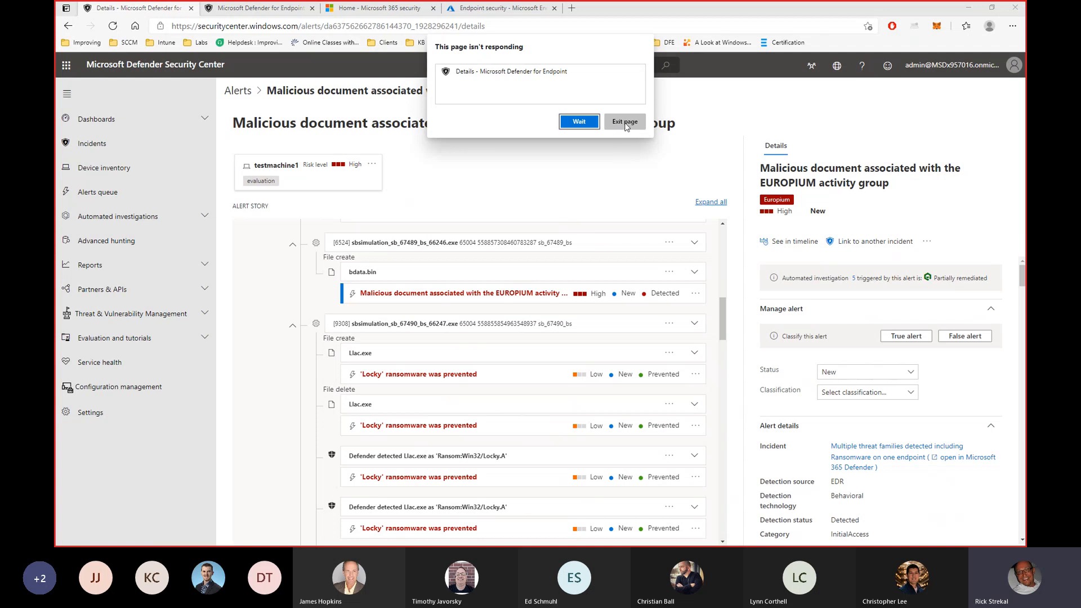
pyautogui.moveTo(886, 322)
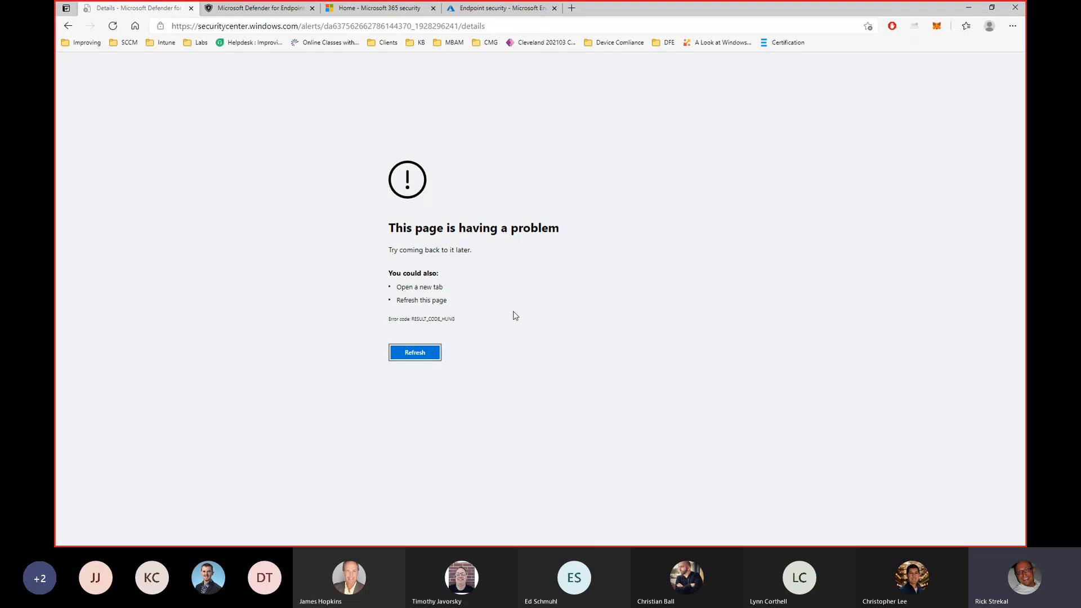
# Step: Reload the unresponsive page so the EUROPIUM alert's process tree from wininit.exe loads
pyautogui.click(415, 353)
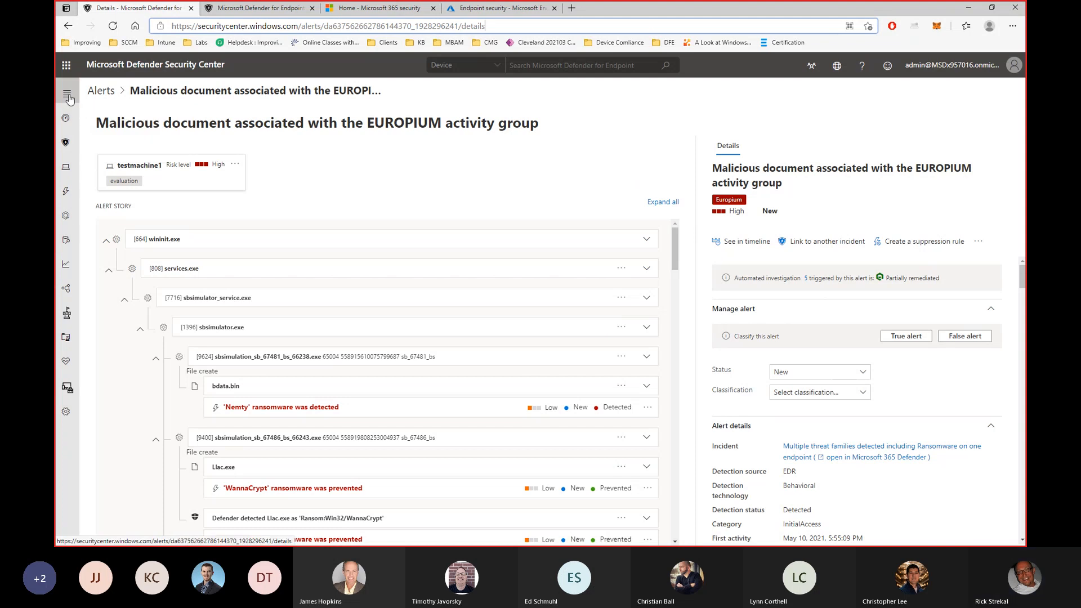
# Step: Expand the left navigation and return to the Alerts queue of new alerts
pyautogui.click(66, 95)
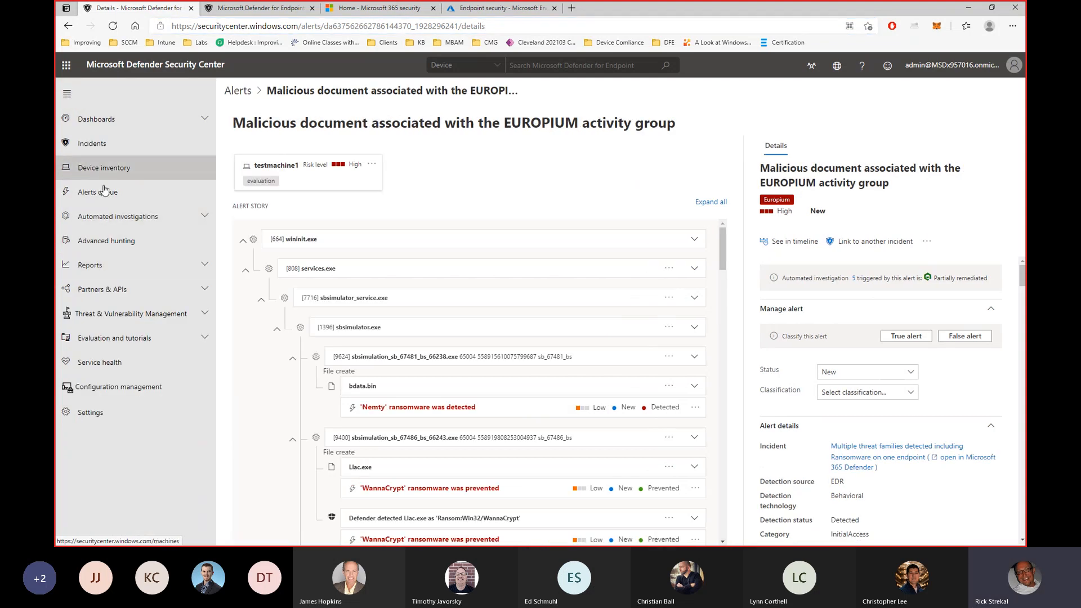
pyautogui.click(87, 192)
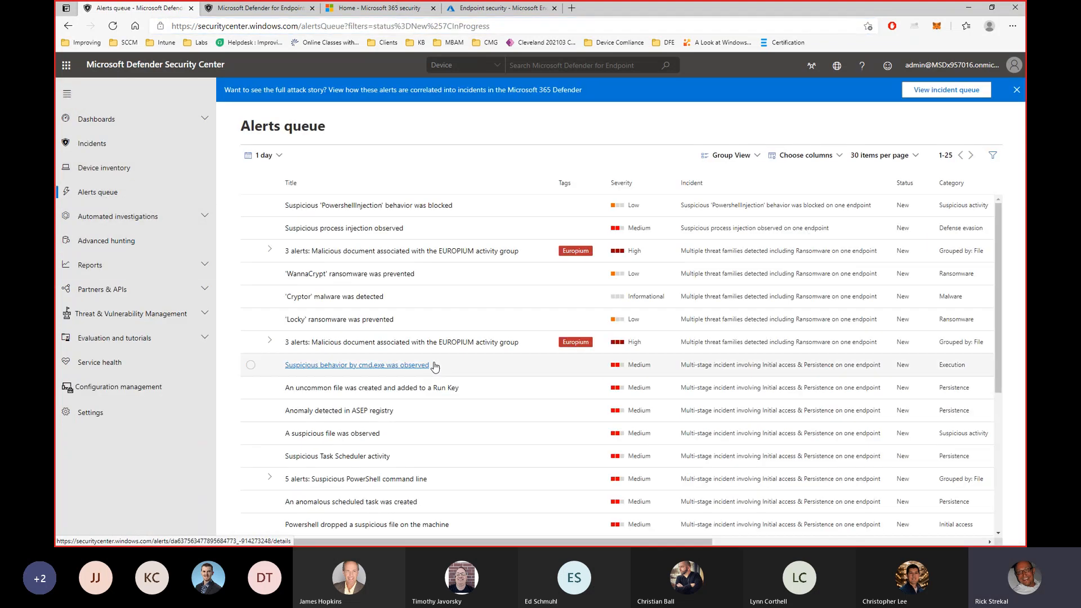
pyautogui.moveTo(385, 349)
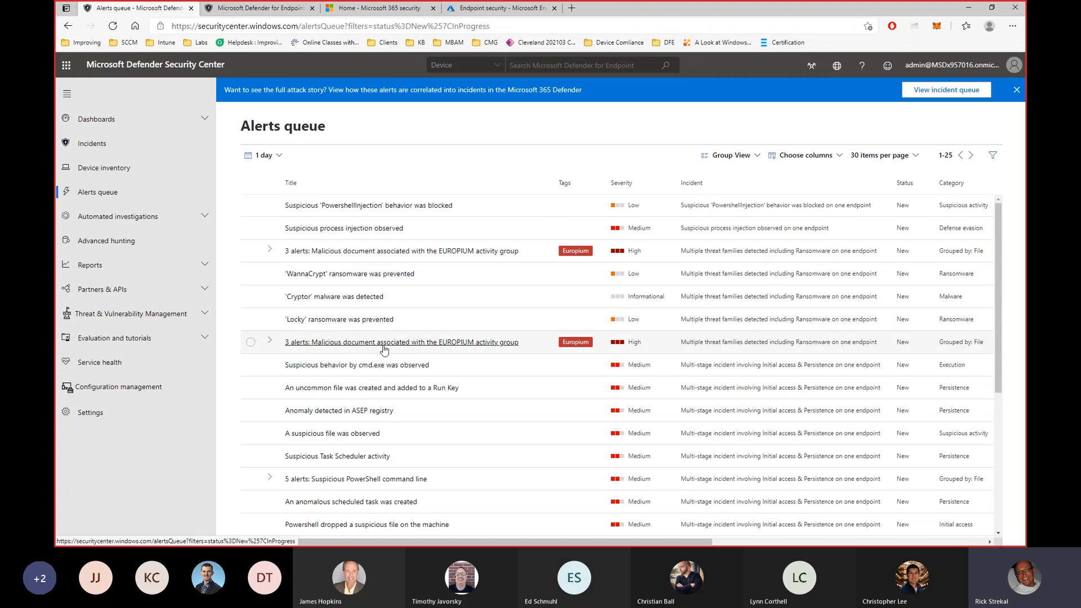
pyautogui.moveTo(368, 228)
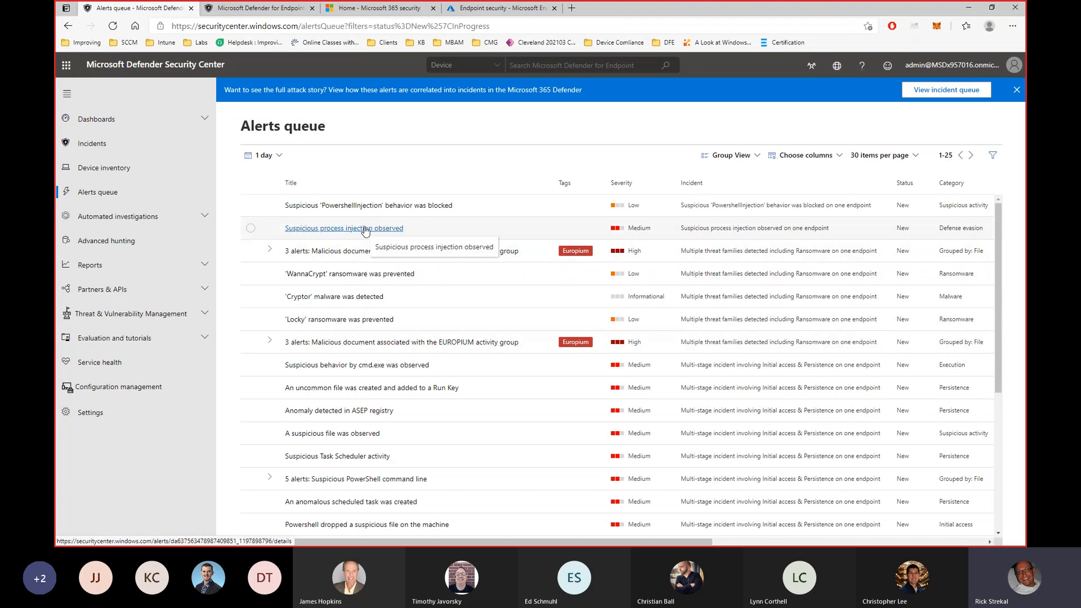
# Step: Review the Suspicious process injection observed alert story, then go to the five-incident Incidents page
pyautogui.click(344, 227)
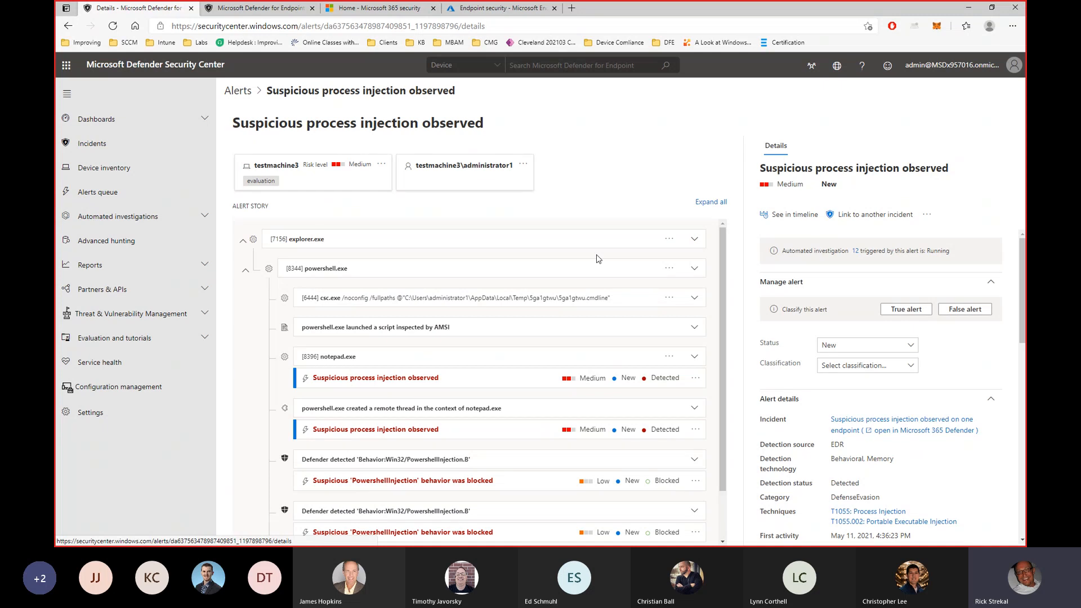
pyautogui.scroll(-3)
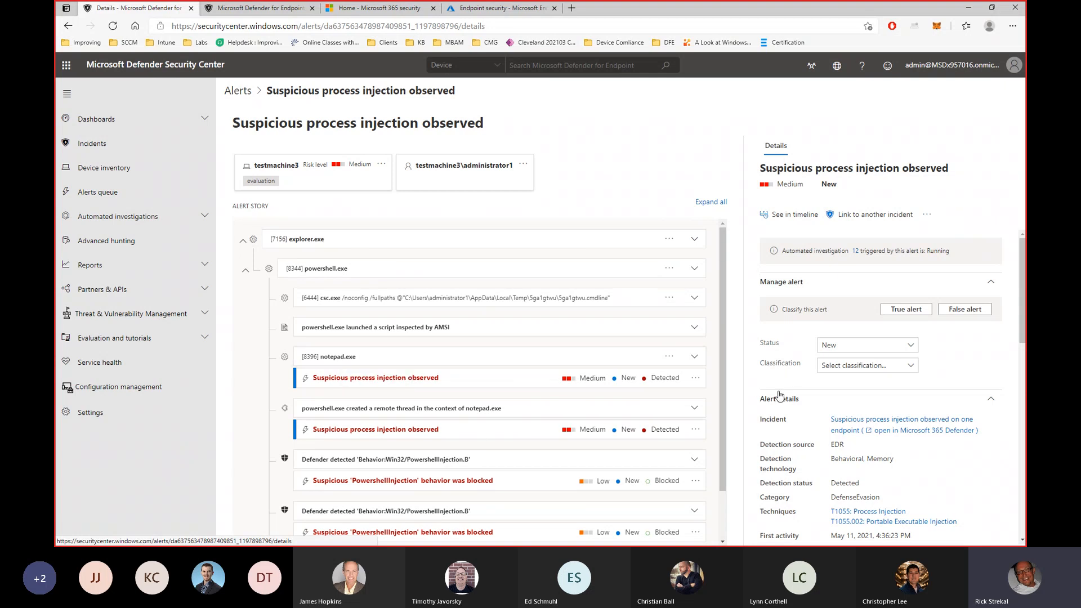
pyautogui.scroll(-3)
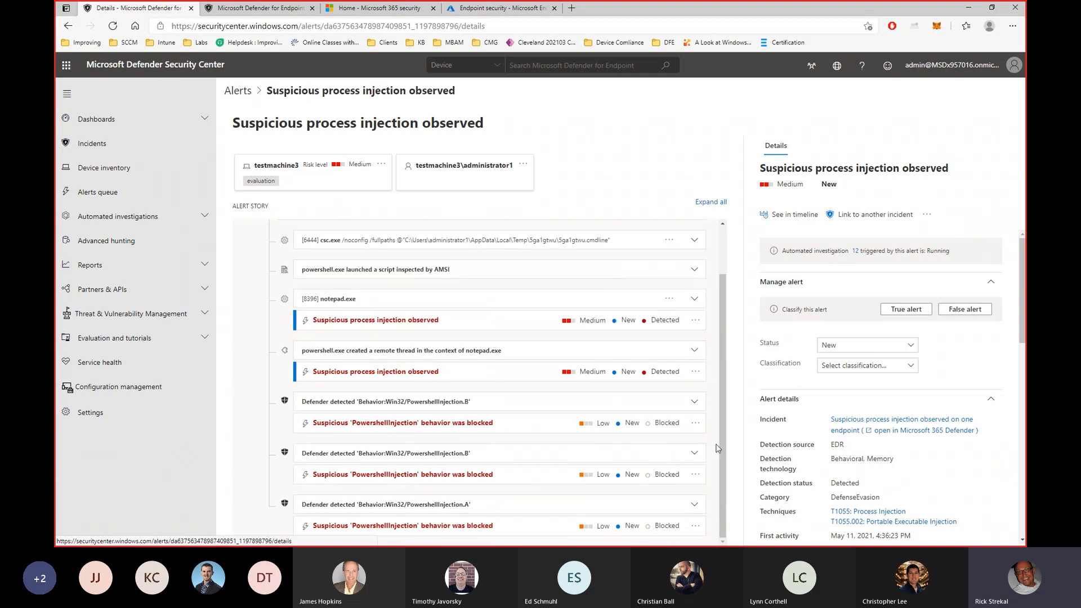
pyautogui.moveTo(875, 215)
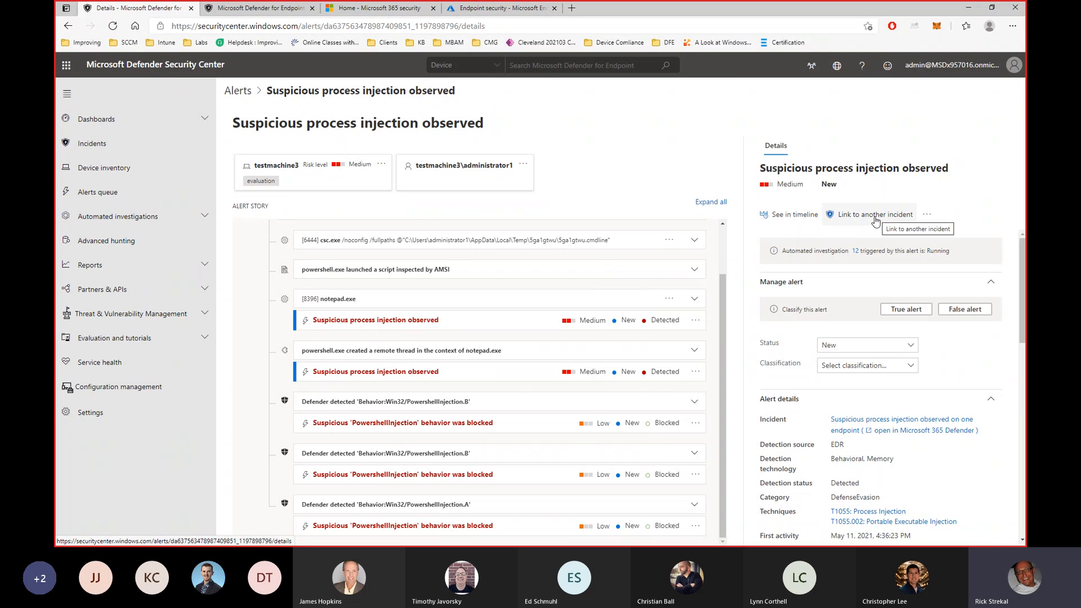
pyautogui.click(93, 143)
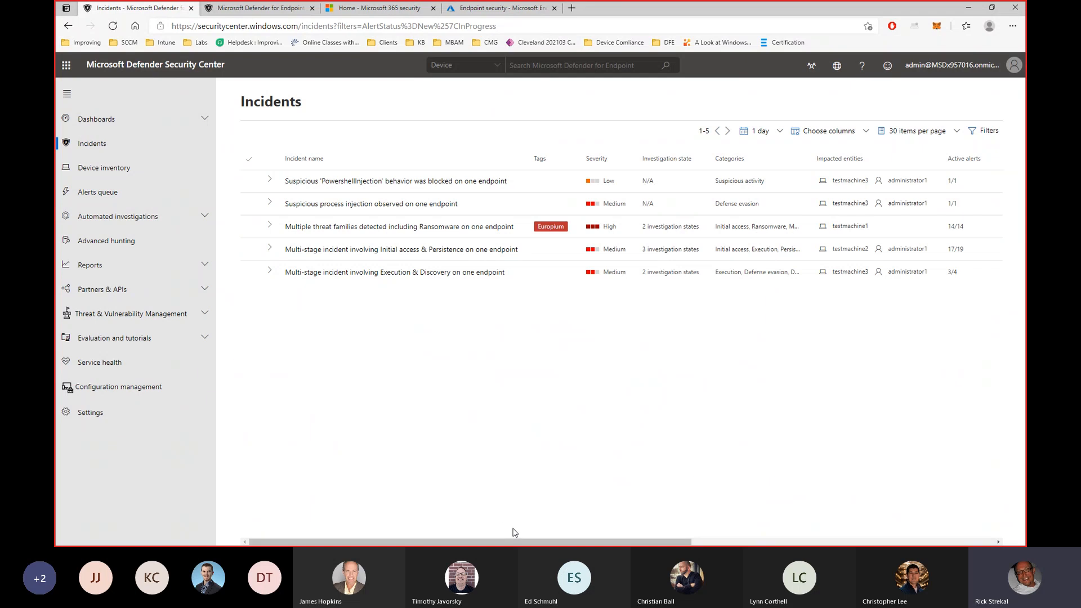
pyautogui.moveTo(551, 543)
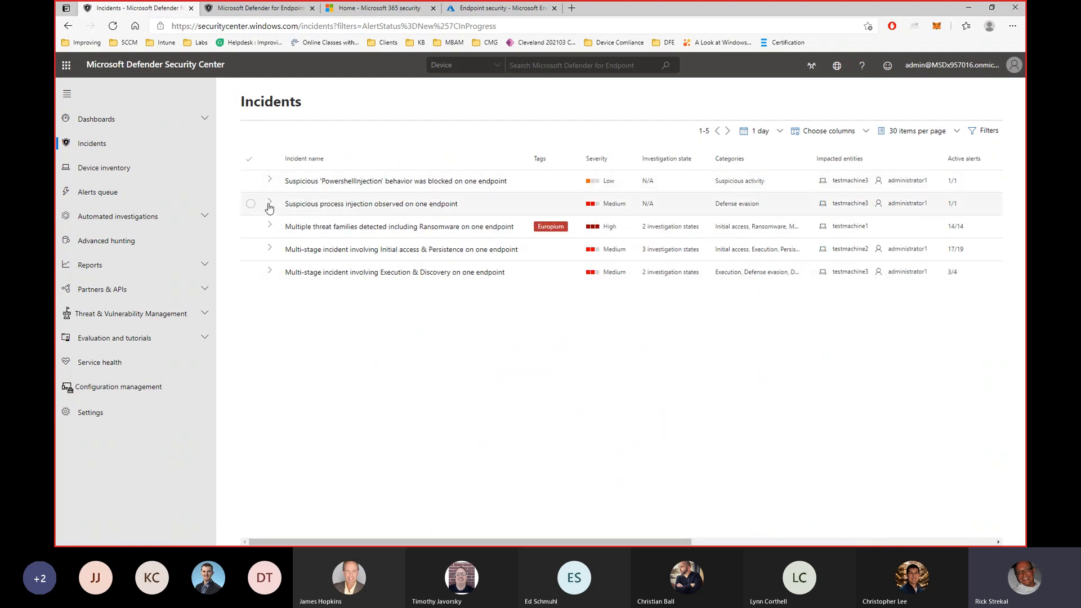
# Step: Expand the process injection, PowershellInjection and ransomware incident rows, then open the PowershellInjection incident
pyautogui.click(269, 204)
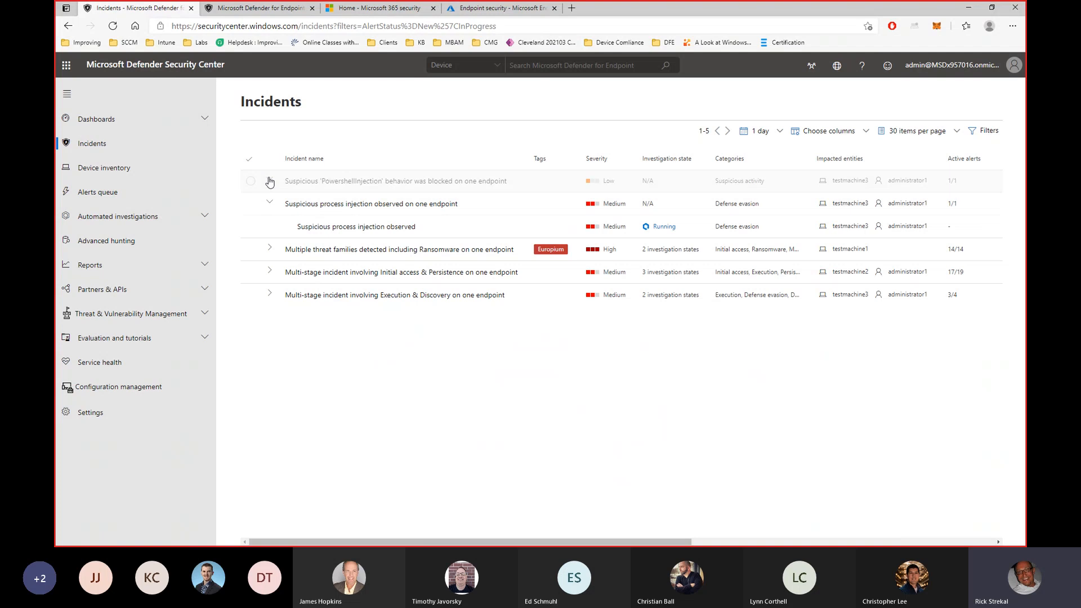
pyautogui.click(267, 181)
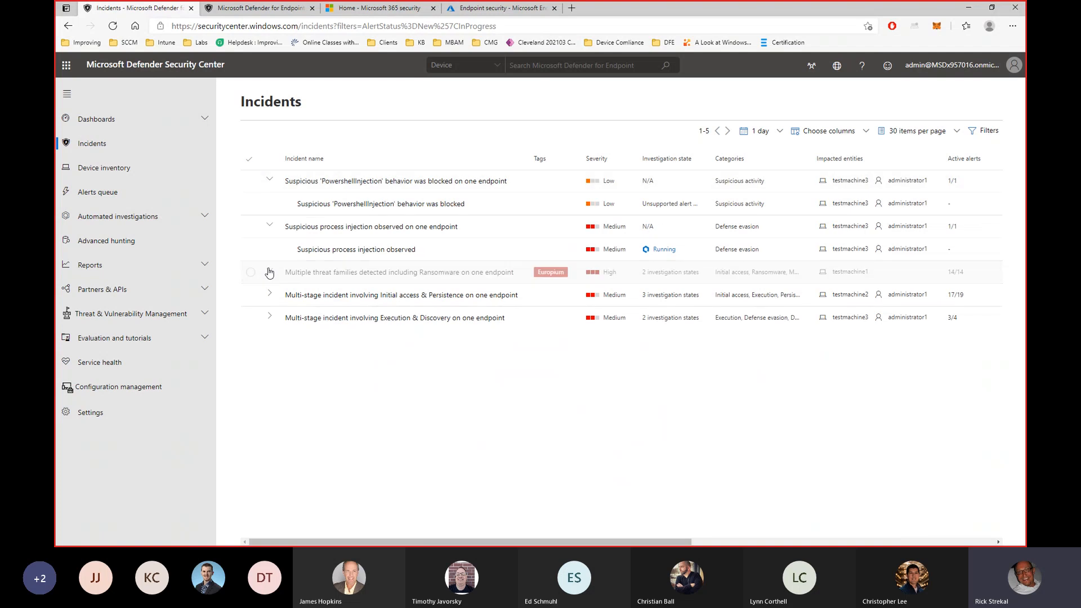
pyautogui.click(269, 271)
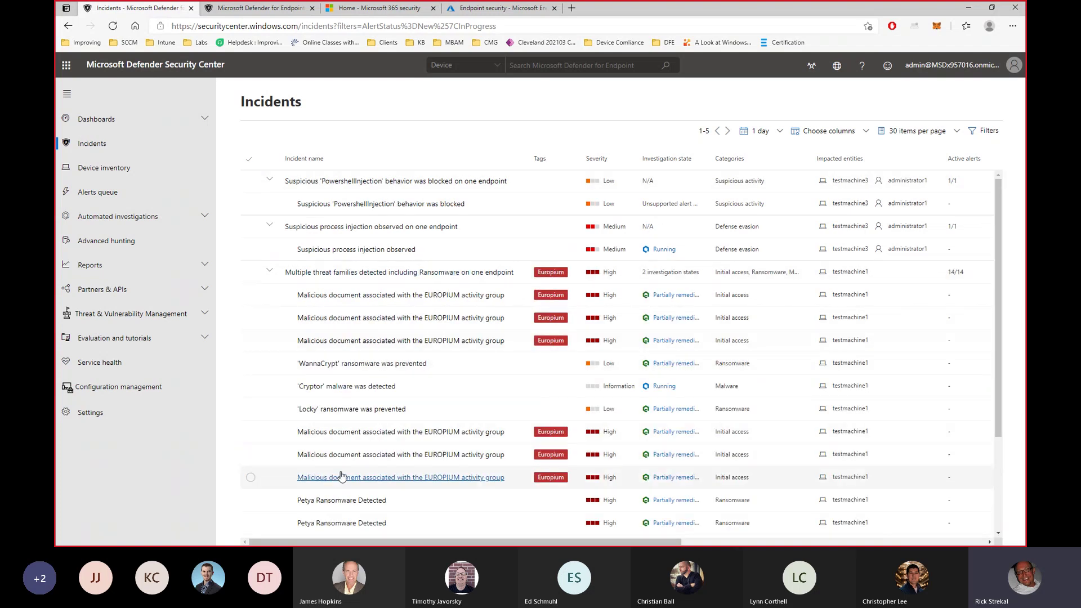
pyautogui.moveTo(335, 462)
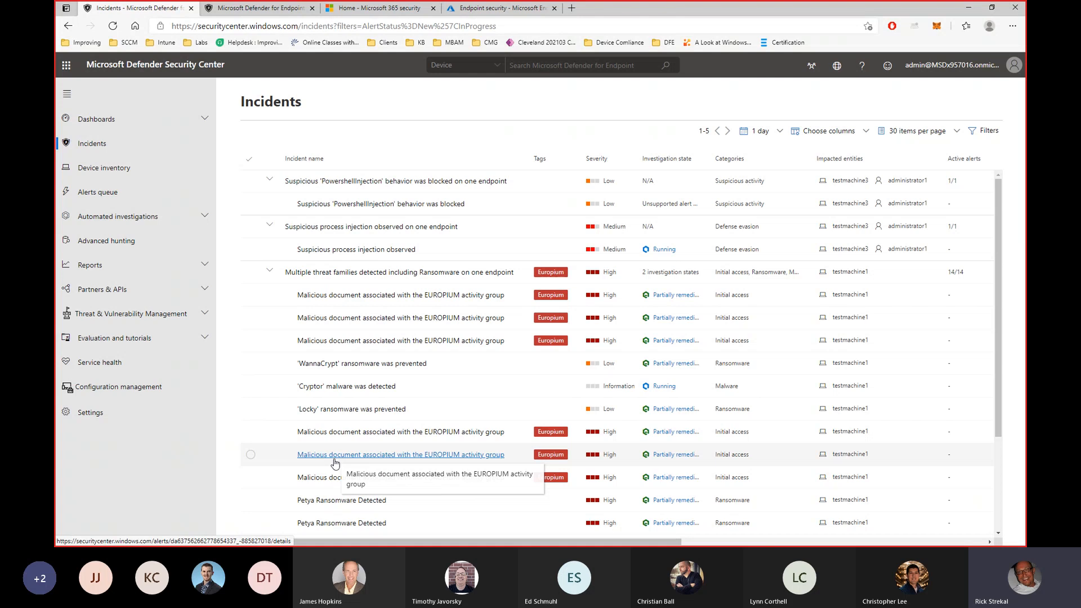
pyautogui.moveTo(458, 273)
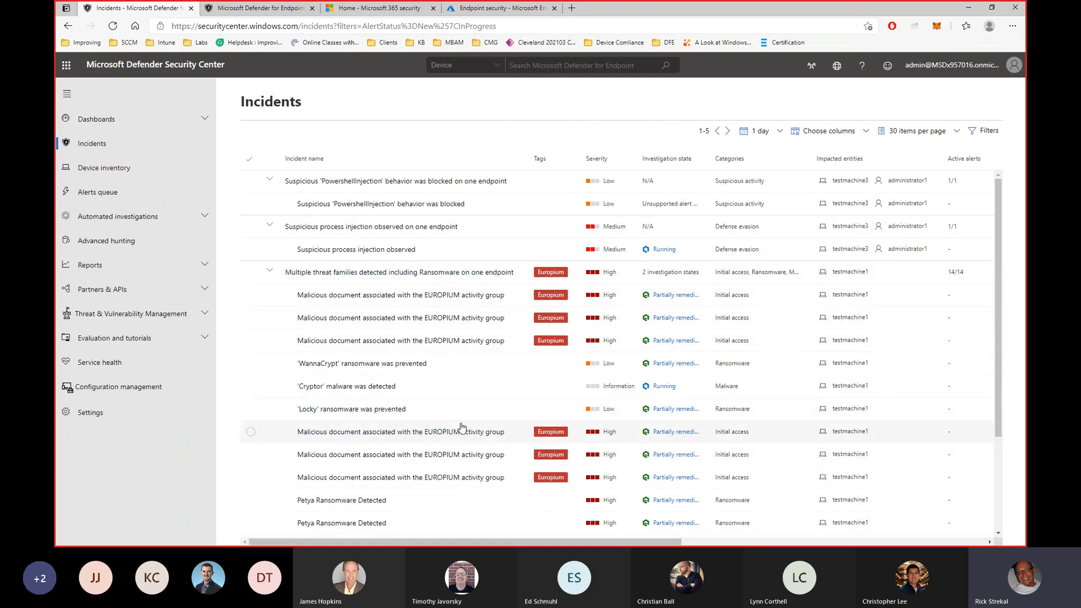
pyautogui.moveTo(461, 405)
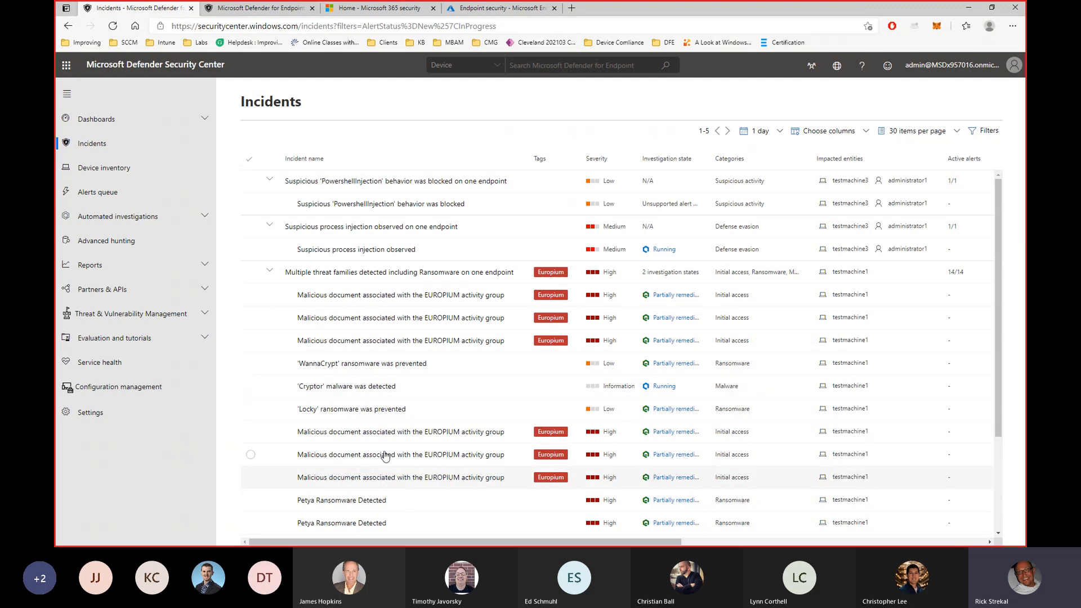
pyautogui.moveTo(377, 389)
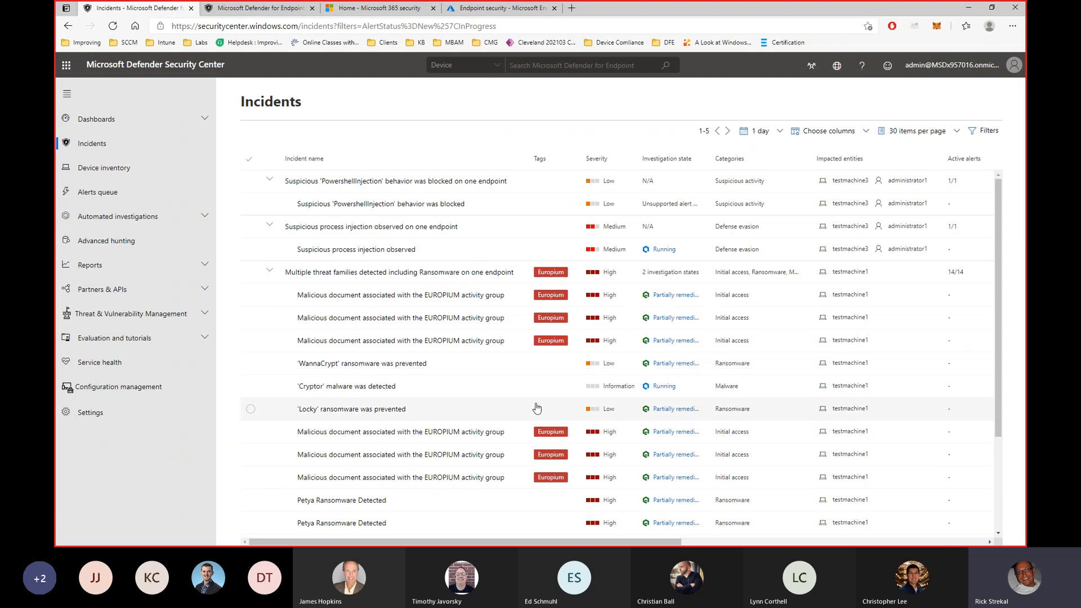
pyautogui.moveTo(326, 414)
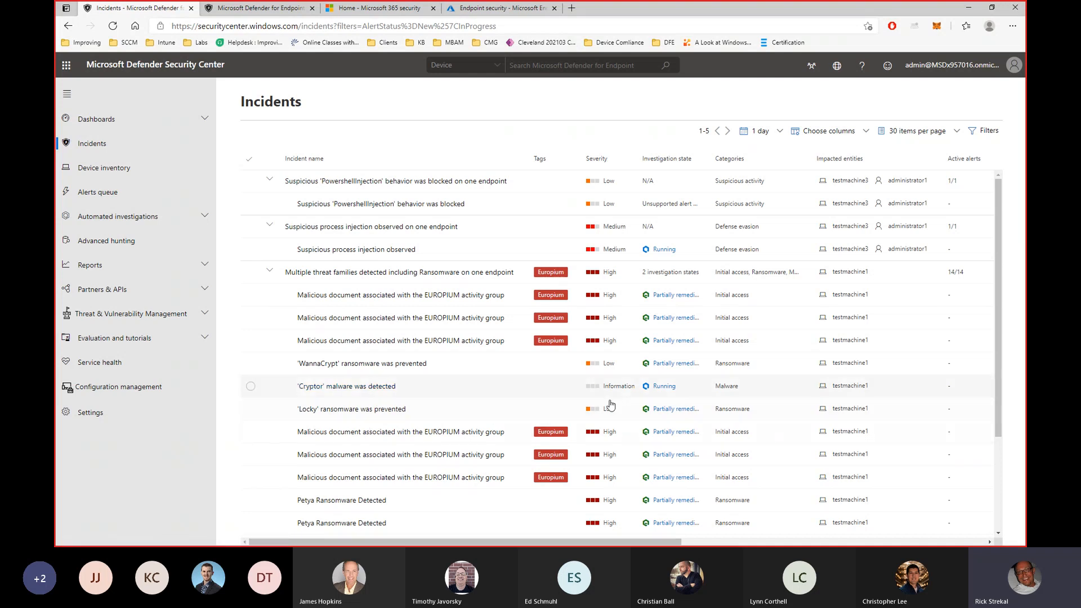
pyautogui.moveTo(675, 412)
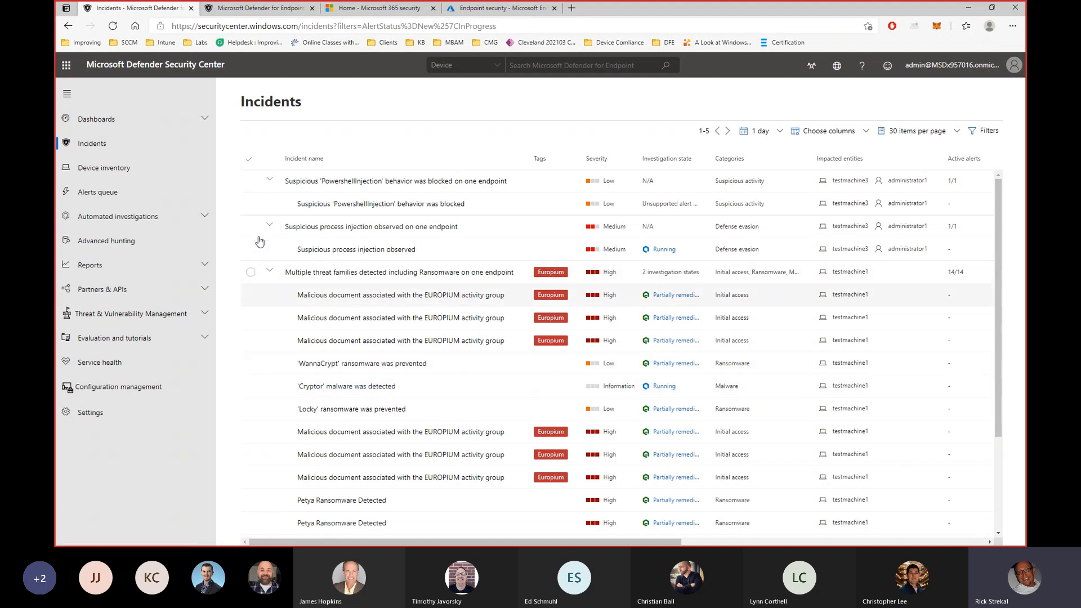
pyautogui.moveTo(249, 160)
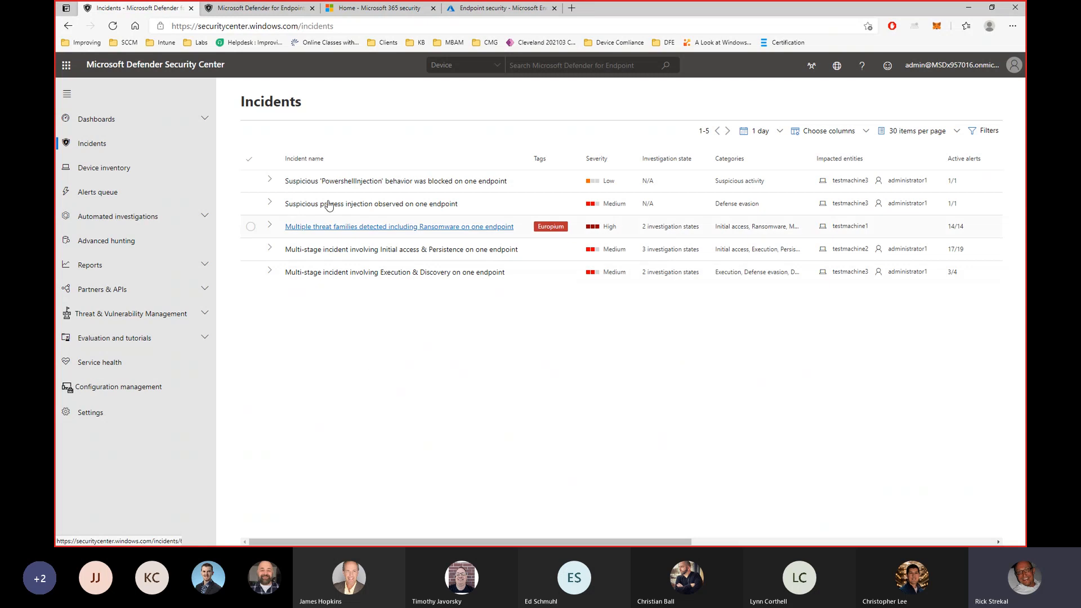
pyautogui.click(395, 181)
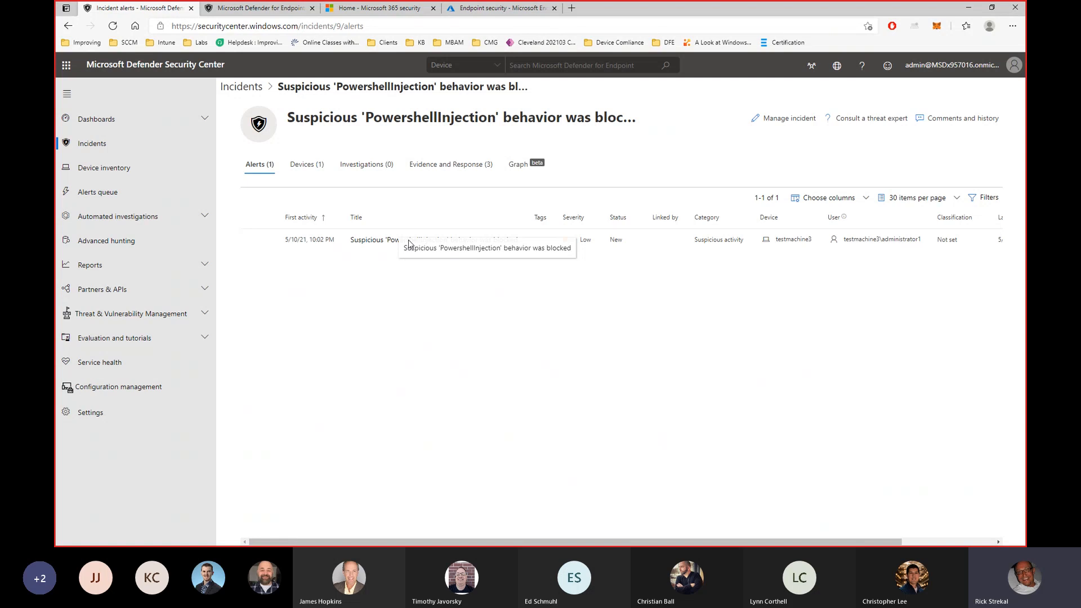
pyautogui.moveTo(76, 146)
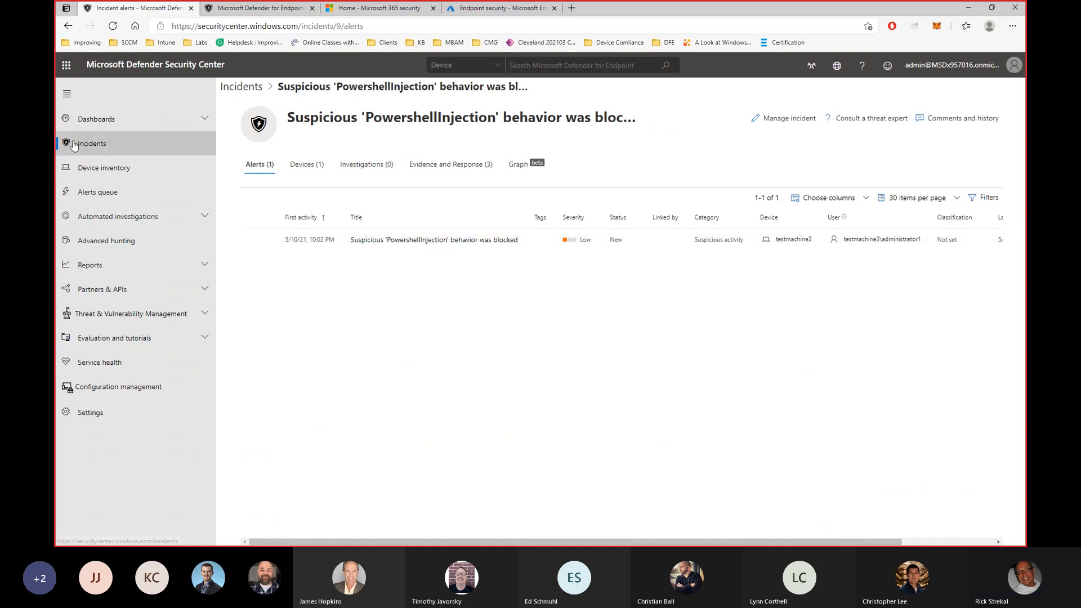
# Step: Return to the five-incident list and scroll the table sideways to review its columns
pyautogui.click(93, 144)
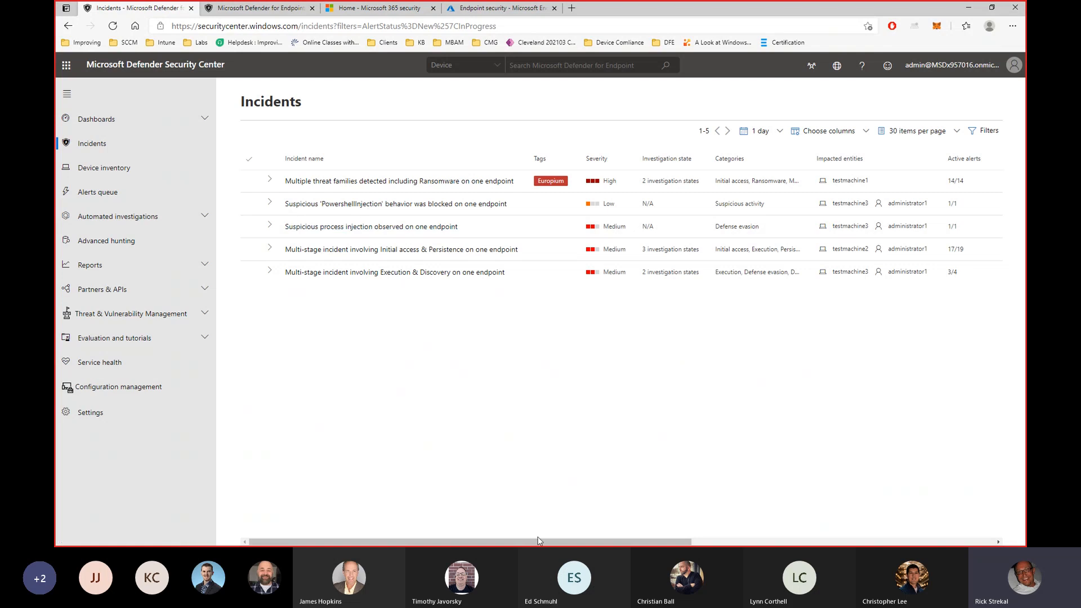
pyautogui.hscroll(3)
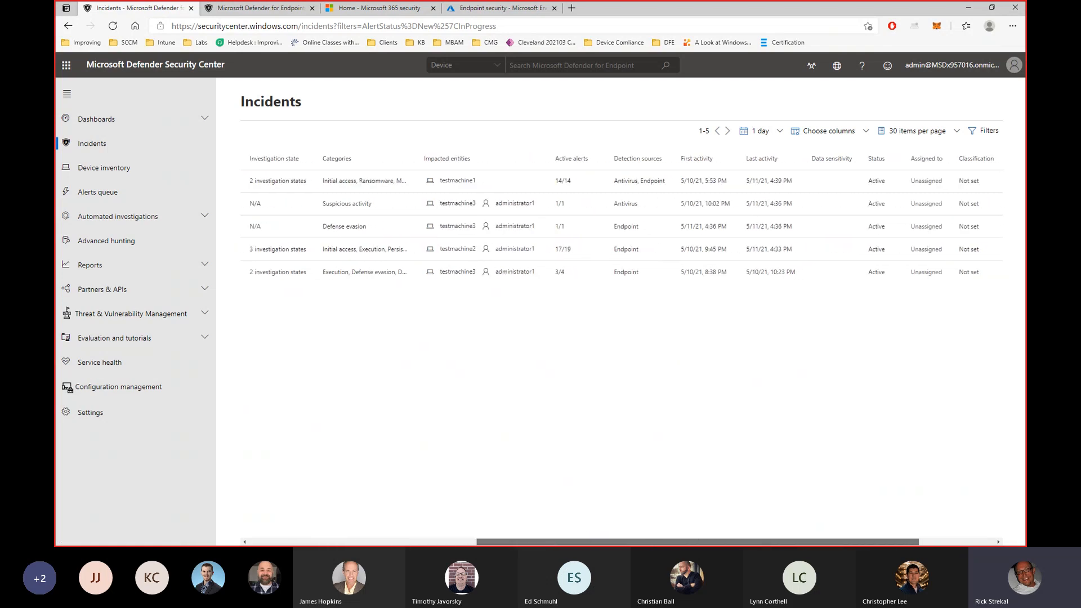
pyautogui.hscroll(3)
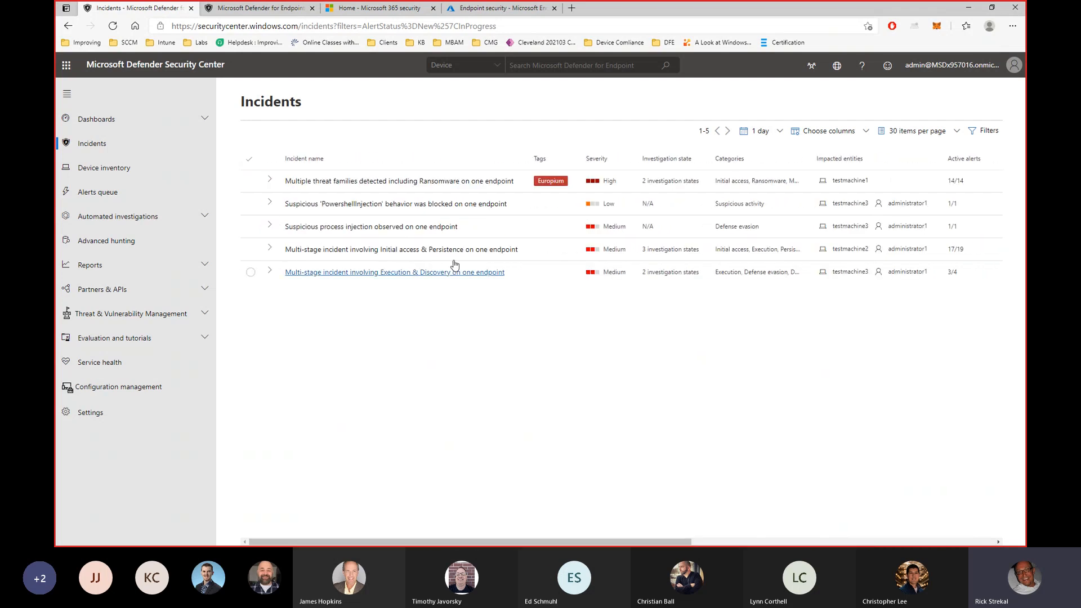
# Step: Open the Initial access & Persistence incident, check its single device testmachine2, and return to its 19 alerts
pyautogui.click(401, 249)
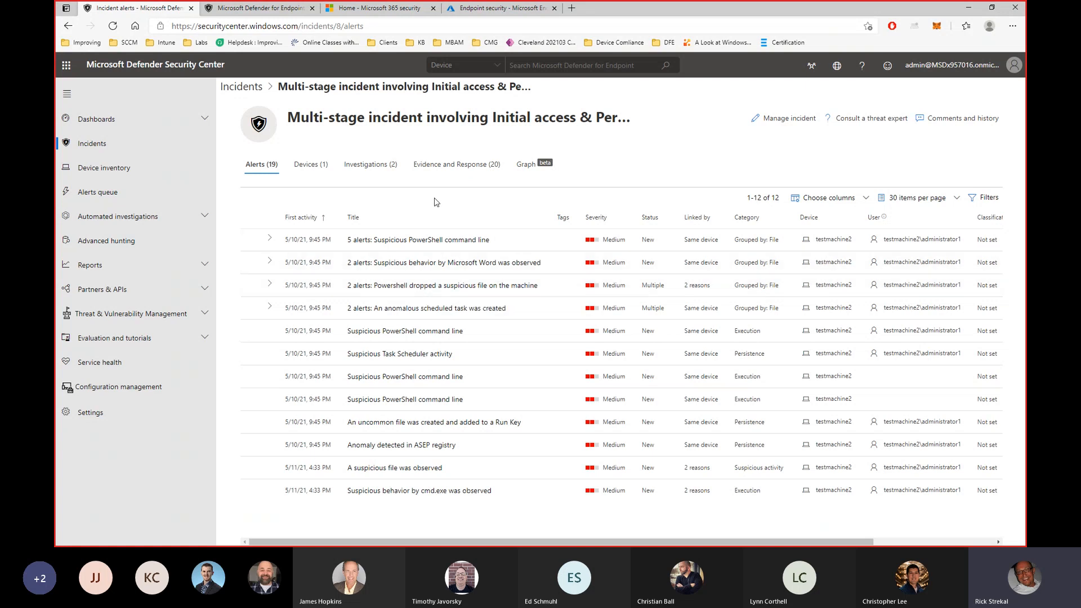
pyautogui.moveTo(315, 234)
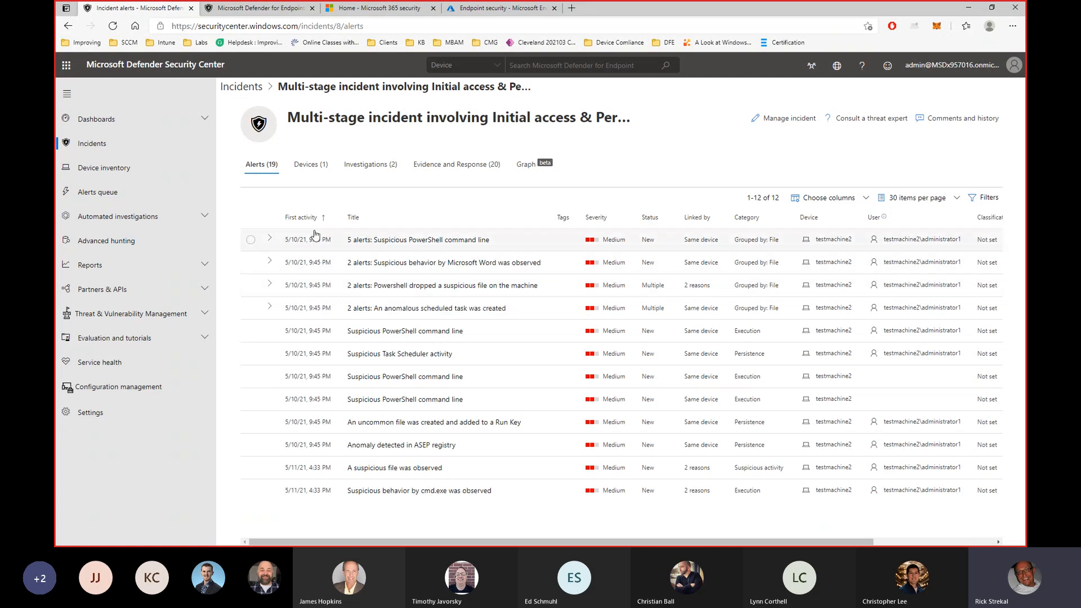
pyautogui.click(311, 165)
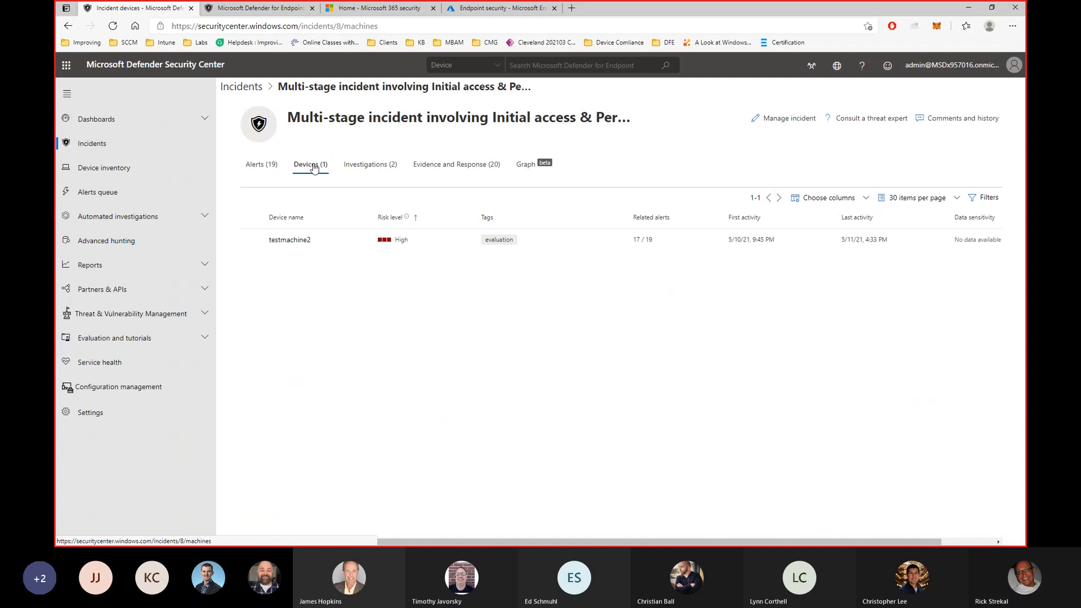
pyautogui.click(262, 165)
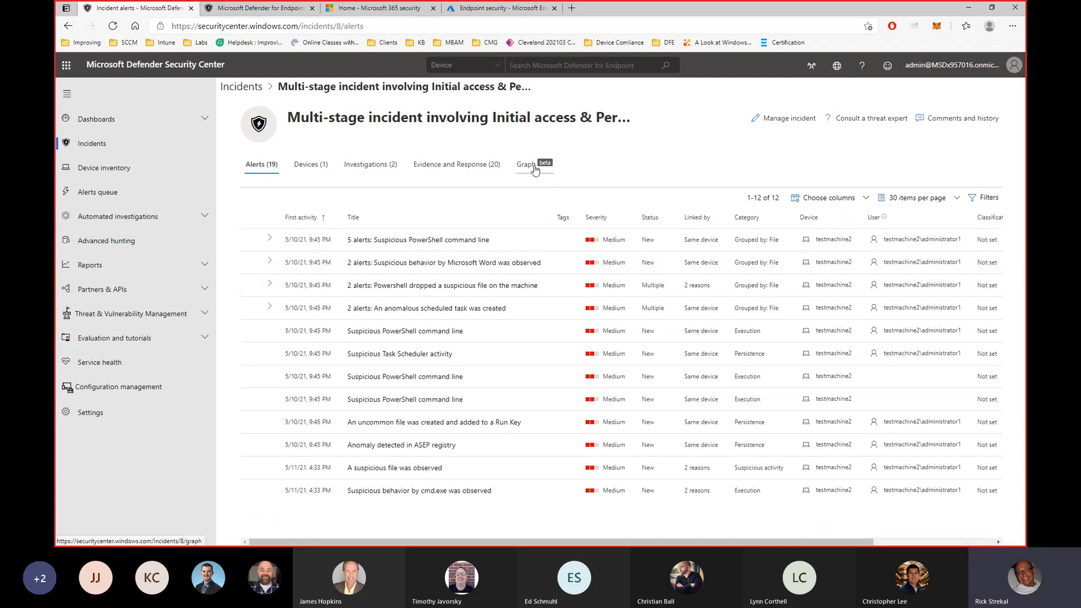
# Step: Show the incident's Graph (beta) view and highlight the schtasks.exe connection to testmachine2
pyautogui.click(524, 164)
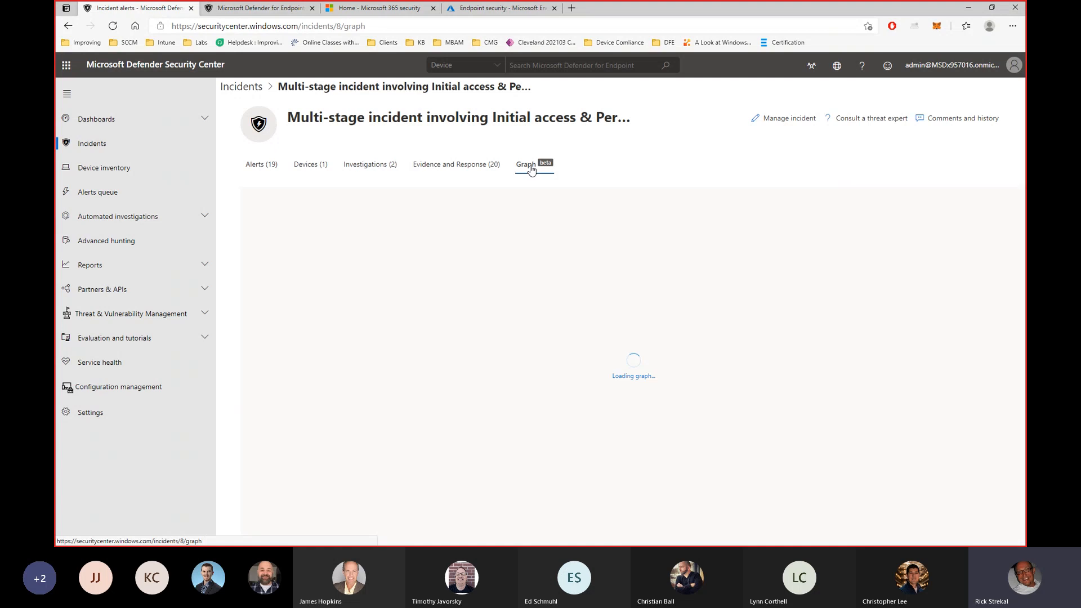
pyautogui.click(525, 164)
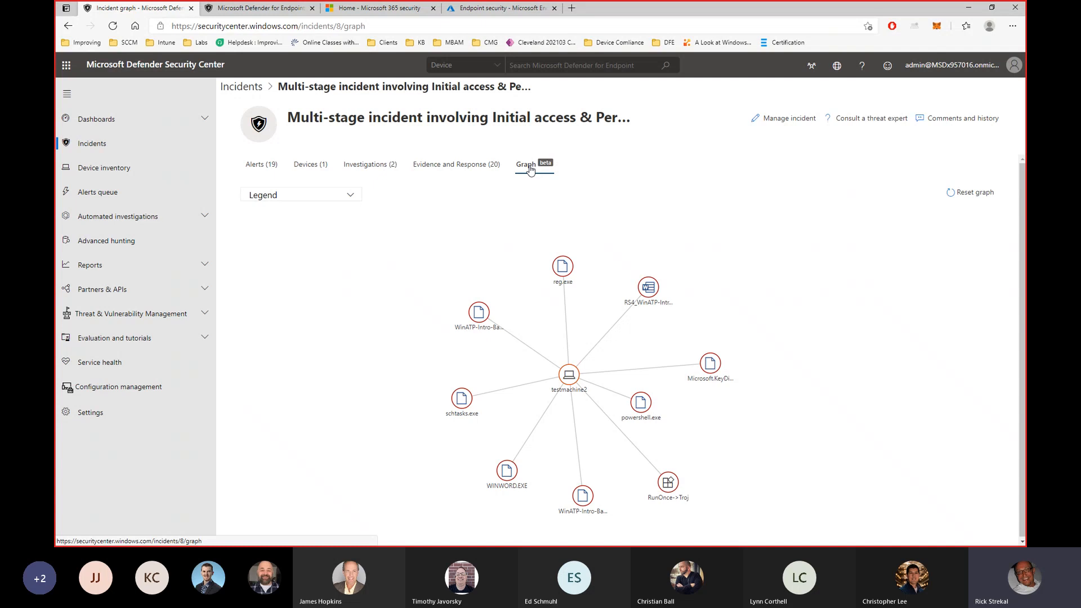
pyautogui.moveTo(691, 339)
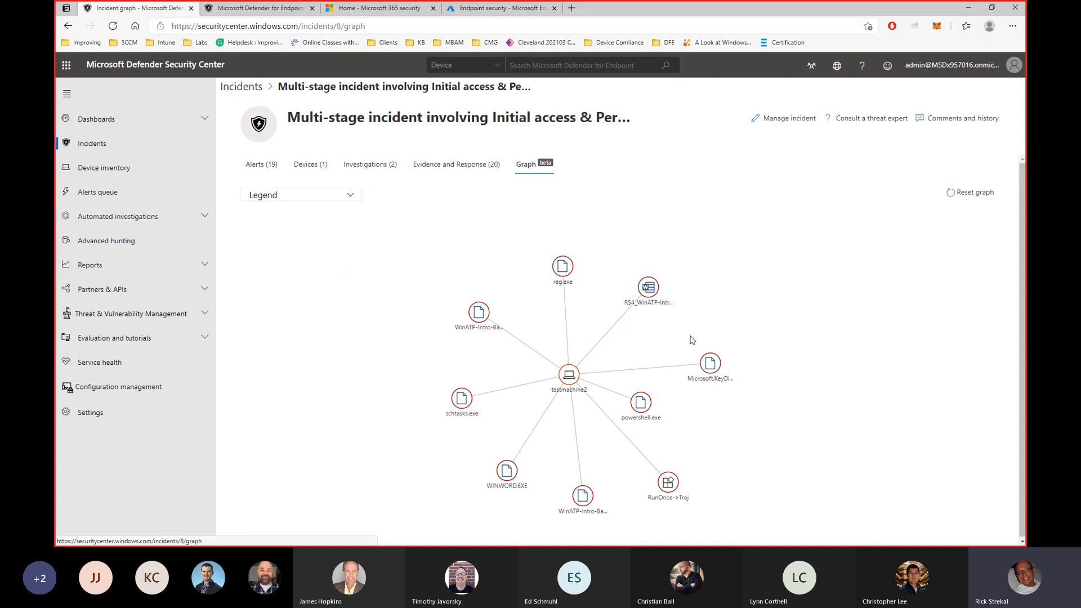
pyautogui.moveTo(698, 218)
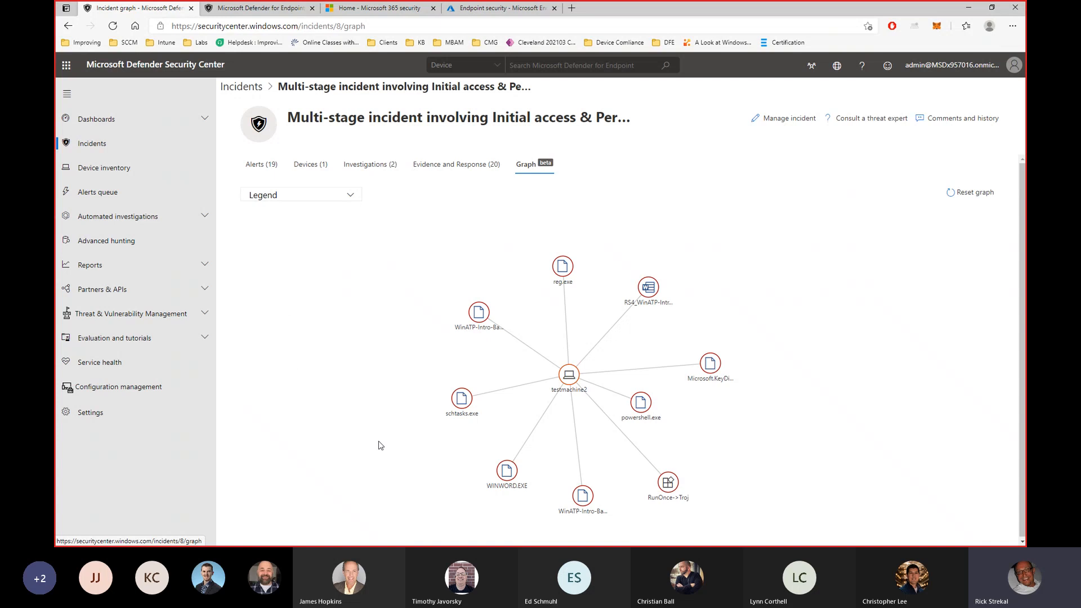
pyautogui.moveTo(842, 471)
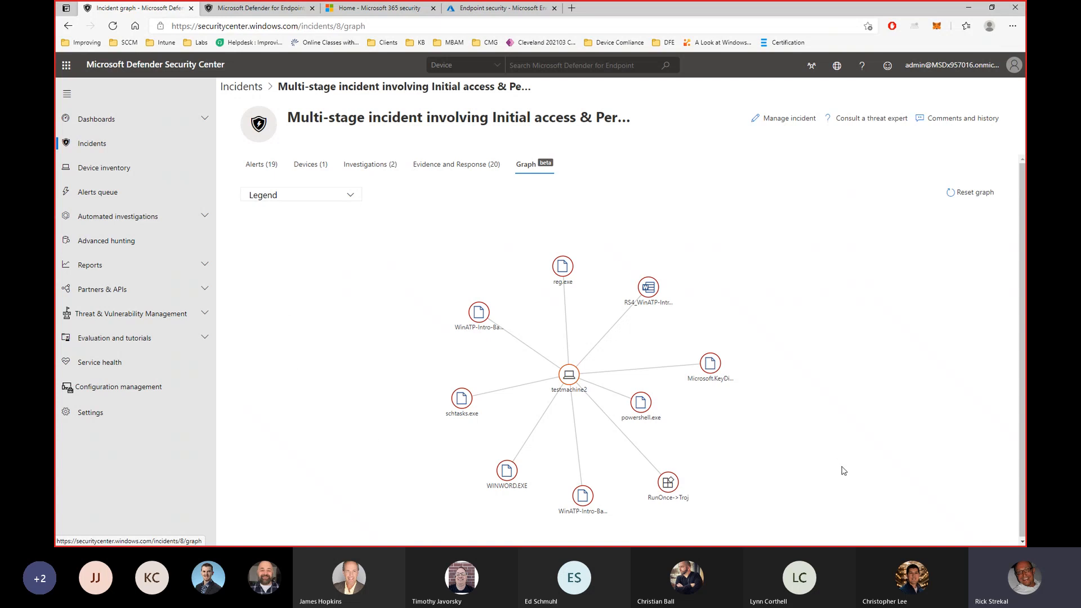
pyautogui.moveTo(566, 371)
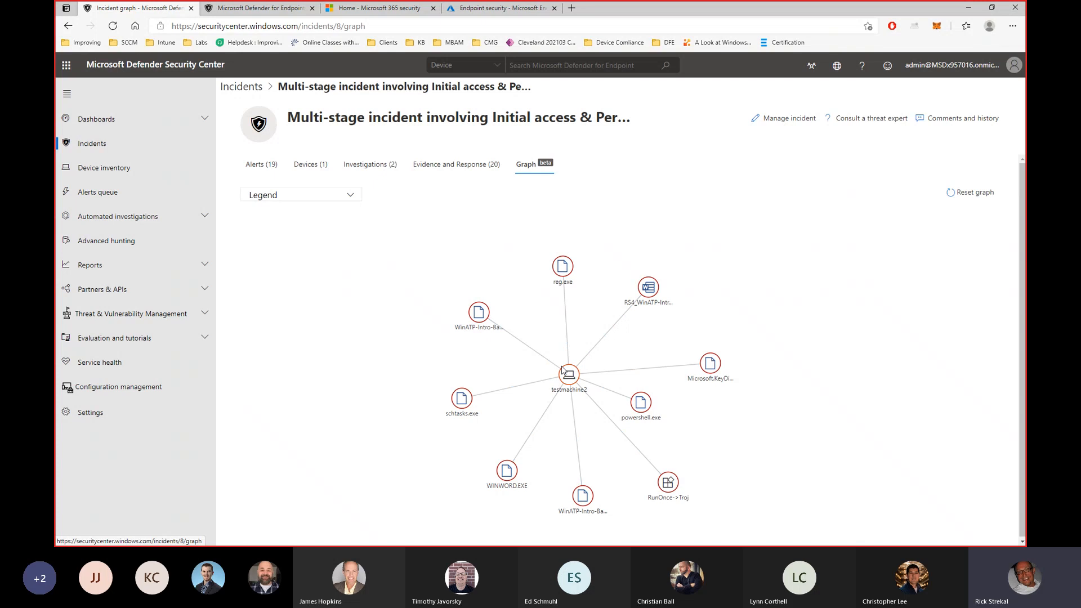
pyautogui.moveTo(567, 374)
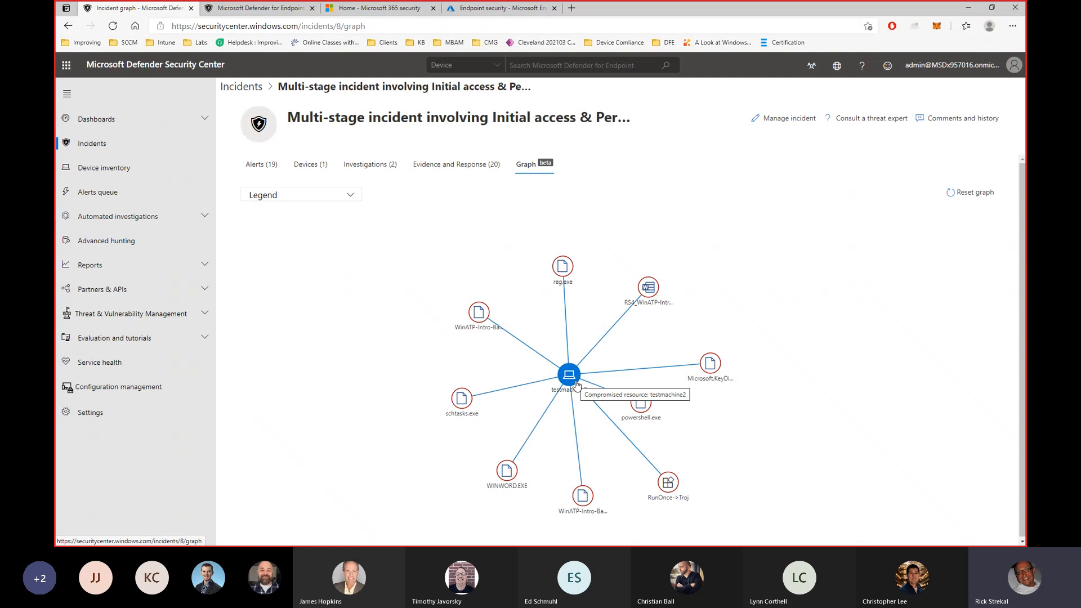
pyautogui.moveTo(607, 349)
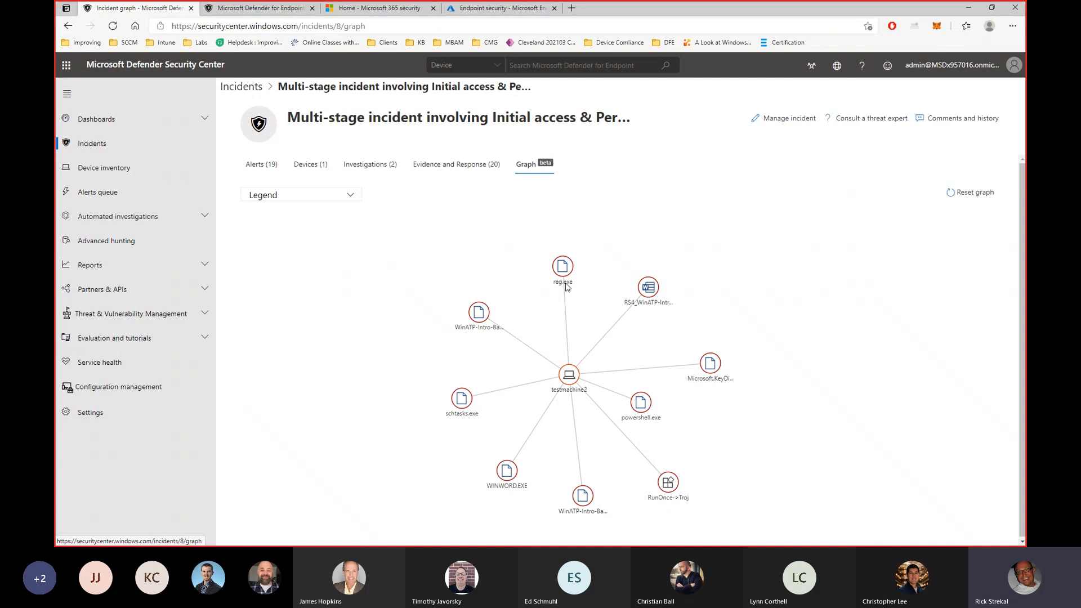
pyautogui.moveTo(655, 308)
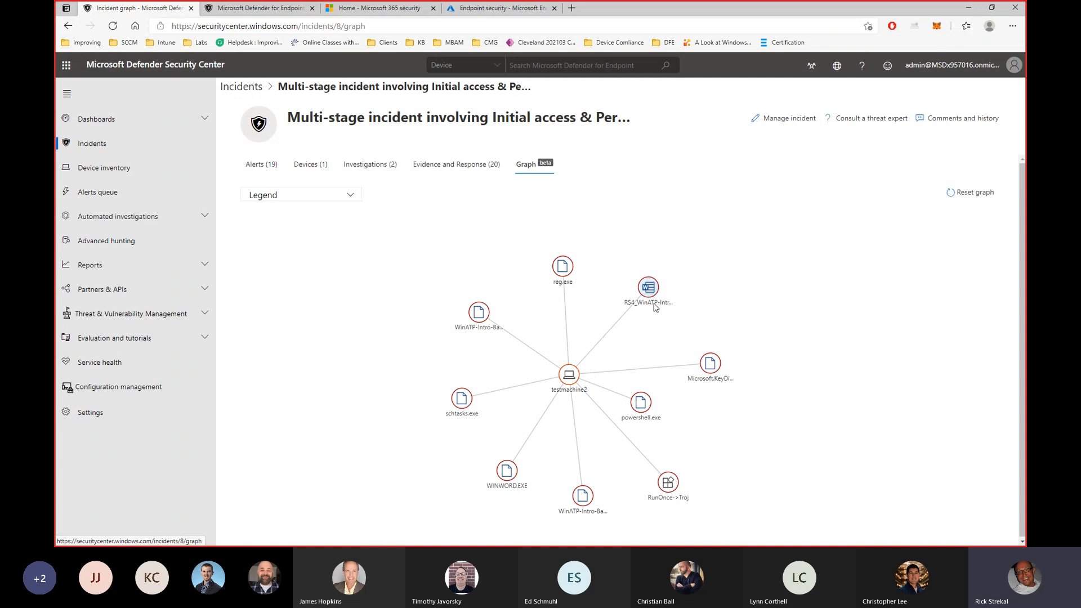
pyautogui.click(462, 398)
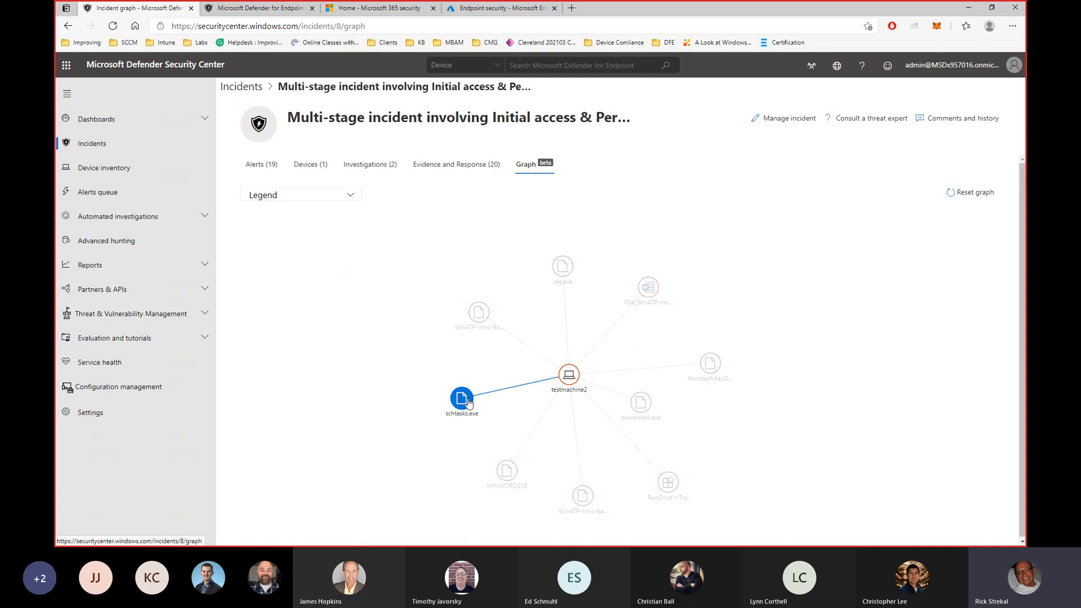
pyautogui.moveTo(462, 399)
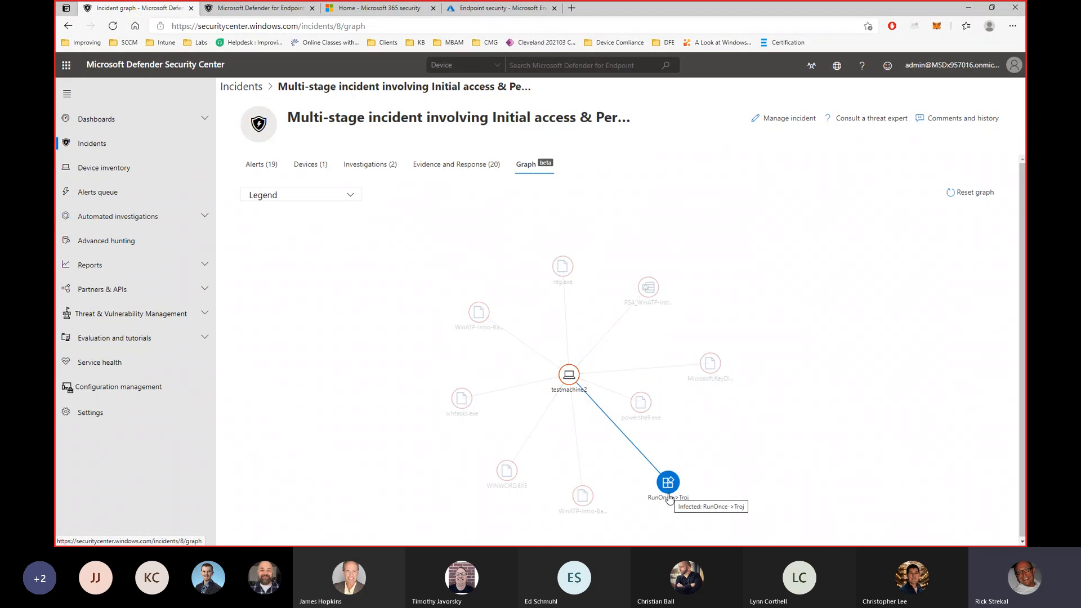
pyautogui.moveTo(859, 484)
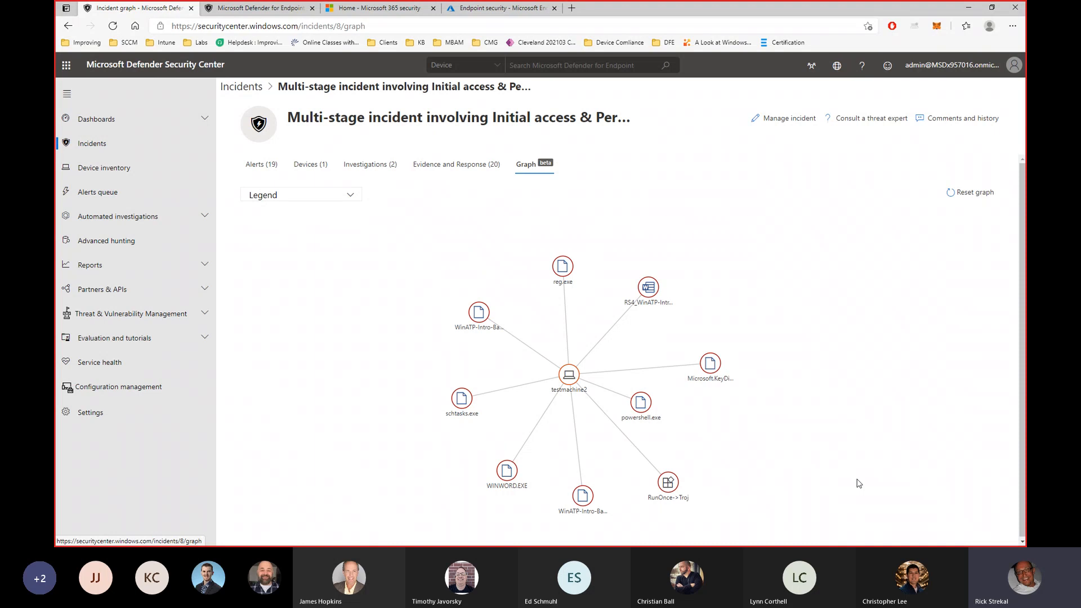
pyautogui.moveTo(581, 248)
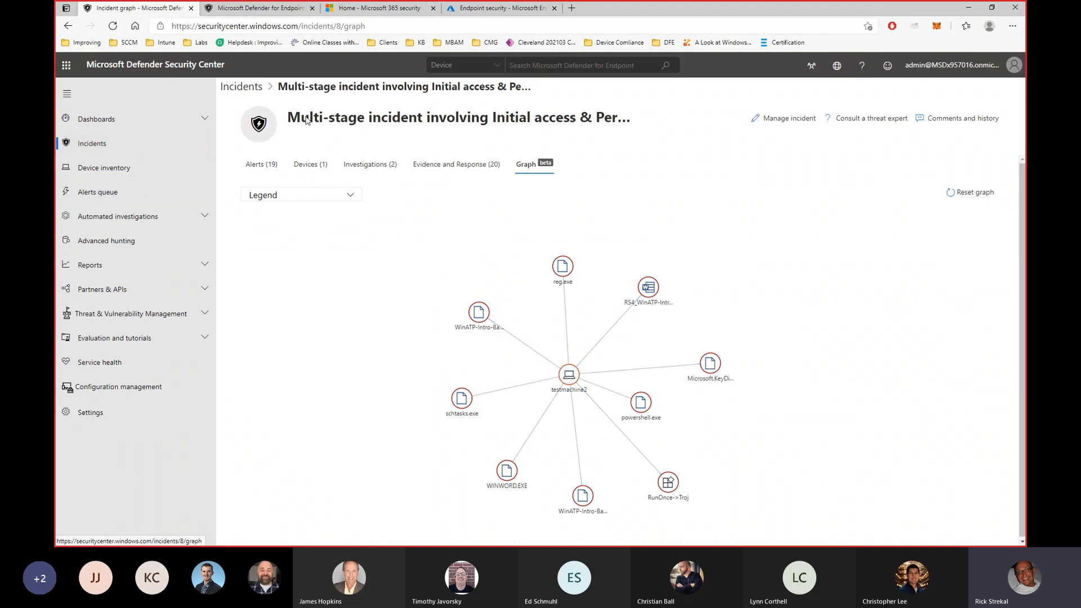
# Step: Navigate to the Automated Investigations list showing six investigations on the test machines
pyautogui.click(118, 216)
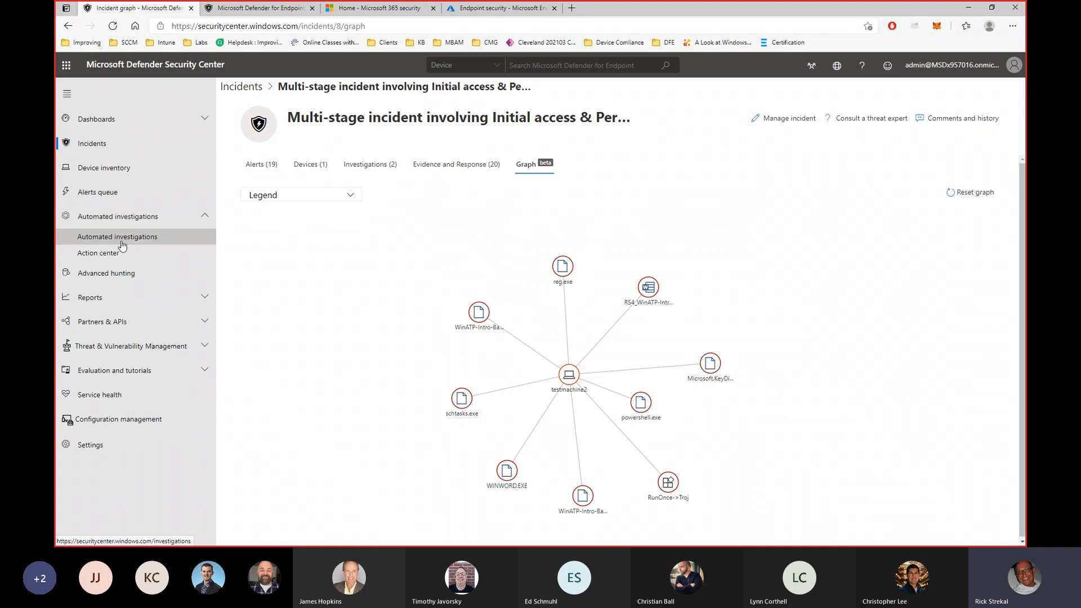
pyautogui.click(117, 237)
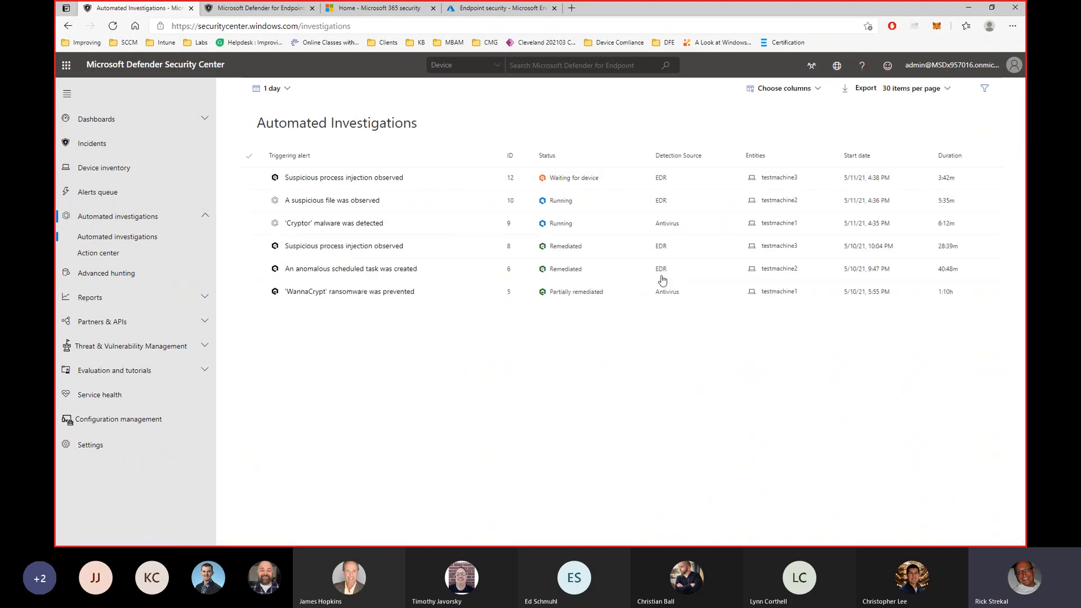
pyautogui.moveTo(349, 179)
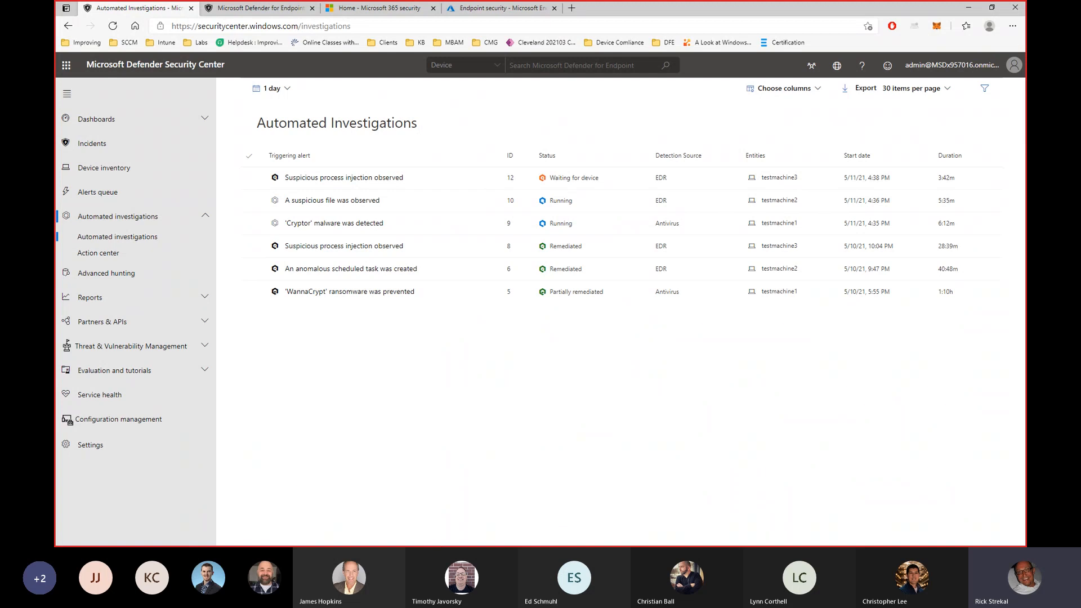
pyautogui.click(67, 537)
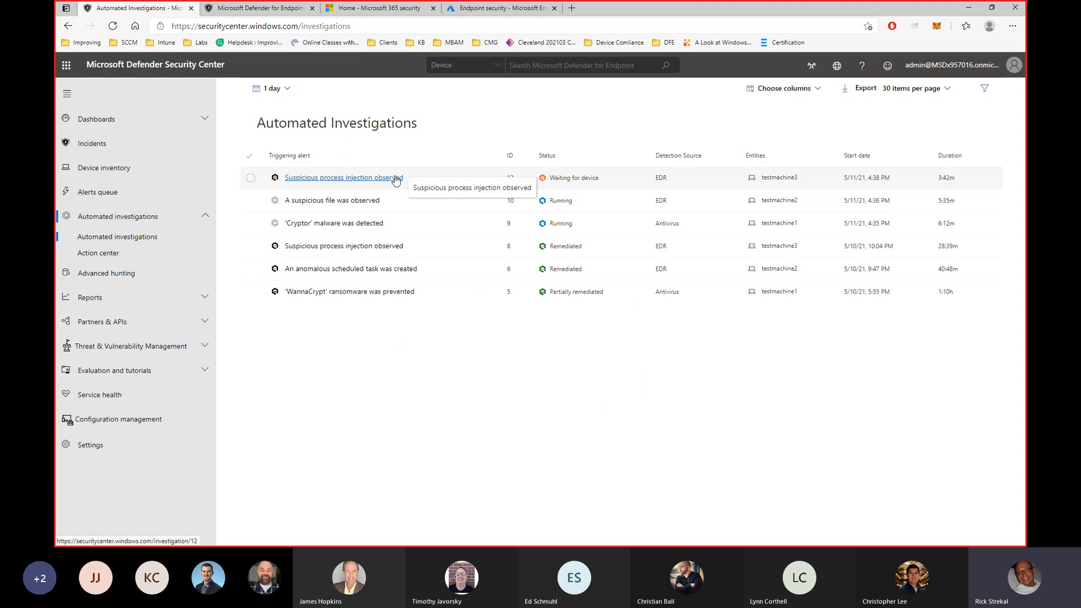
pyautogui.moveTo(394, 180)
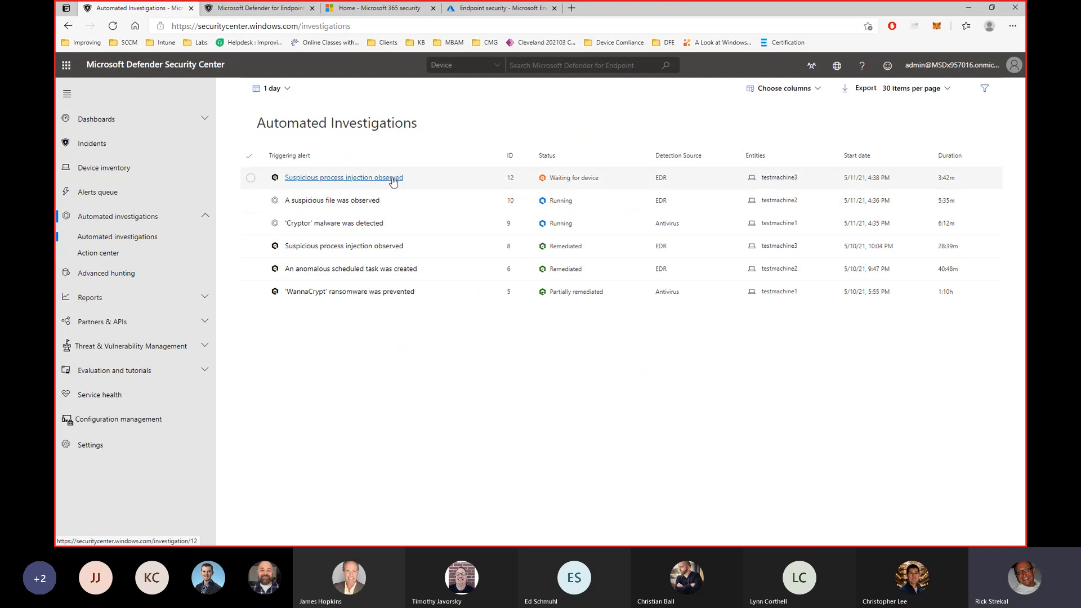
# Step: Show the Log of four actions for investigation #12, Suspicious process injection on testmachine3
pyautogui.click(343, 178)
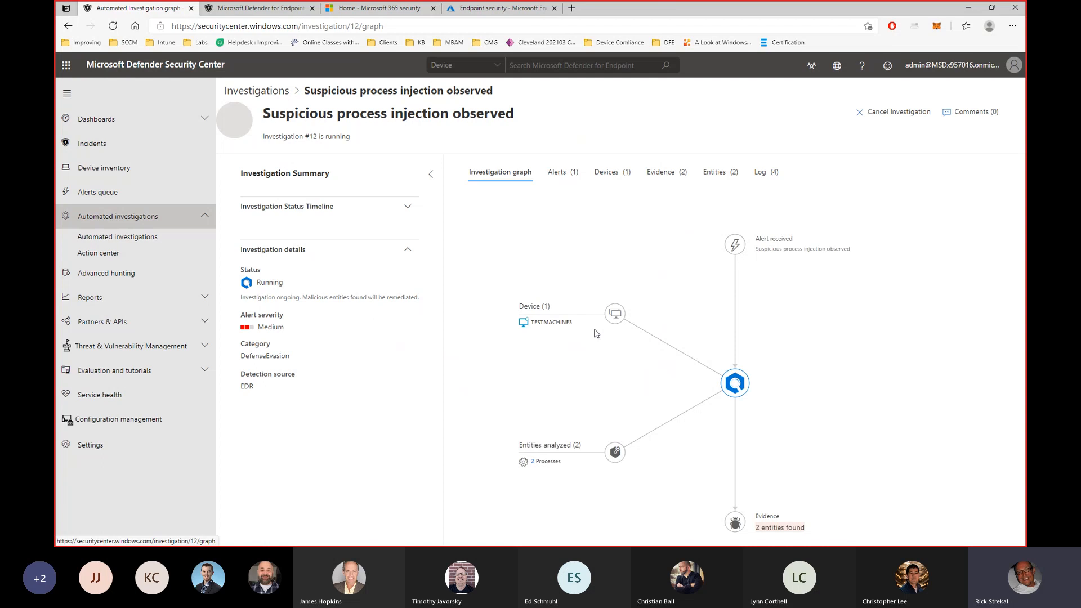
pyautogui.moveTo(551, 175)
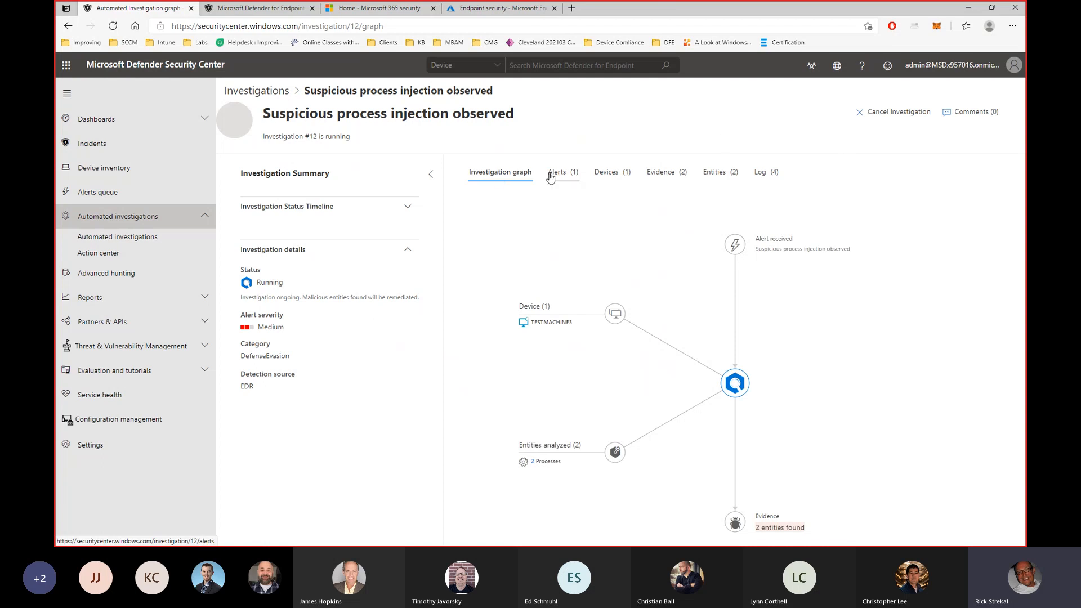
pyautogui.moveTo(565, 178)
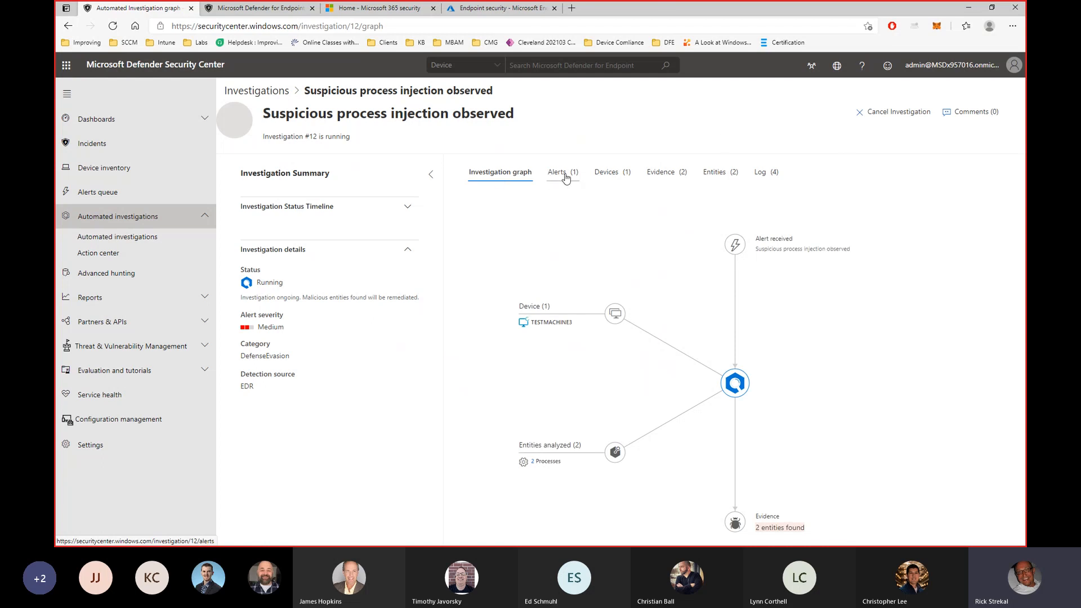
pyautogui.click(760, 172)
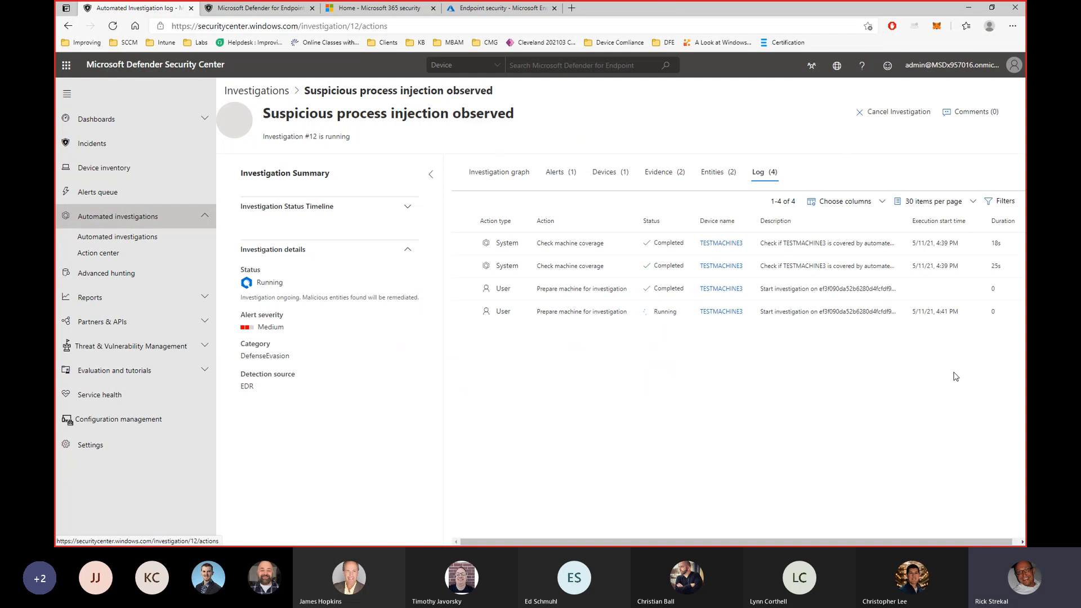
pyautogui.moveTo(887, 387)
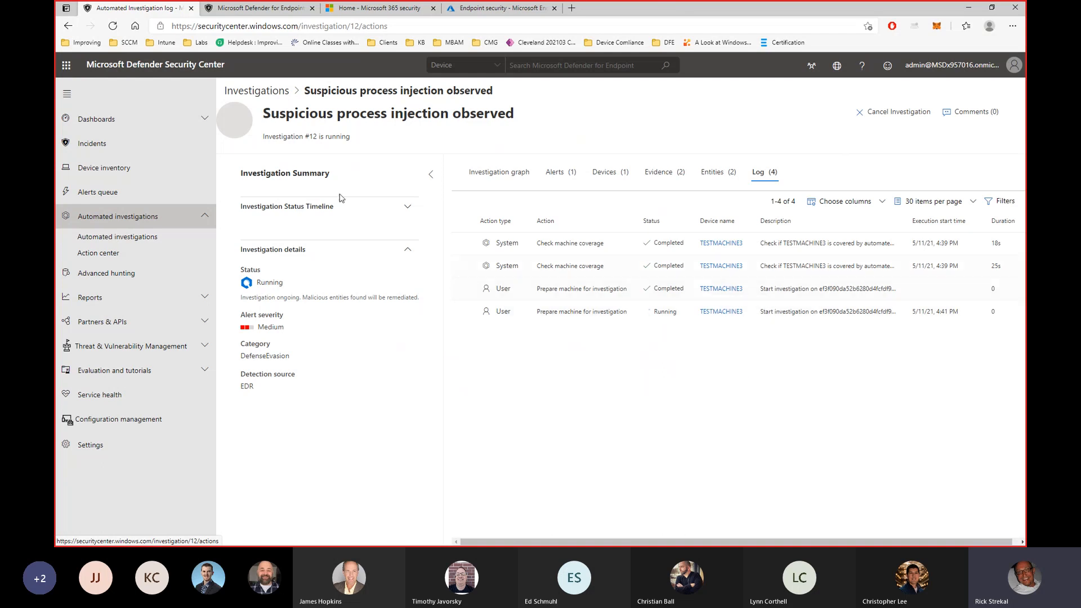
pyautogui.moveTo(313, 228)
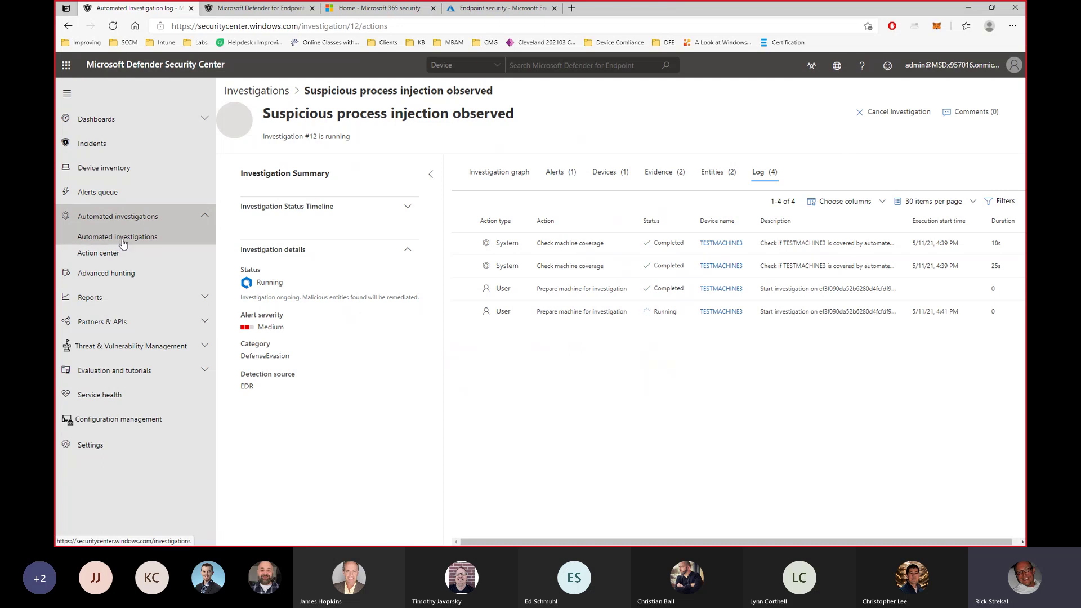
# Step: Return to the Automated Investigations list showing investigation 12 running
pyautogui.click(116, 236)
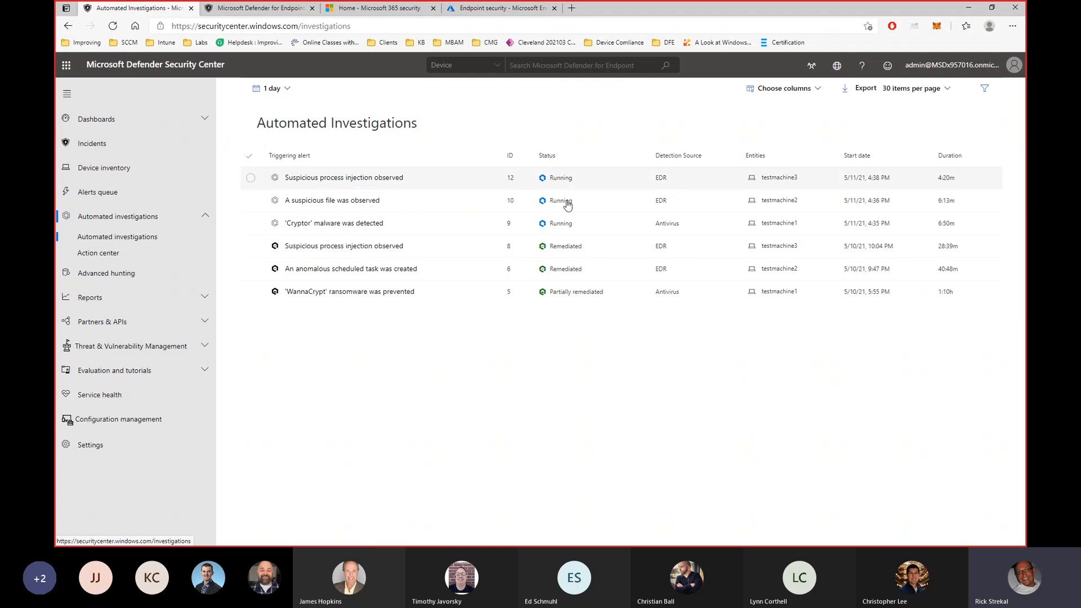
pyautogui.moveTo(656, 456)
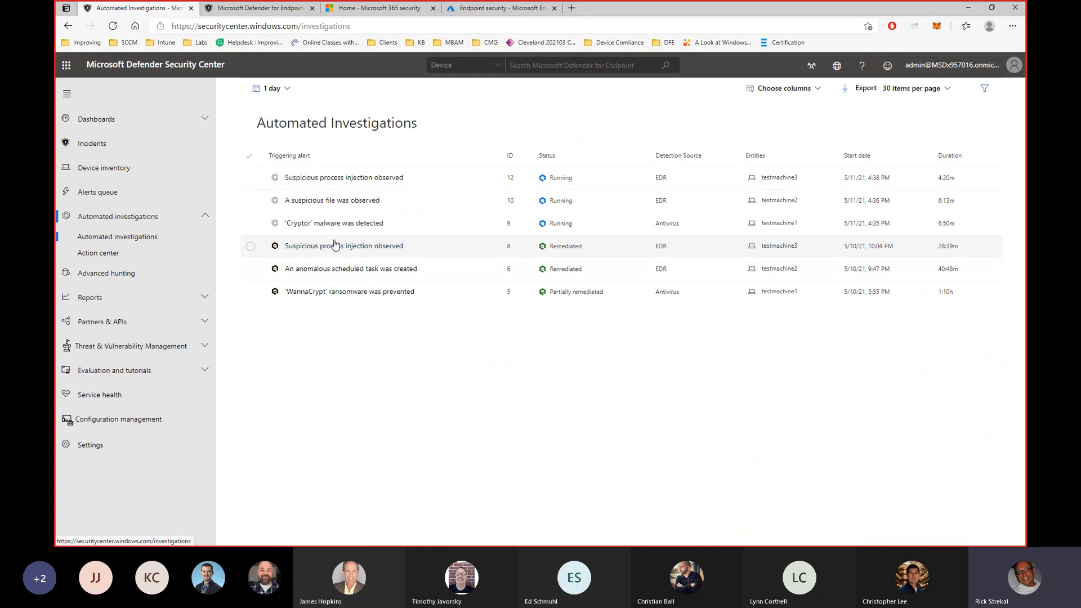
pyautogui.moveTo(315, 248)
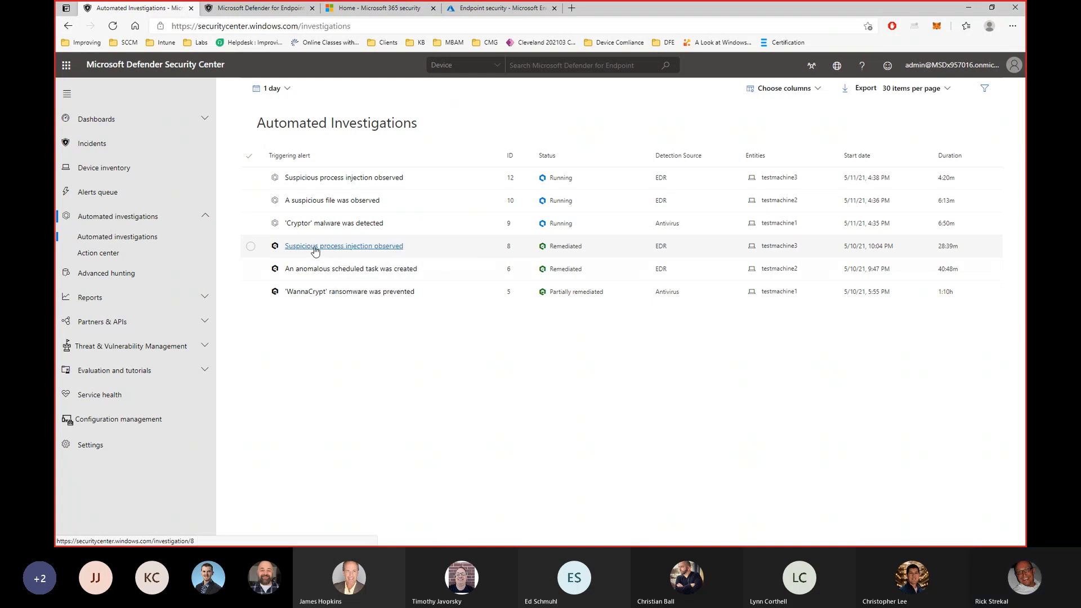
# Step: View the remediated Suspicious process injection investigation with ID 8 and its graph
pyautogui.click(344, 245)
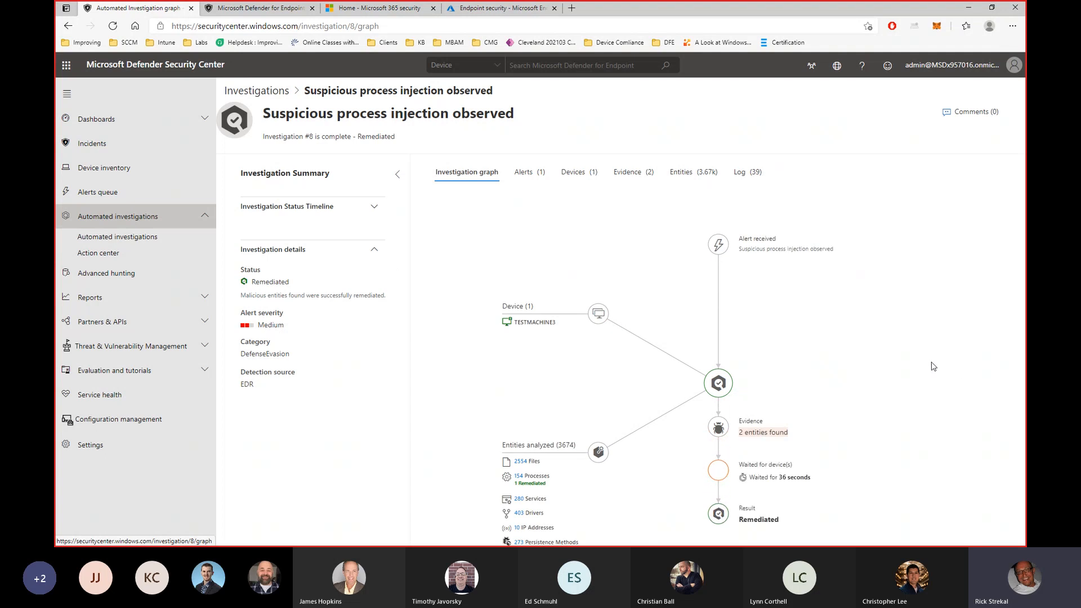
pyautogui.moveTo(916, 414)
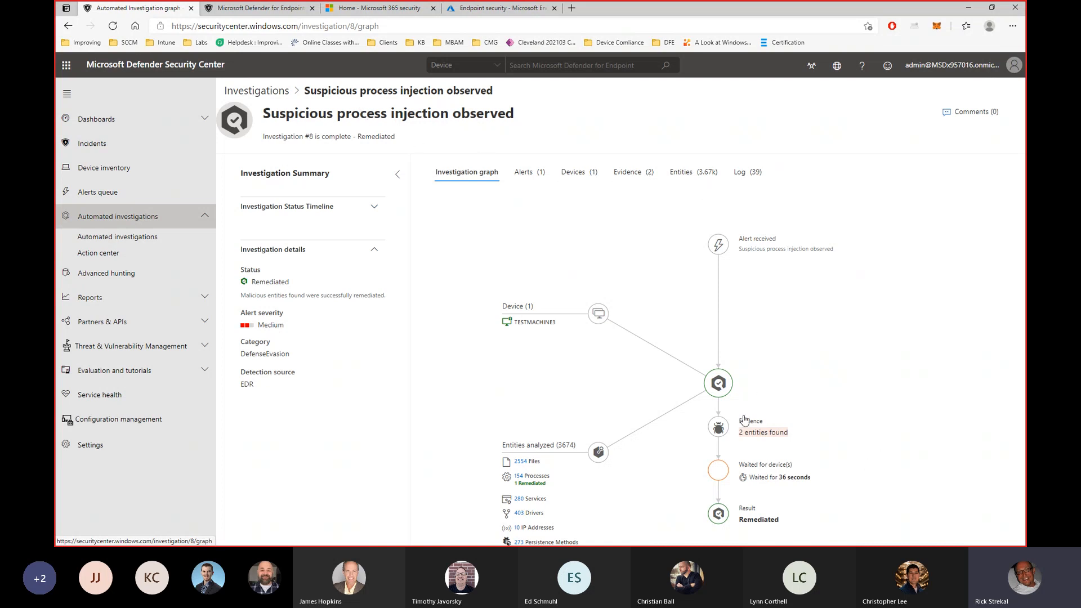
pyautogui.moveTo(598, 313)
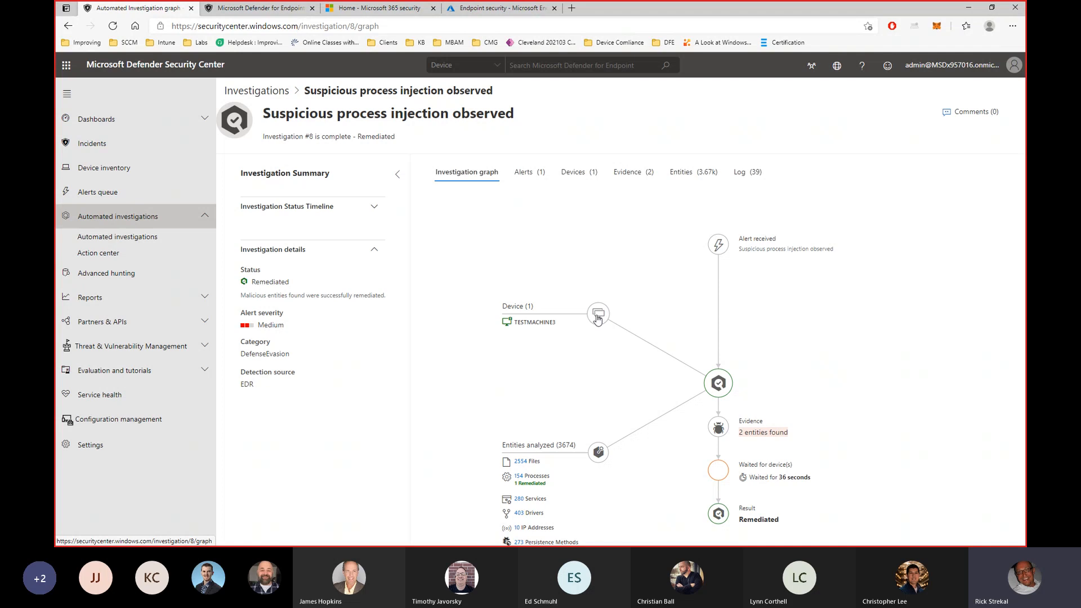
pyautogui.moveTo(595, 322)
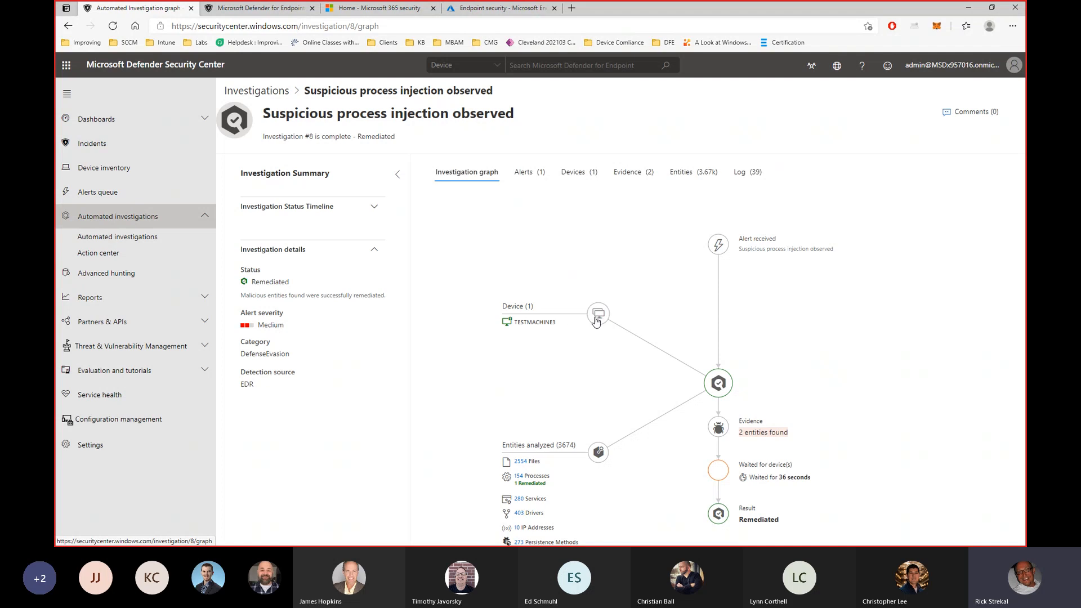
pyautogui.moveTo(755, 247)
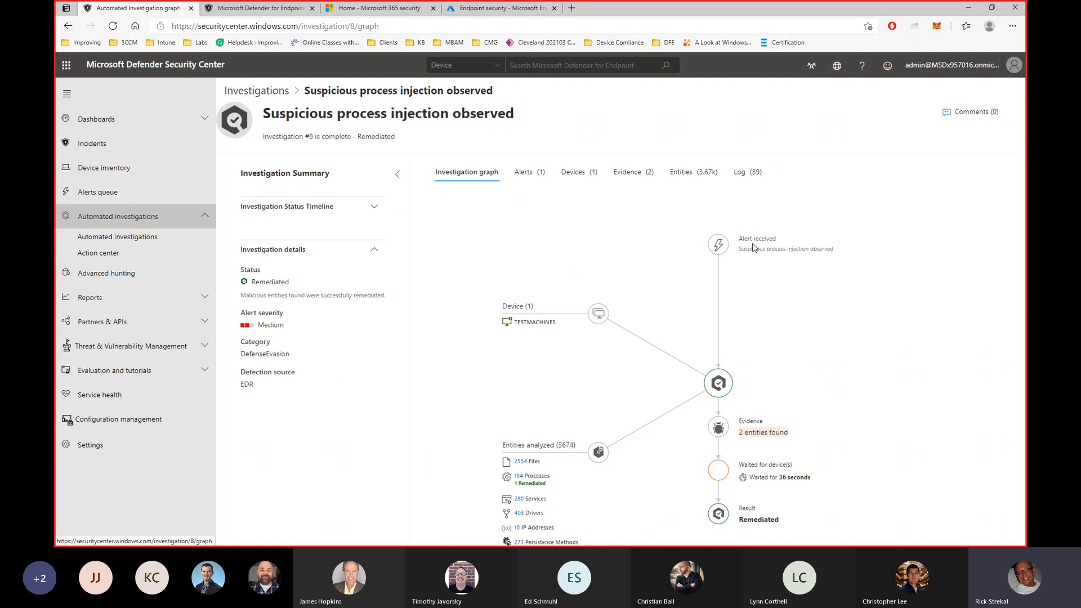
pyautogui.moveTo(808, 267)
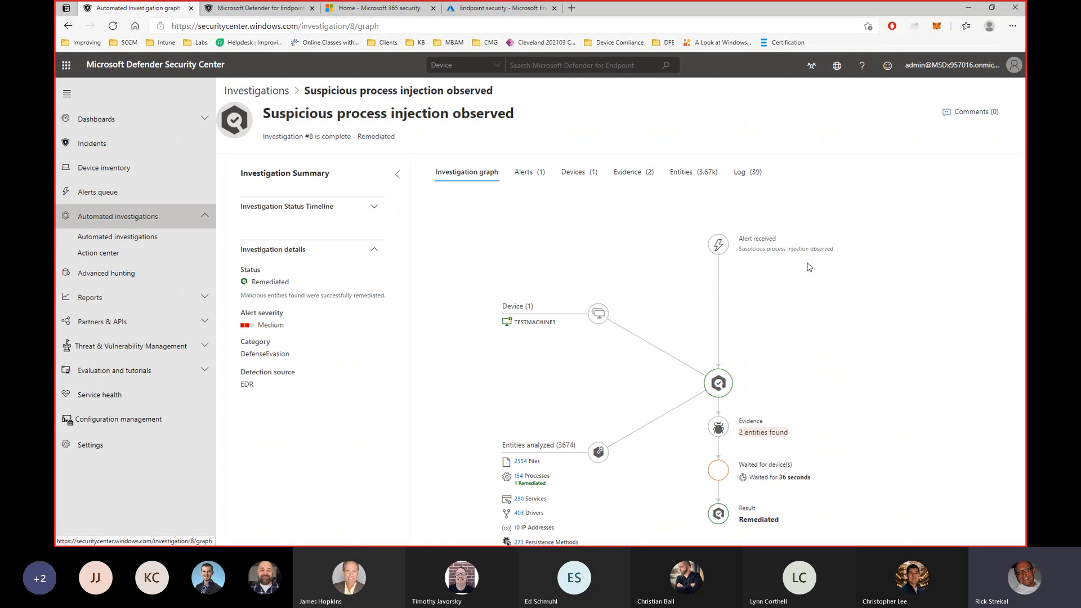
pyautogui.moveTo(641, 446)
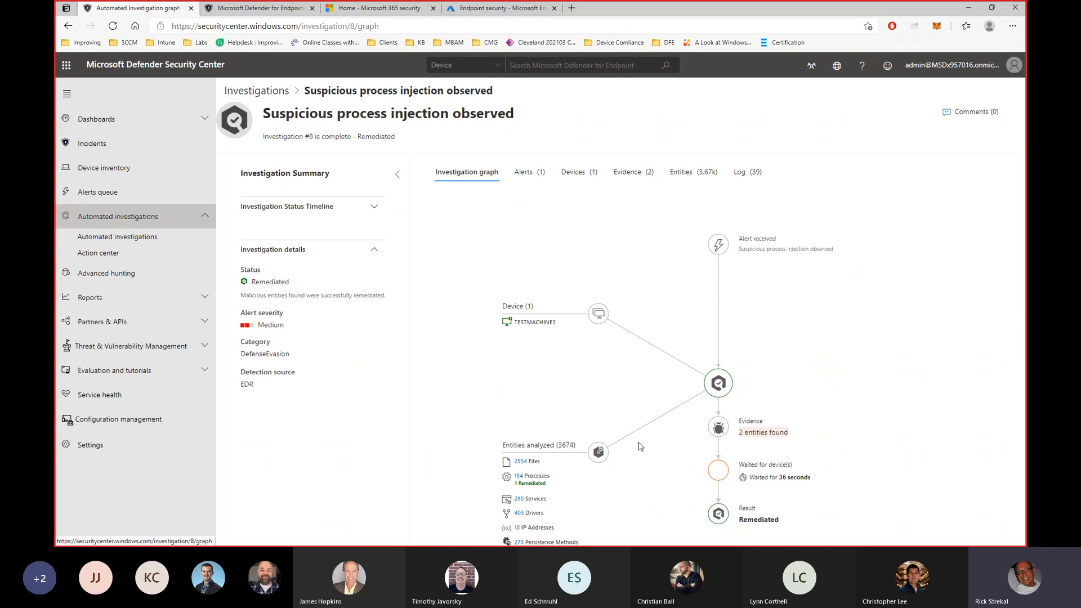
pyautogui.moveTo(752, 482)
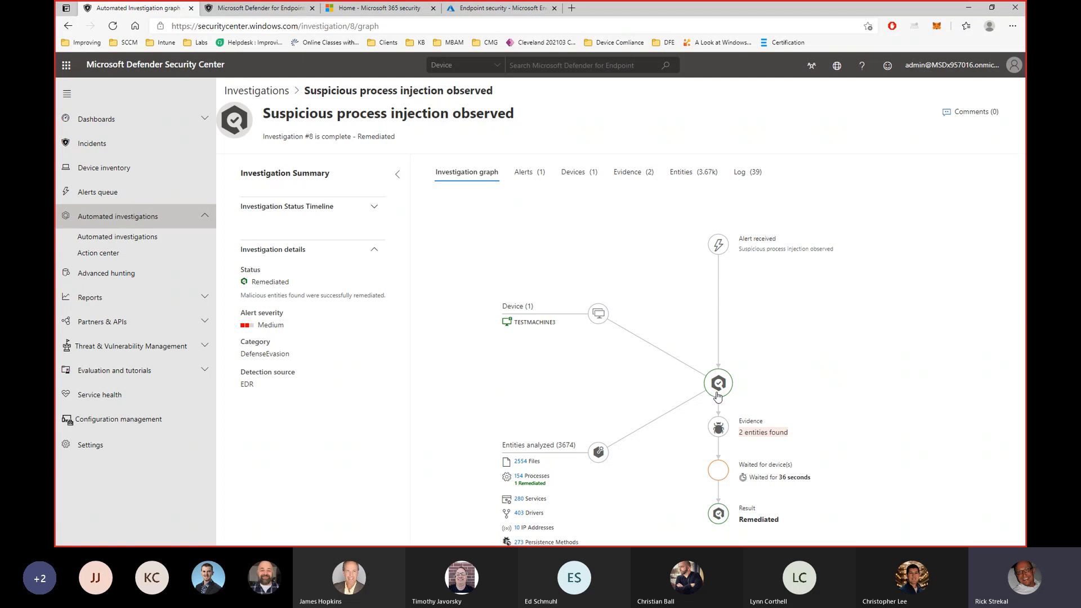
pyautogui.moveTo(119, 231)
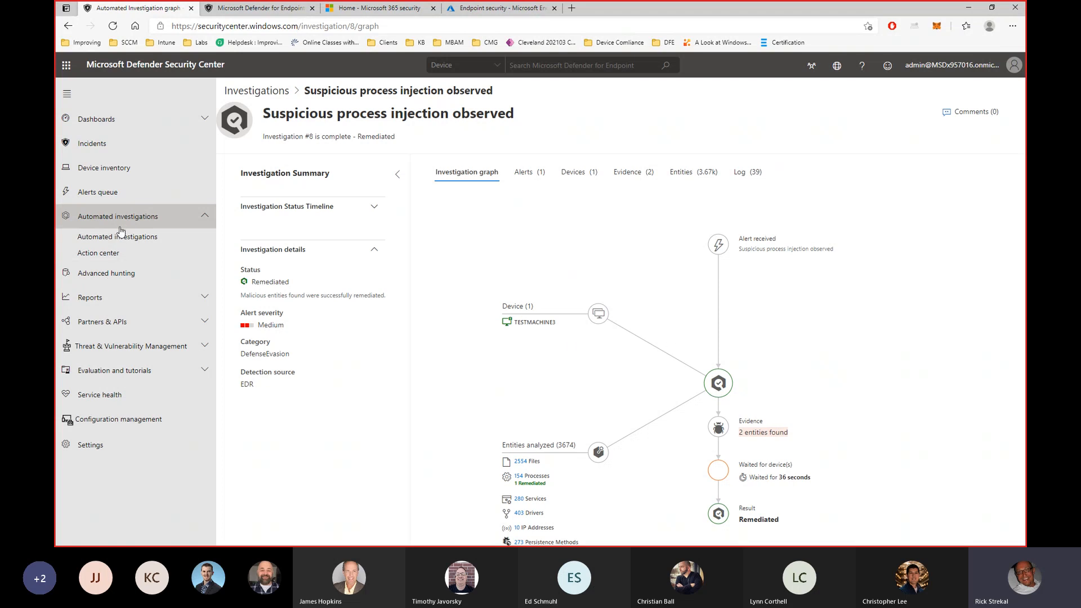
# Step: Return to the investigations list, expand Evaluation and tutorials, then leave for the O365 Roadmap slide
pyautogui.click(117, 236)
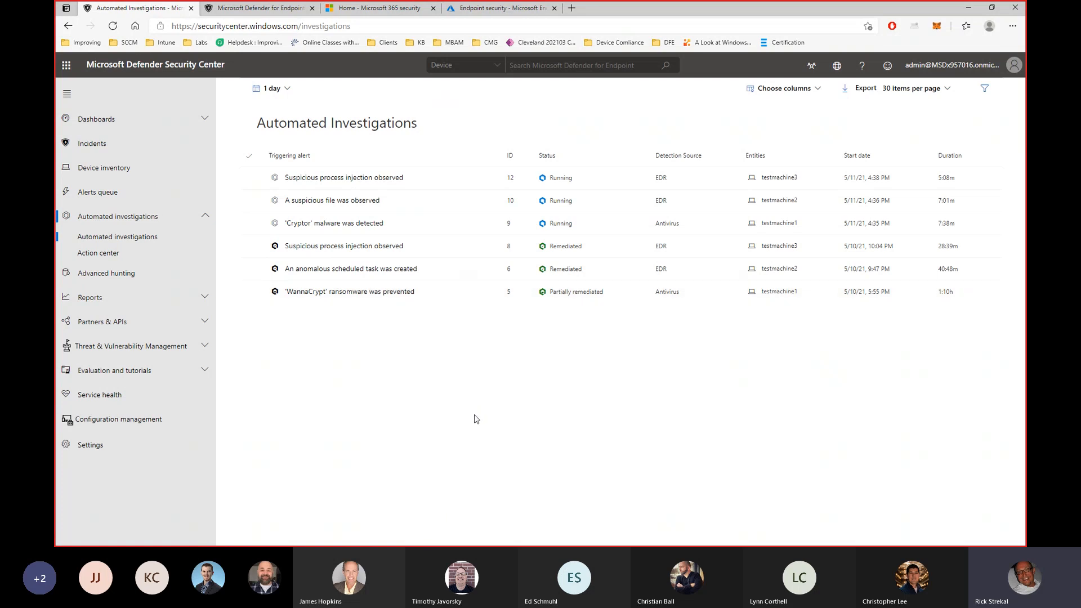
pyautogui.moveTo(465, 411)
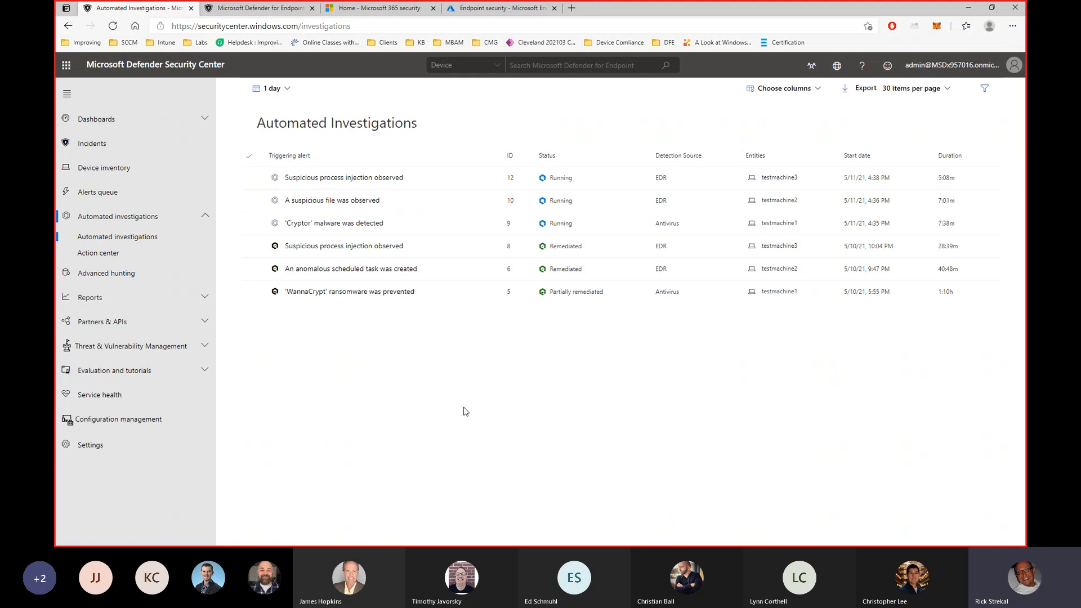
pyautogui.click(113, 371)
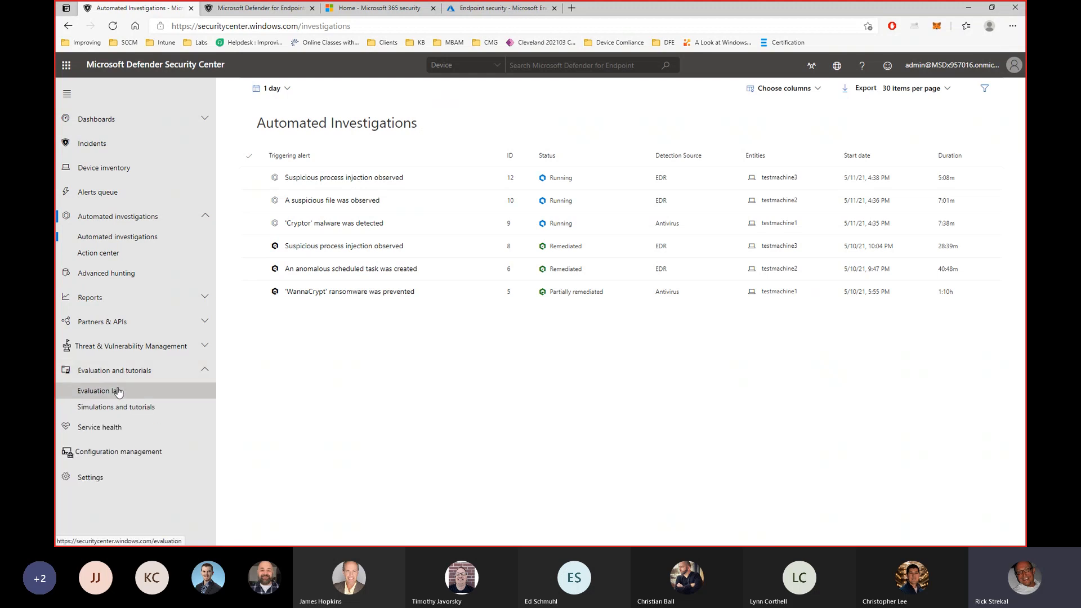
pyautogui.moveTo(454, 512)
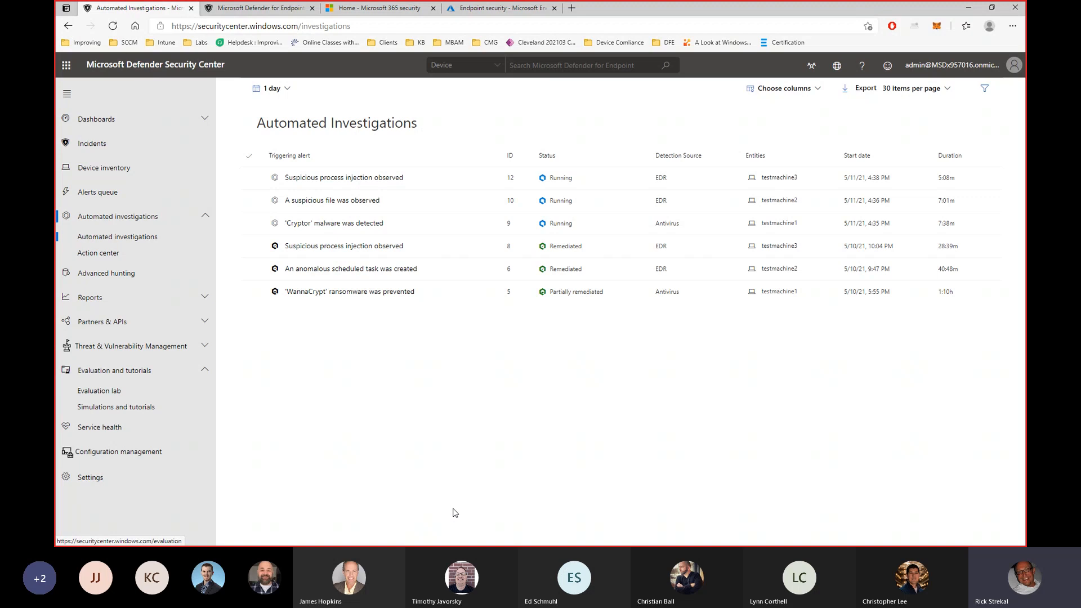
pyautogui.click(66, 537)
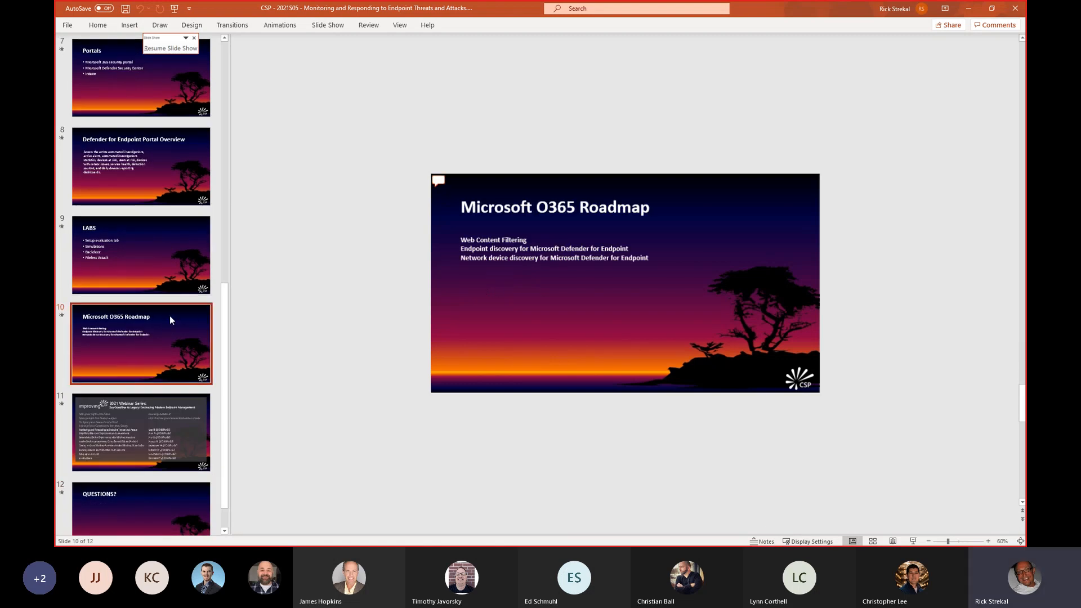
pyautogui.moveTo(230, 347)
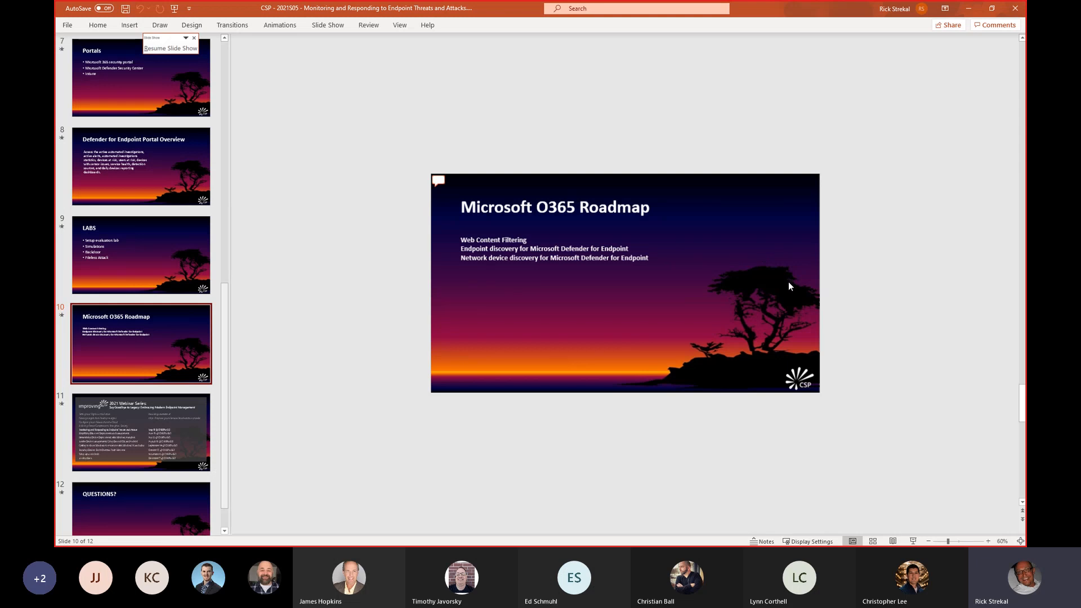
pyautogui.moveTo(789, 315)
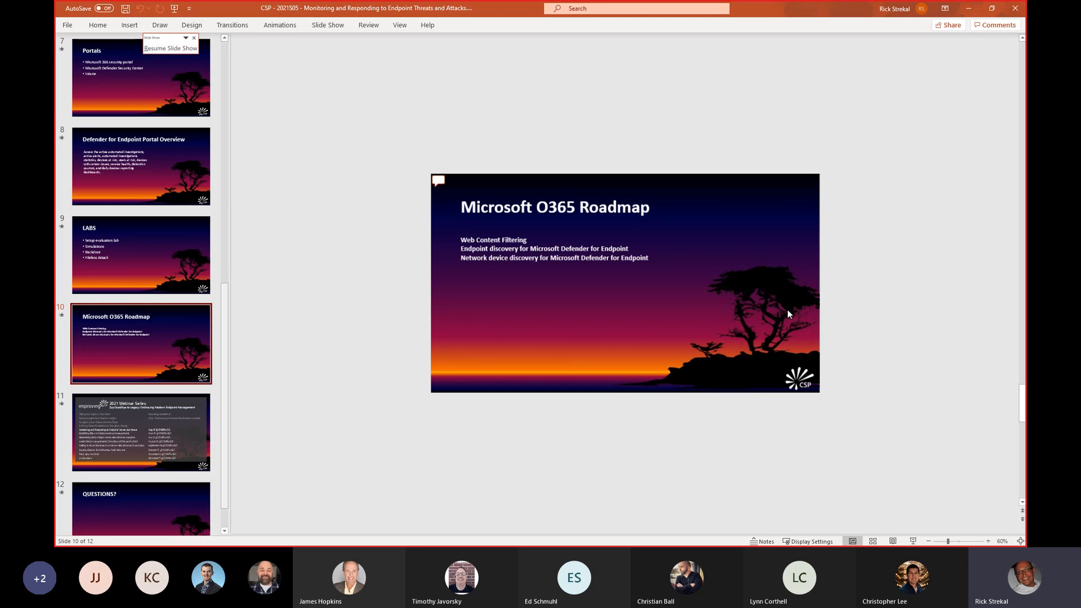
pyautogui.moveTo(754, 318)
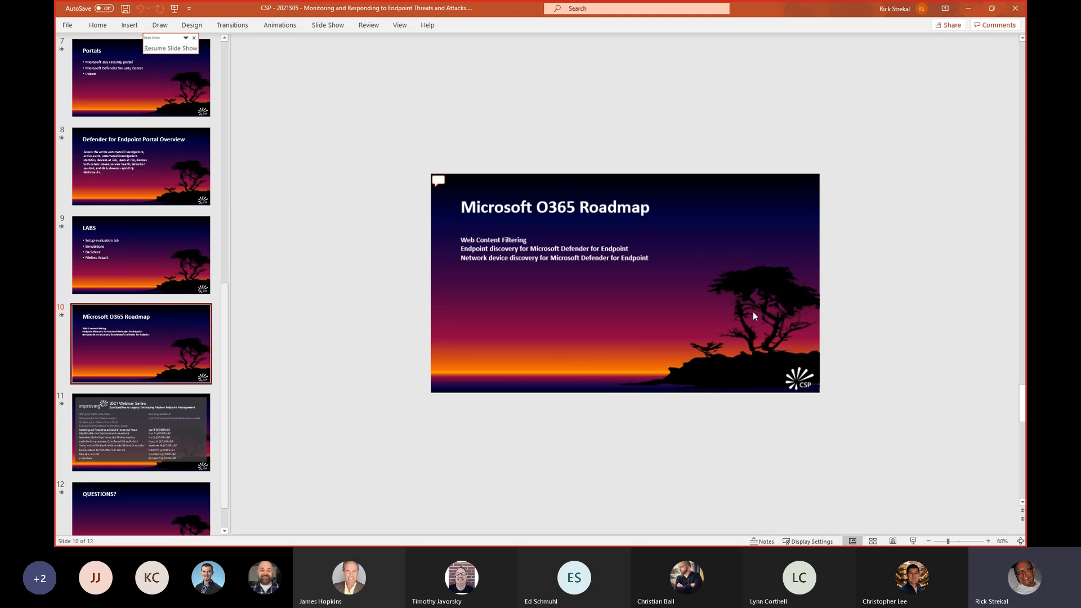
pyautogui.moveTo(523, 335)
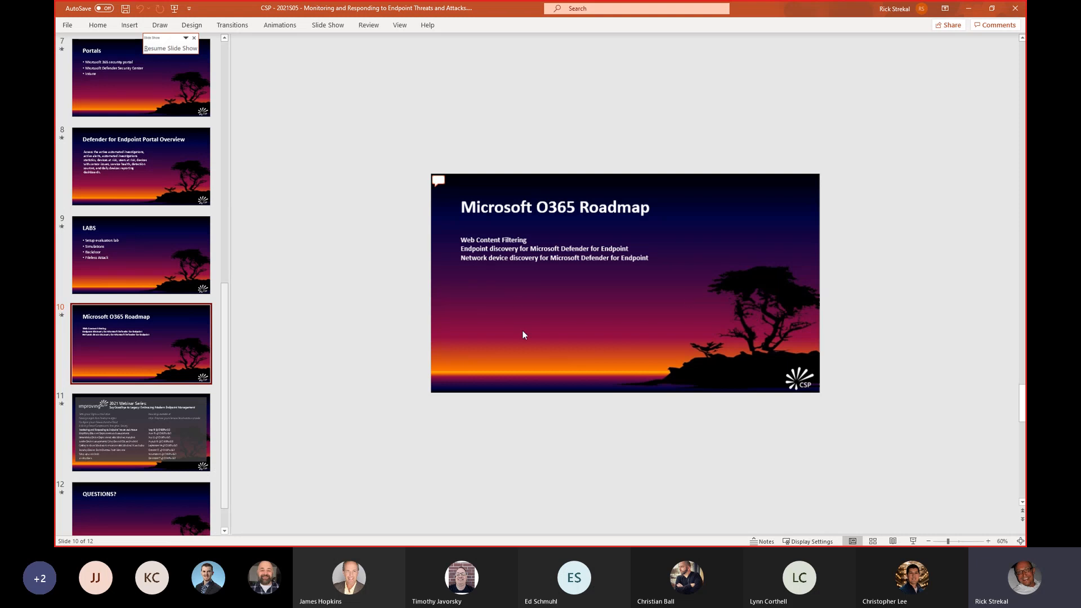
# Step: Bring up the Windows app list over the Microsoft O365 Roadmap slide
pyautogui.click(65, 537)
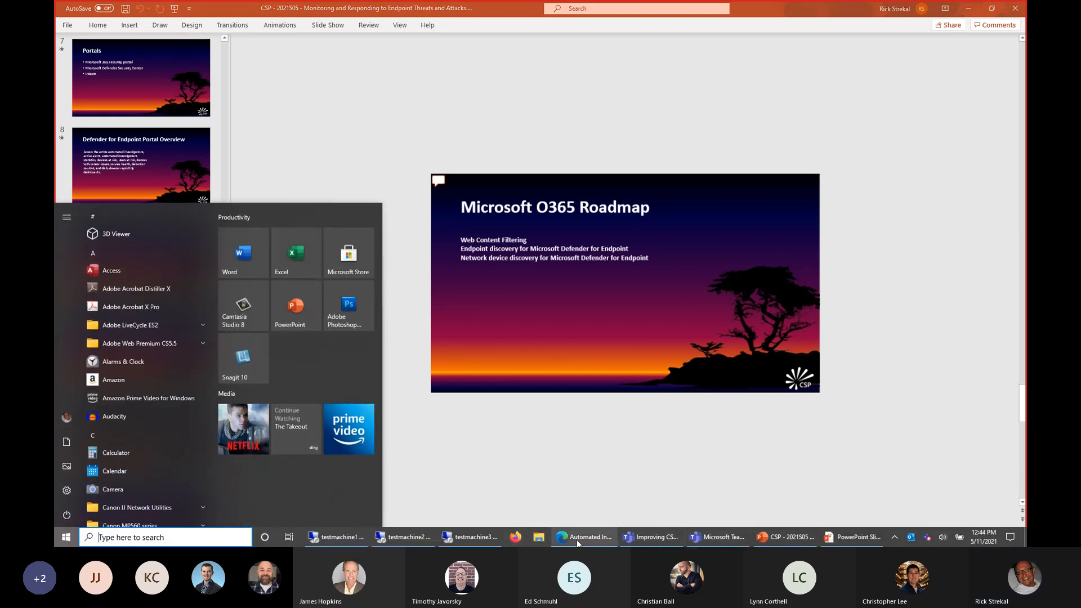
# Step: Show all product filter options beside the Defender for Endpoint roadmap's 8 updates
pyautogui.click(583, 536)
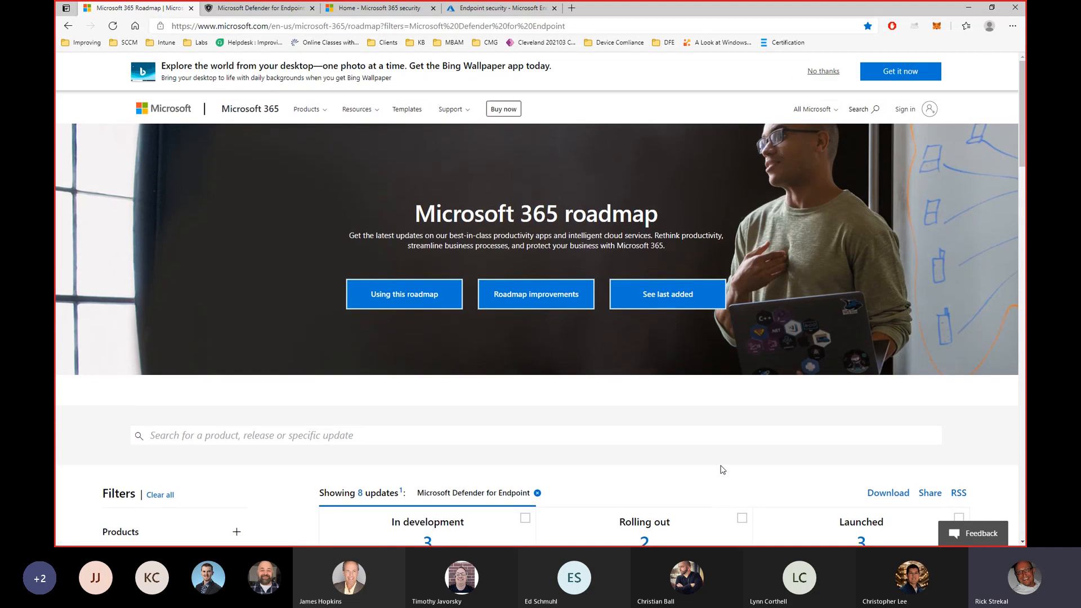
pyautogui.moveTo(683, 399)
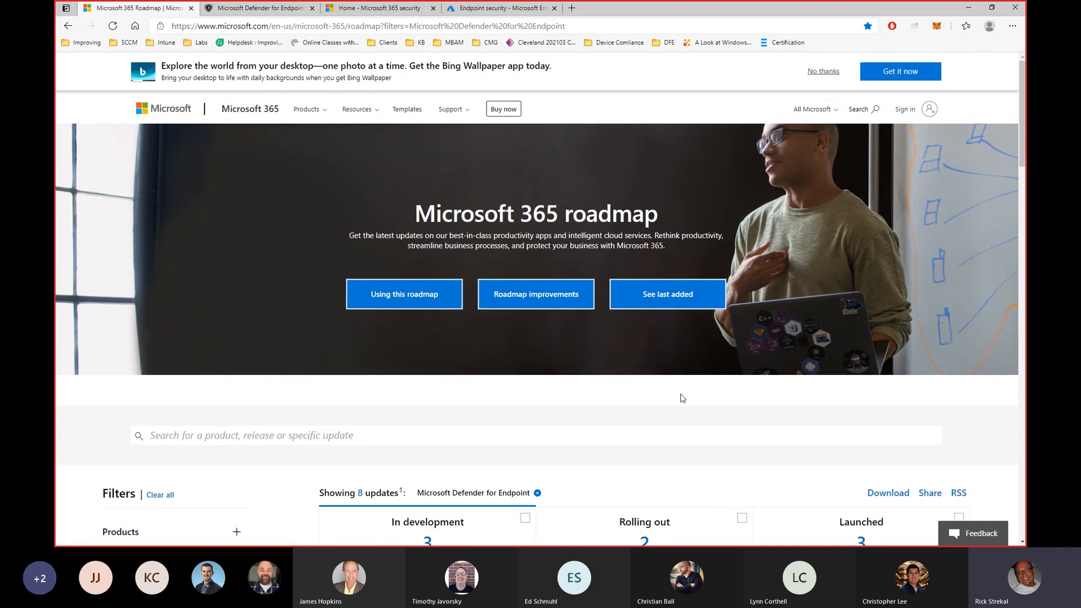
pyautogui.scroll(-3)
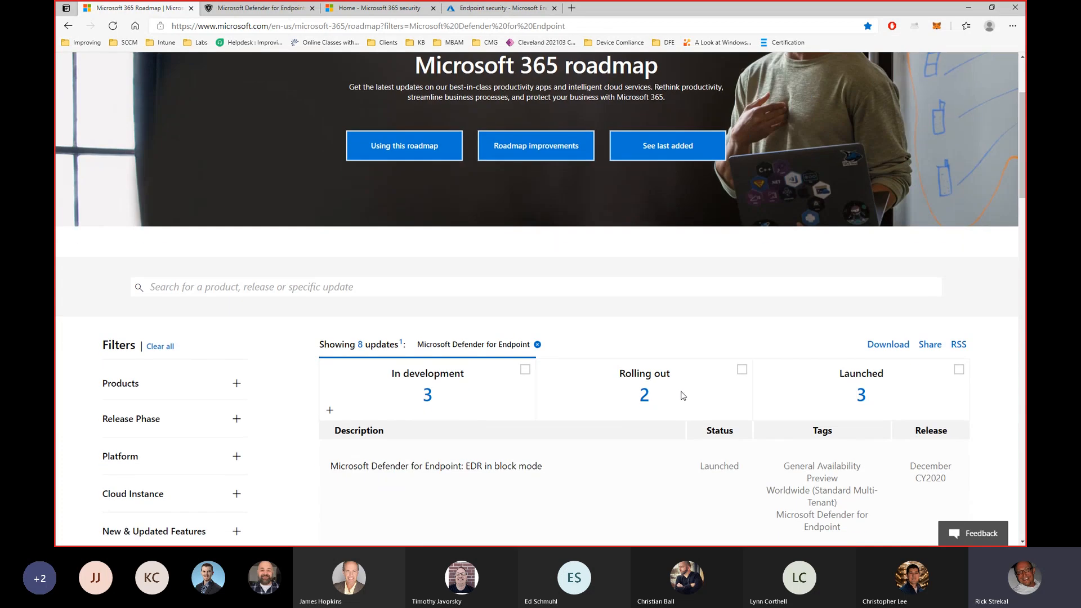
pyautogui.moveTo(151, 387)
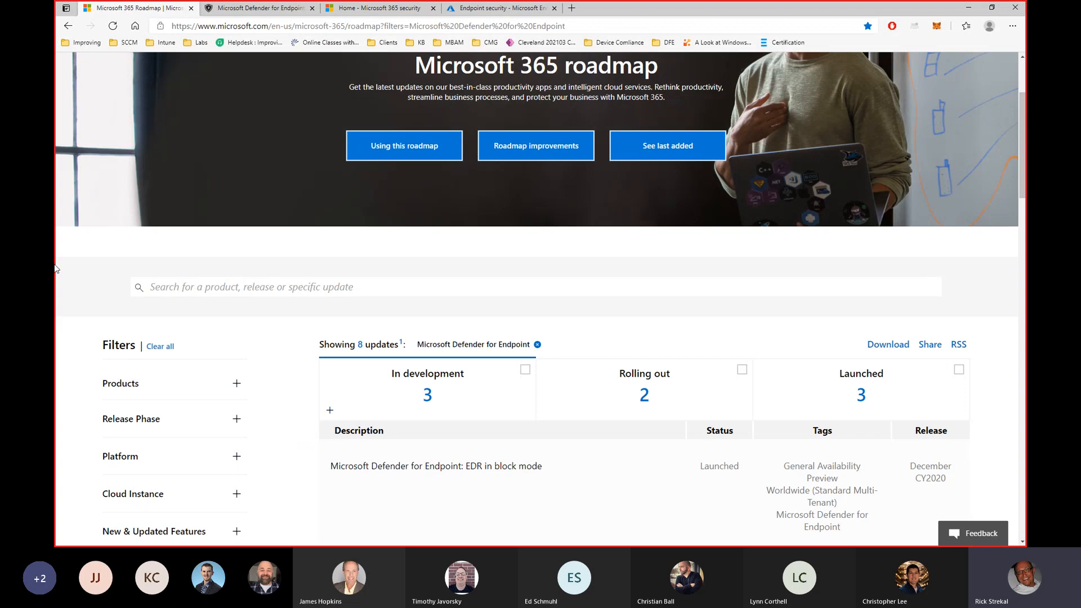
pyautogui.click(236, 383)
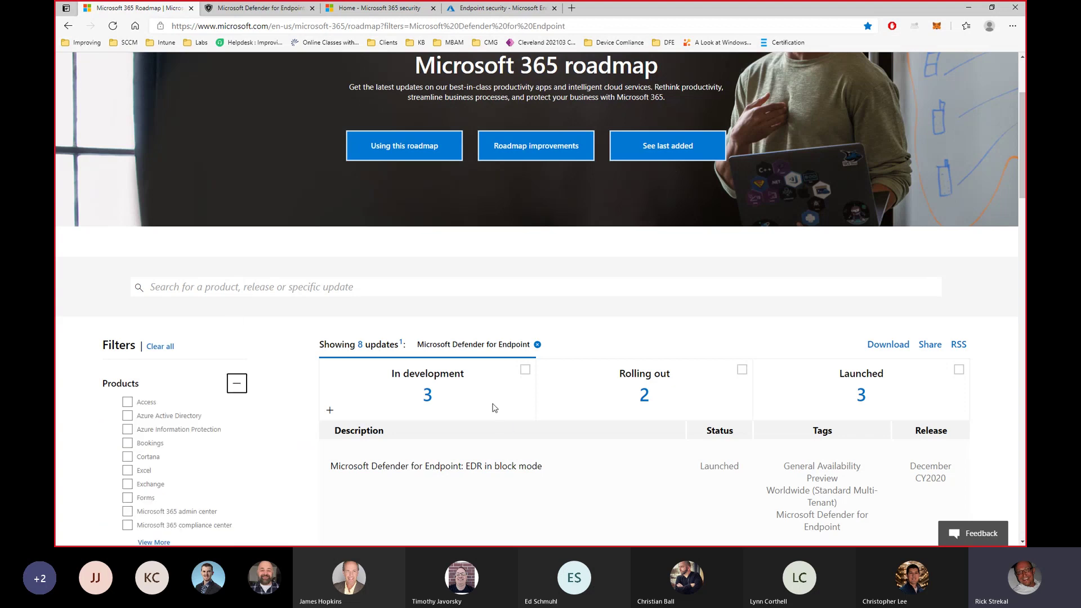
pyautogui.scroll(-3)
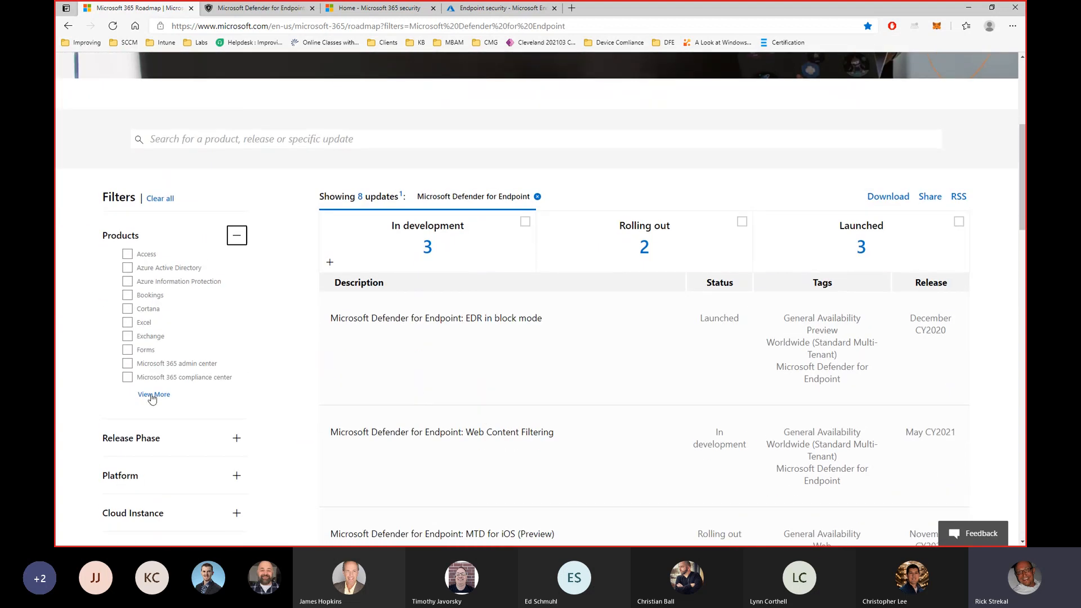
pyautogui.click(153, 394)
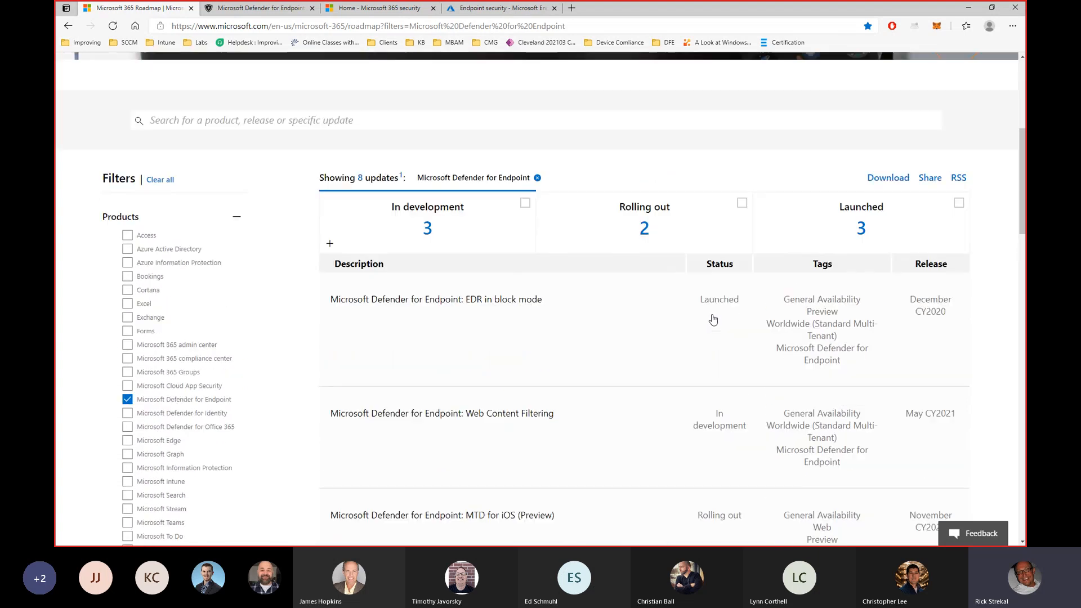
pyautogui.scroll(-3)
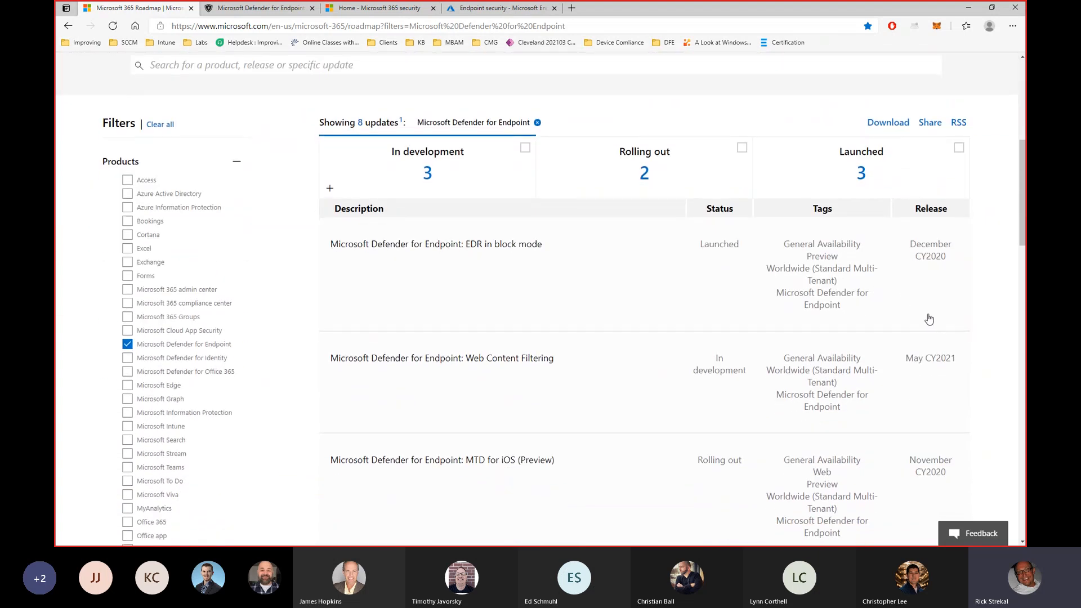
pyautogui.moveTo(921, 259)
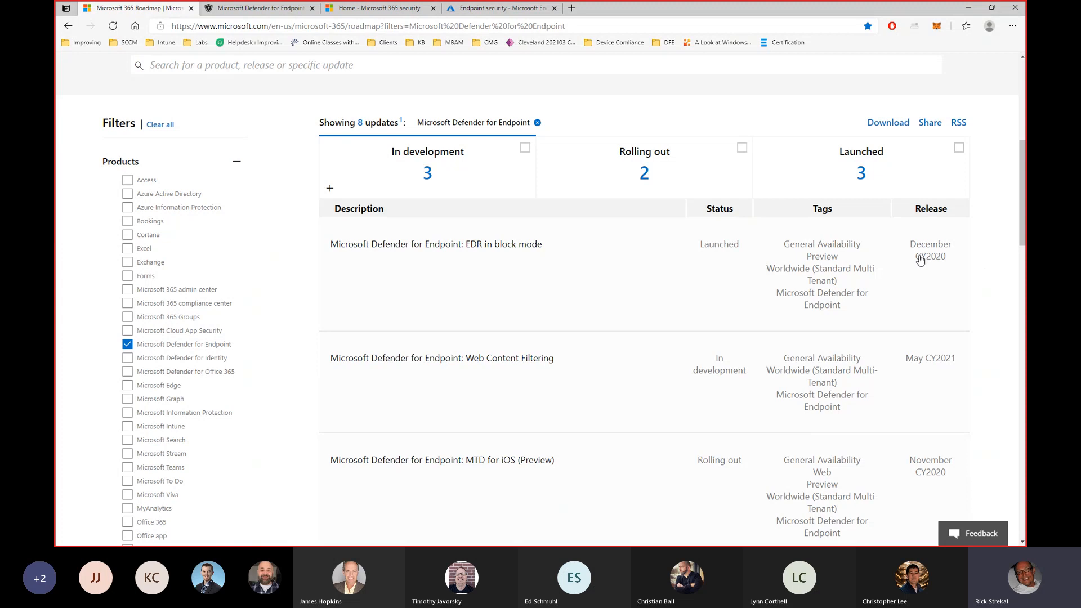
pyautogui.scroll(-3)
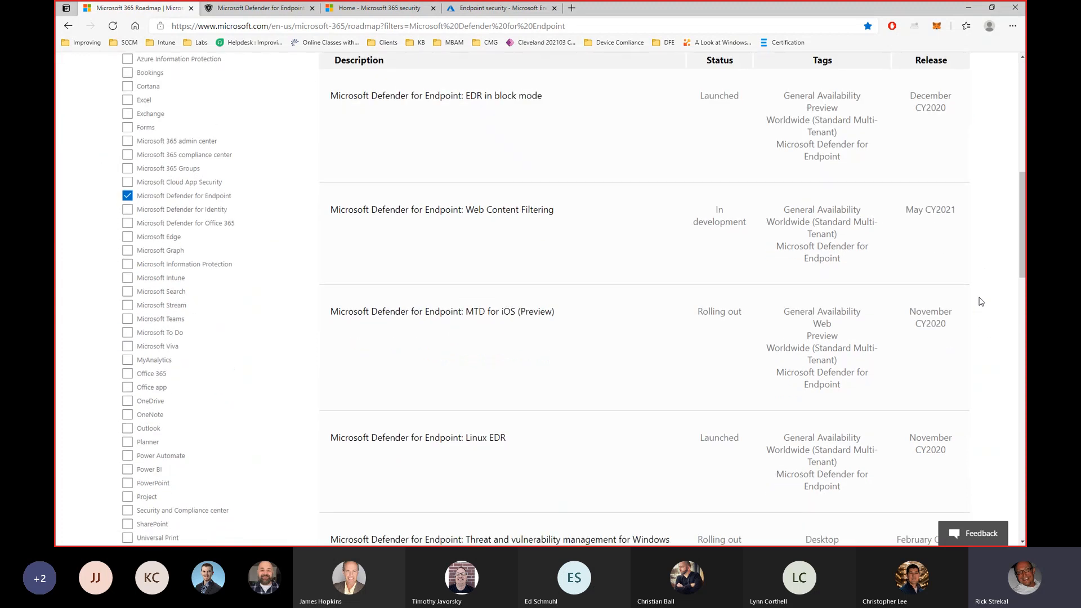
pyautogui.moveTo(930, 218)
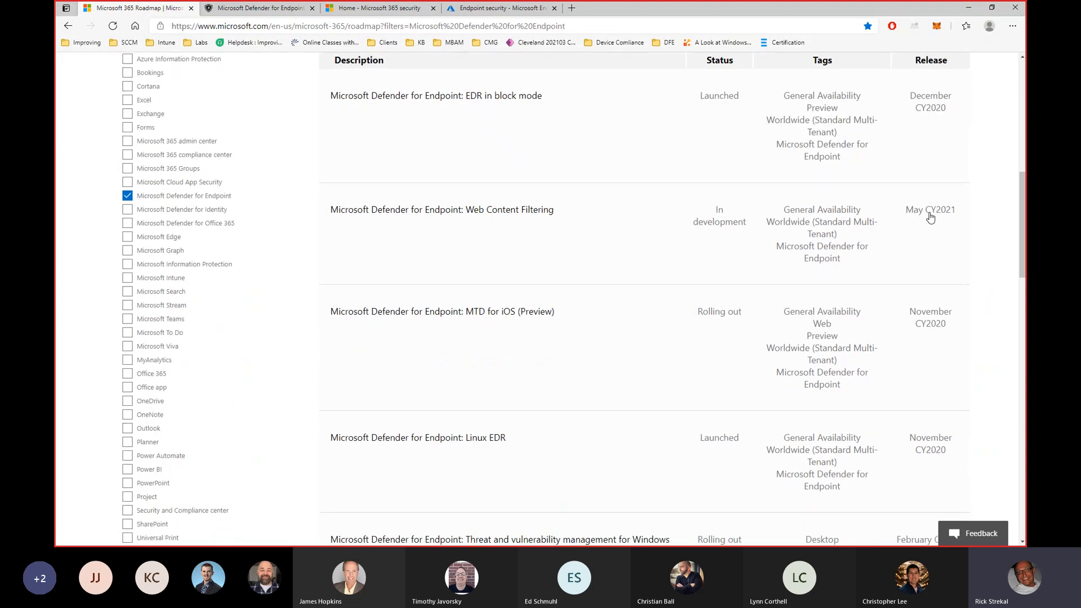
pyautogui.moveTo(463, 214)
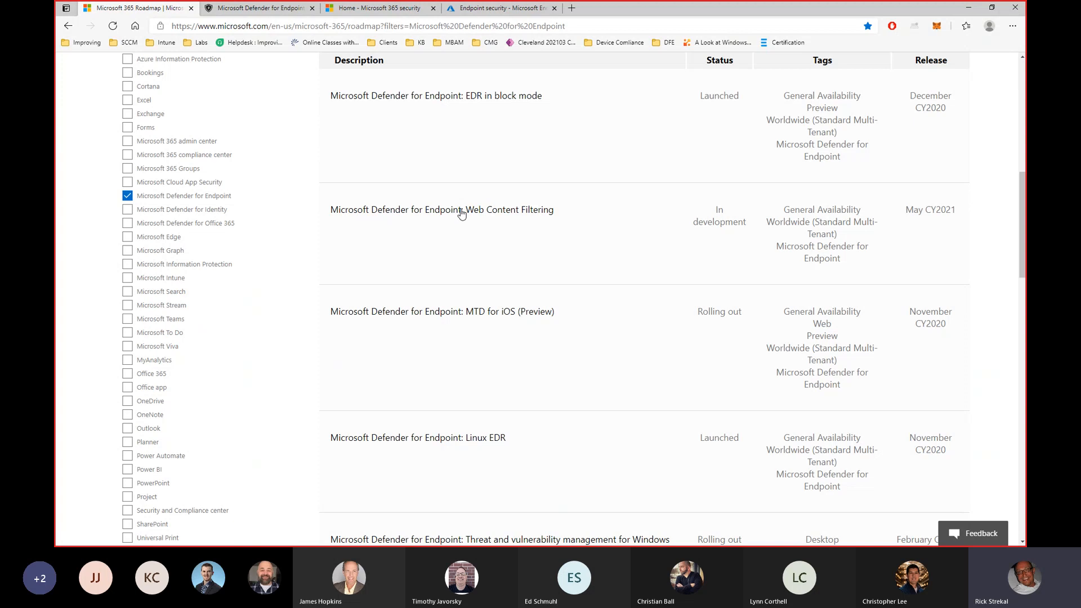
# Step: Expand the Web Content Filtering entry showing Feature ID 68851 and May CY2021 release
pyautogui.click(462, 210)
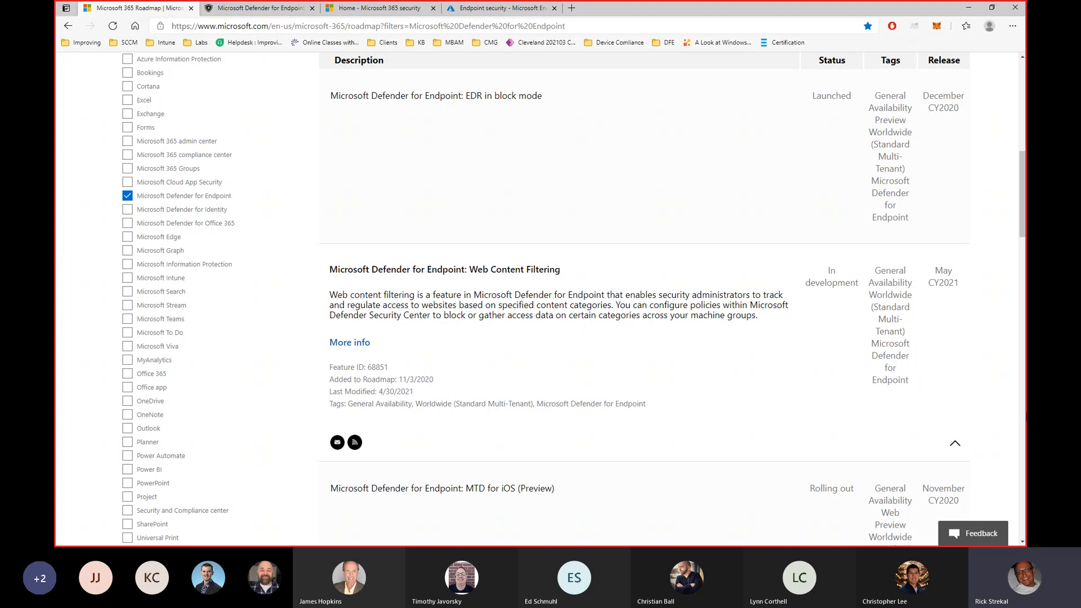
pyautogui.moveTo(703, 343)
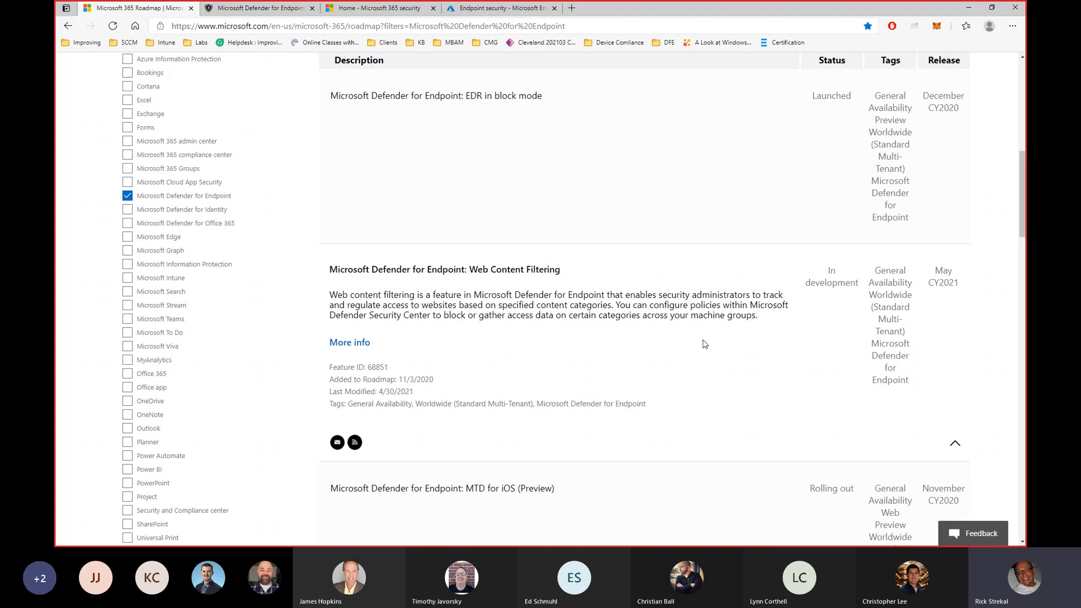
pyautogui.scroll(-3)
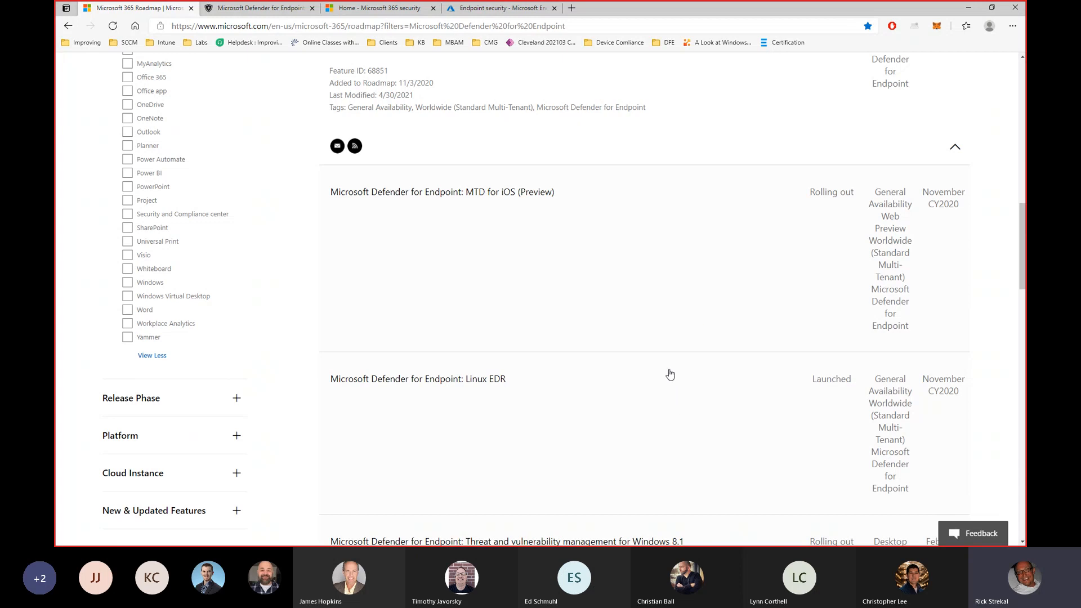
pyautogui.moveTo(571, 500)
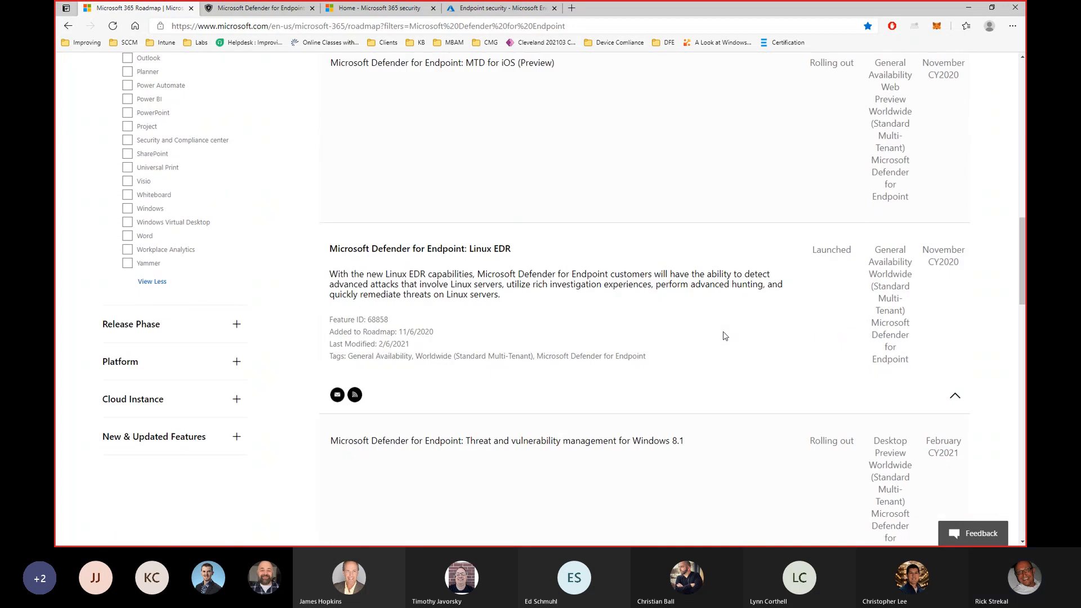
# Step: Scroll to the Windows 8.1 vulnerability management entry, then return to the O365 Roadmap slide
pyautogui.scroll(-3)
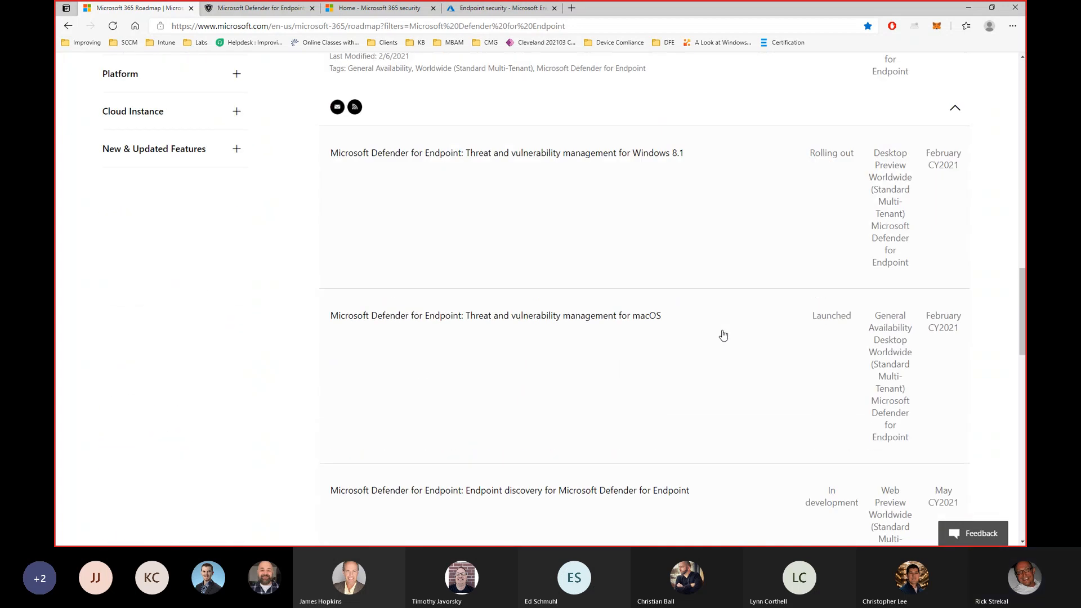
pyautogui.scroll(-3)
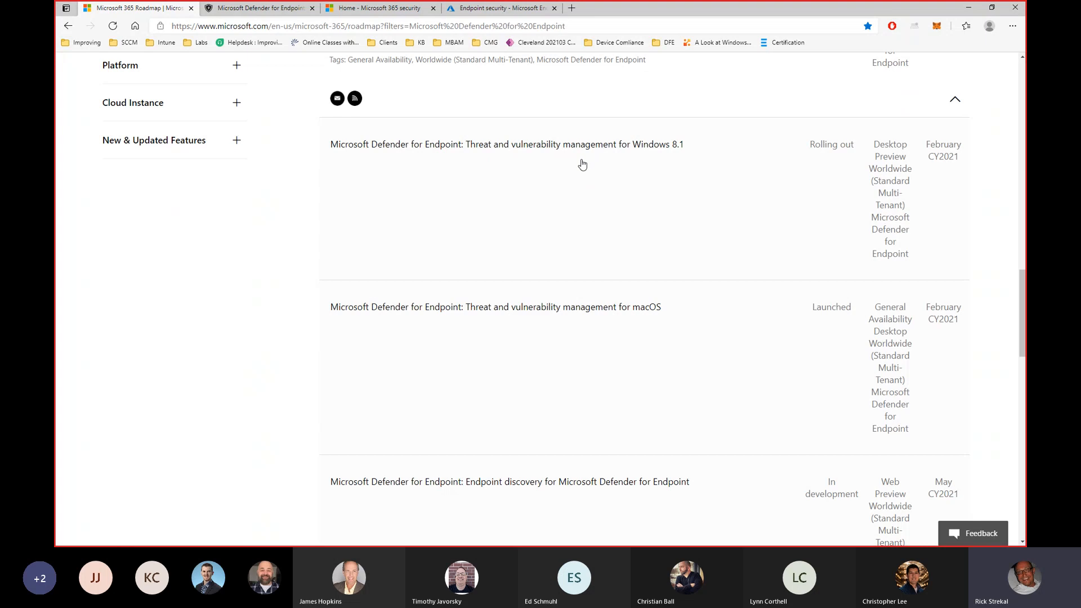
pyautogui.moveTo(588, 150)
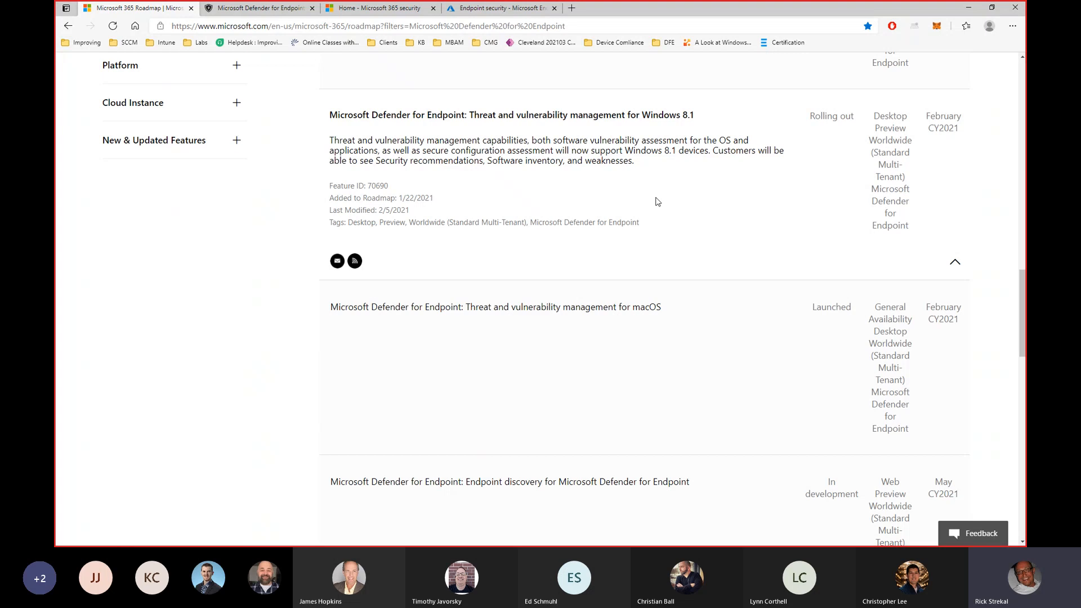
pyautogui.moveTo(596, 310)
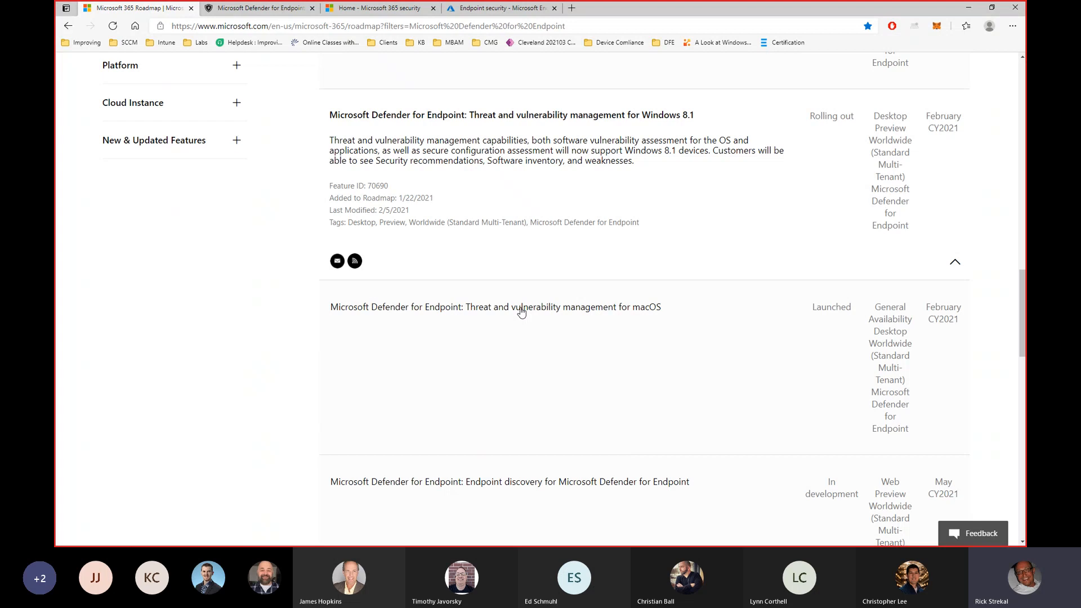
pyautogui.moveTo(631, 389)
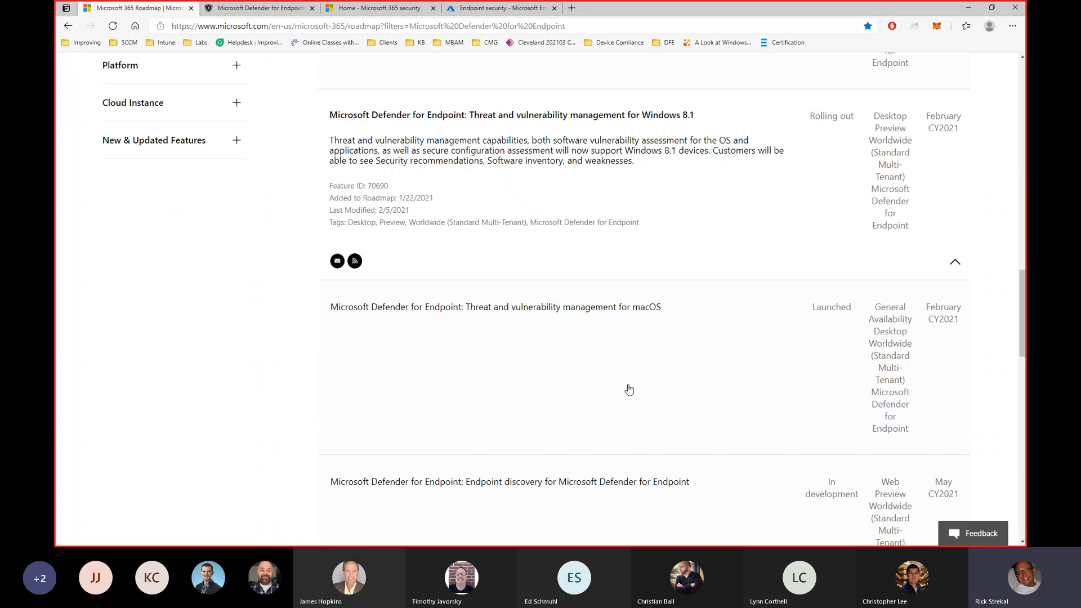
pyautogui.click(67, 536)
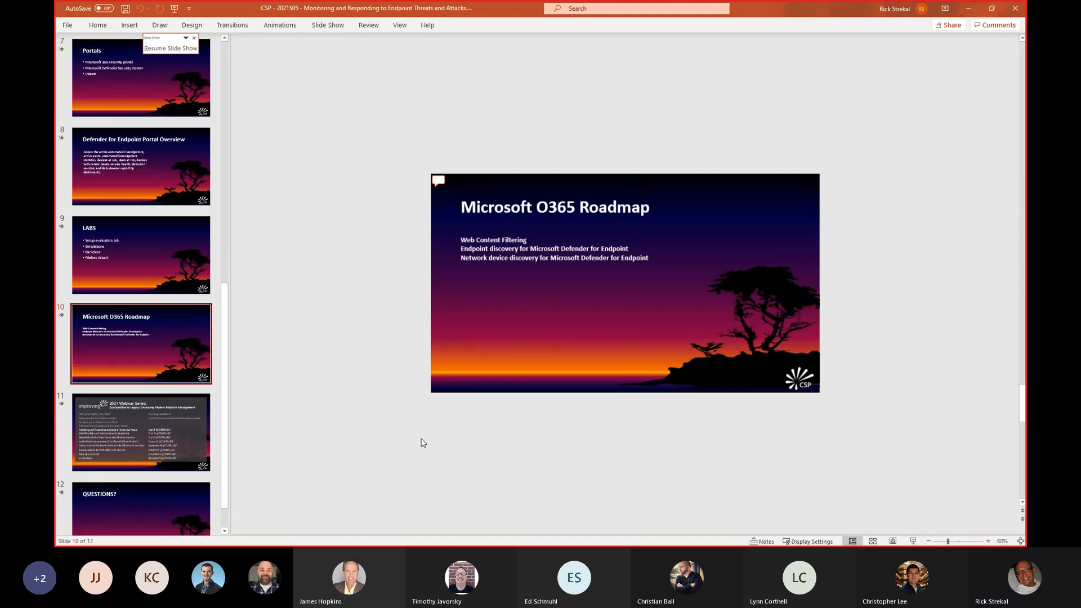
# Step: Resume the slideshow and advance past LABS and O365 Roadmap to the 2021 Webinar Series slide
pyautogui.click(141, 432)
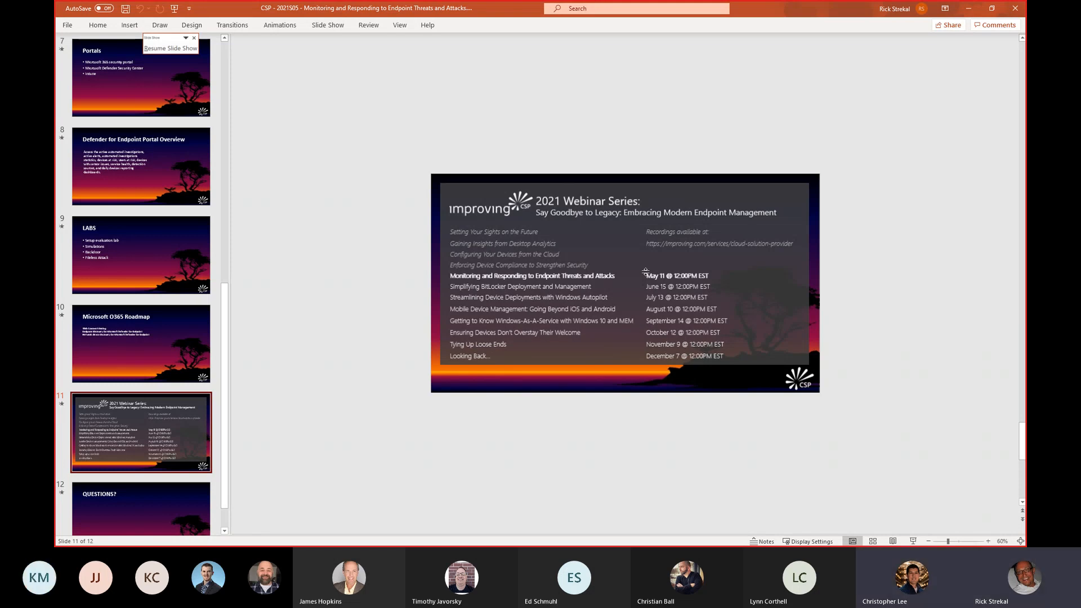
pyautogui.moveTo(610, 101)
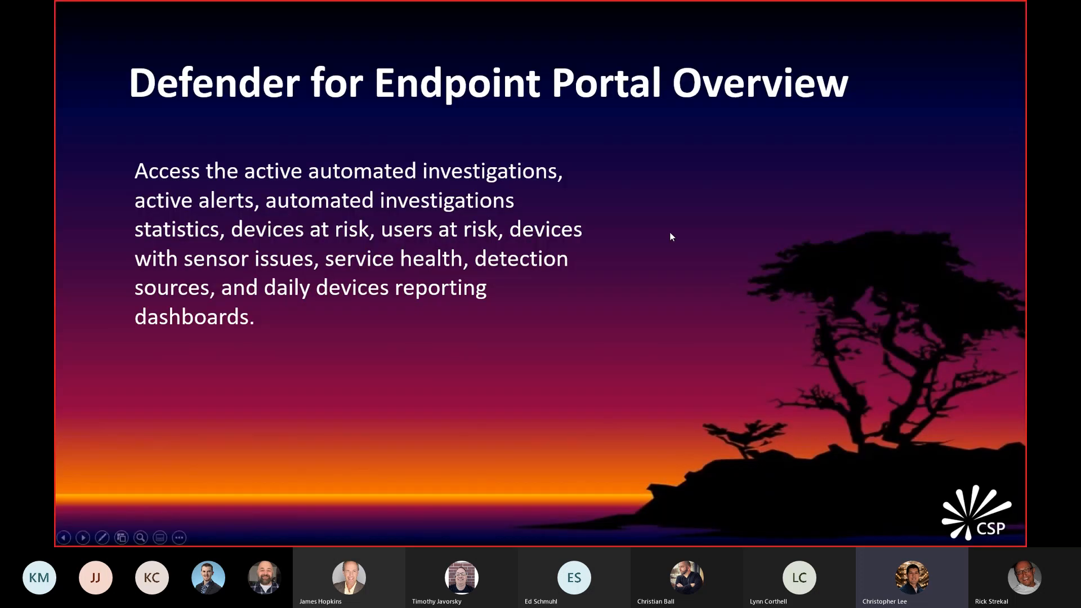
pyautogui.click(82, 537)
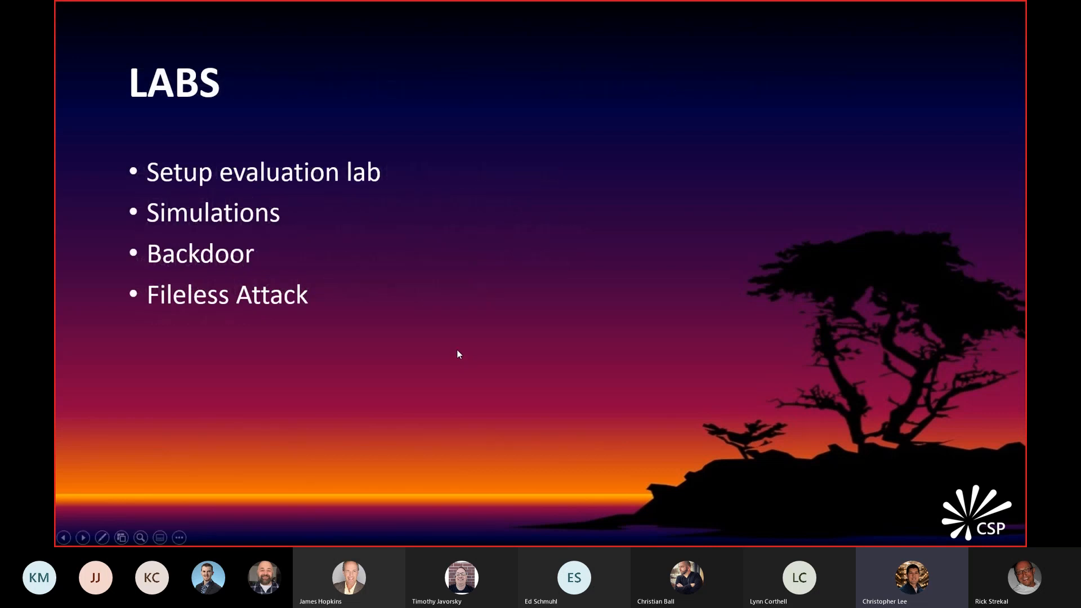
pyautogui.click(82, 537)
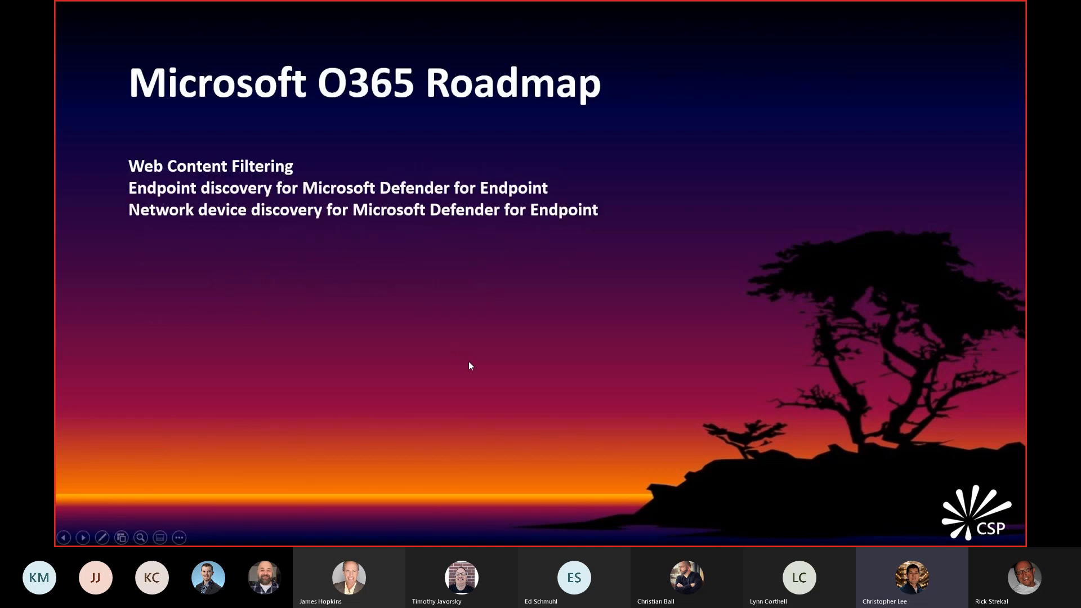
pyautogui.click(83, 537)
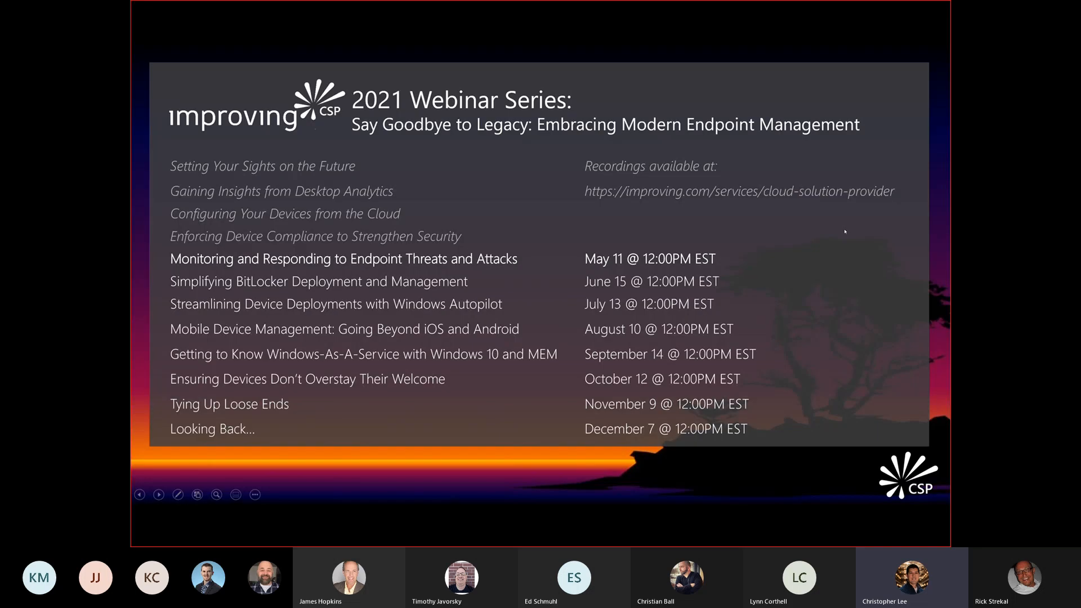
pyautogui.moveTo(886, 242)
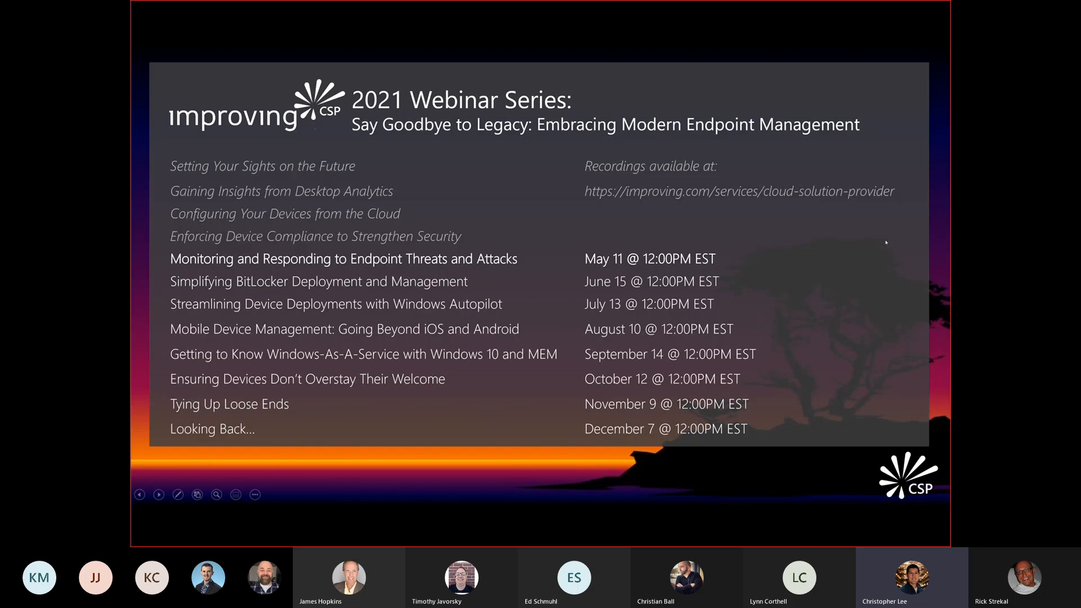
pyautogui.moveTo(826, 243)
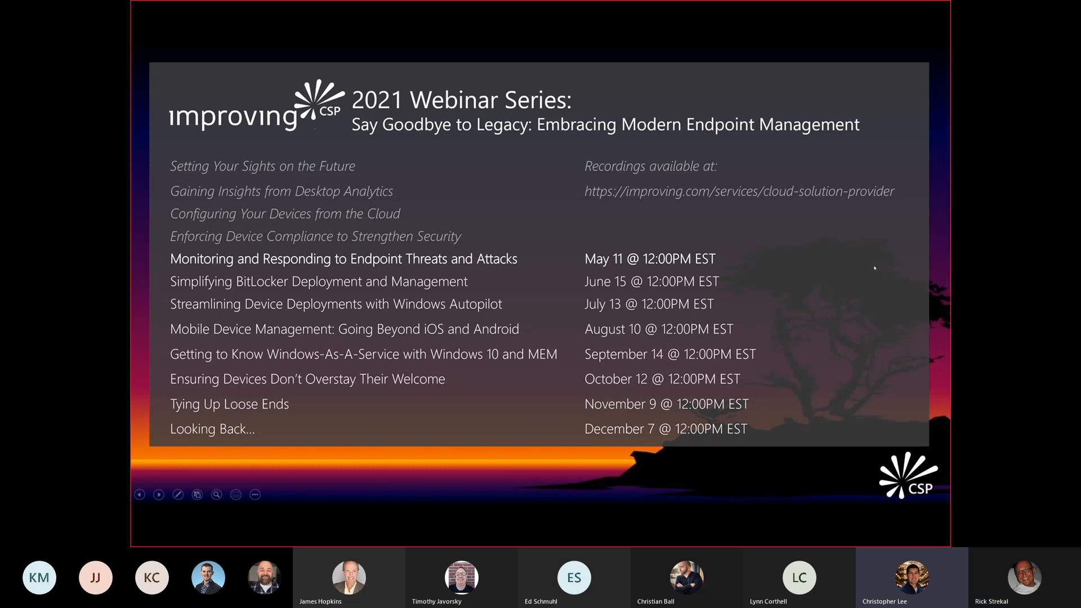
pyautogui.moveTo(859, 269)
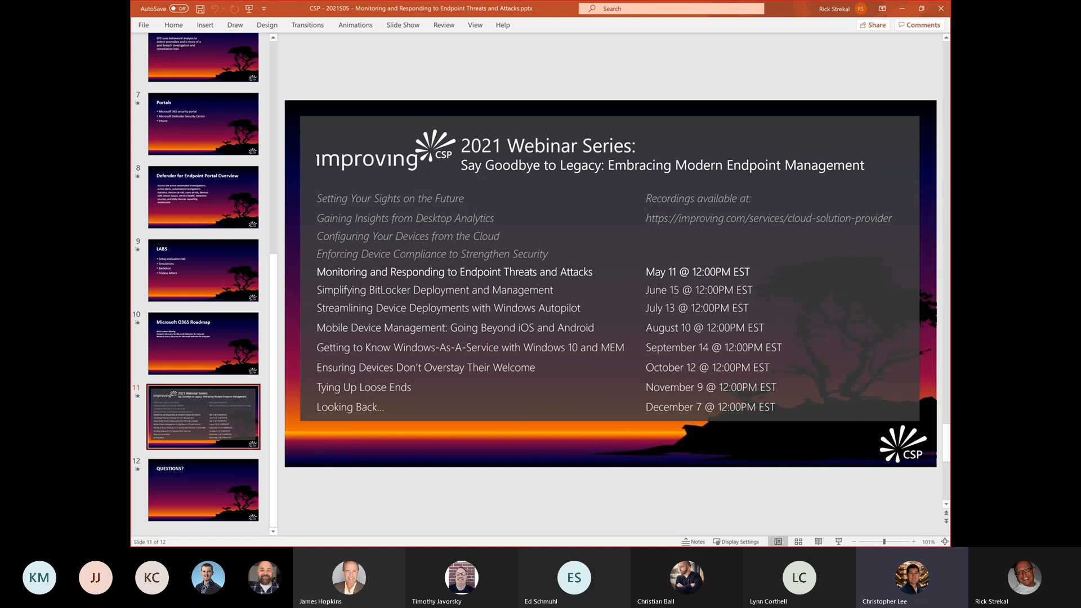
# Step: Leave the slideshow for the browser's Defender Security Center Device inventory page
pyautogui.click(141, 537)
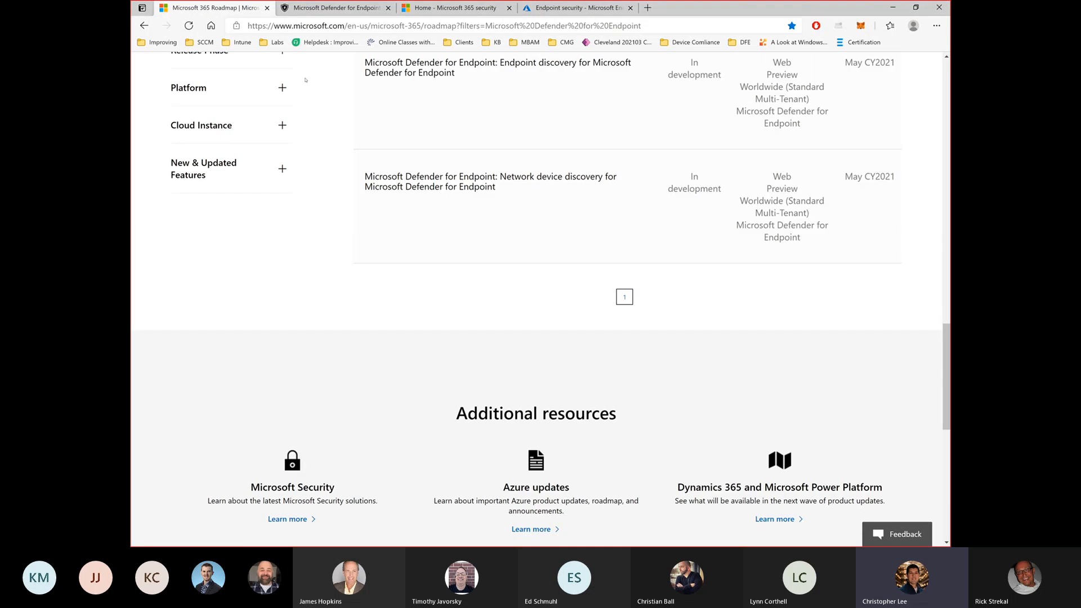
pyautogui.click(339, 8)
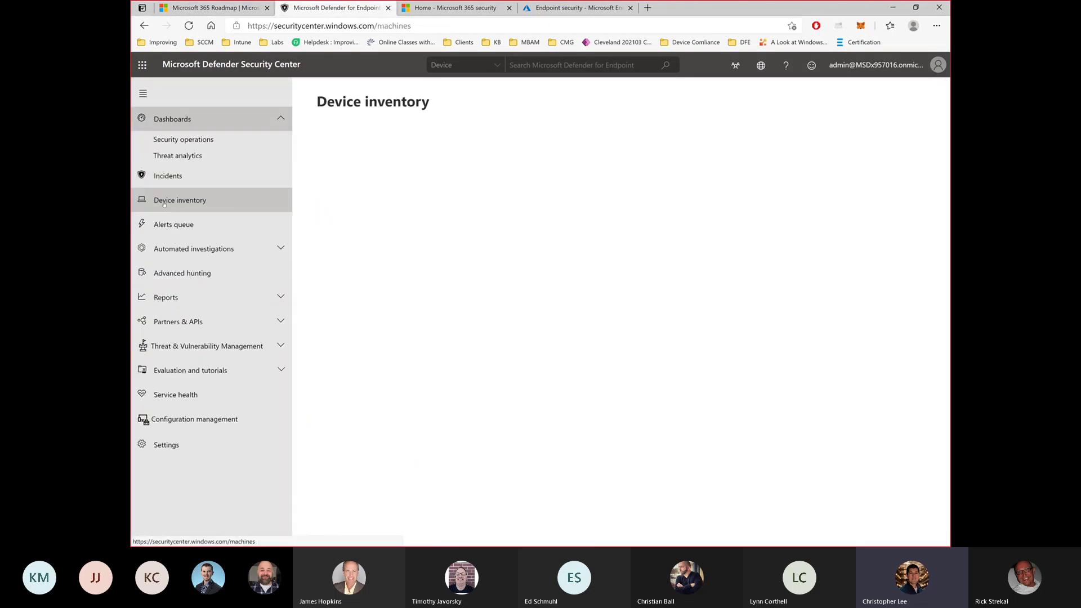
# Step: Navigate to the device inventory and load testmachine1's device page, showing High risk and Active status
pyautogui.click(180, 200)
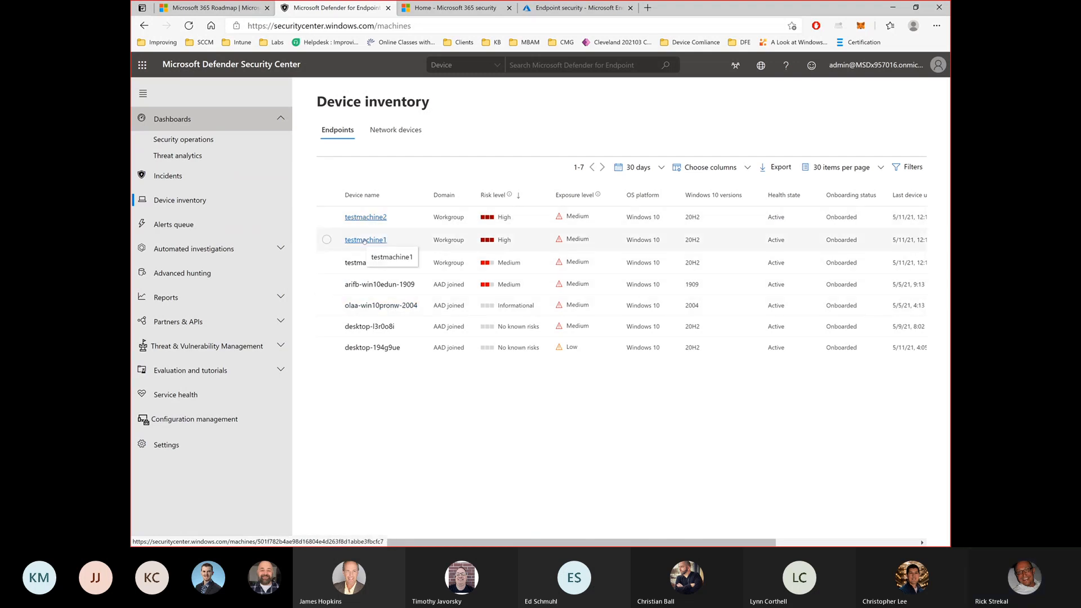
pyautogui.click(365, 239)
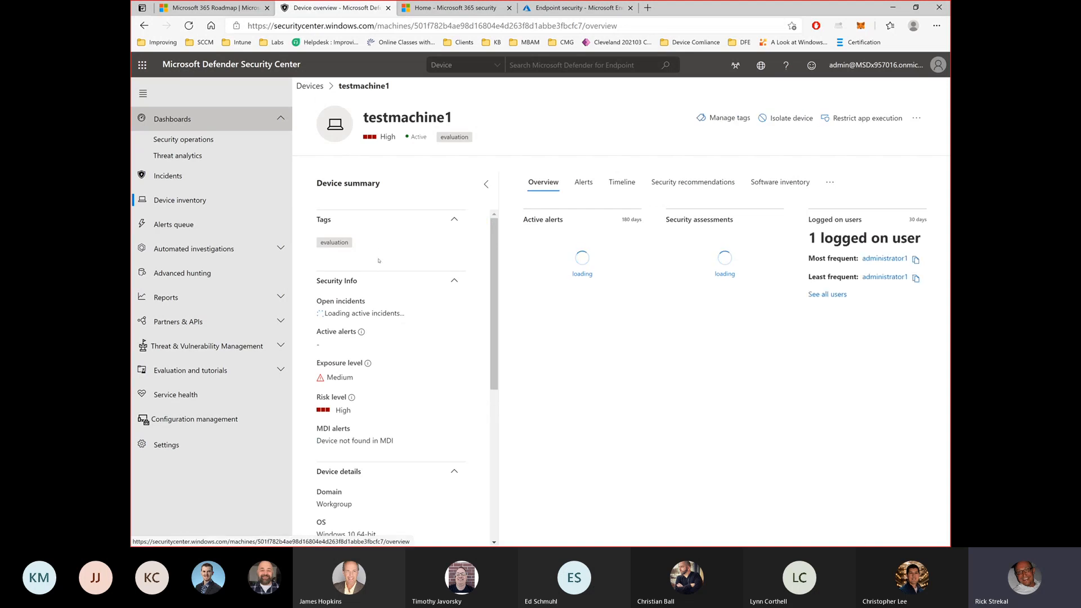
pyautogui.moveTo(388, 270)
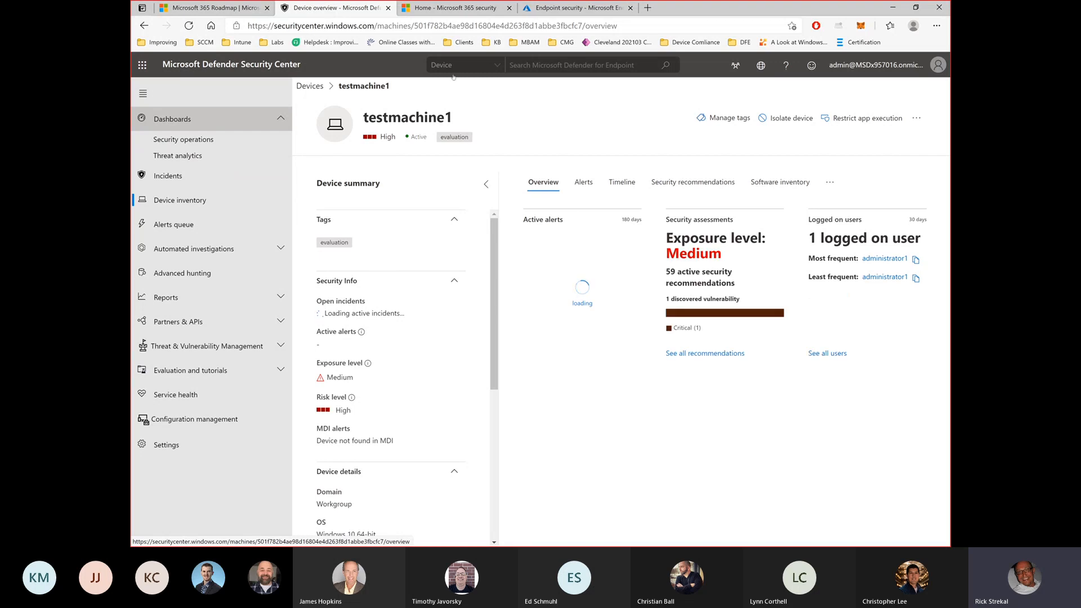
pyautogui.click(917, 119)
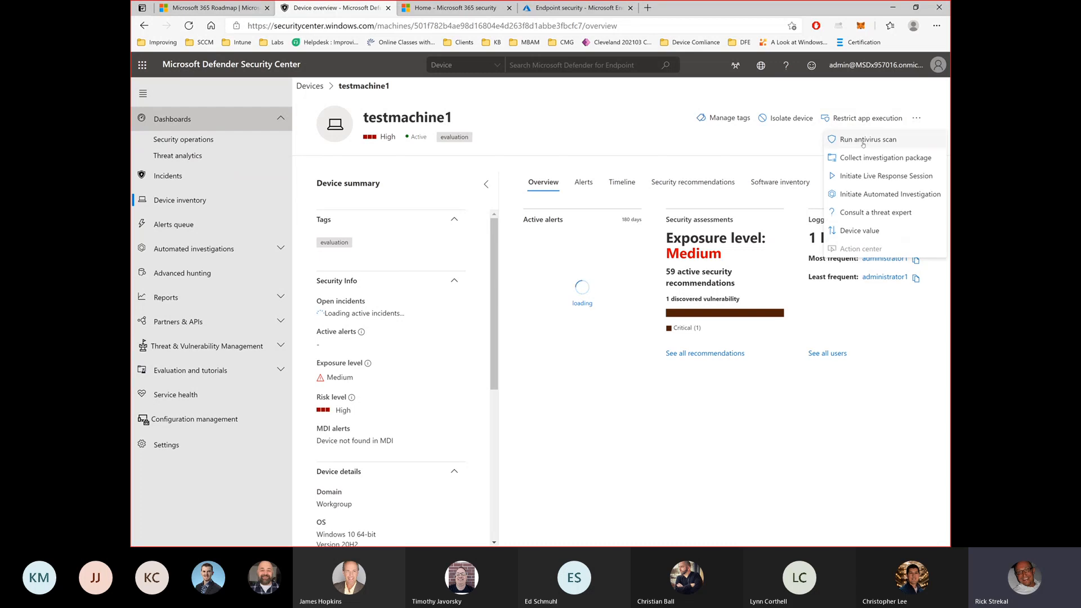
pyautogui.moveTo(851, 144)
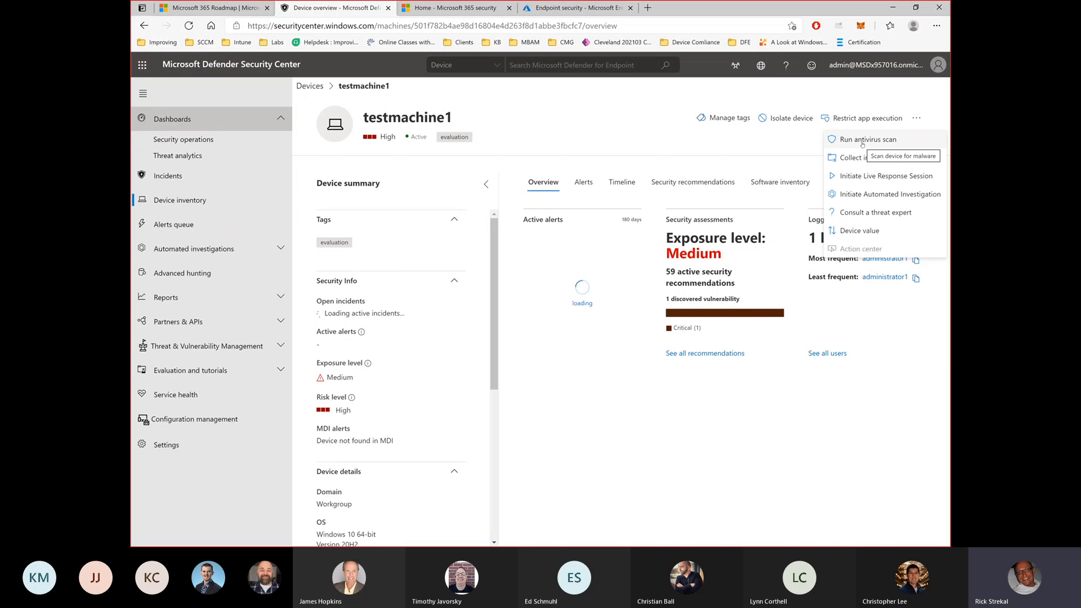
pyautogui.moveTo(867, 118)
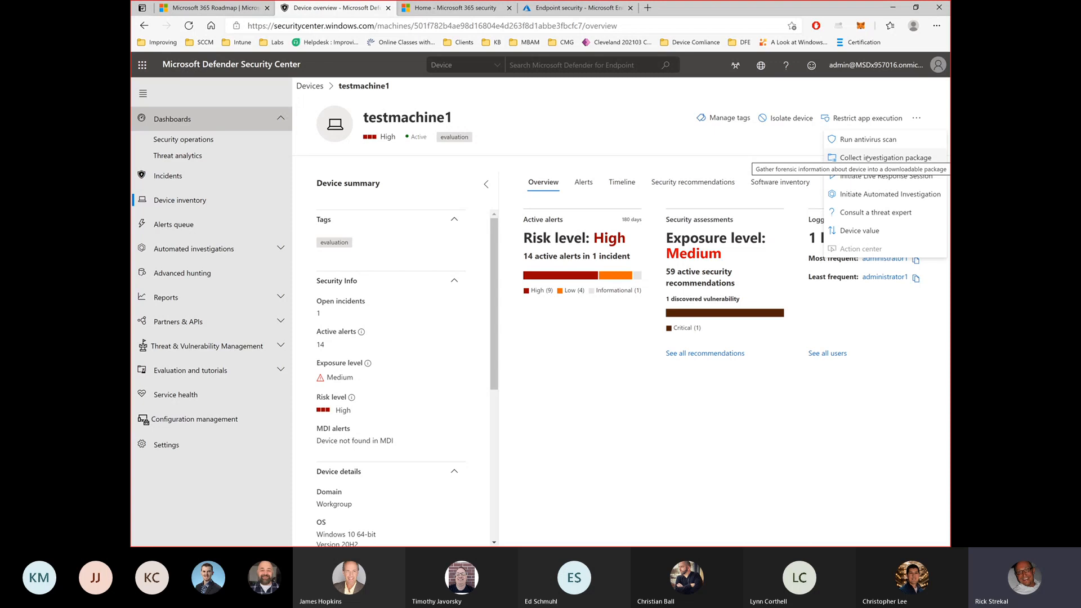
pyautogui.moveTo(868, 158)
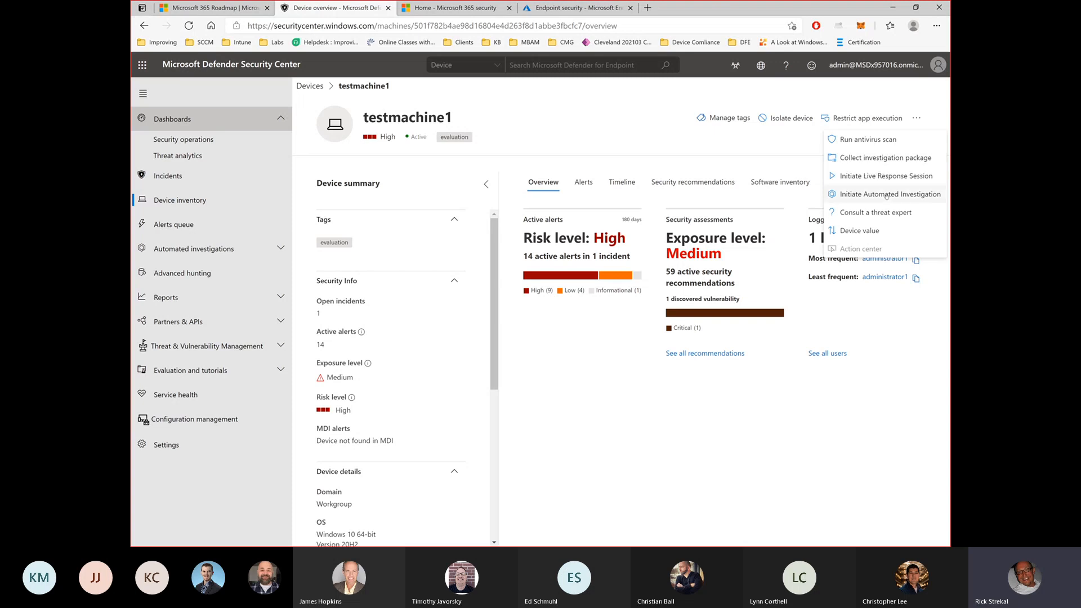
pyautogui.moveTo(887, 193)
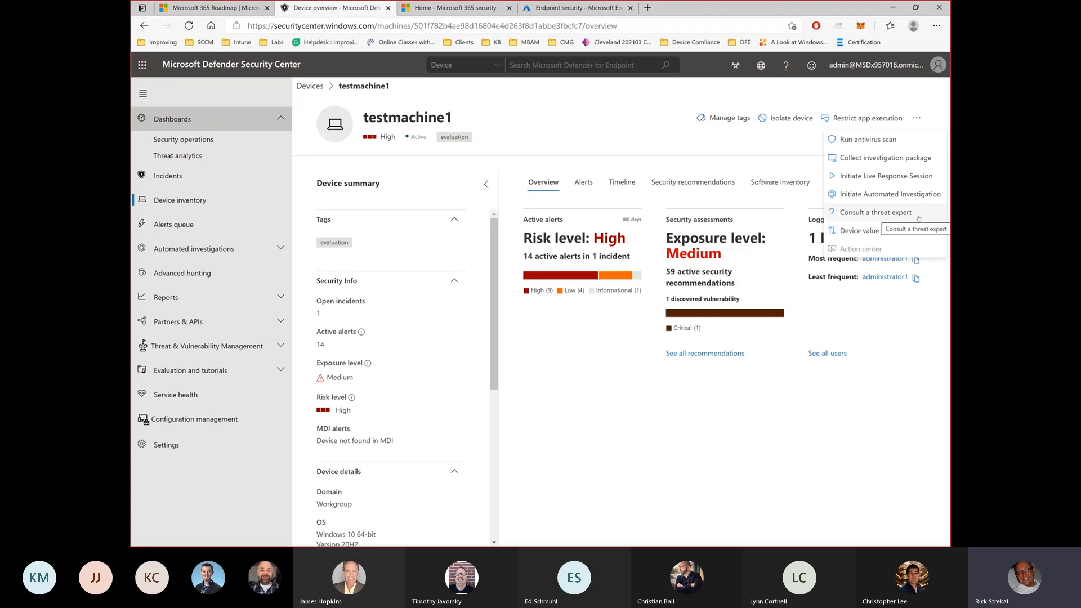
pyautogui.moveTo(867, 118)
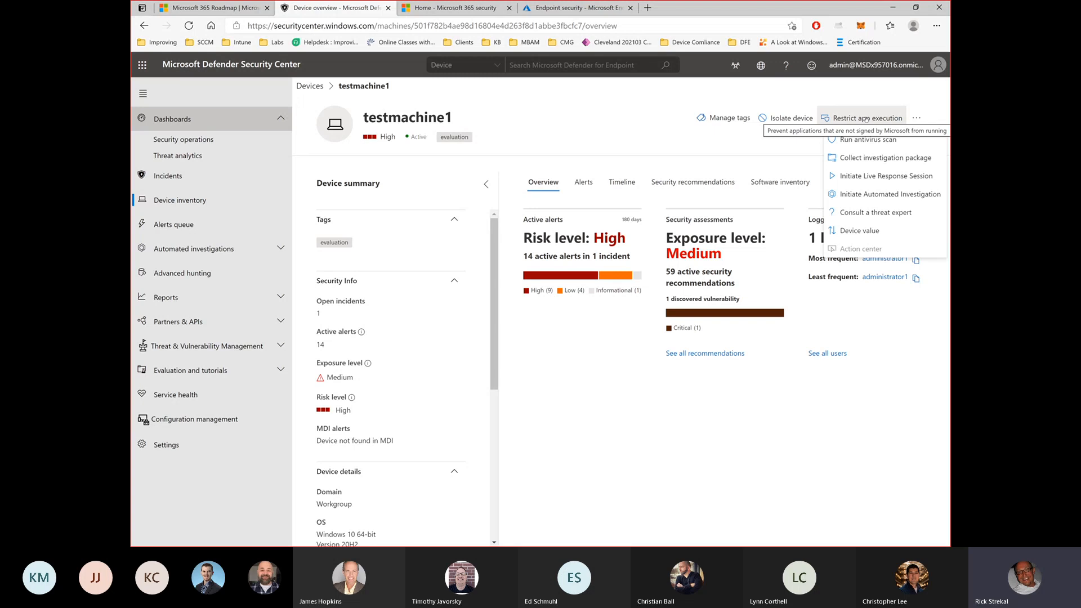
pyautogui.moveTo(788, 117)
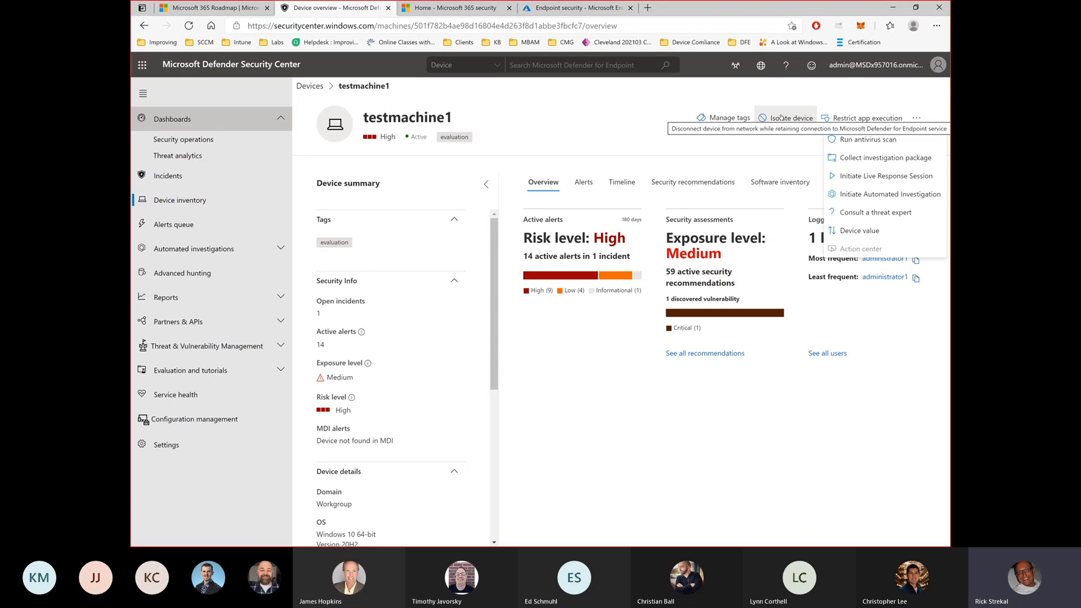
pyautogui.moveTo(775, 196)
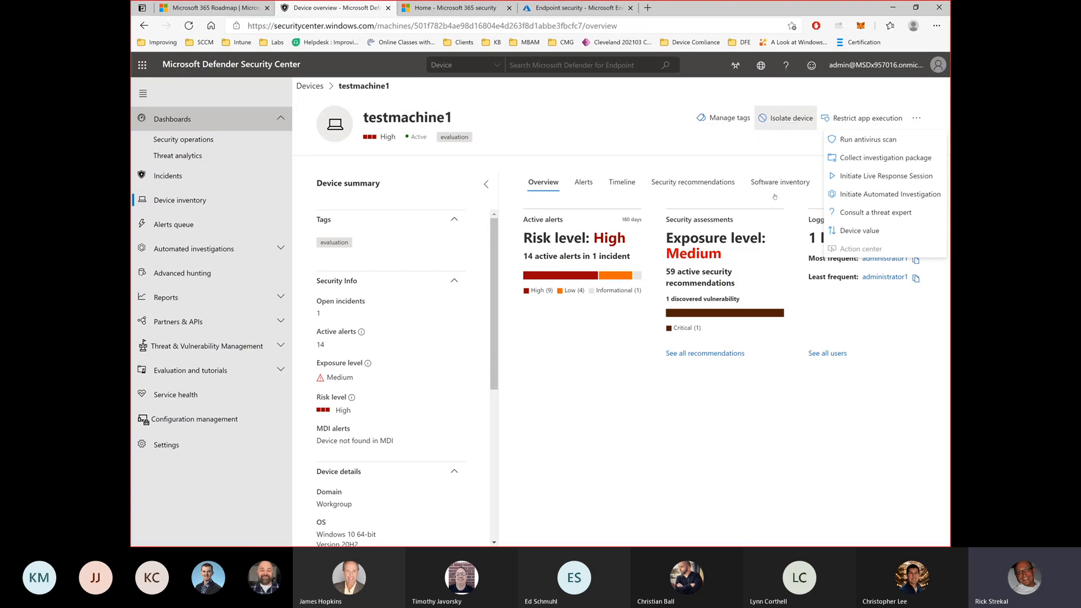
pyautogui.moveTo(790, 118)
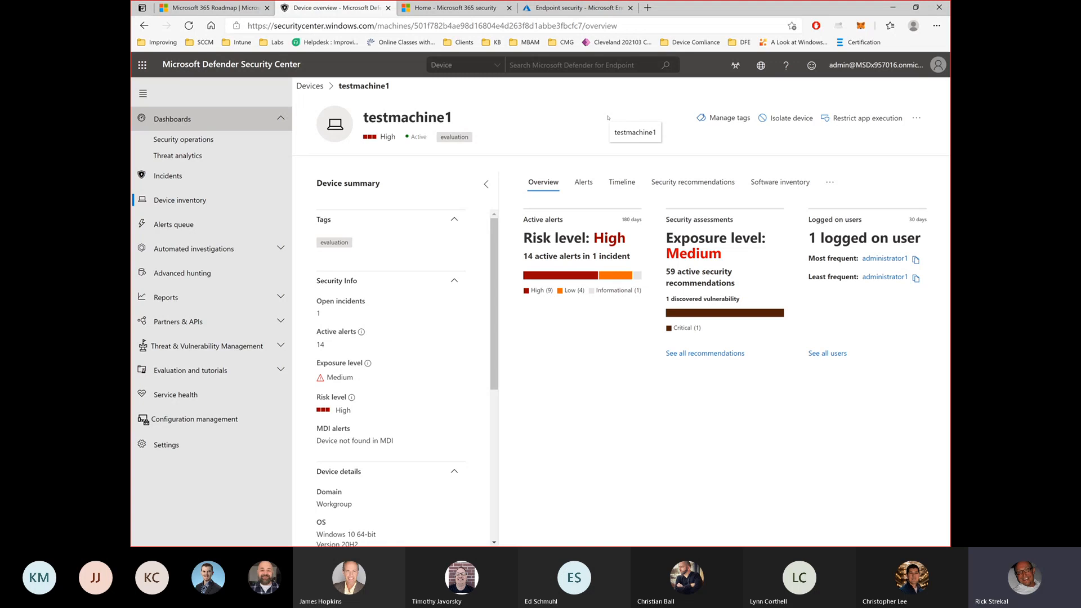
# Step: Expand testmachine1's extra response actions and attempt Initiate Live Response Session from the ... menu
pyautogui.click(917, 118)
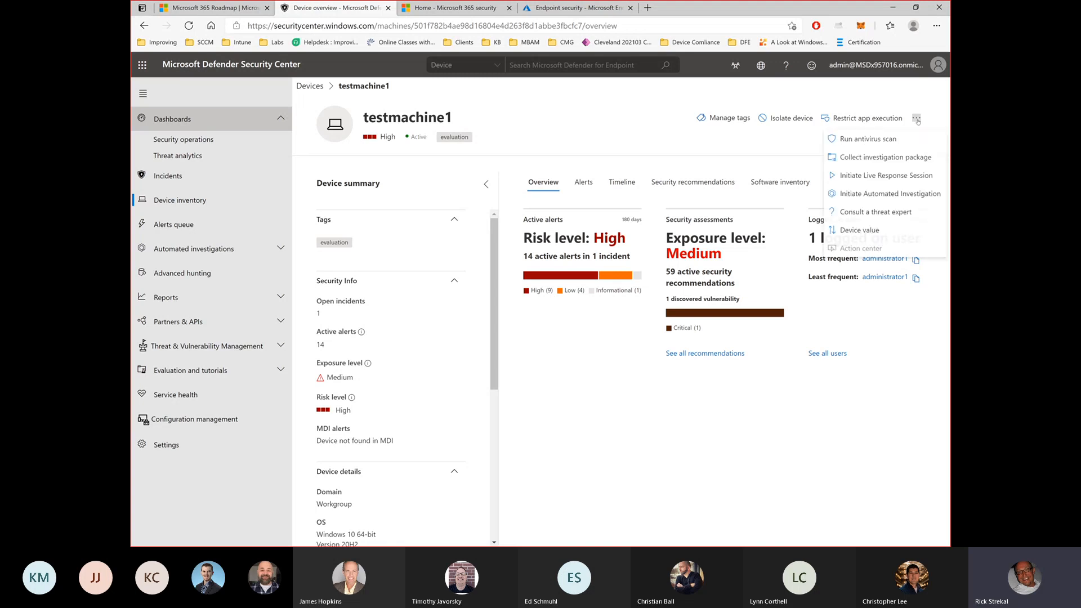
pyautogui.moveTo(873, 141)
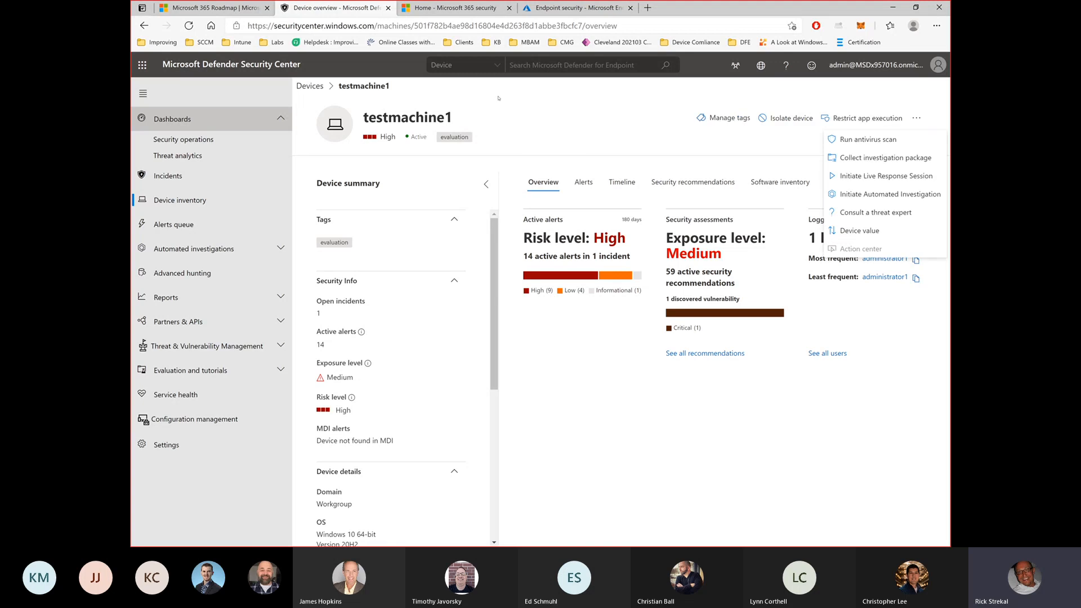
pyautogui.moveTo(525, 99)
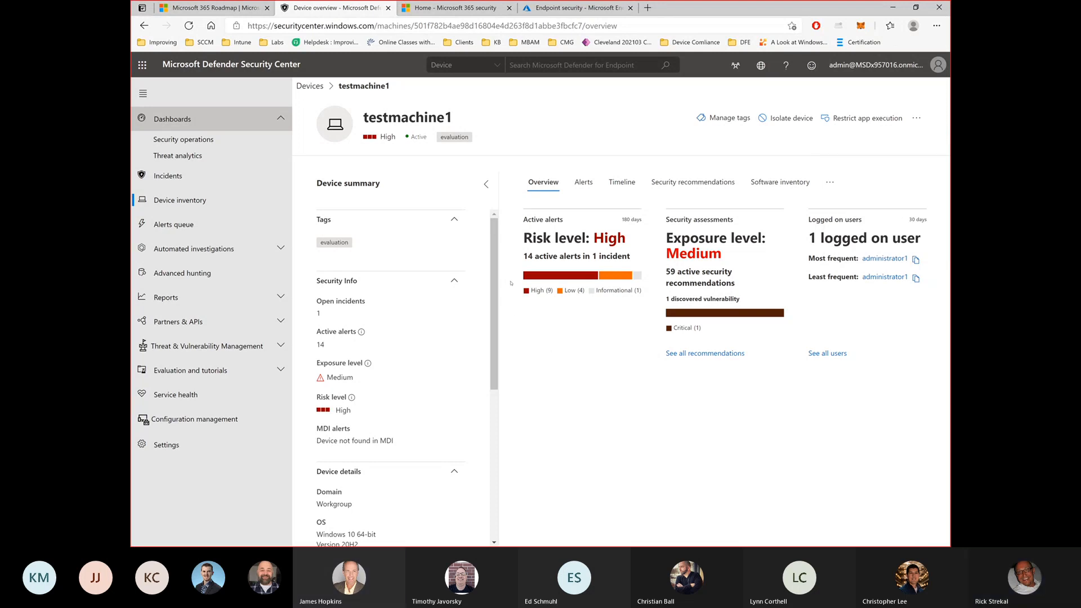
pyautogui.scroll(-3)
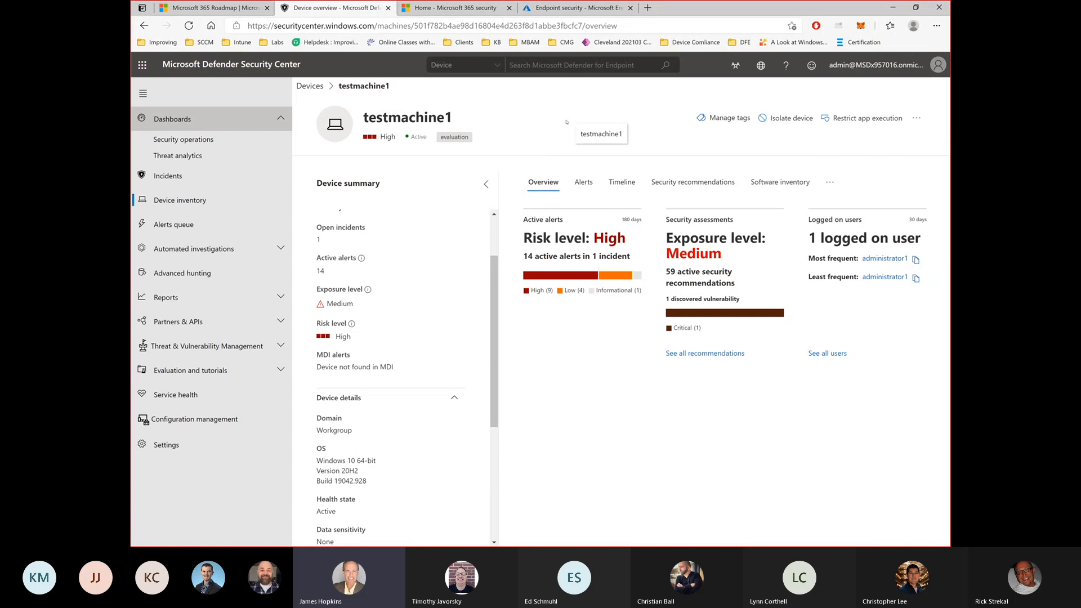
pyautogui.click(917, 118)
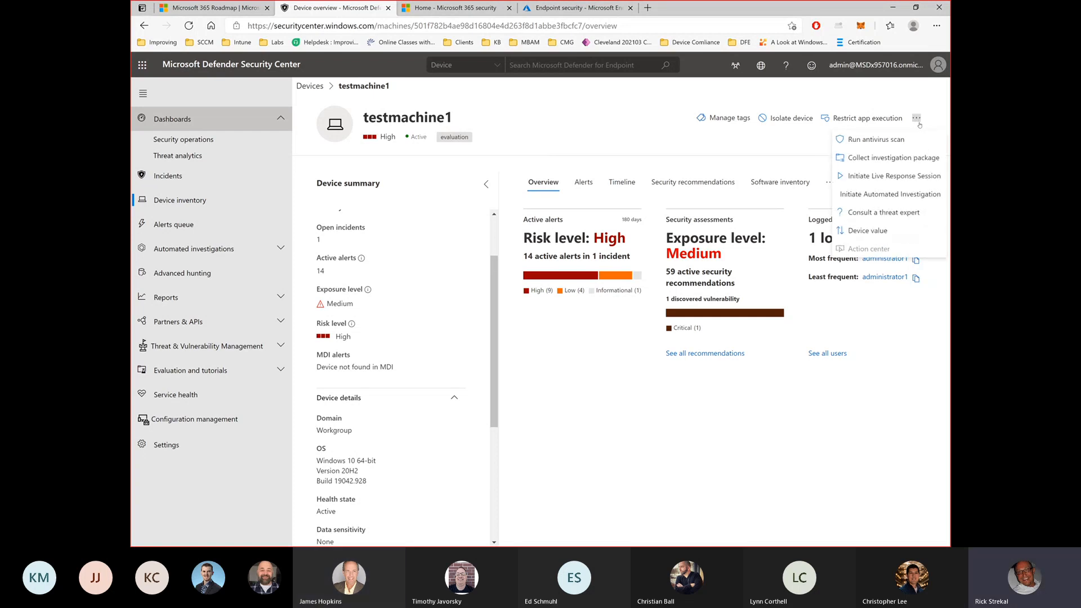
pyautogui.moveTo(878, 178)
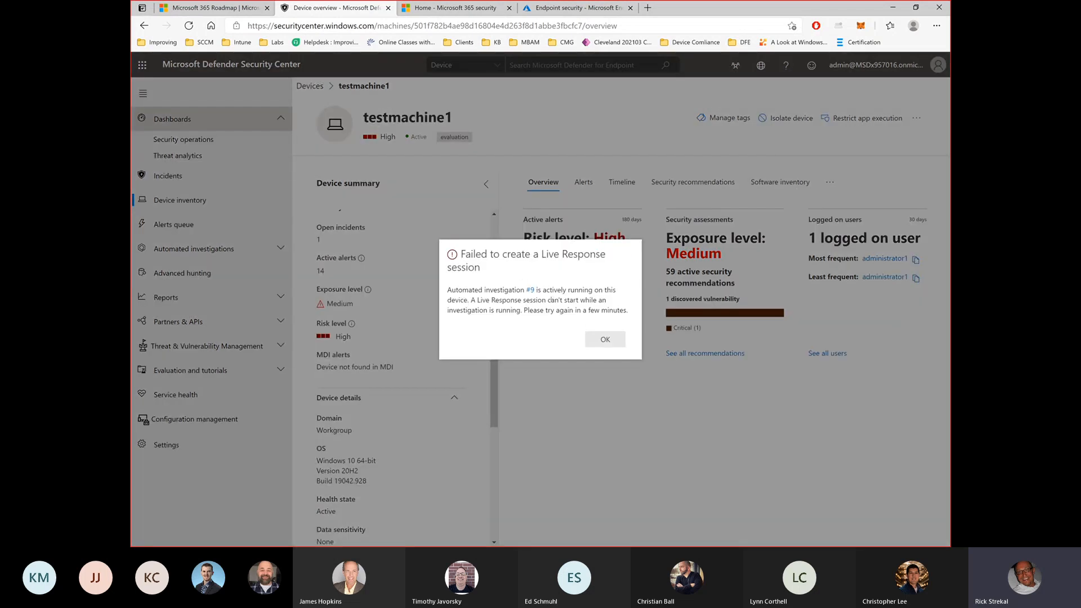
# Step: Acknowledge the 'Failed to create a Live Response session' notice caused by automated investigation #9
pyautogui.click(604, 338)
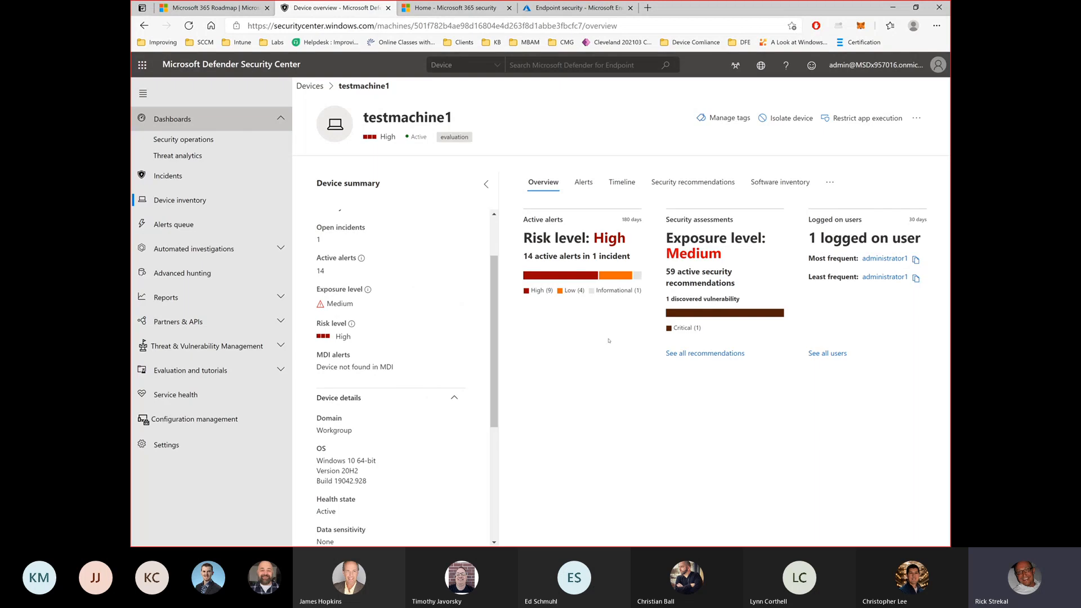
pyautogui.moveTo(638, 138)
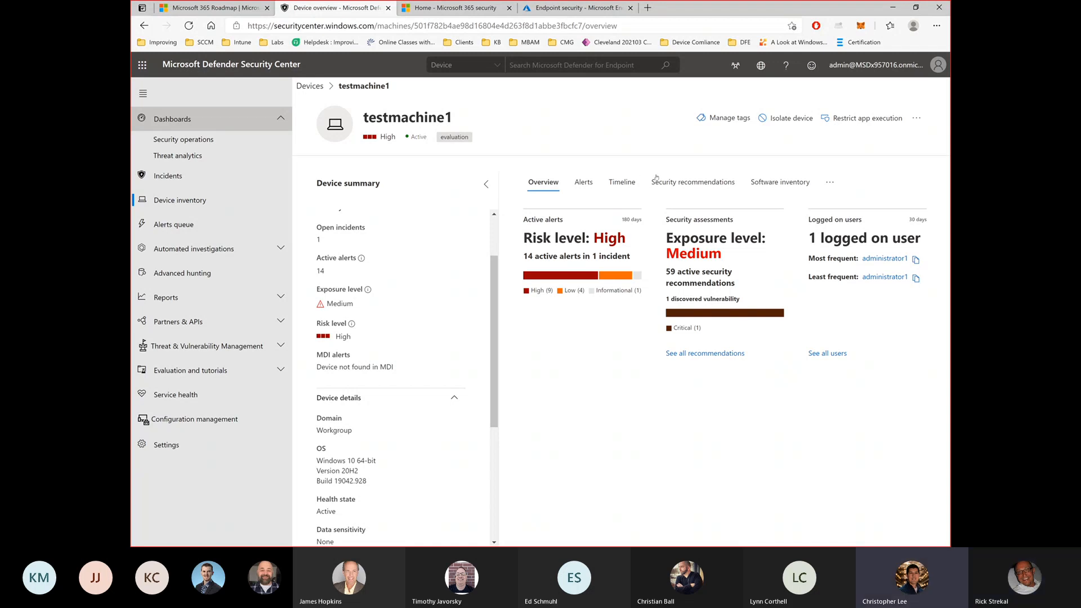
pyautogui.moveTo(917, 119)
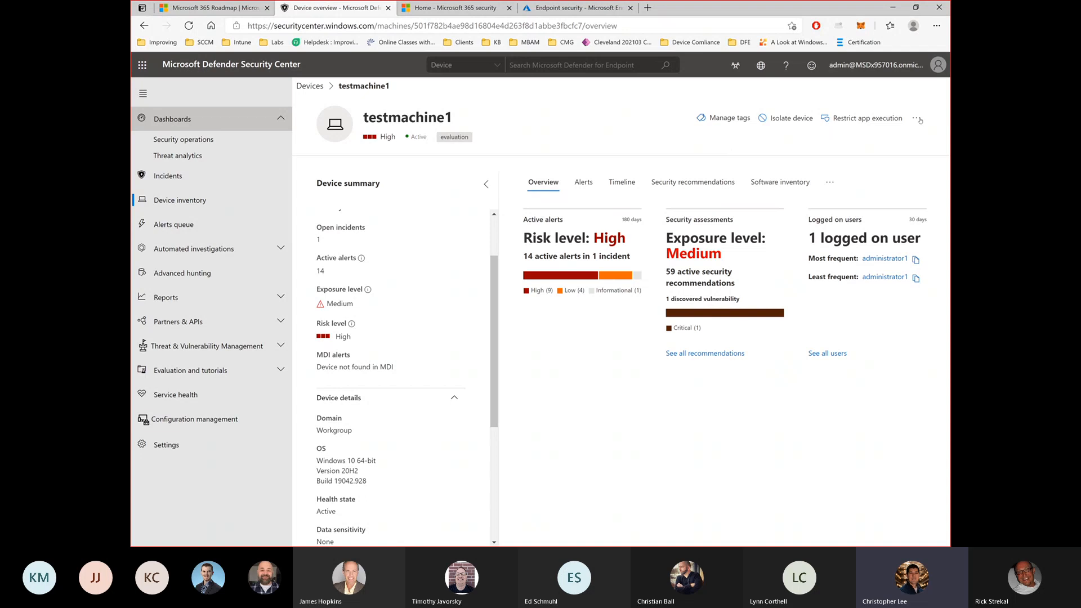
pyautogui.moveTo(560, 126)
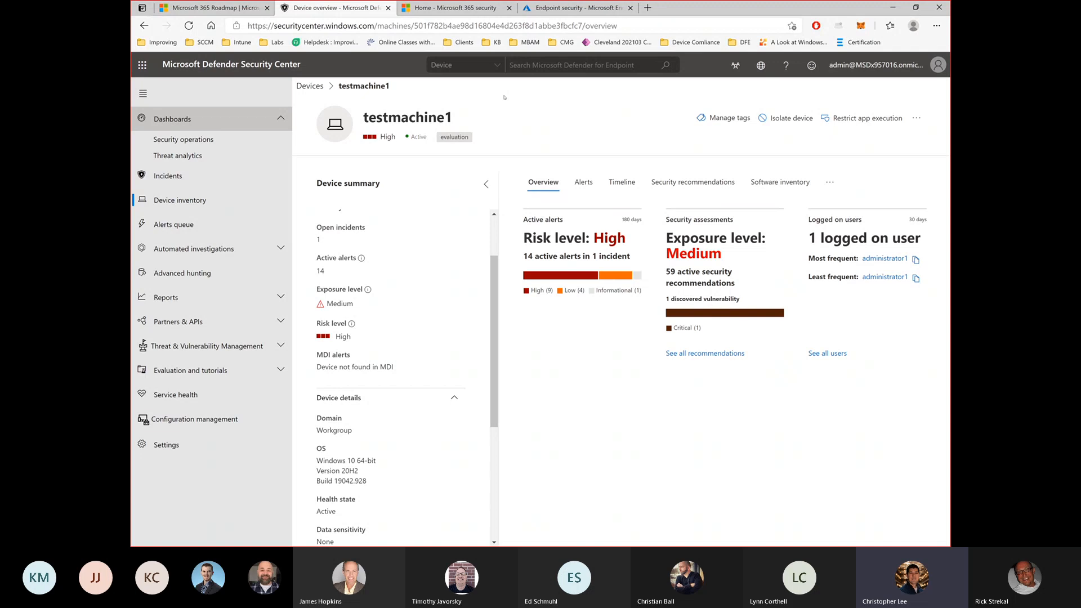
# Step: Check the ... response actions again, where Initiate Live Response Session now appears in the toolbar
pyautogui.click(915, 118)
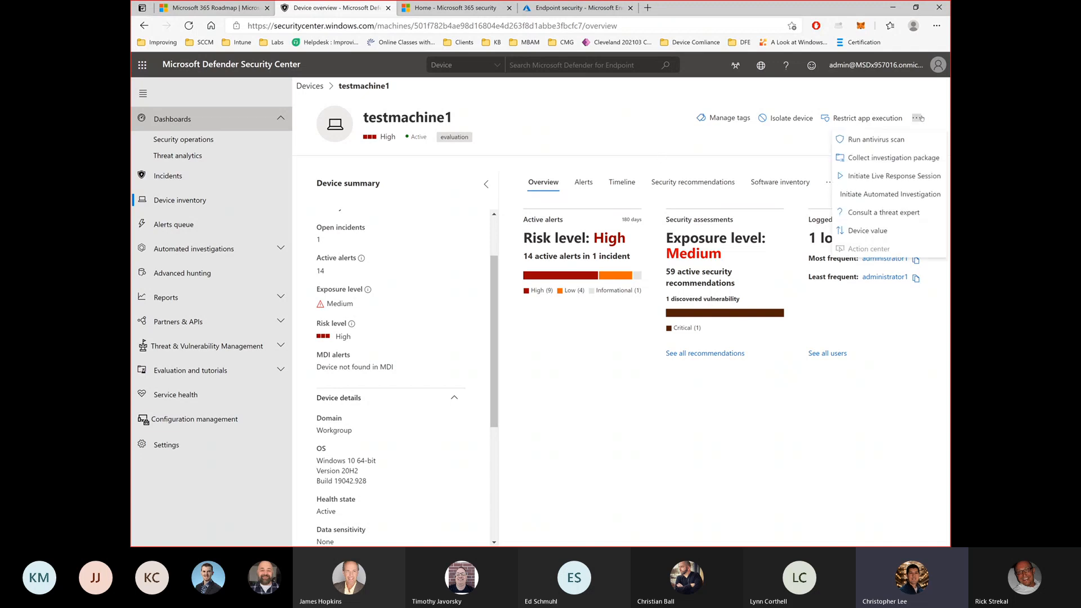
pyautogui.moveTo(882, 212)
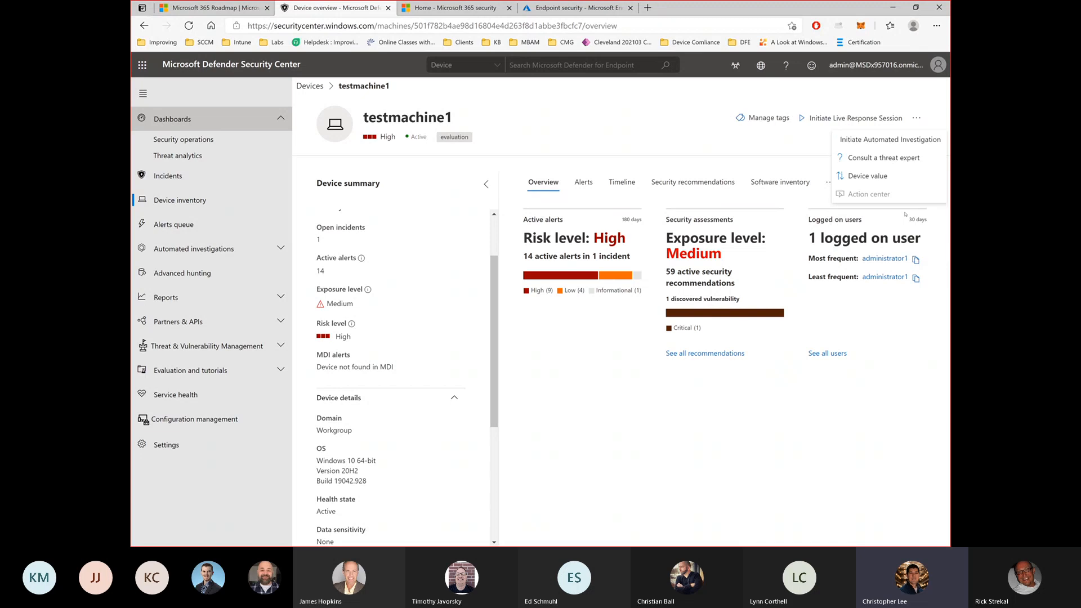
pyautogui.click(916, 118)
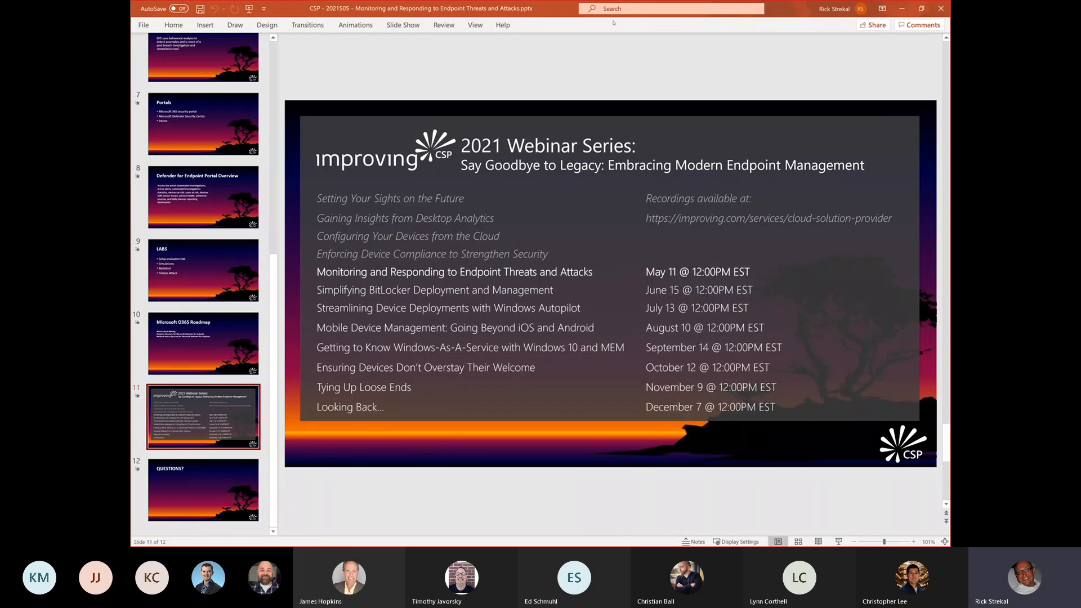
pyautogui.moveTo(743, 229)
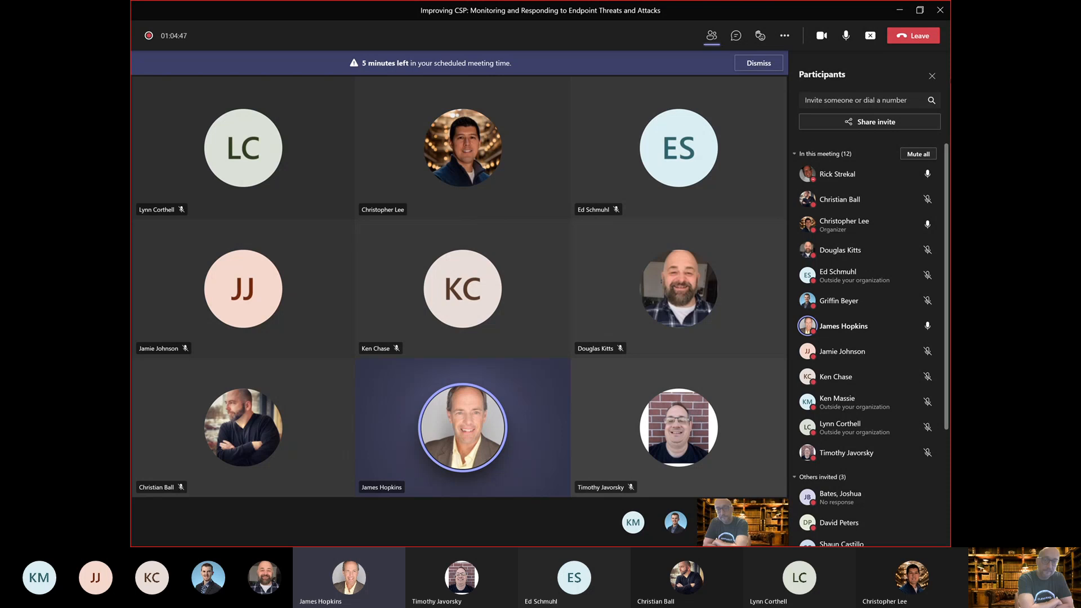
# Step: Clear the '5 minutes left in your scheduled meeting time' banner from the Teams meeting
pyautogui.click(759, 63)
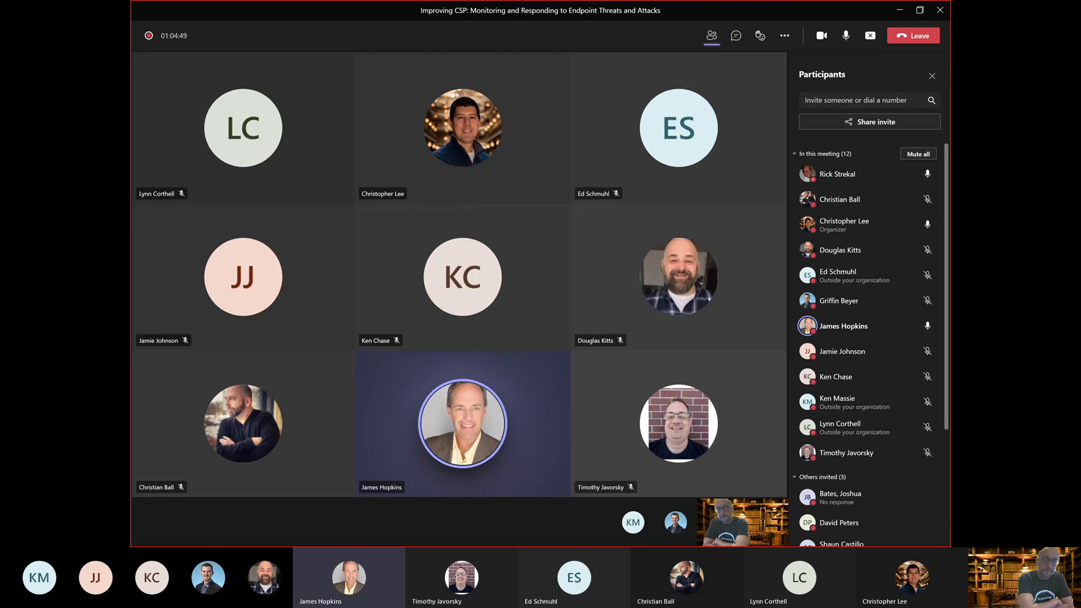